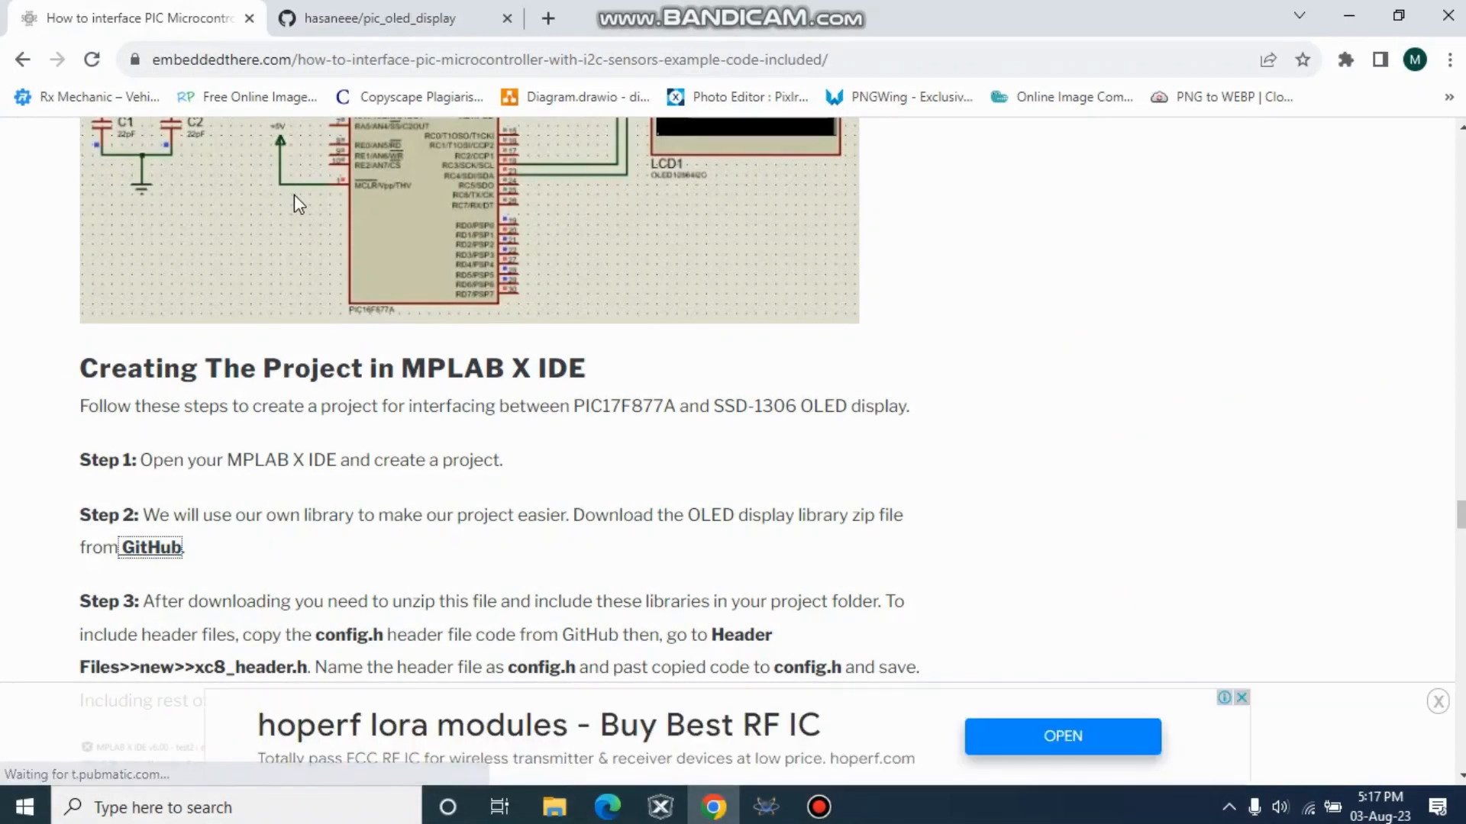
mouse_move(359, 287)
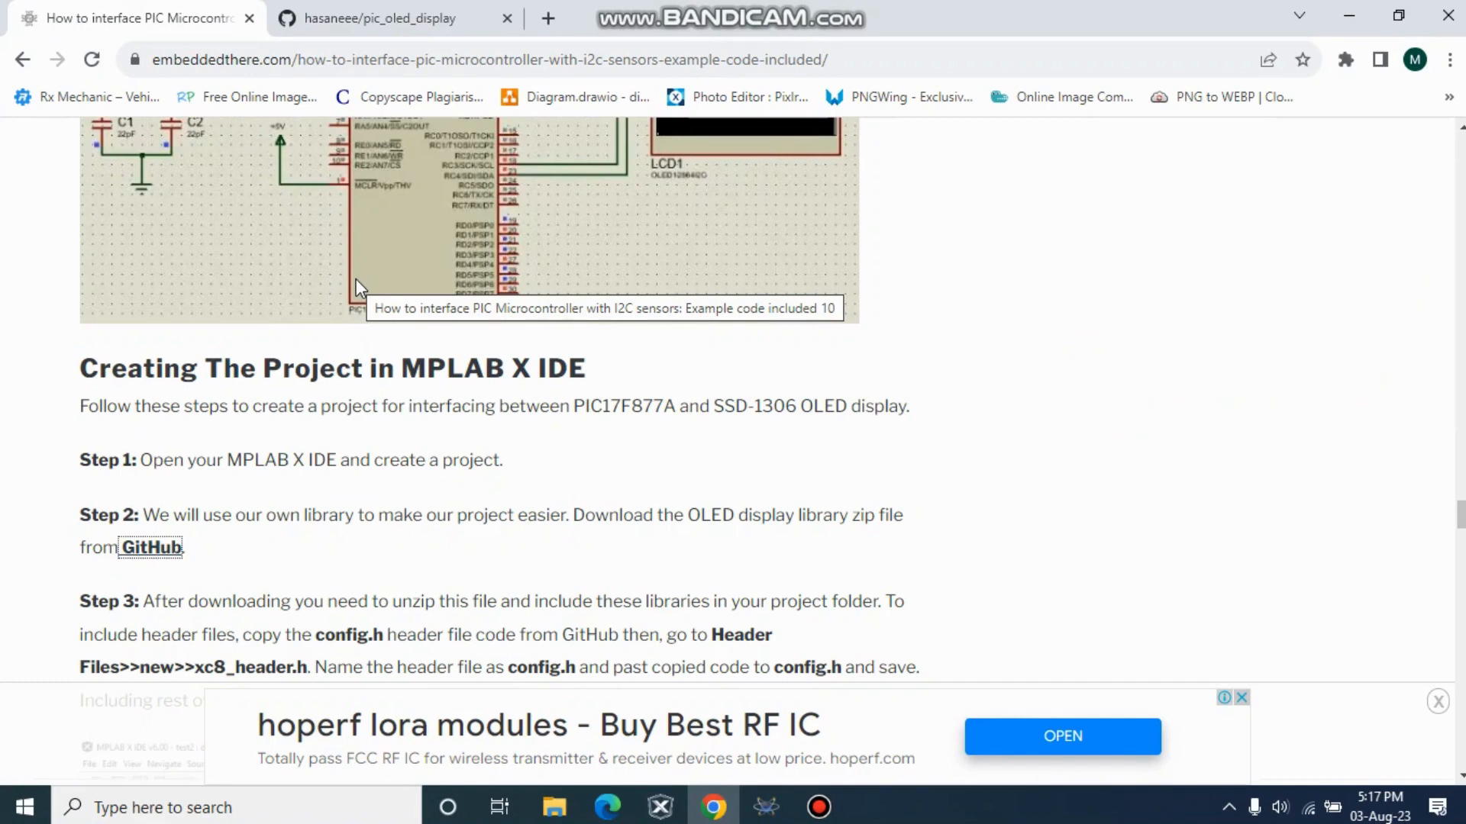
mouse_move(423, 312)
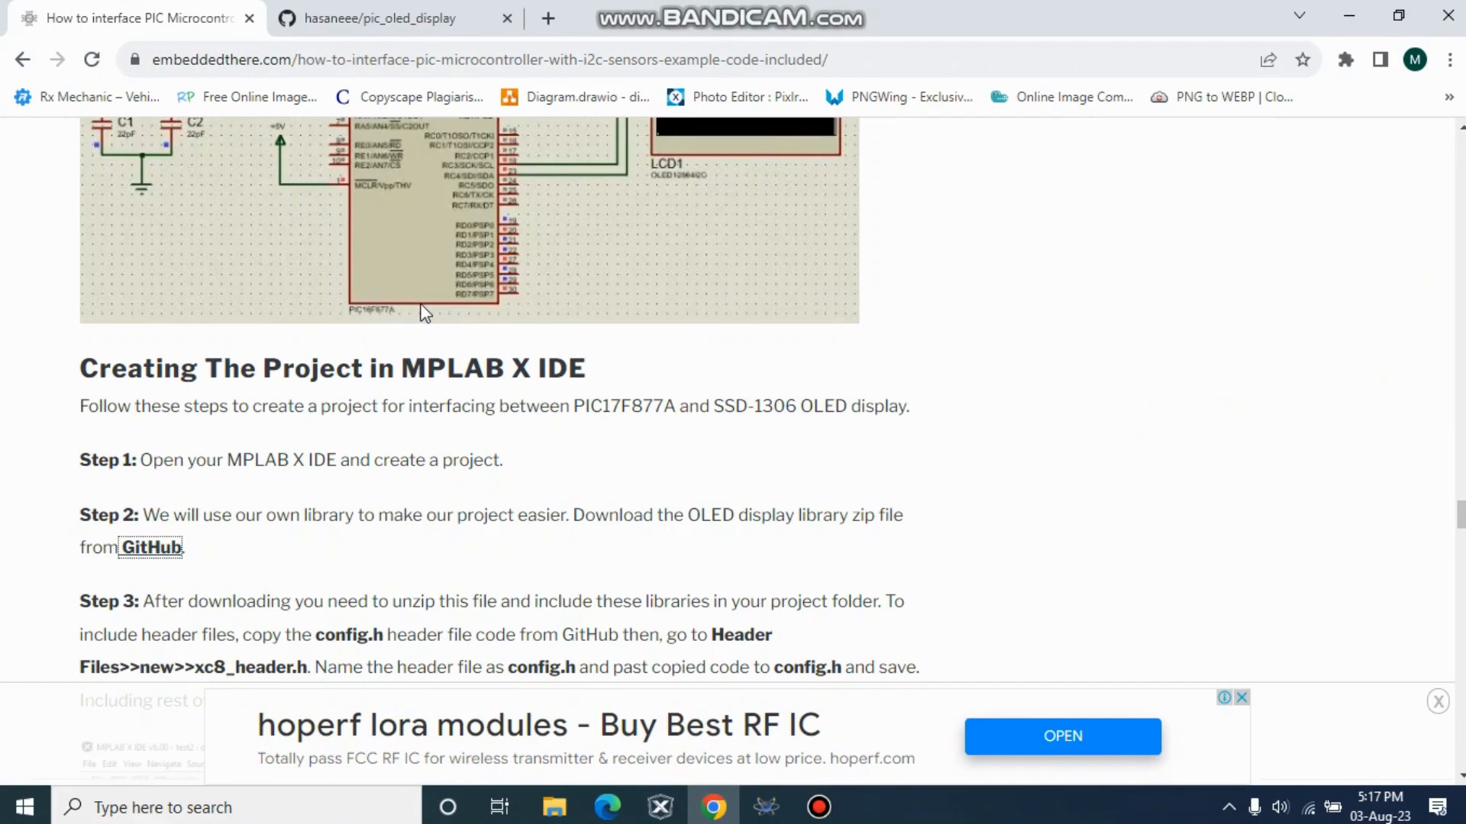
mouse_move(439, 464)
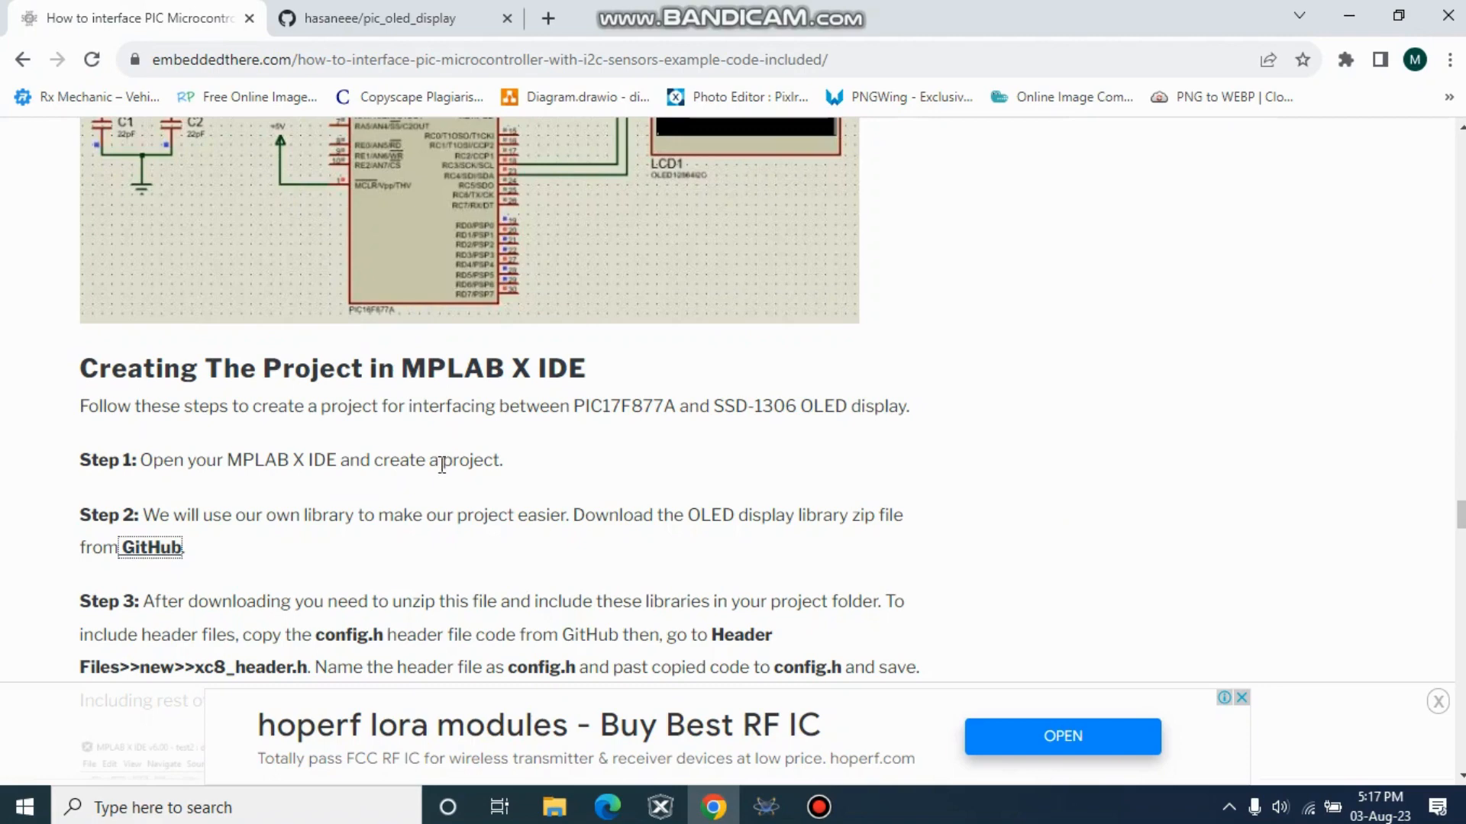
mouse_move(1022, 530)
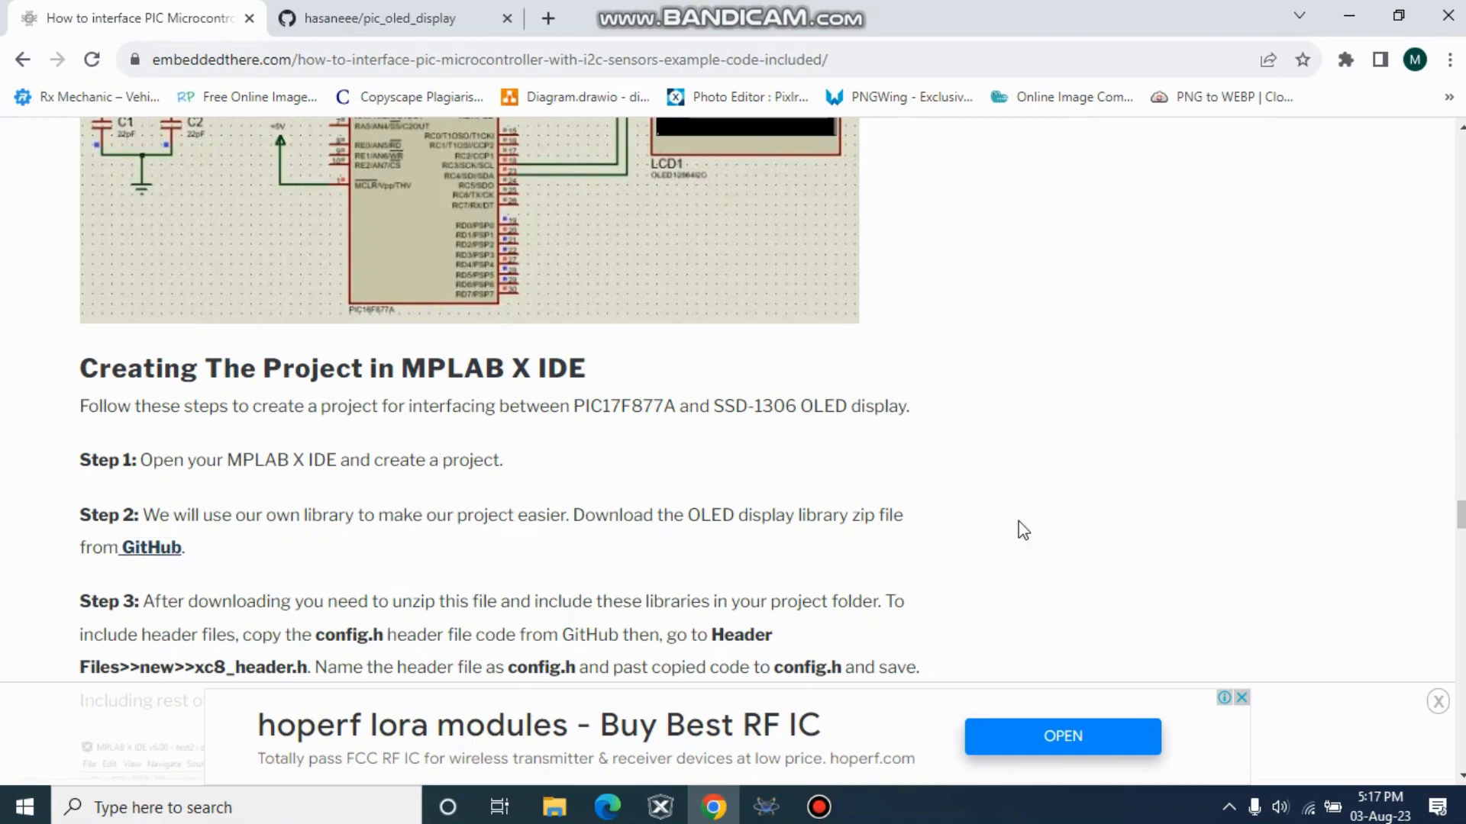
mouse_move(153, 549)
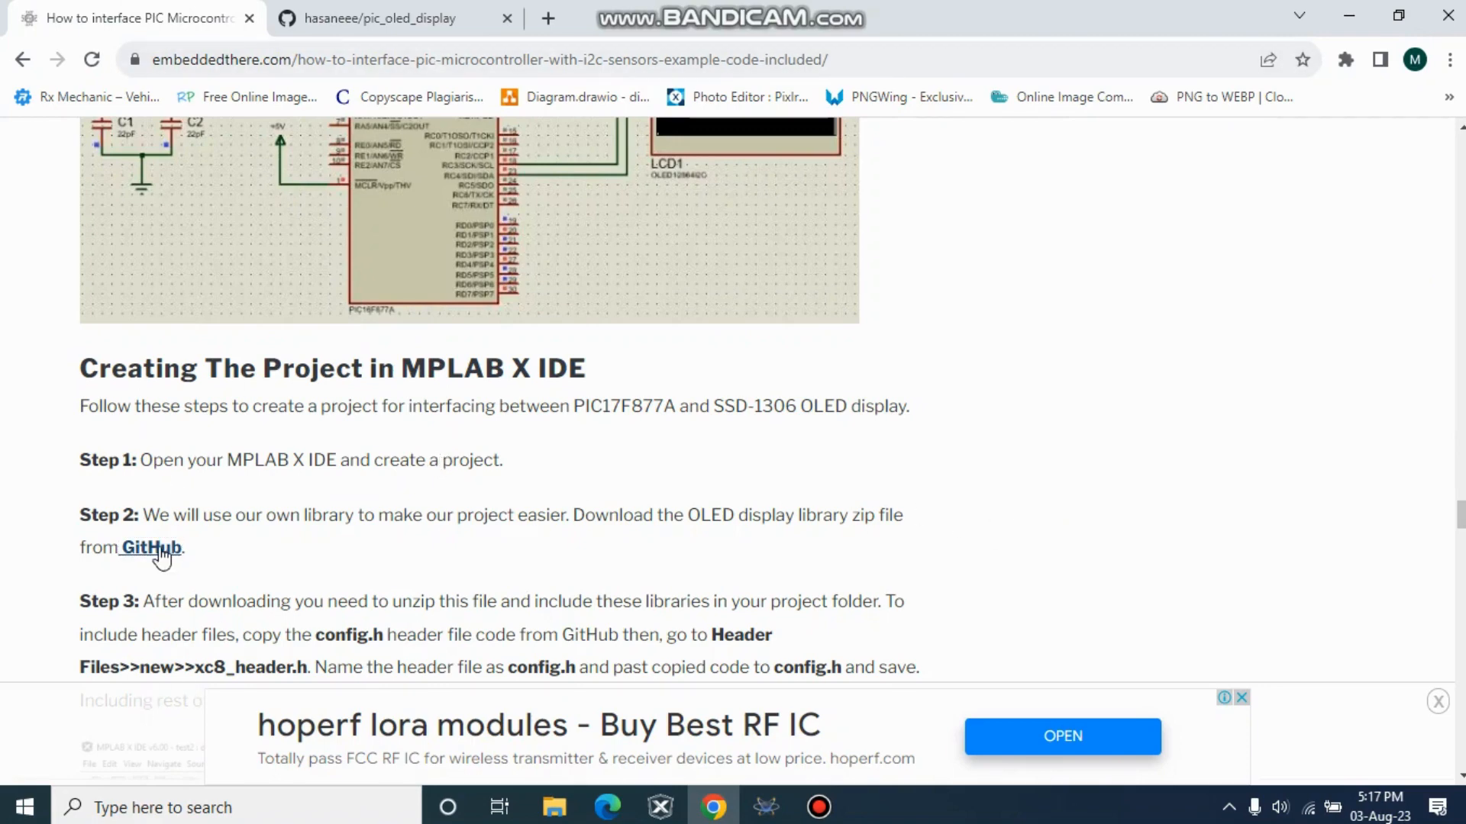
Step: Download the pic_oled_display repository as a ZIP from its Code menu, then return to the IDE
click(149, 547)
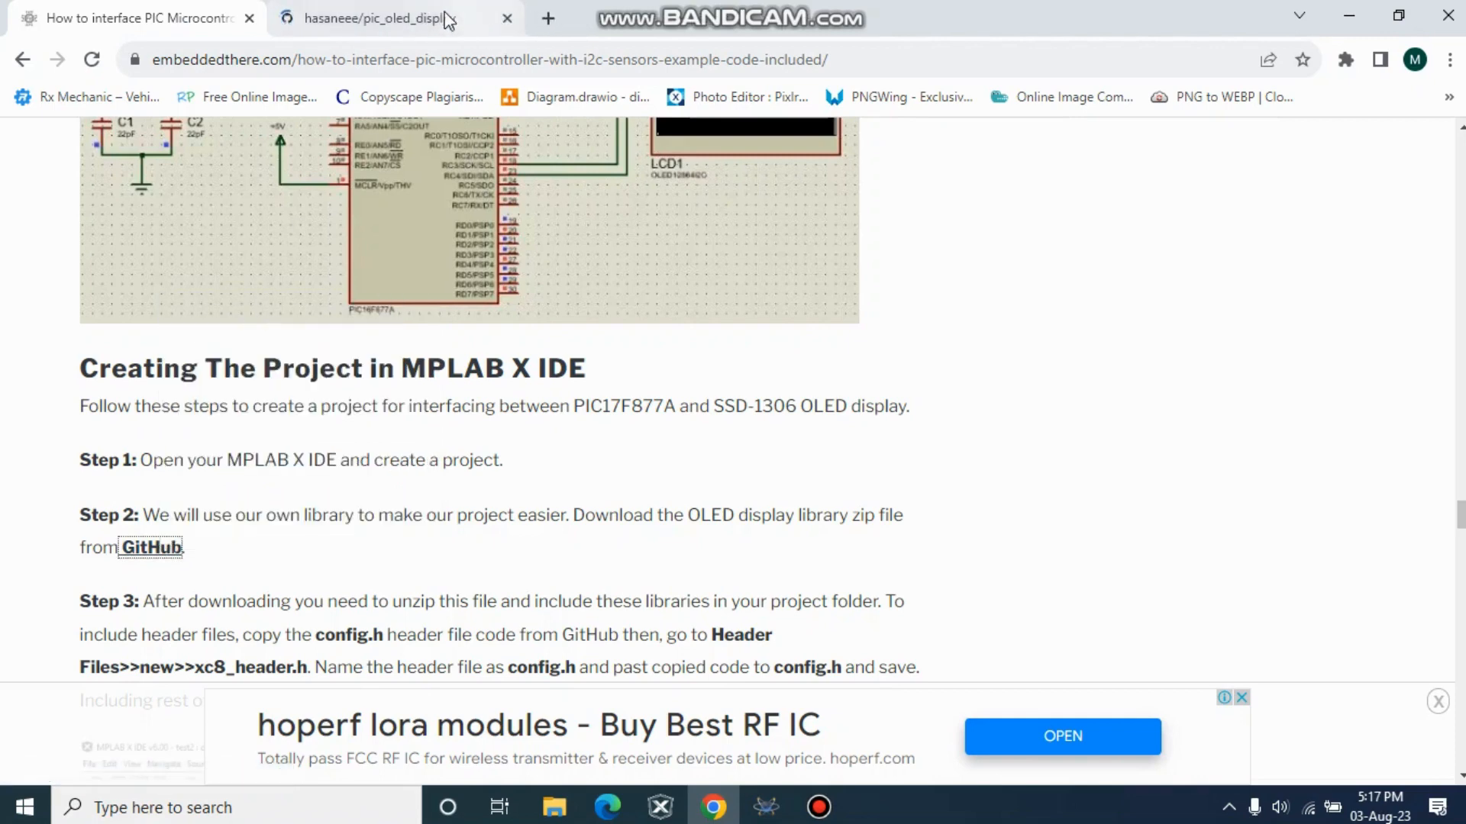
click(384, 18)
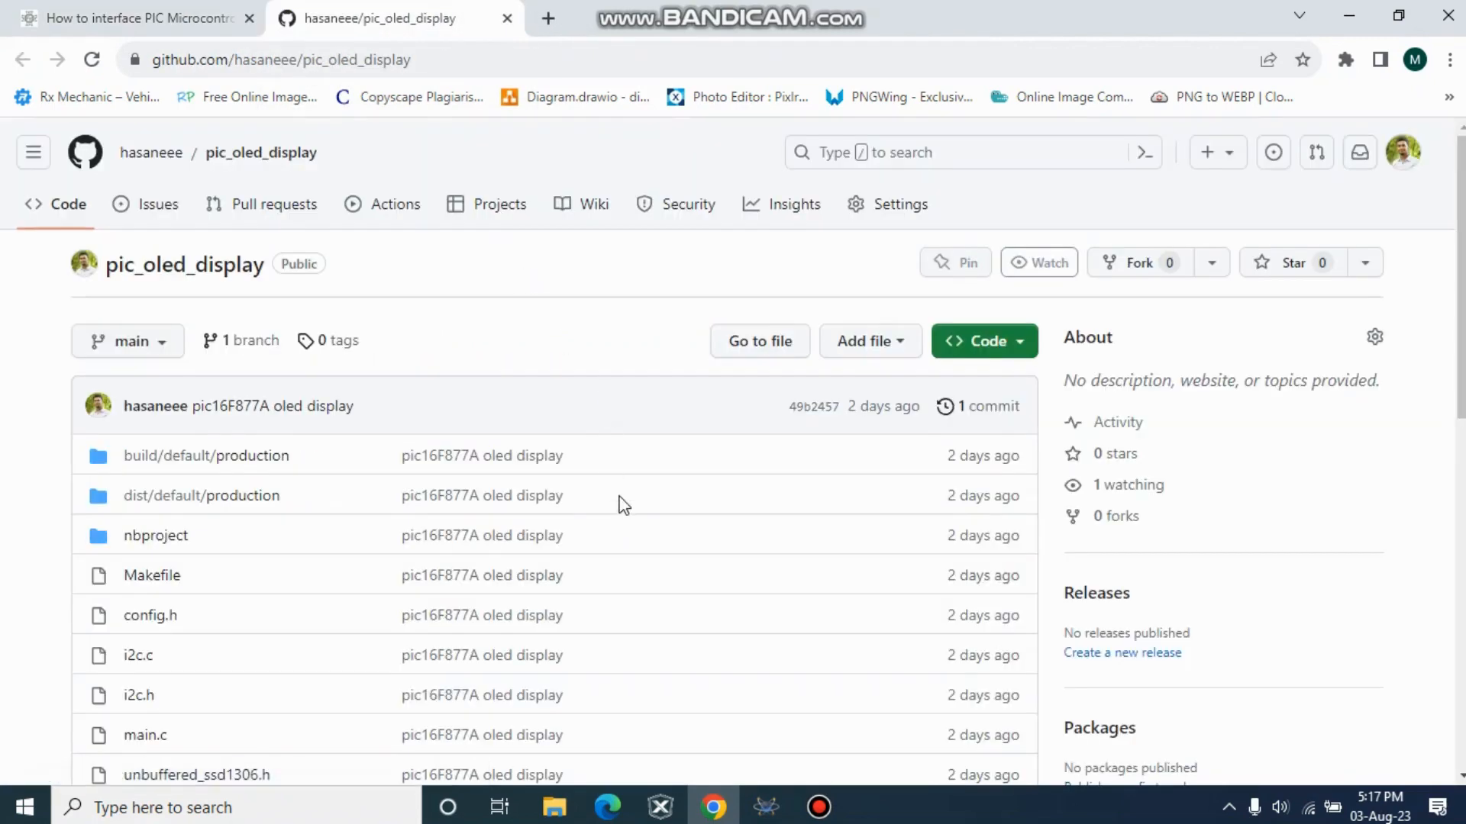
click(1038, 261)
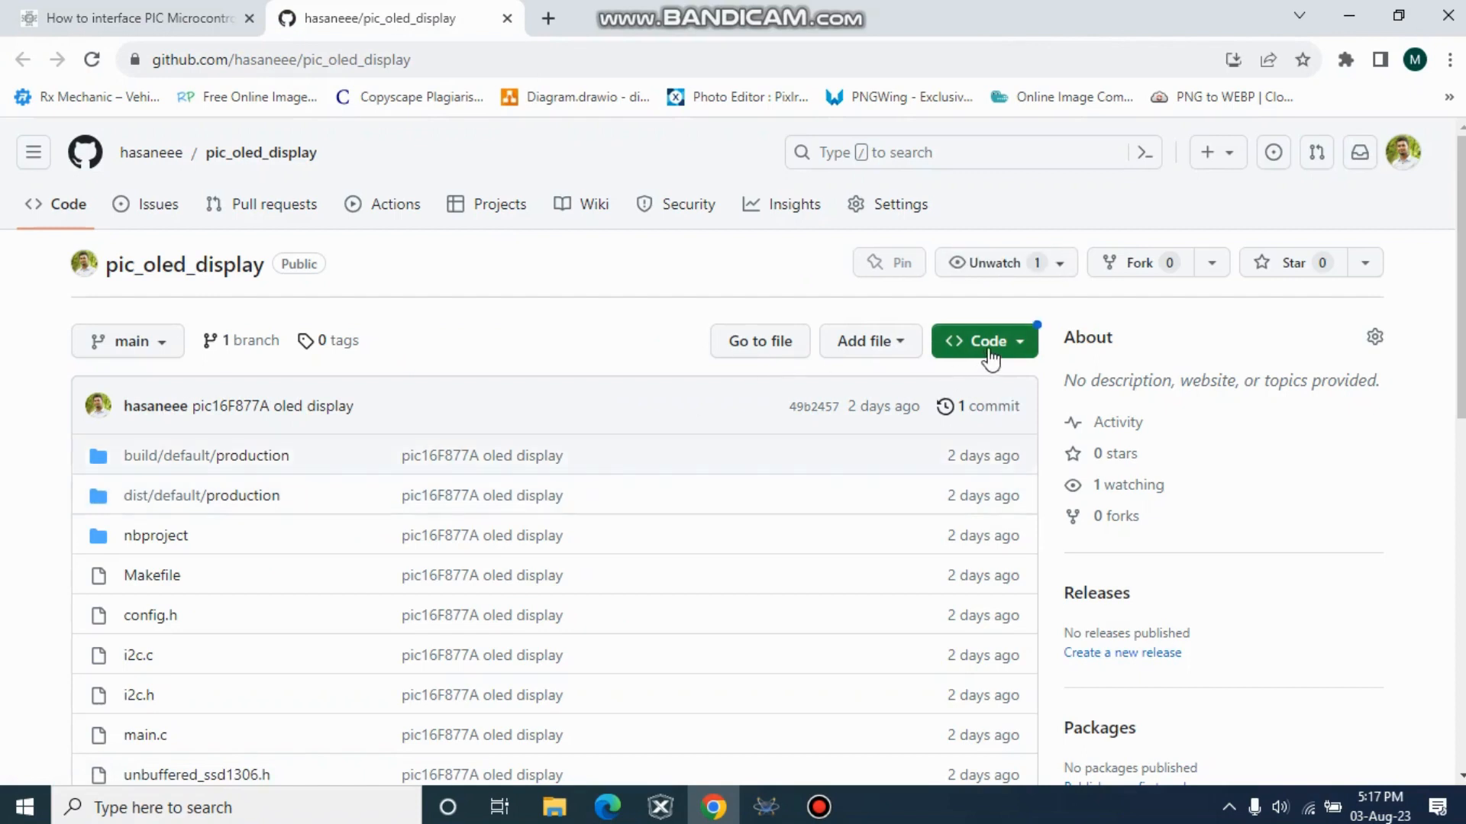
click(983, 341)
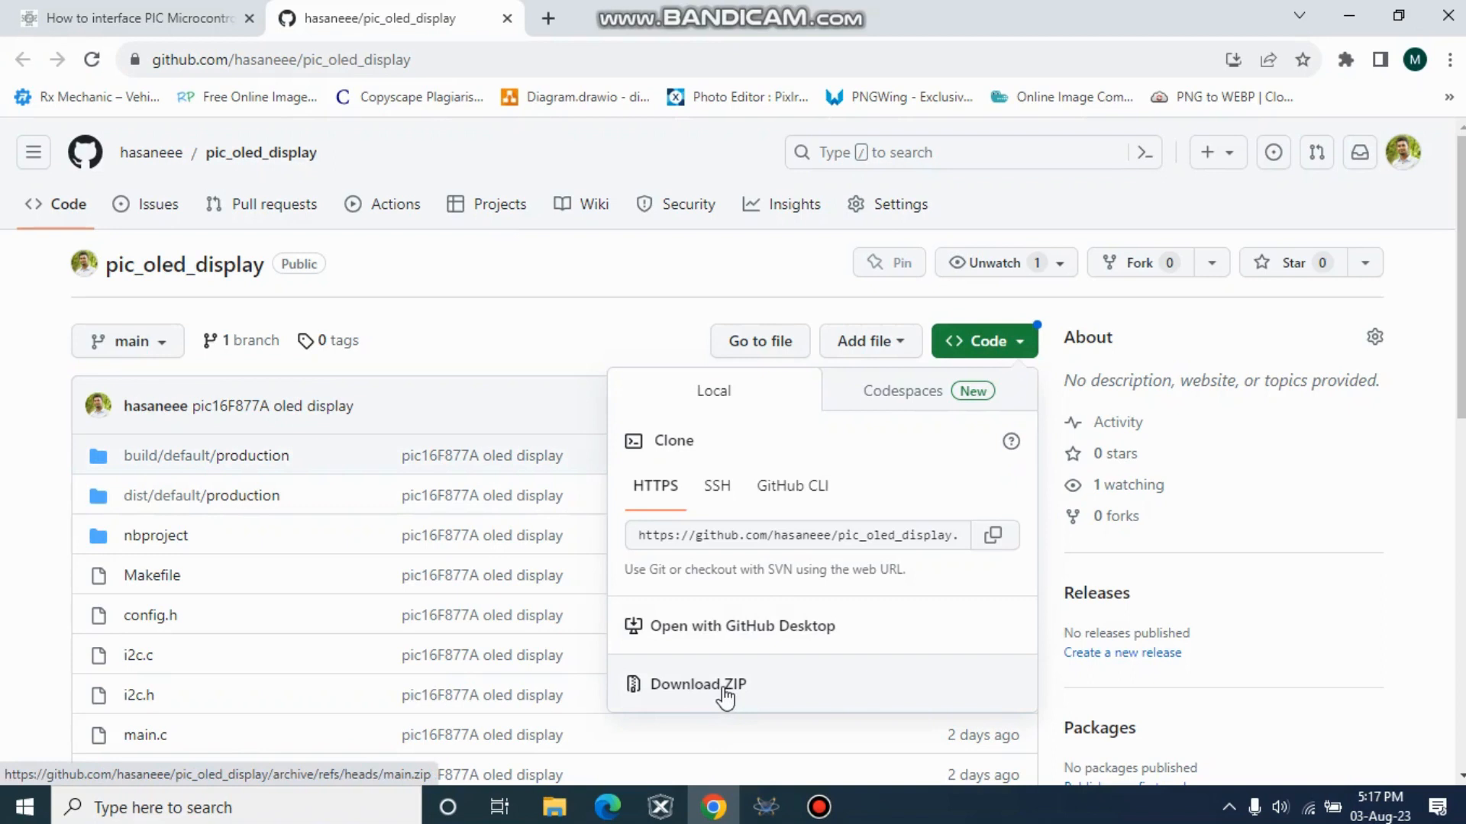
mouse_move(726, 687)
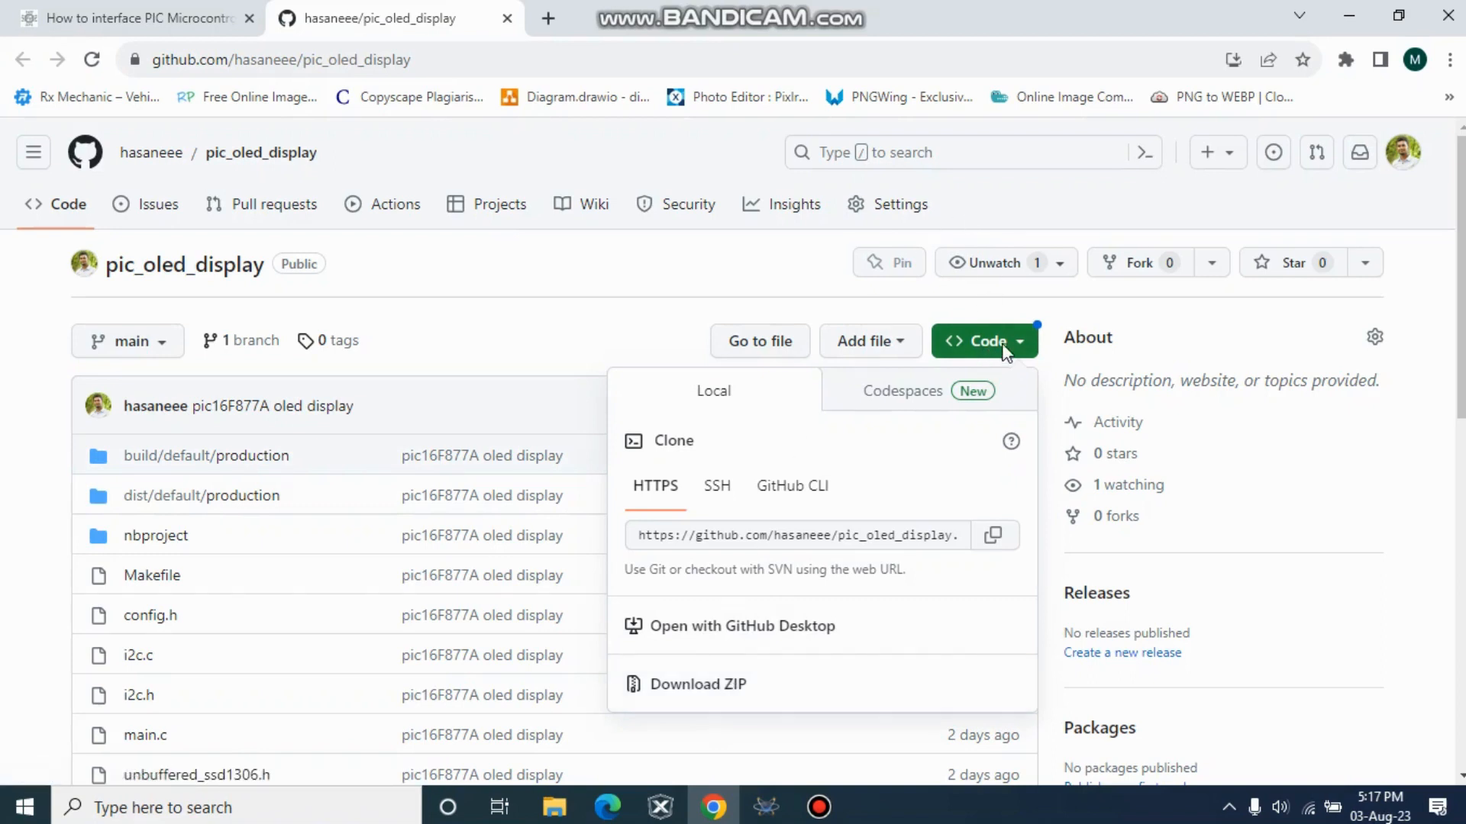
click(980, 341)
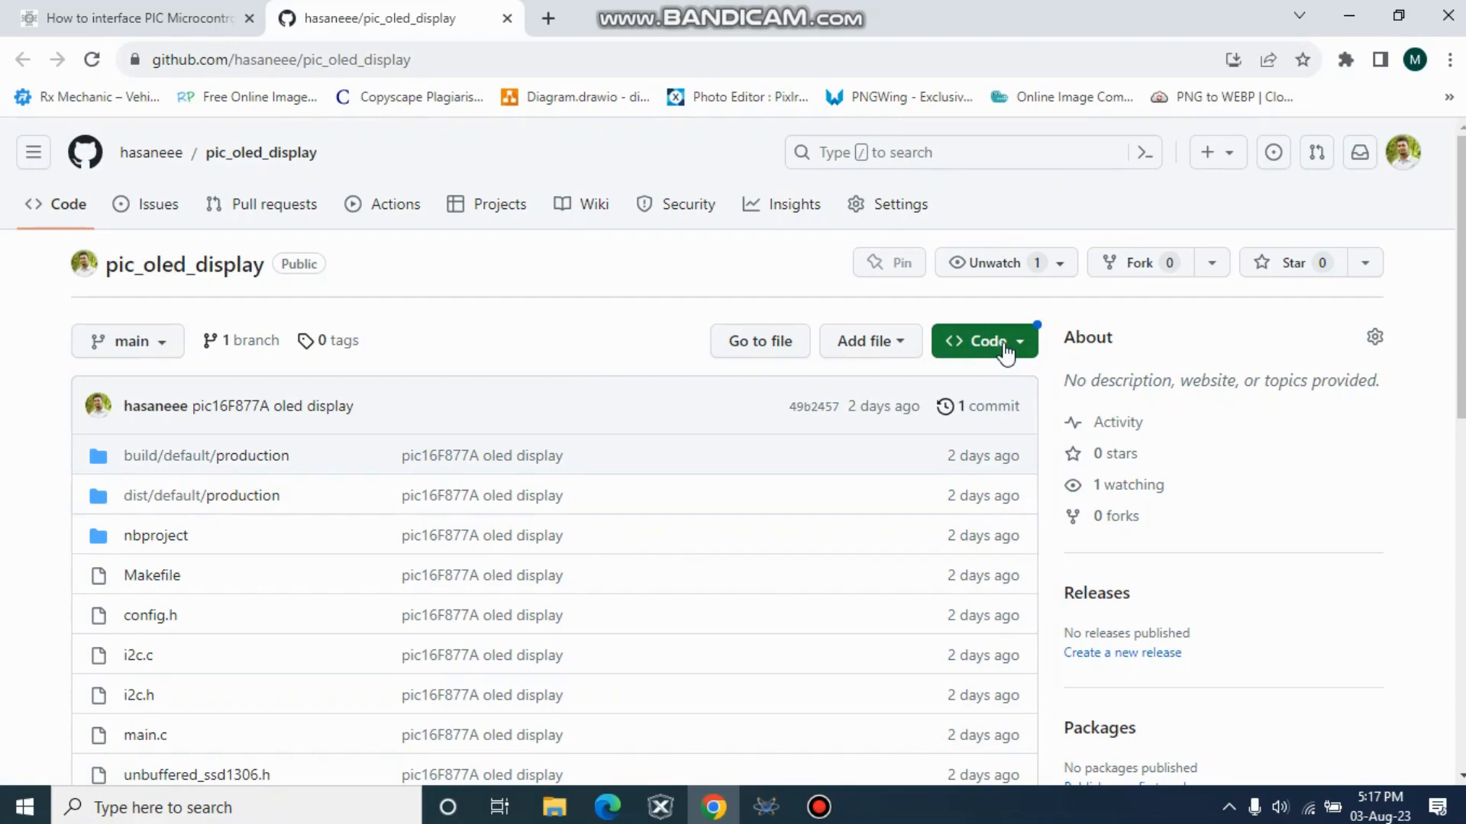
mouse_move(809, 745)
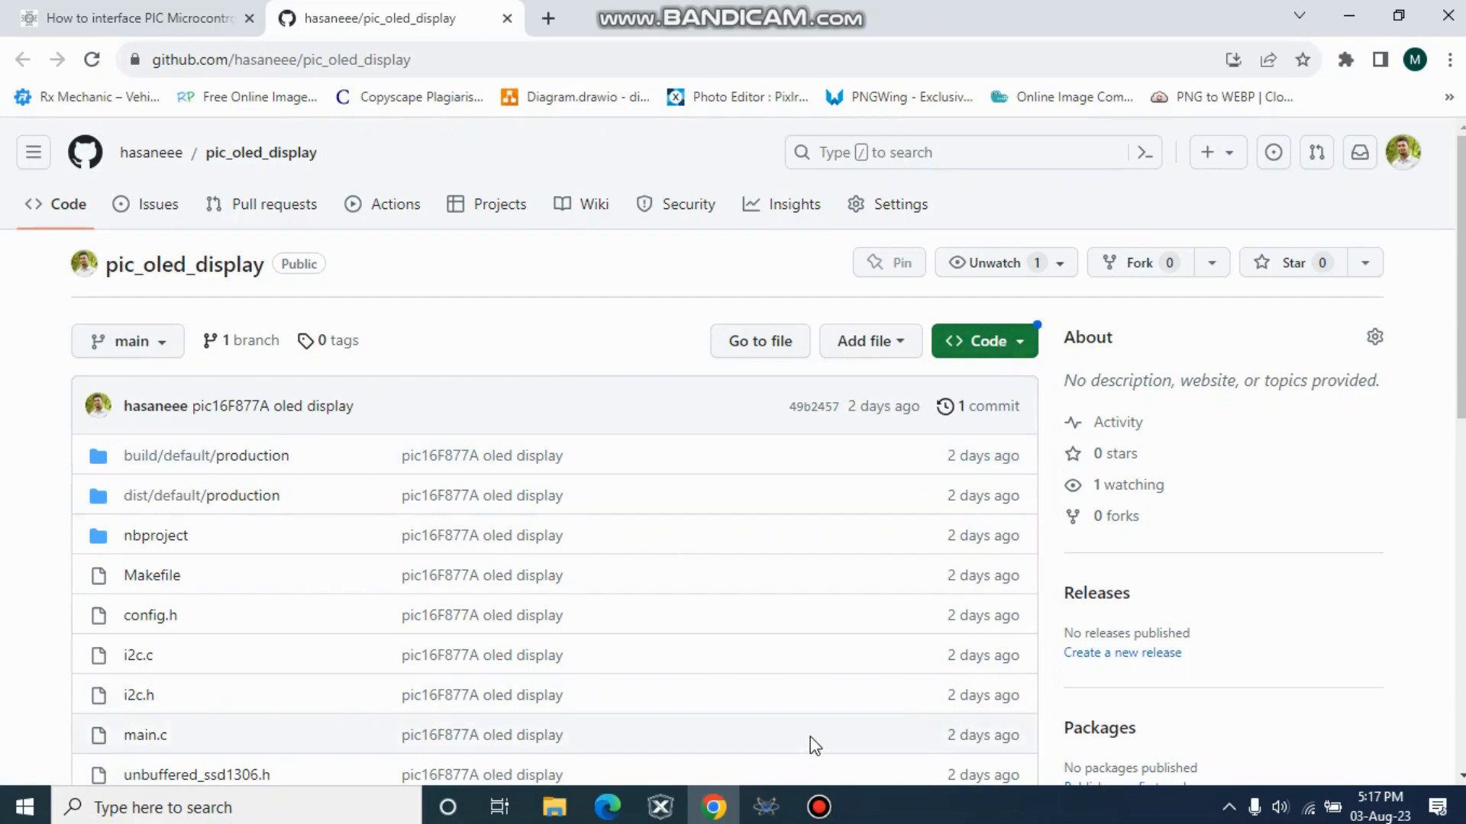
click(659, 806)
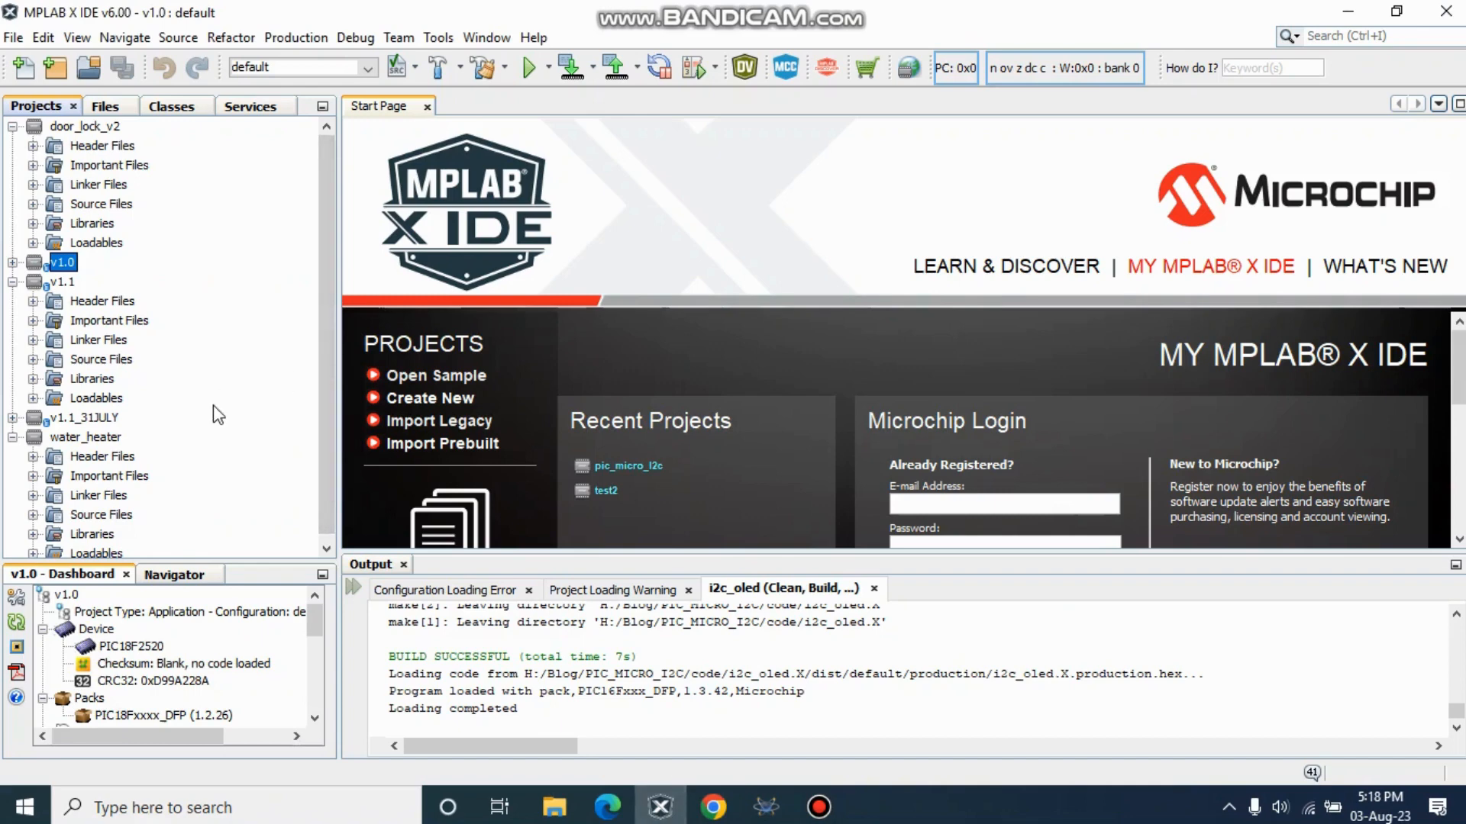
Step: Start File > New Project with Microchip Embedded Standalone Project as the type
click(14, 37)
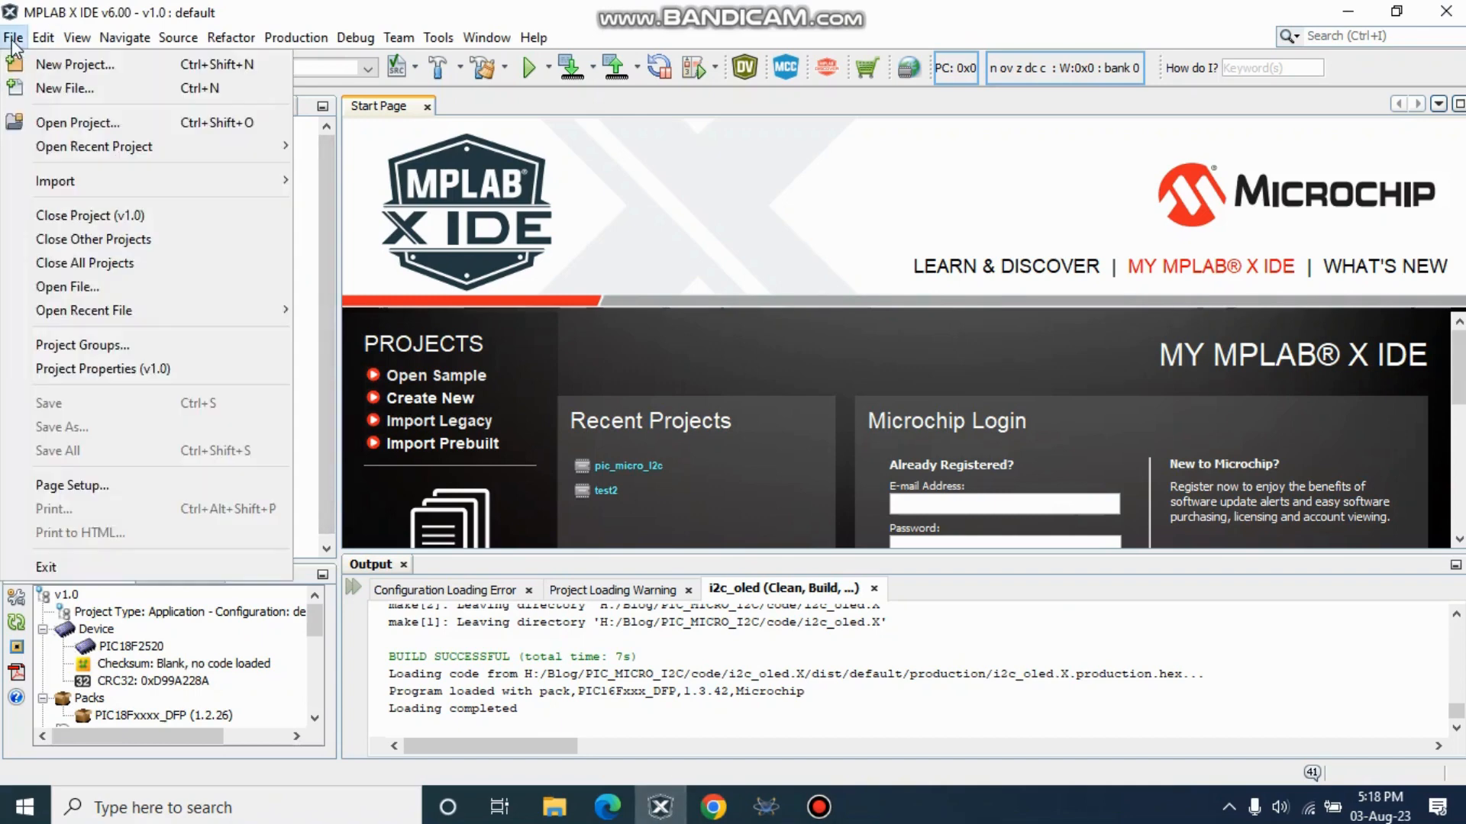
mouse_move(75, 64)
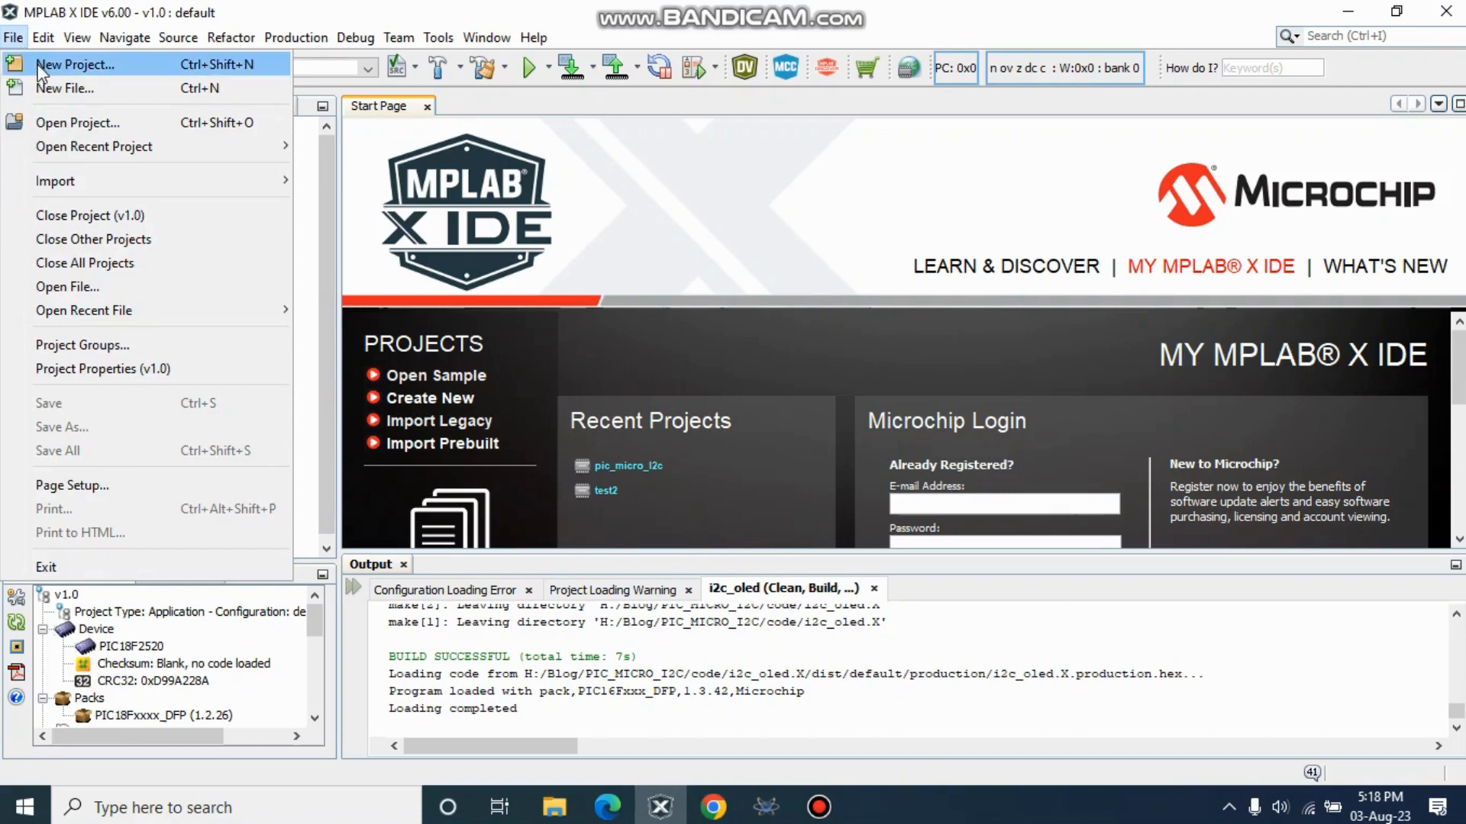
click(75, 64)
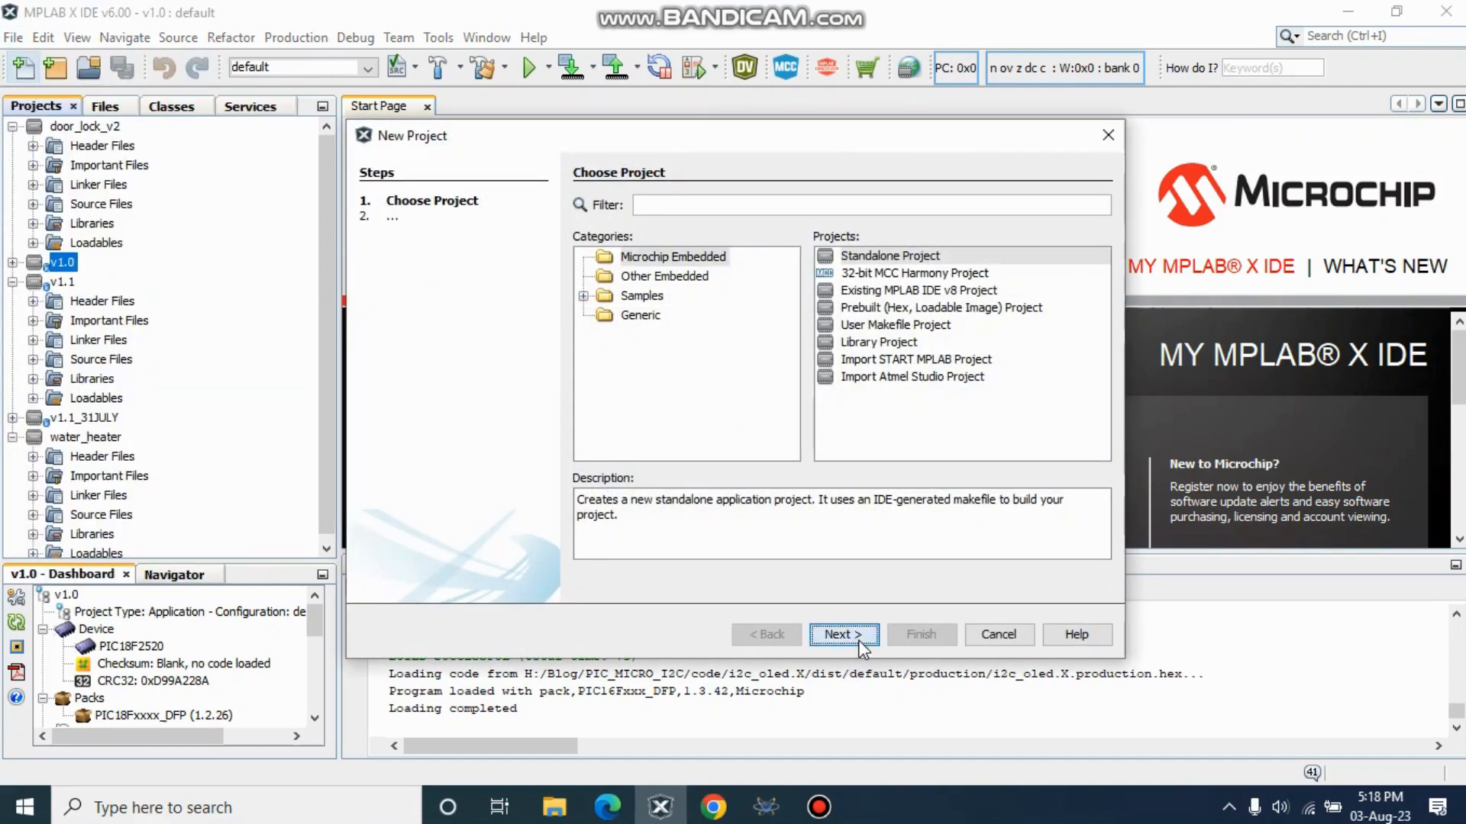
Step: Search the device list for 'pic16f8' and choose PIC16F877A as the target device
click(843, 635)
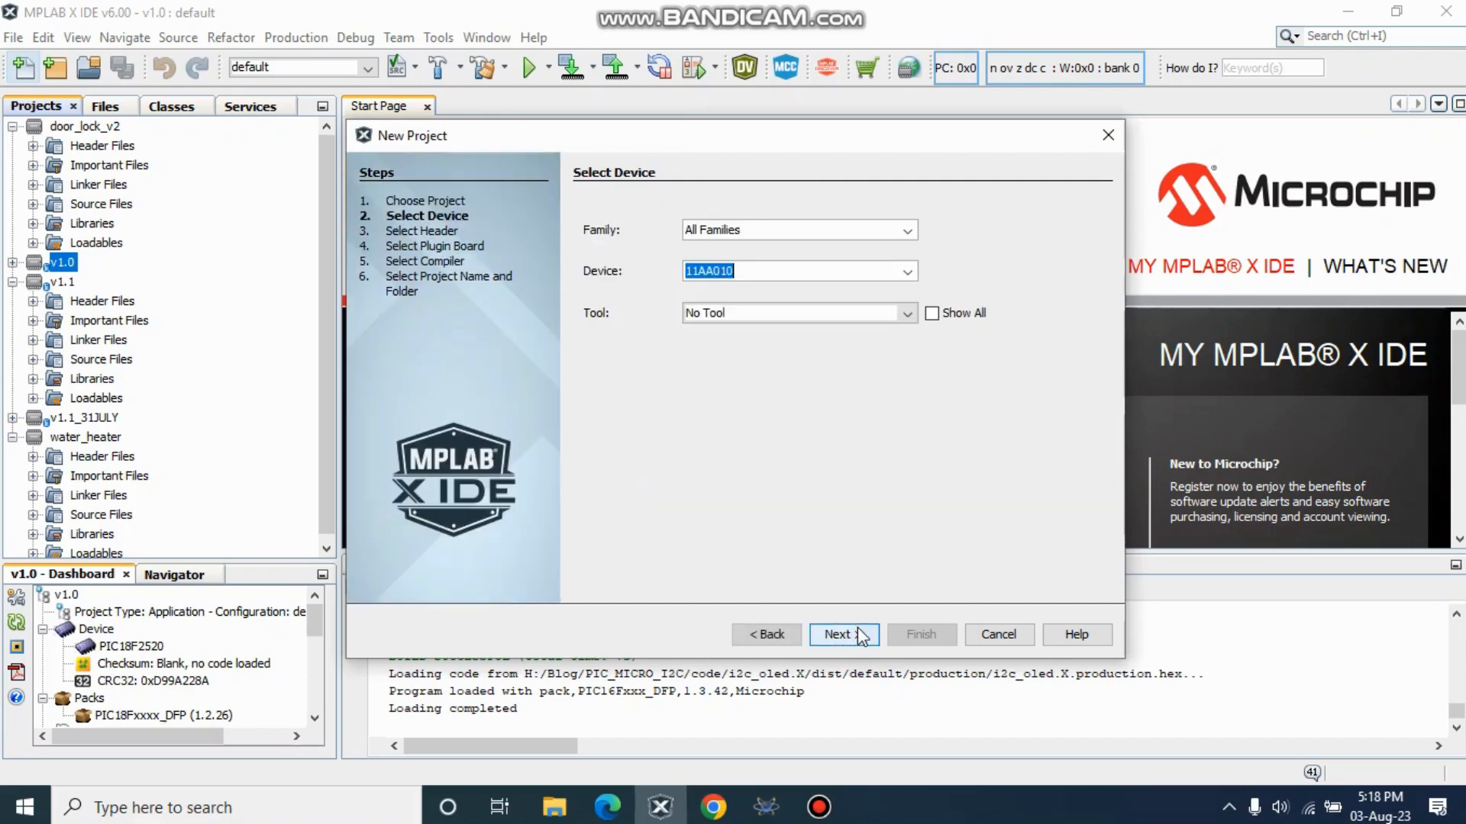
mouse_move(858, 270)
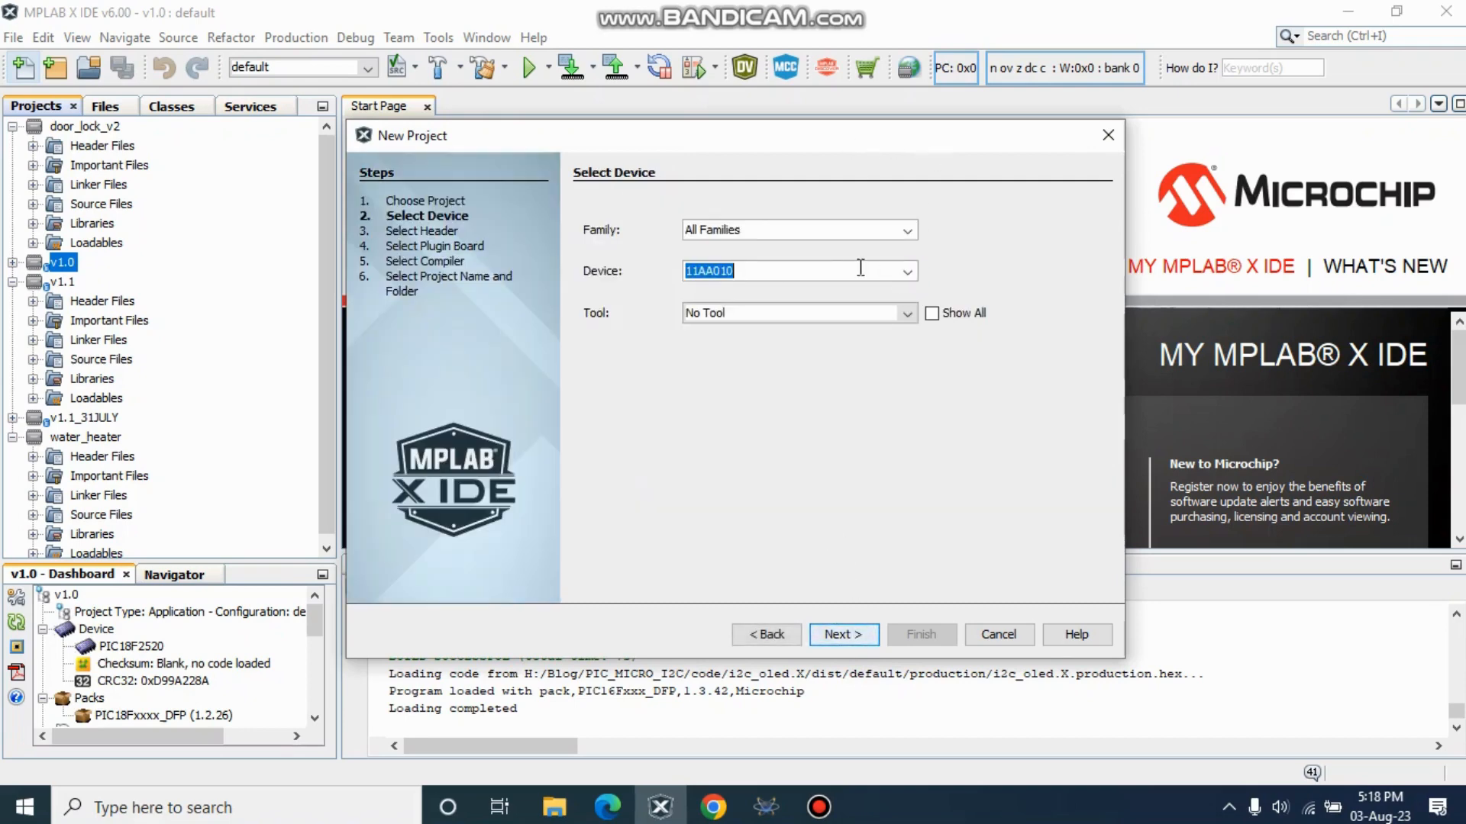
click(903, 272)
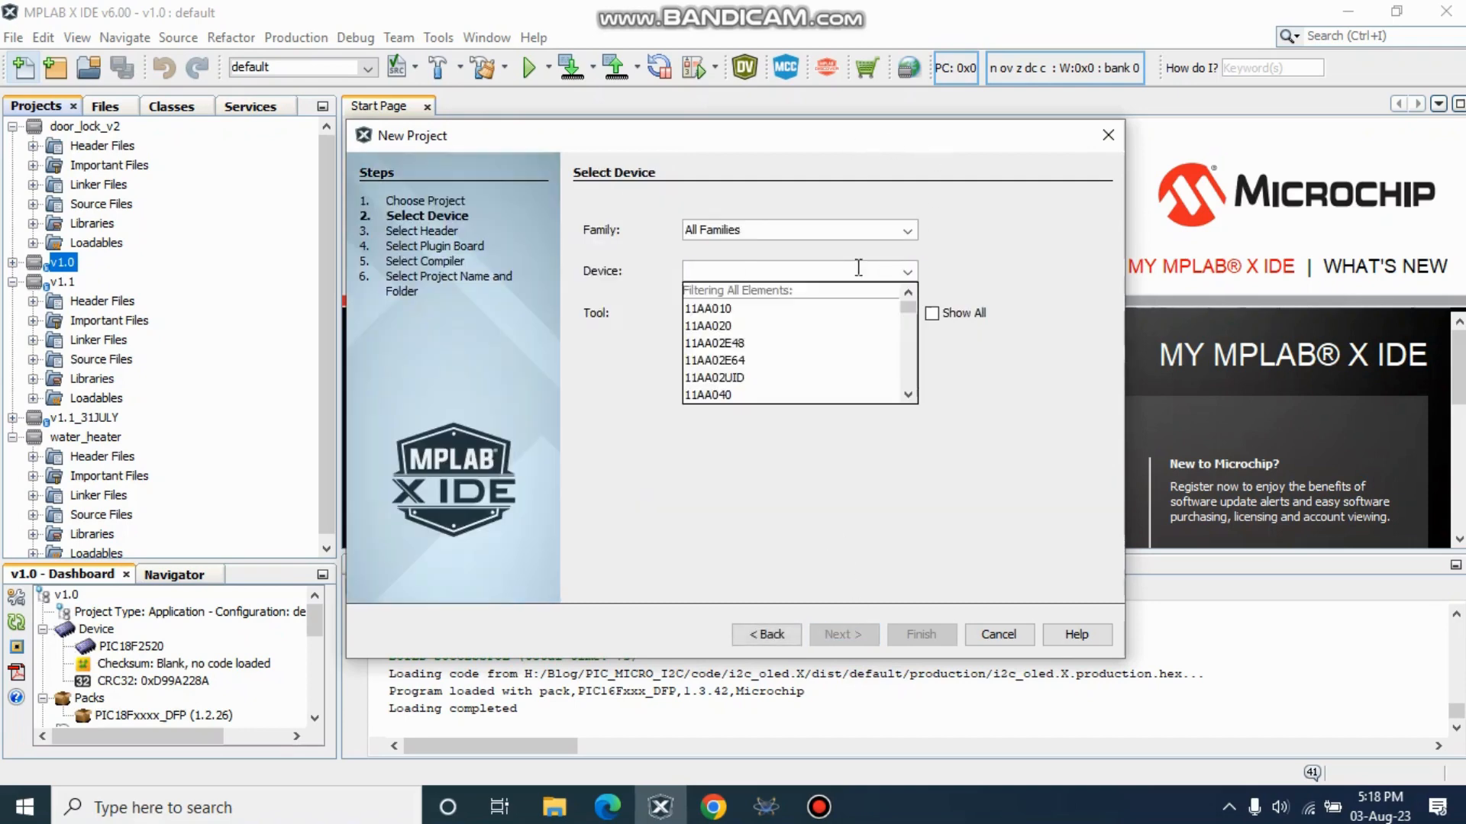
text(pi)
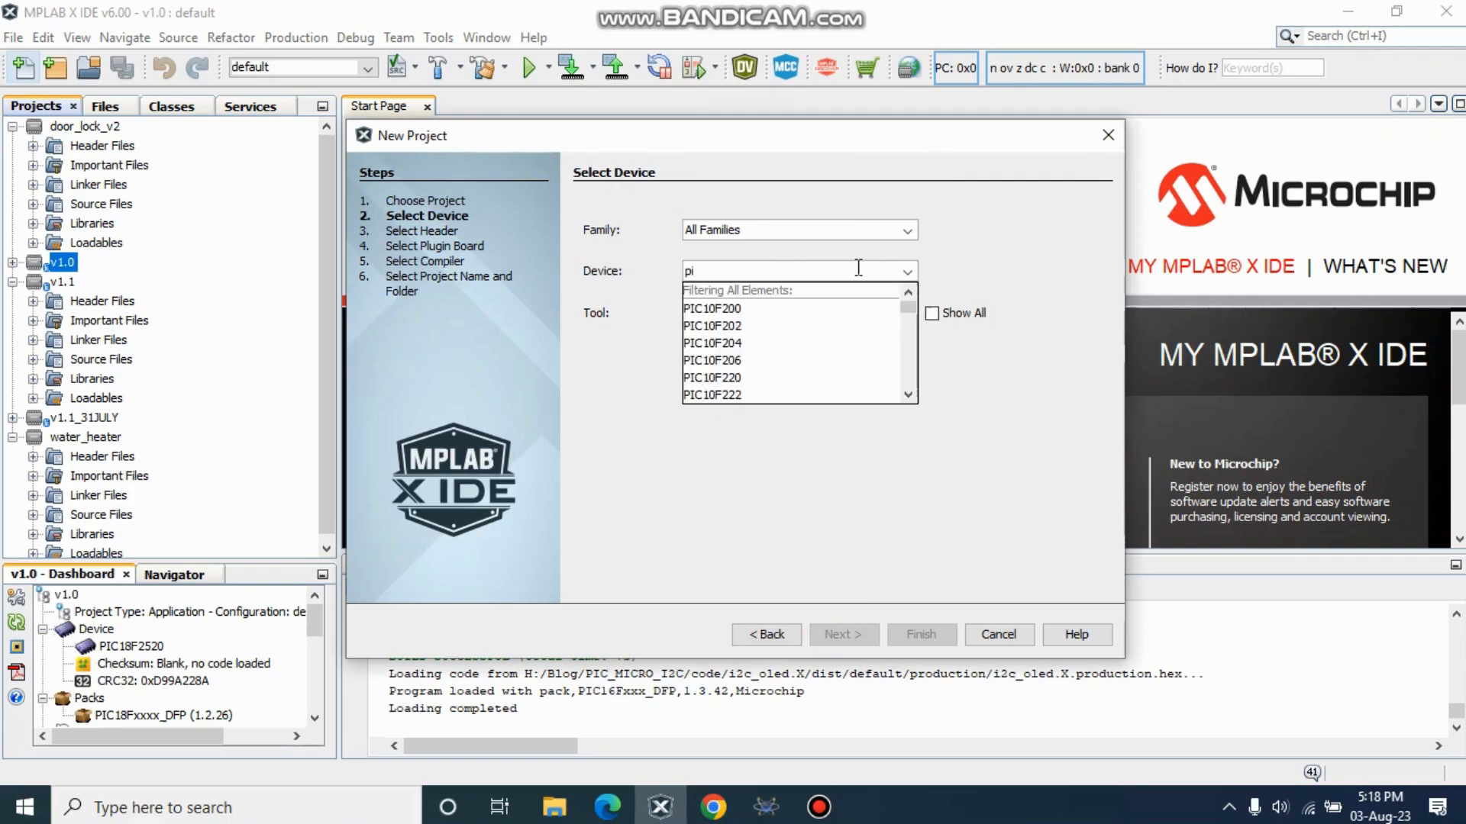
text(c)
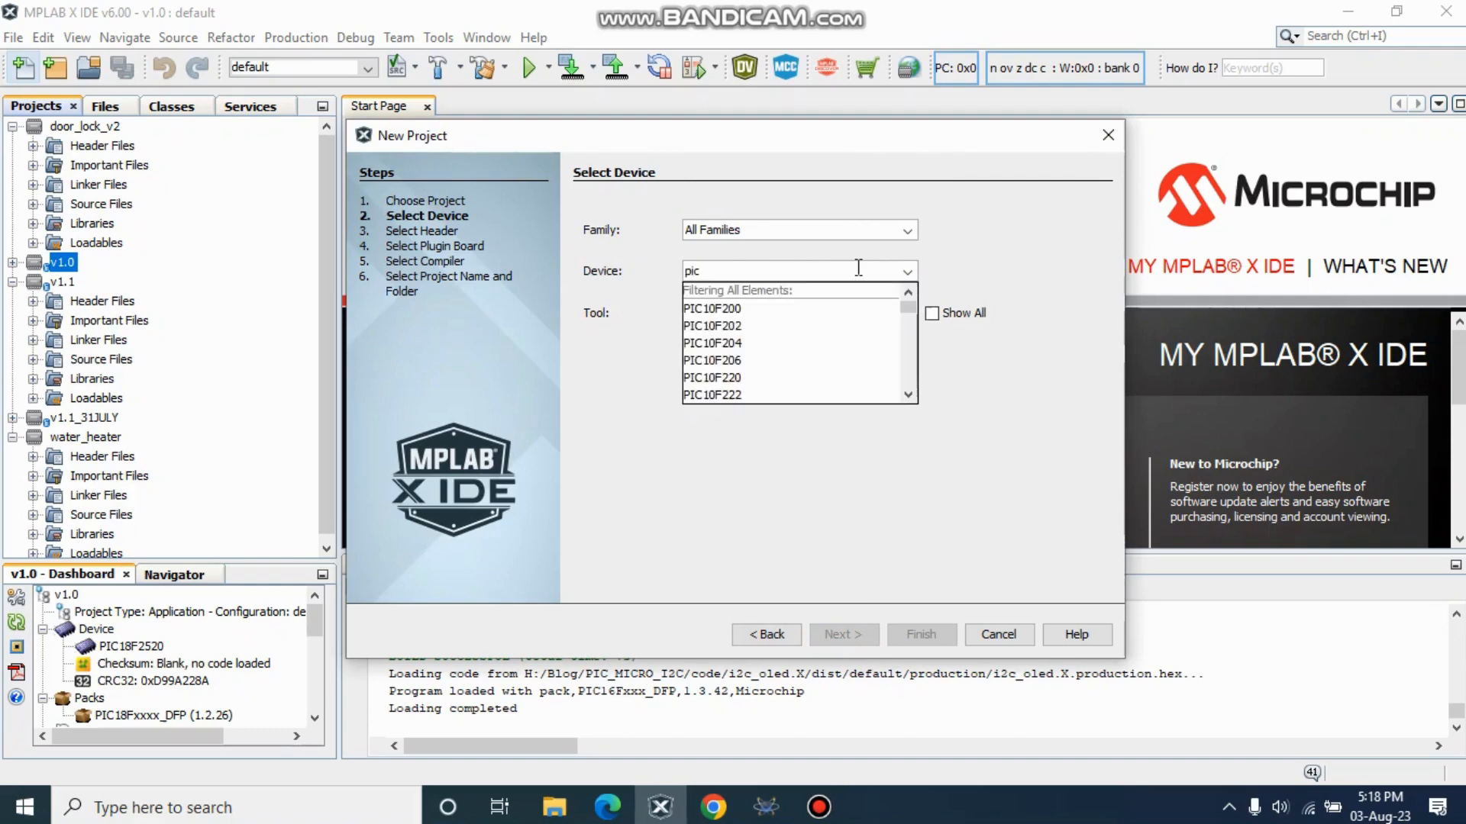
text(16)
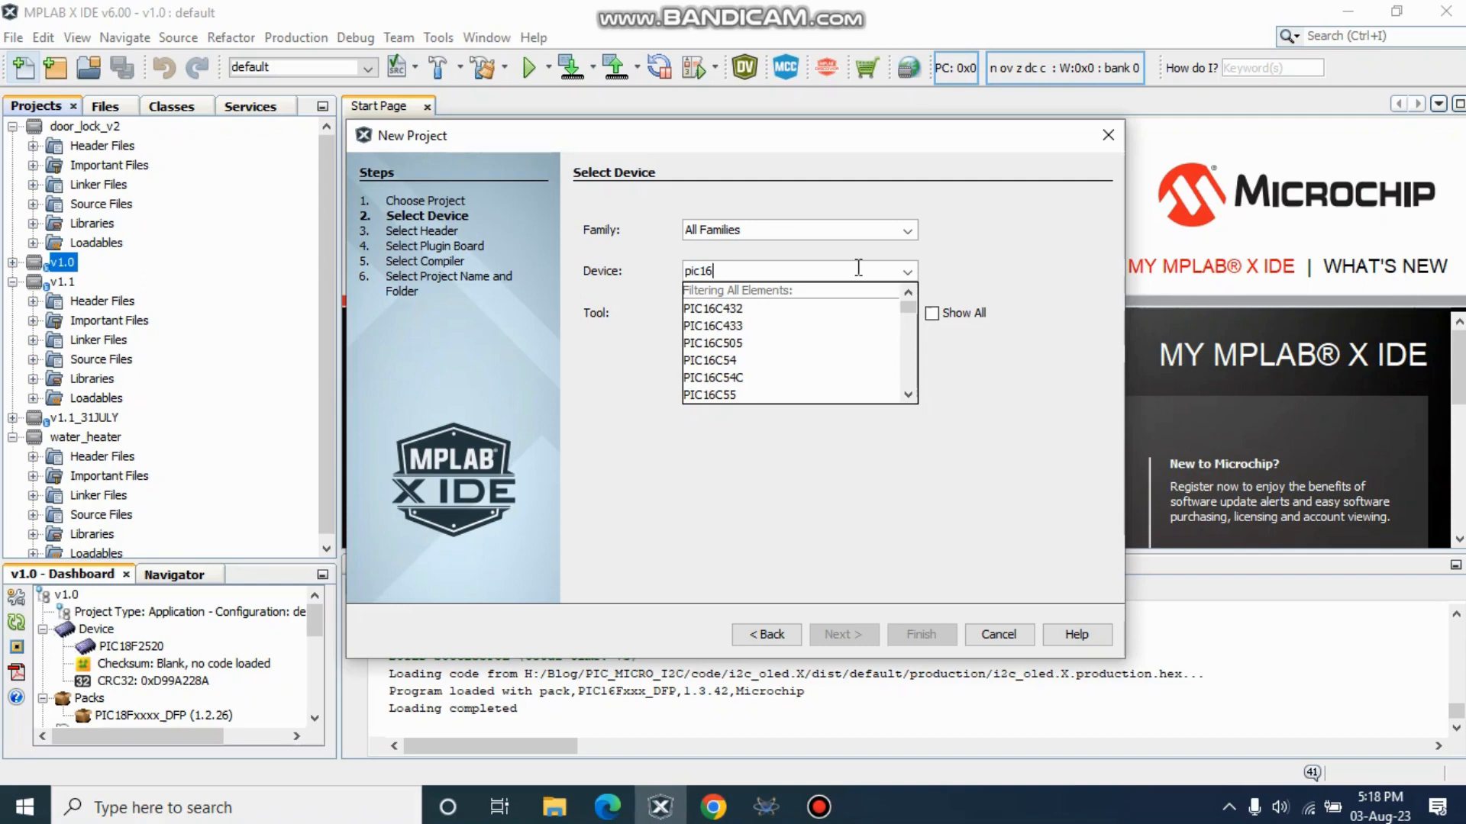
text(f)
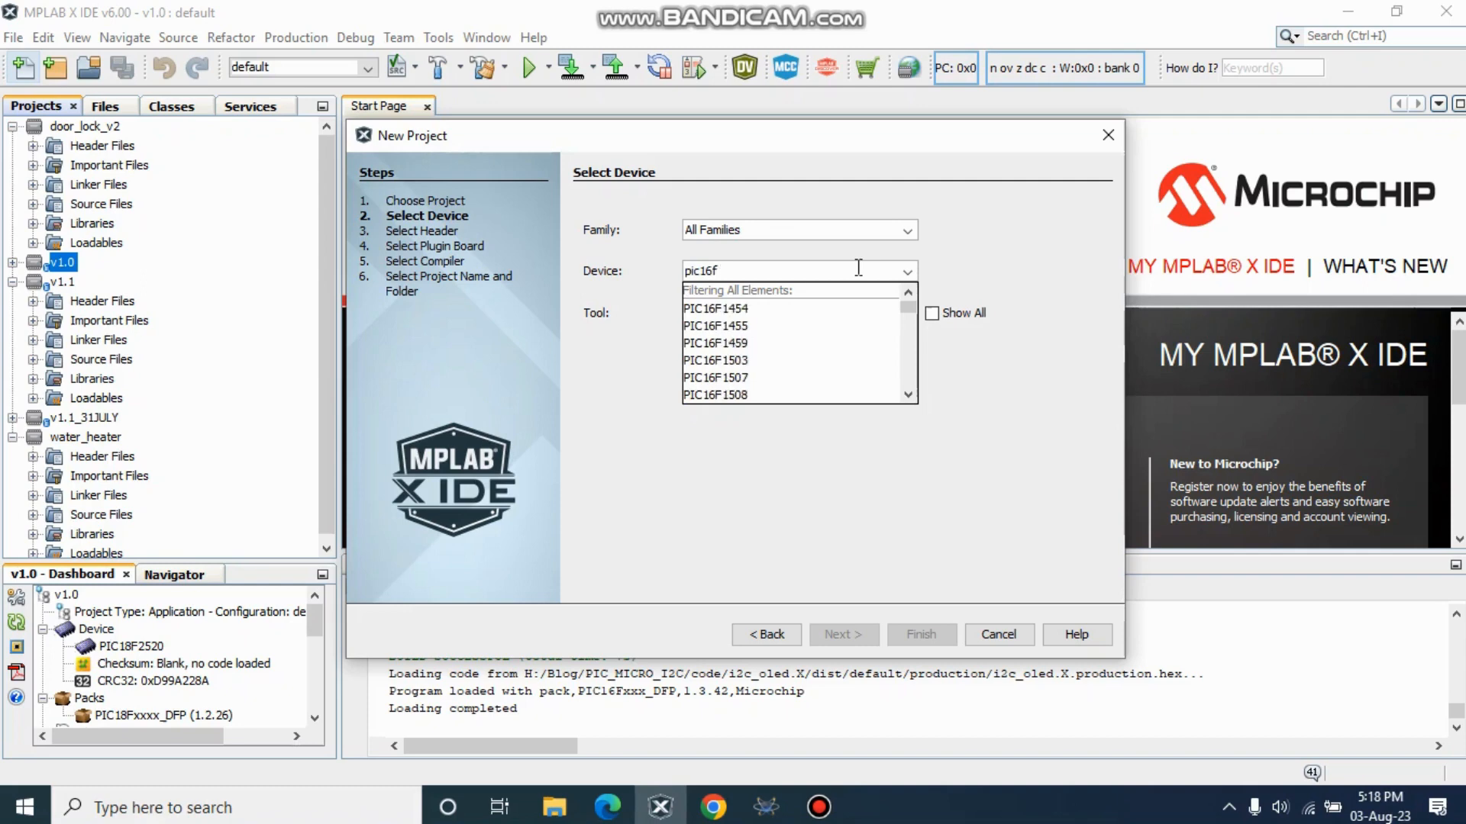
text(877)
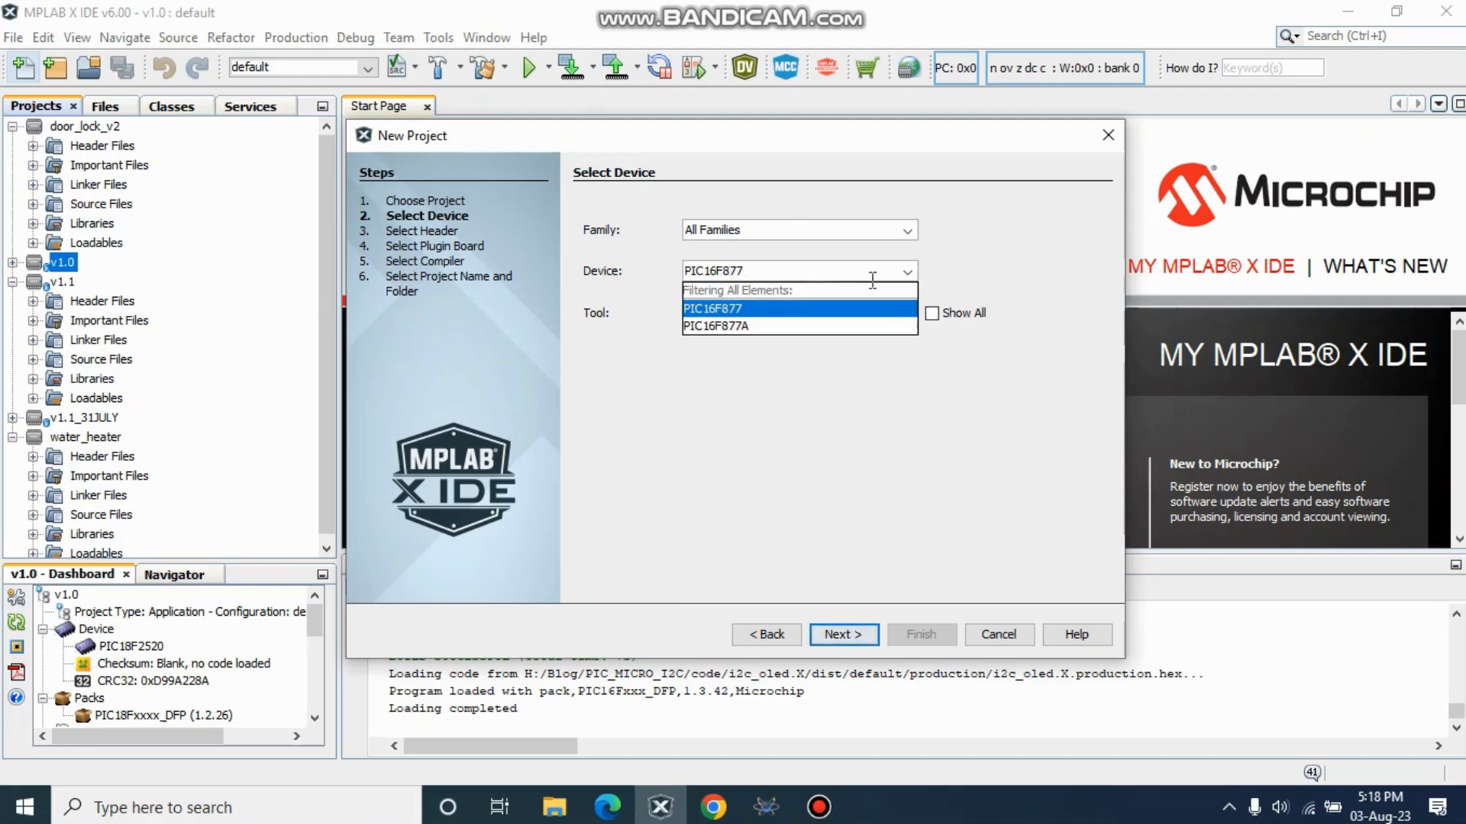
click(716, 325)
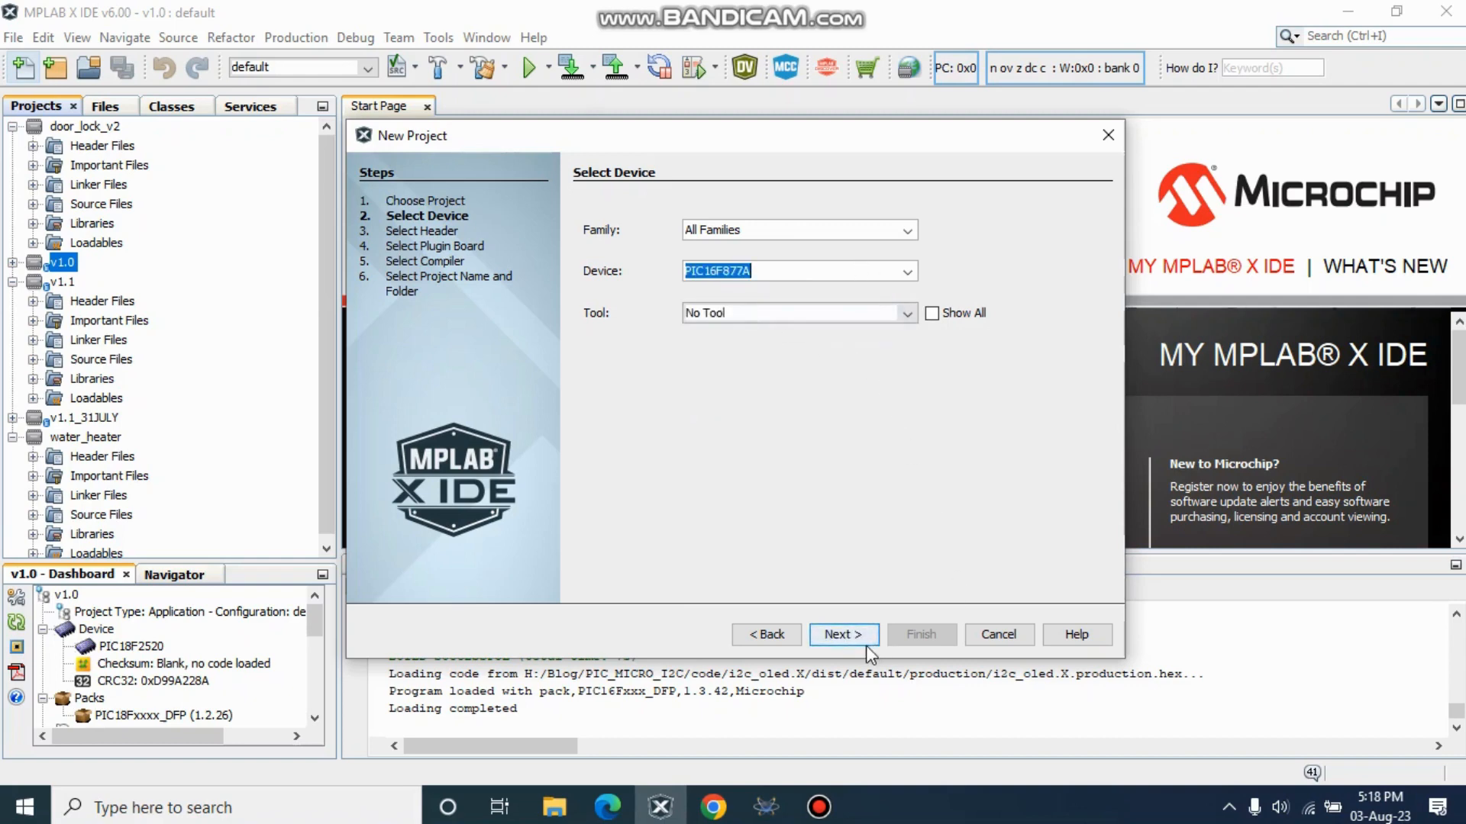
click(842, 634)
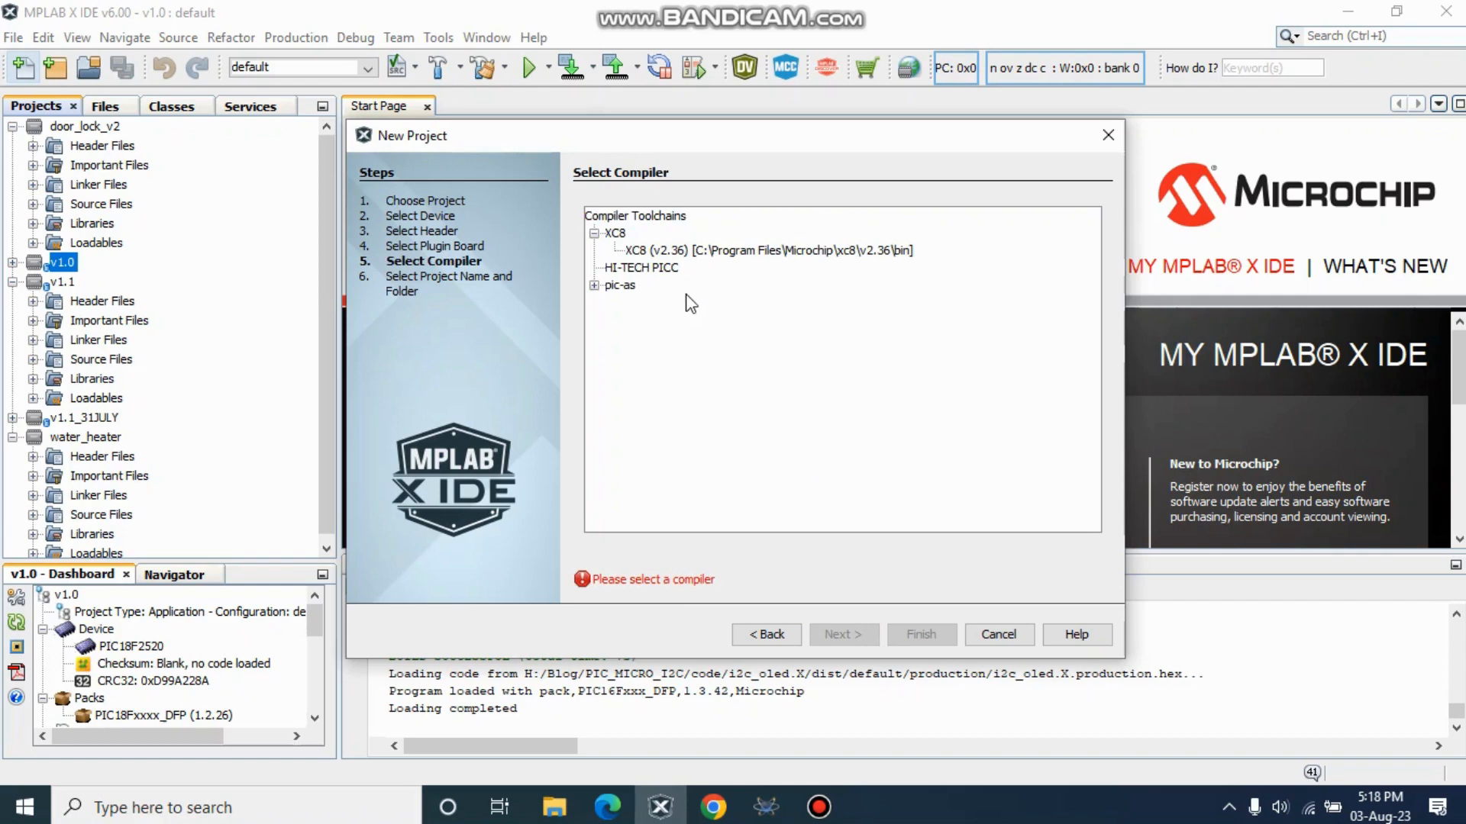
Step: Select the XC8 v2.36 compiler toolchain and continue to project naming
click(763, 249)
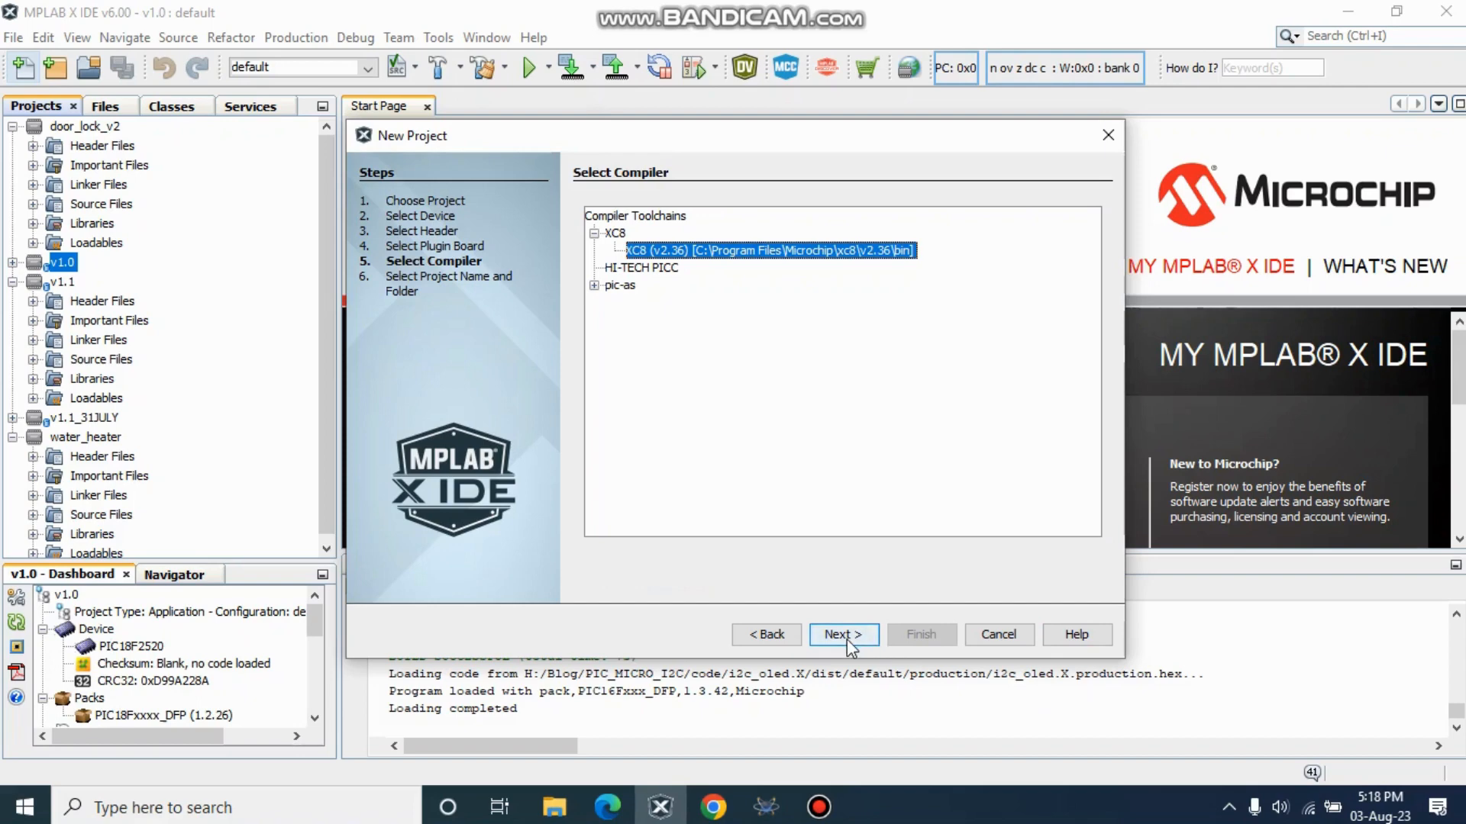
click(843, 636)
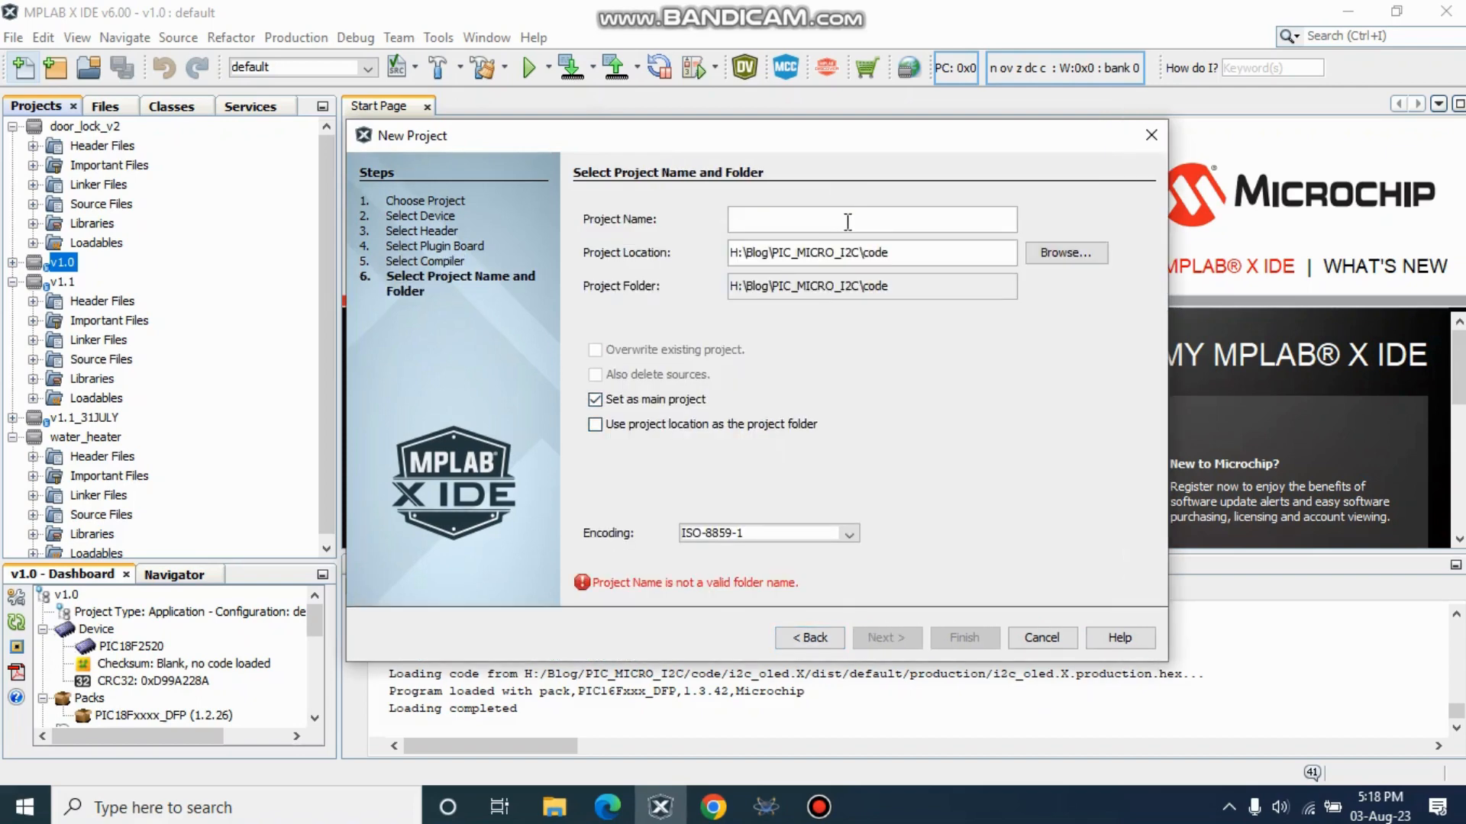
Step: Name the project i2c_OLED_2, adding '_2' after the existing-folder warning, and finish the wizard
text(i2)
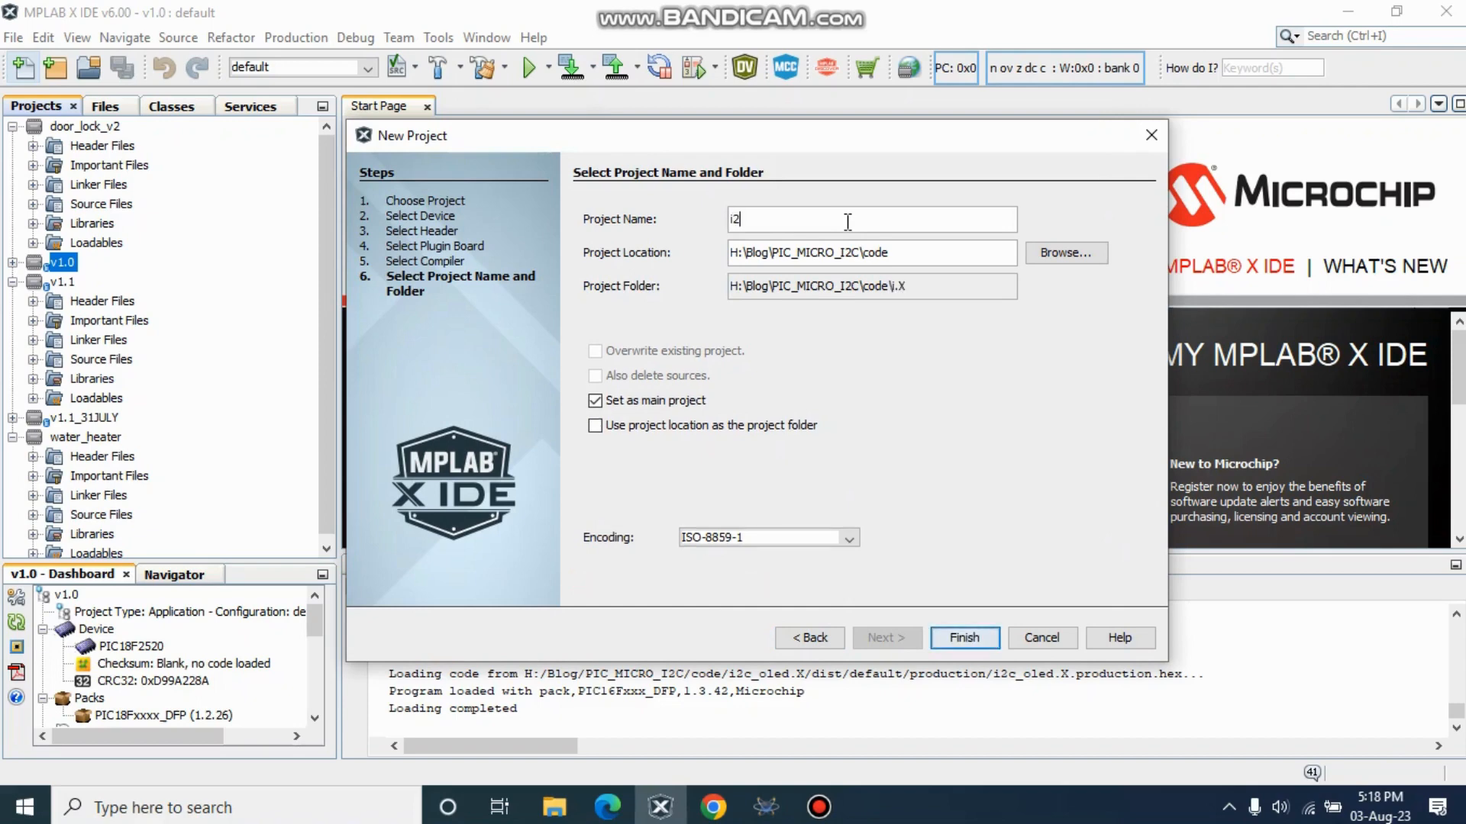
text(c)
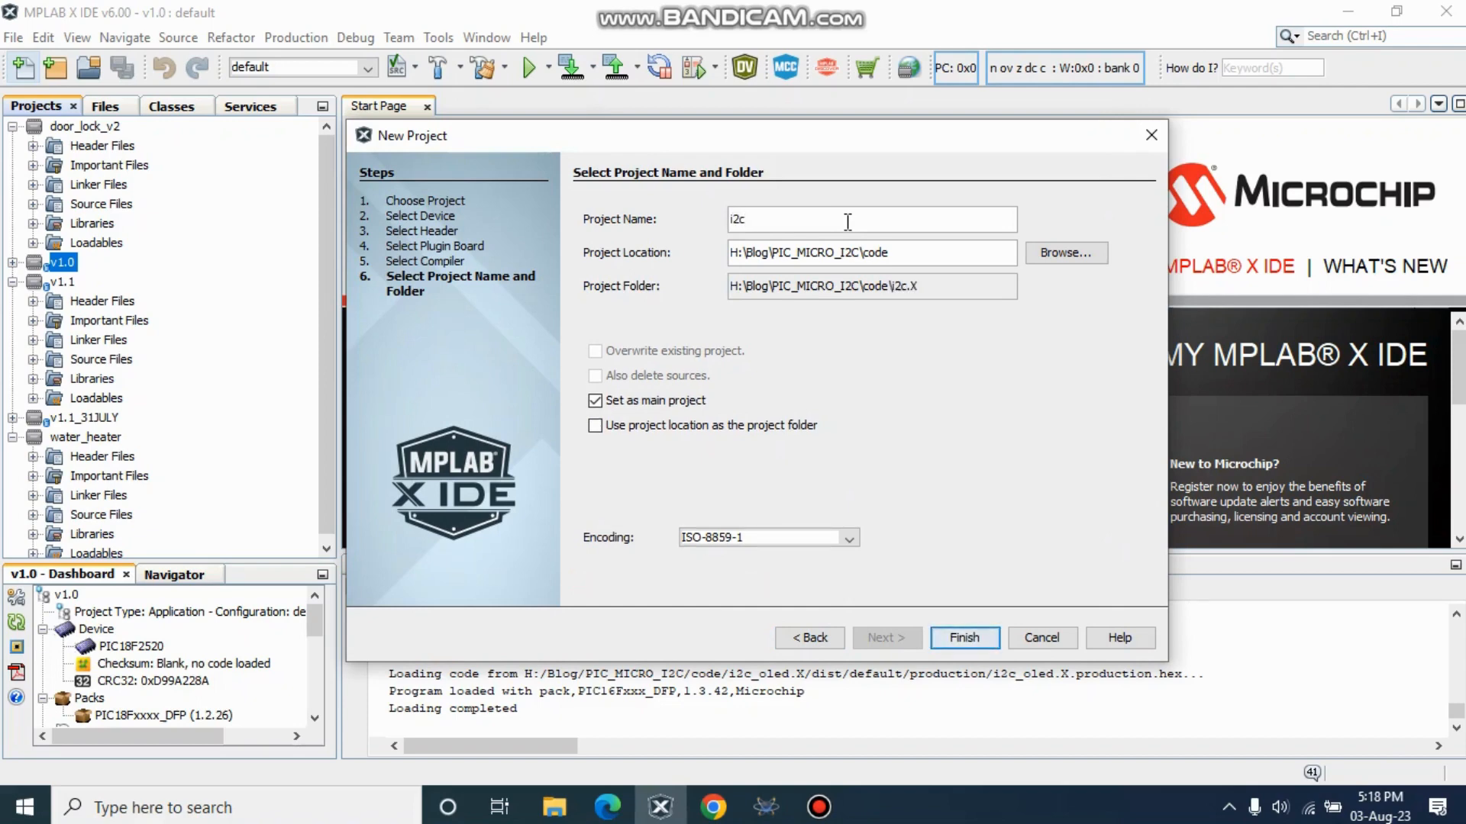
text(_)
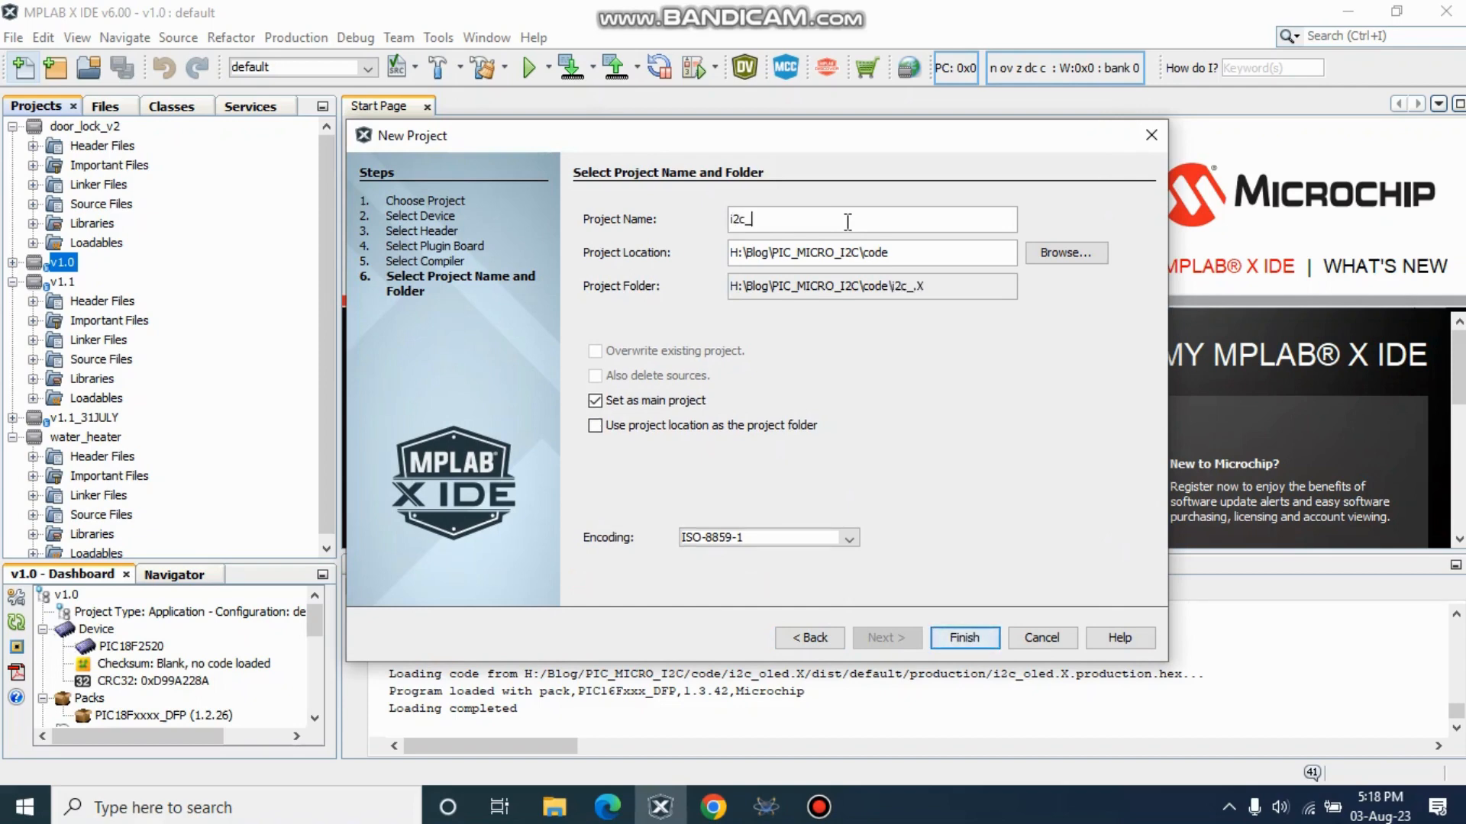
text(OLED)
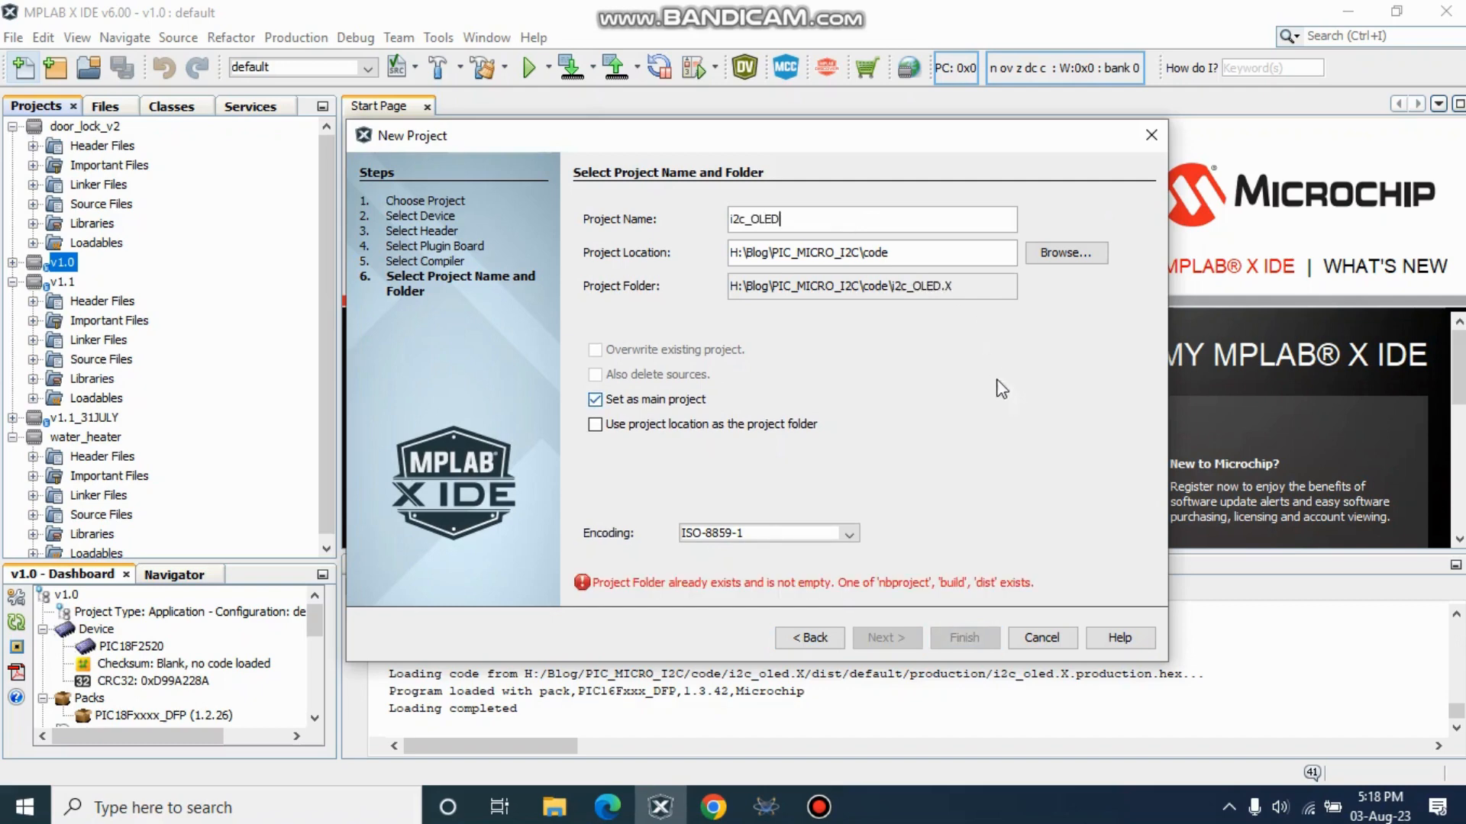
mouse_move(927, 568)
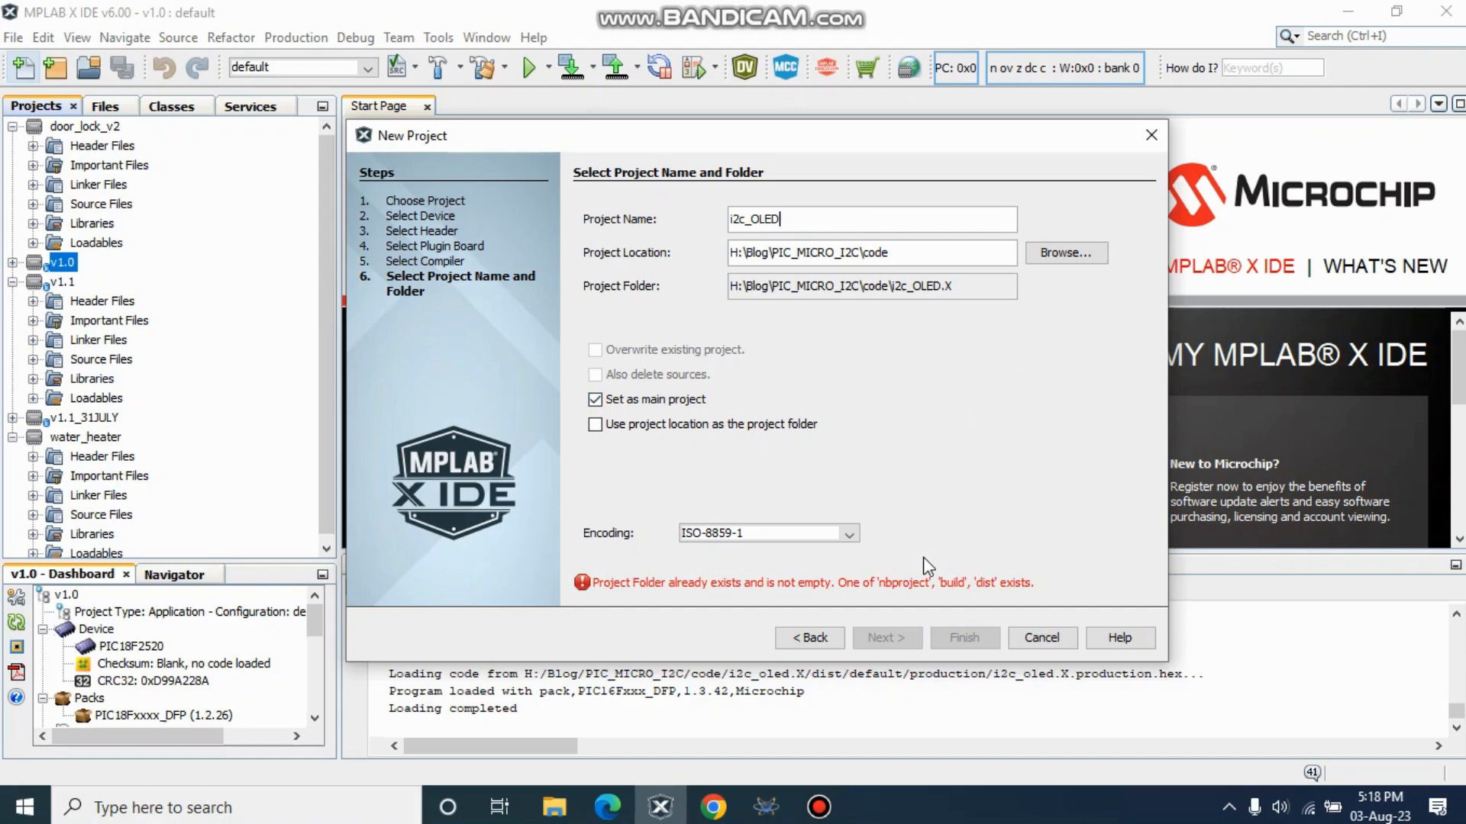
mouse_move(895, 489)
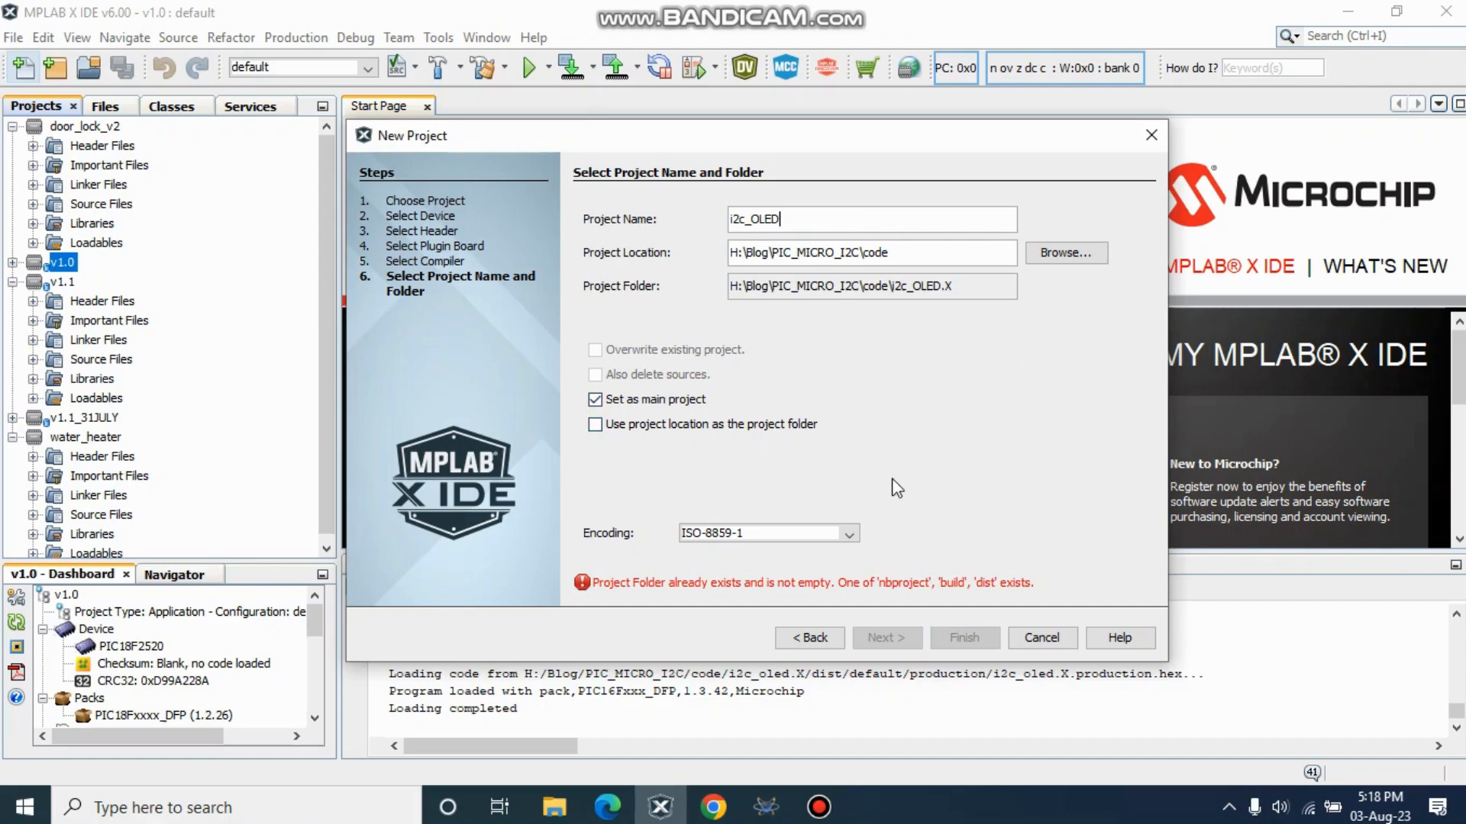
mouse_move(841, 211)
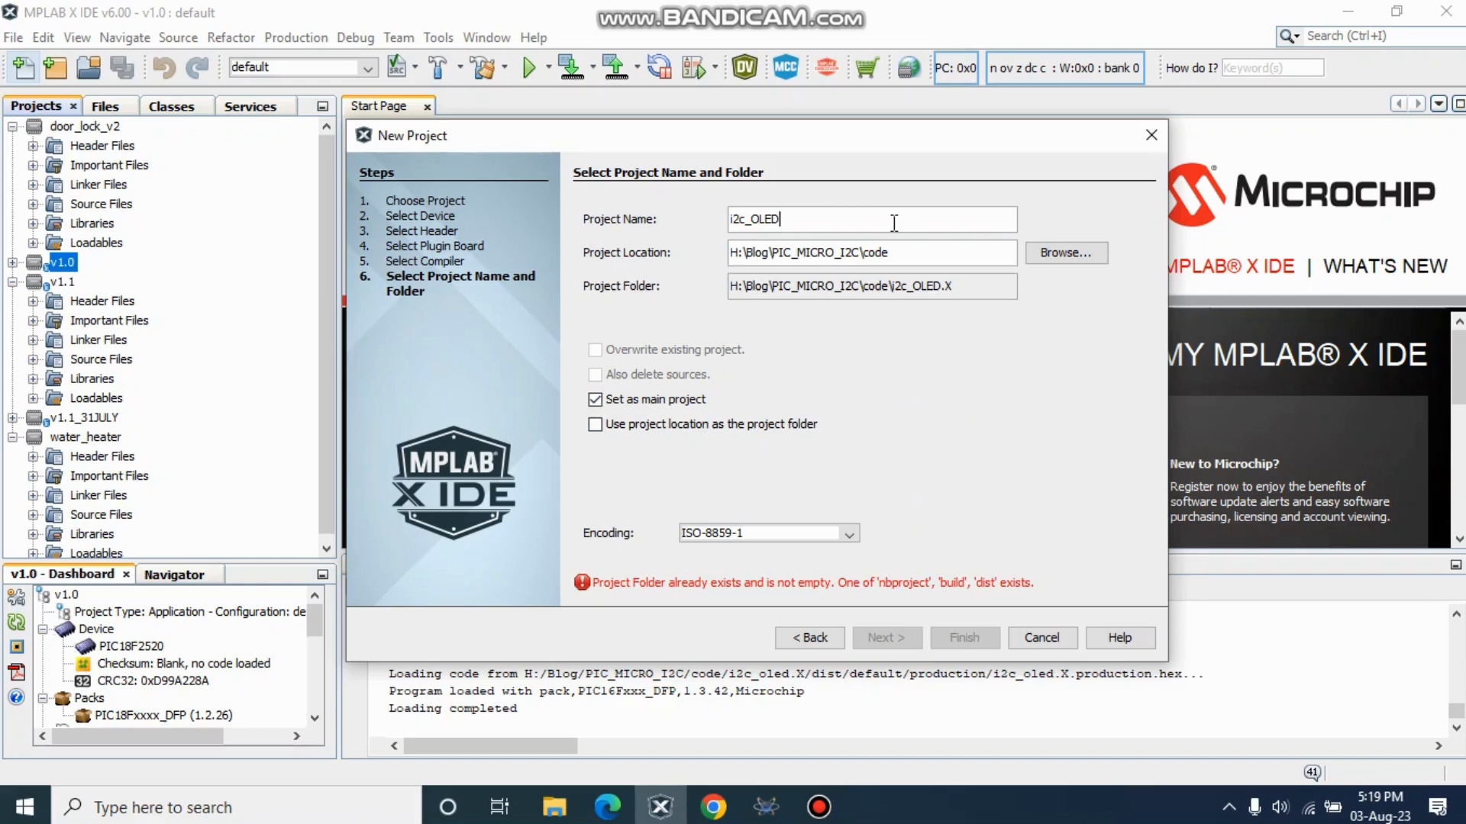
text(_2)
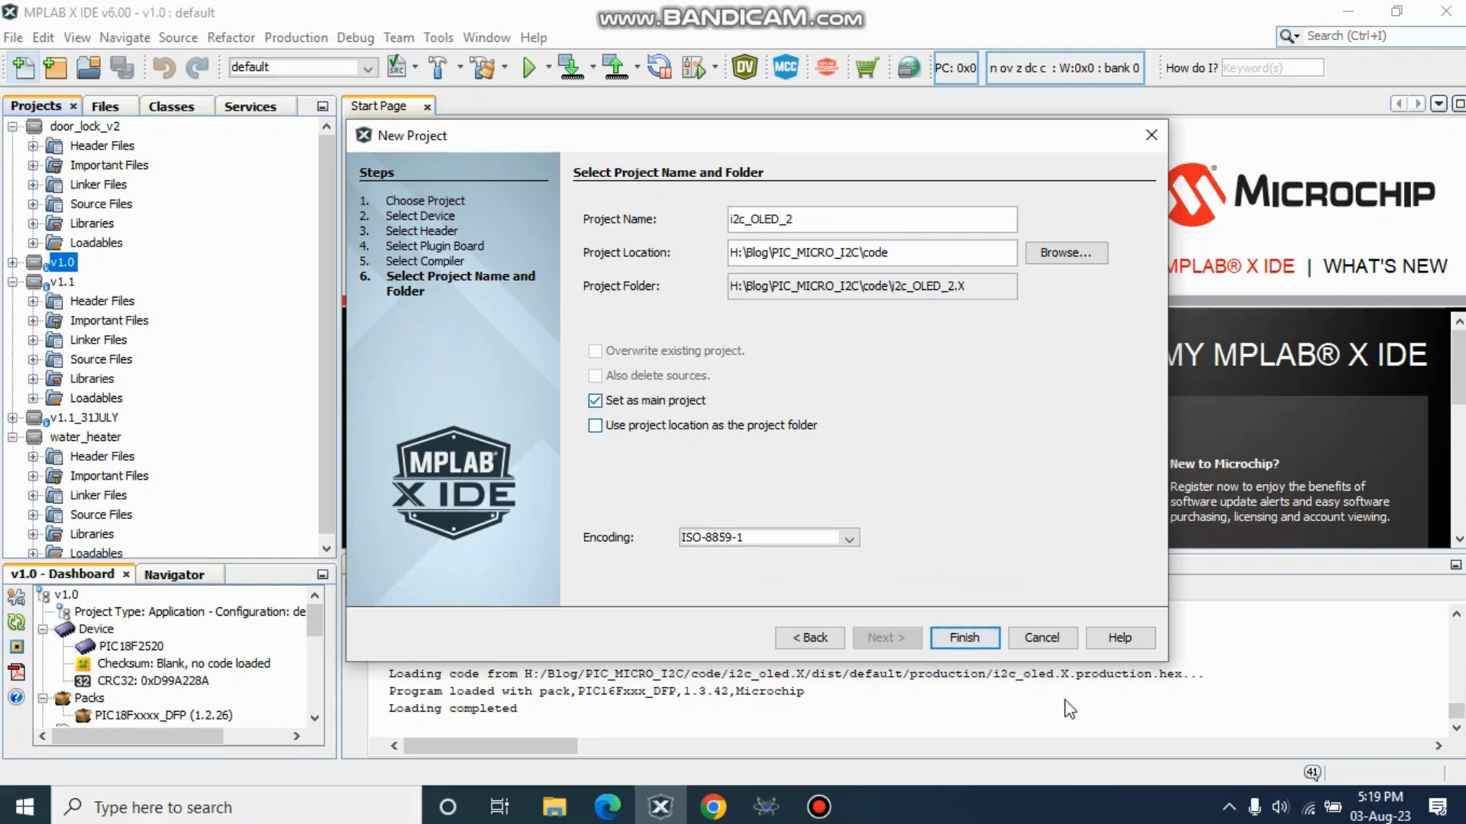
click(963, 638)
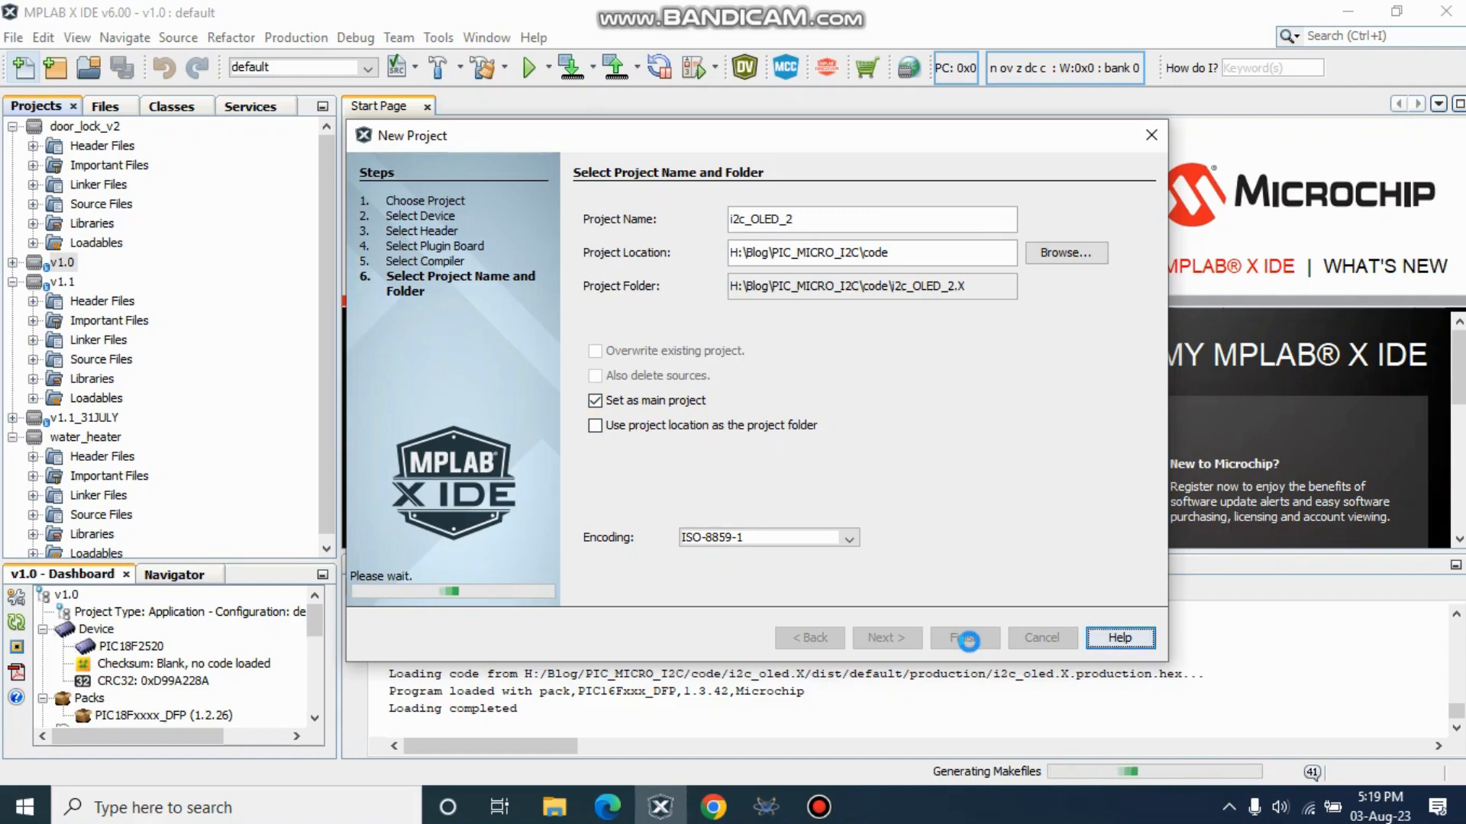
Step: Select the new i2c_OLED_2 project and its Header Files folder in the Projects tree
click(964, 638)
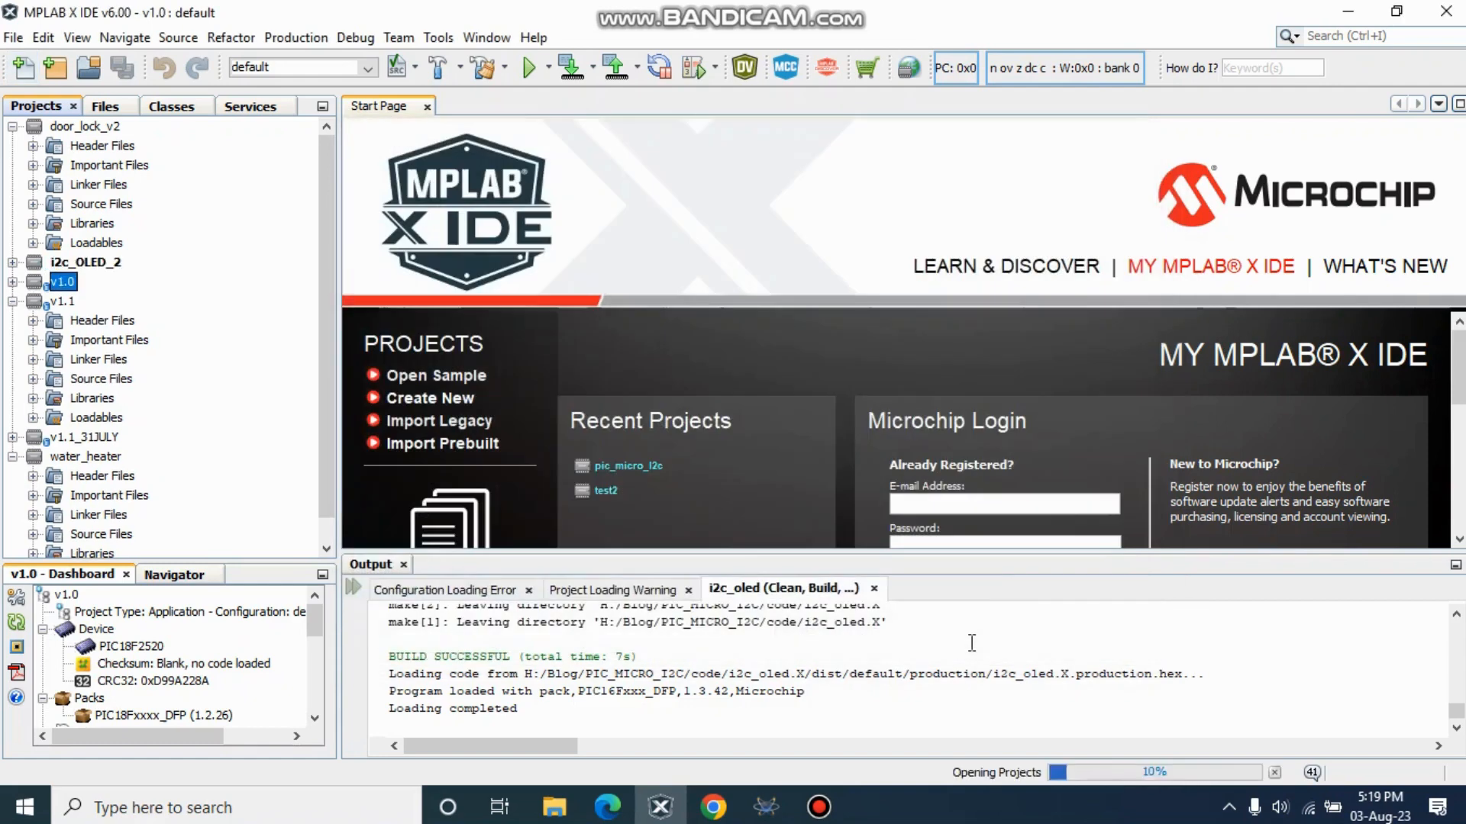
click(63, 281)
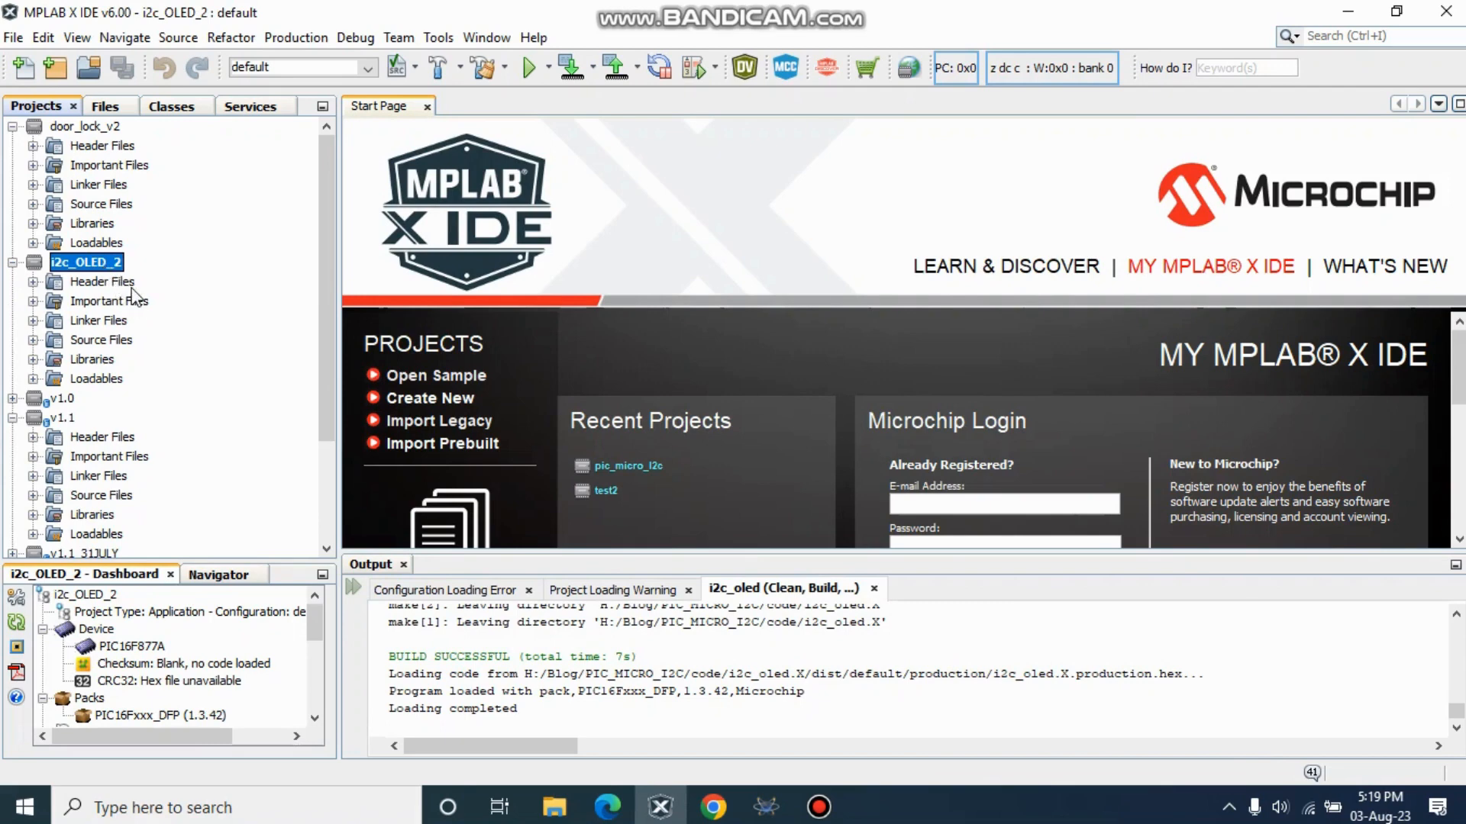
click(100, 281)
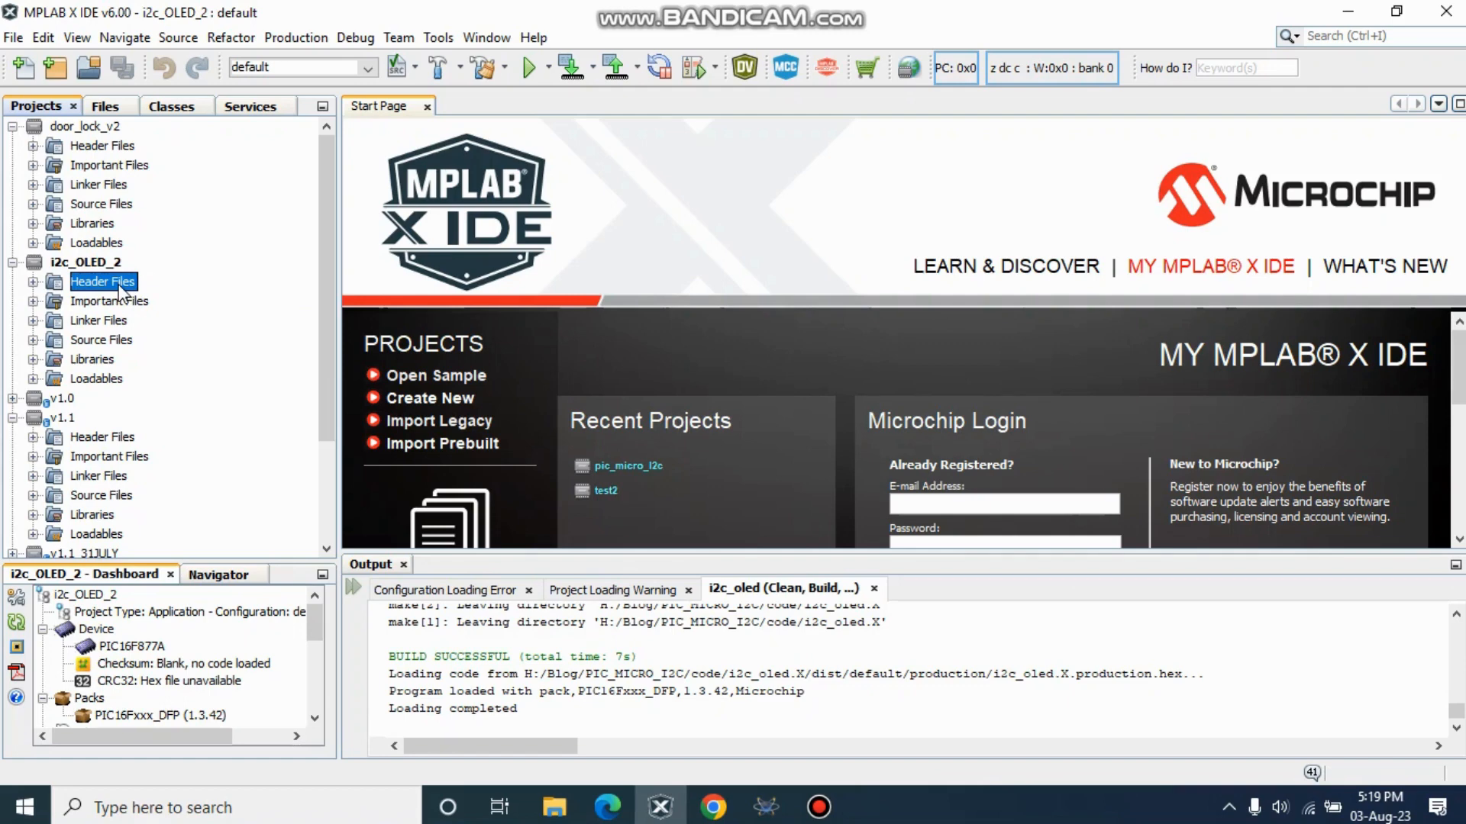
Step: Start Add Existing Item on Header Files and browse the files in pic_oled_display-main
right_click(102, 281)
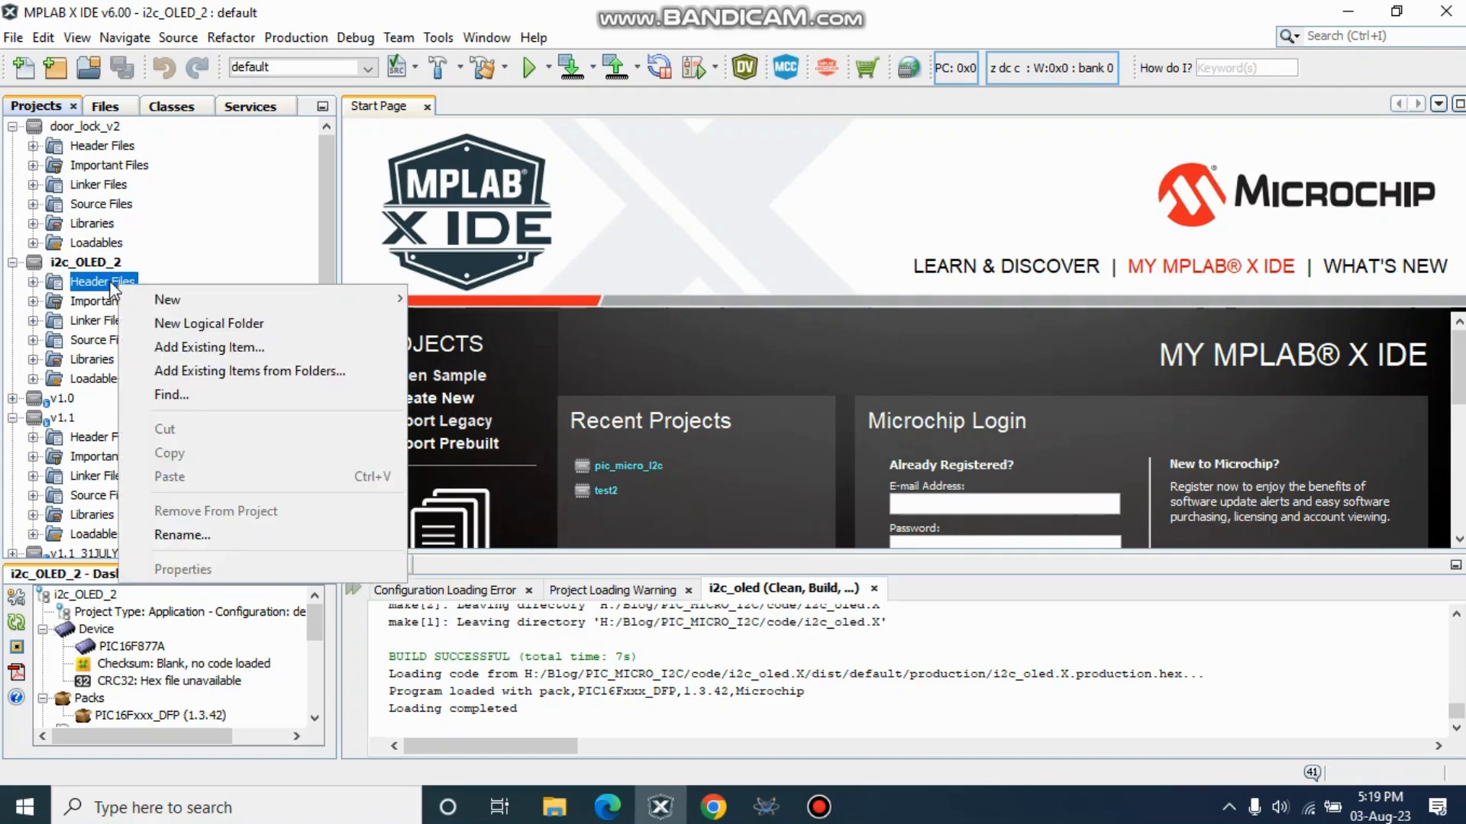
mouse_move(168, 299)
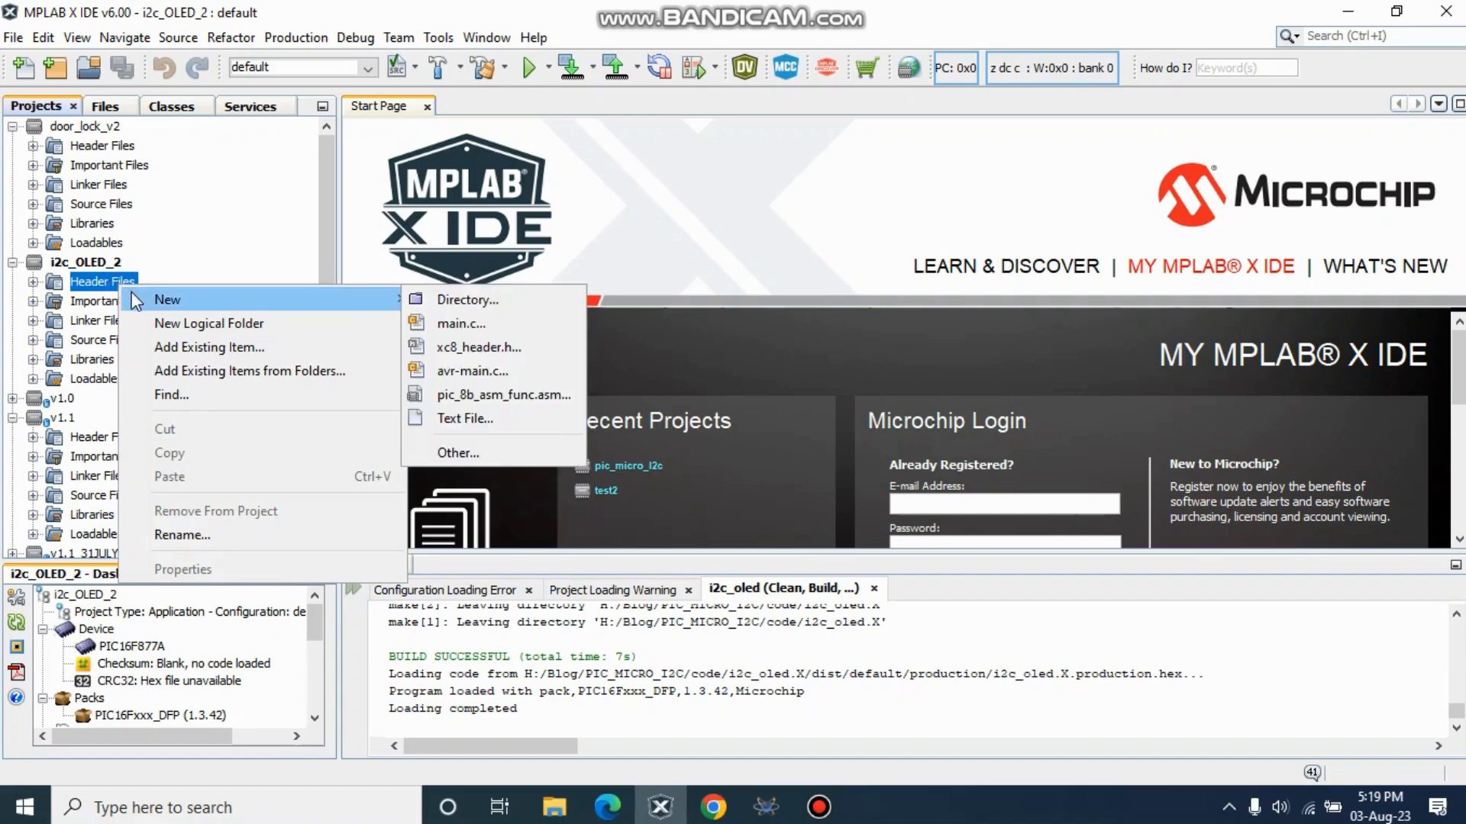
mouse_move(208, 346)
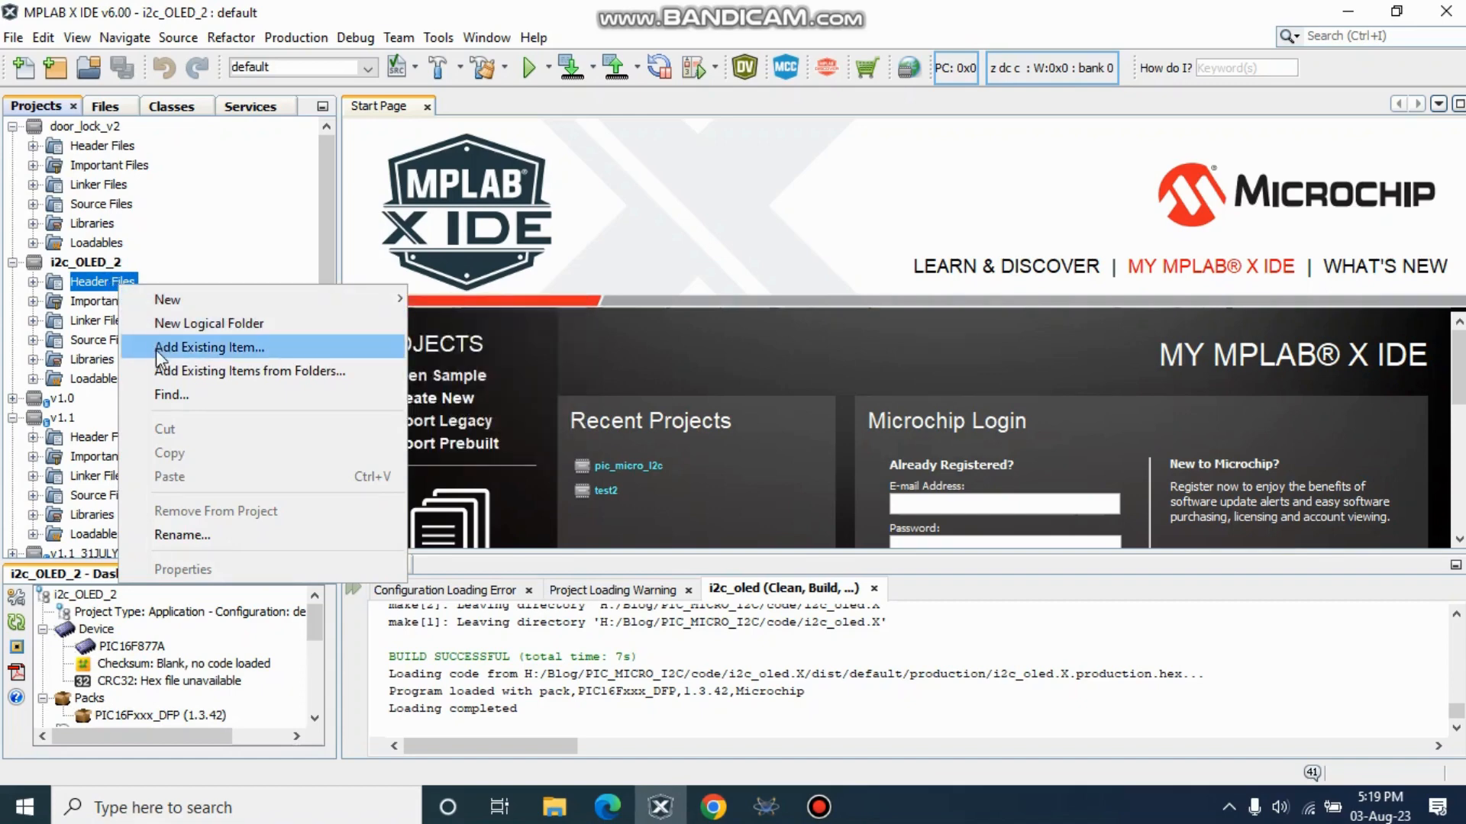
mouse_move(193, 364)
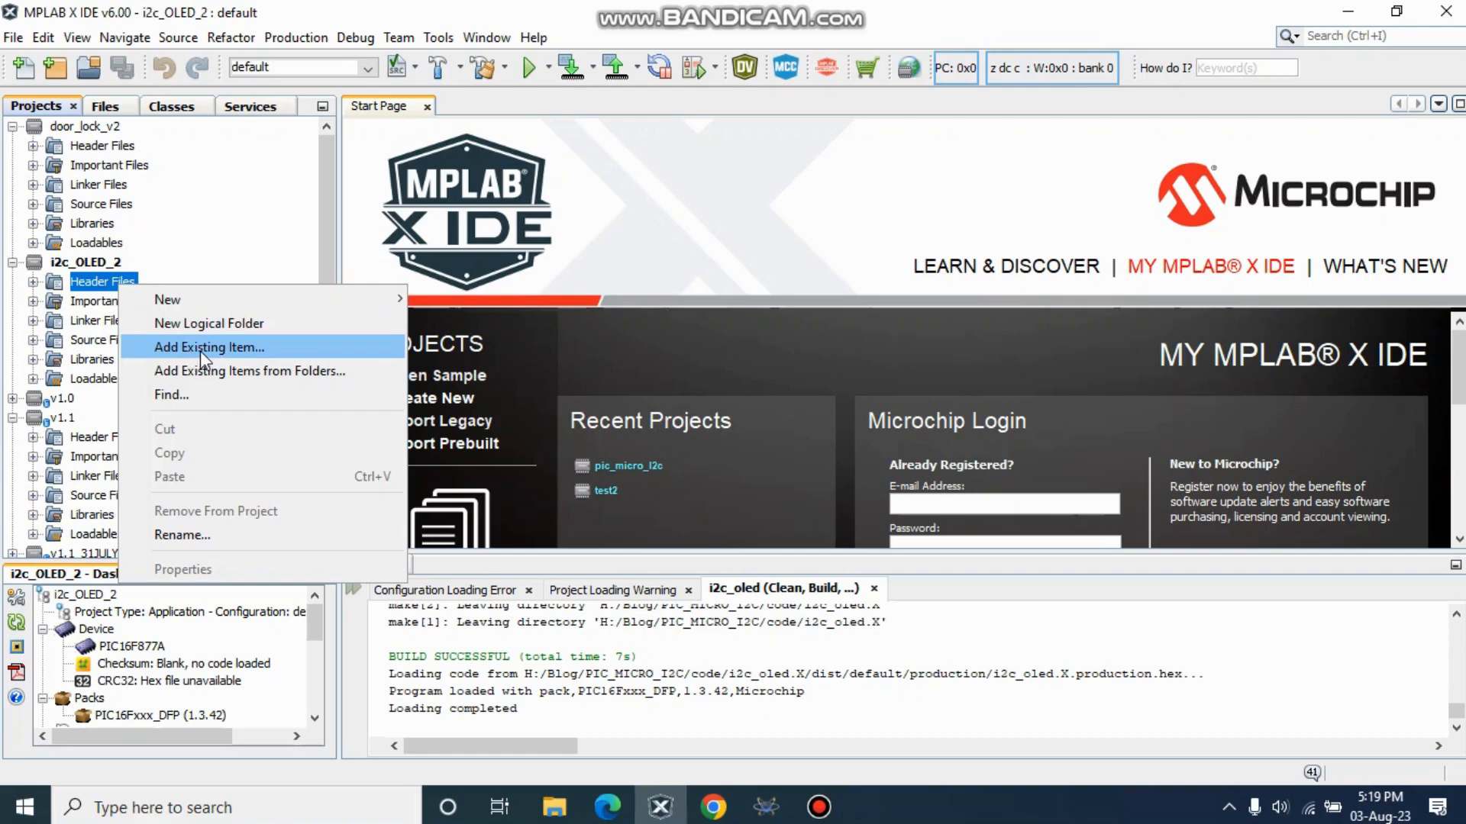
click(209, 347)
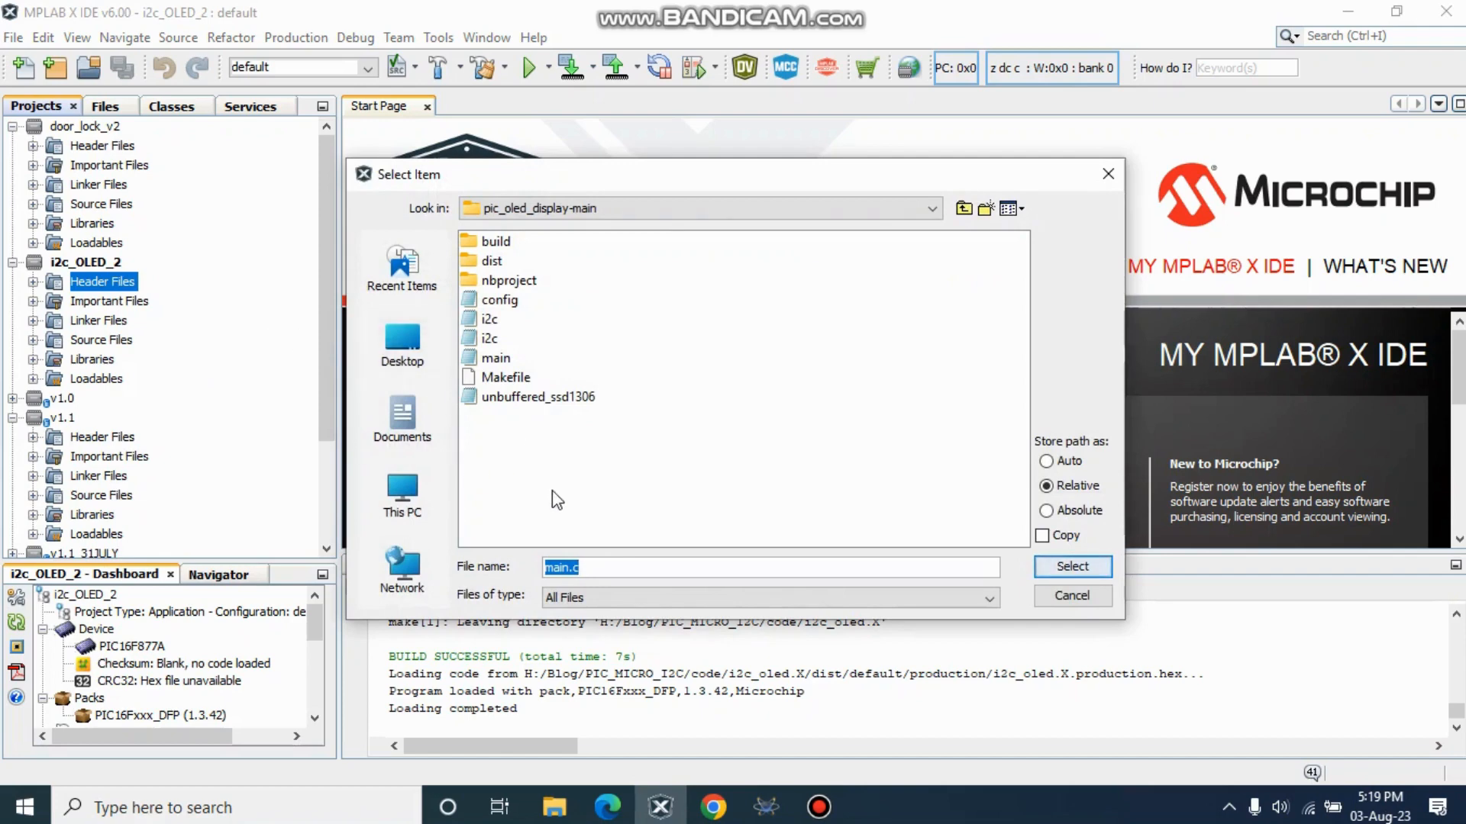
mouse_move(528, 340)
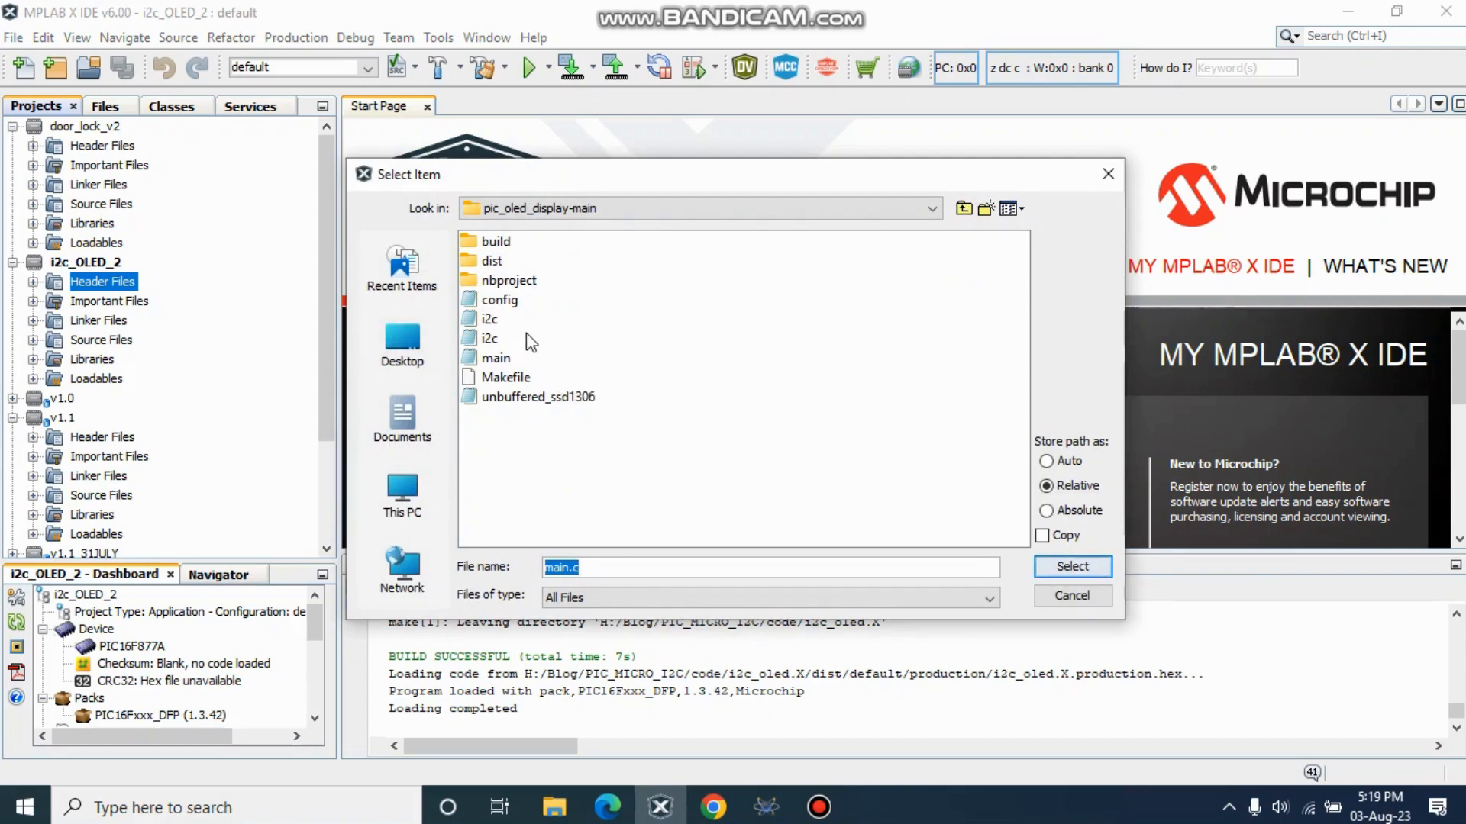
mouse_move(516, 334)
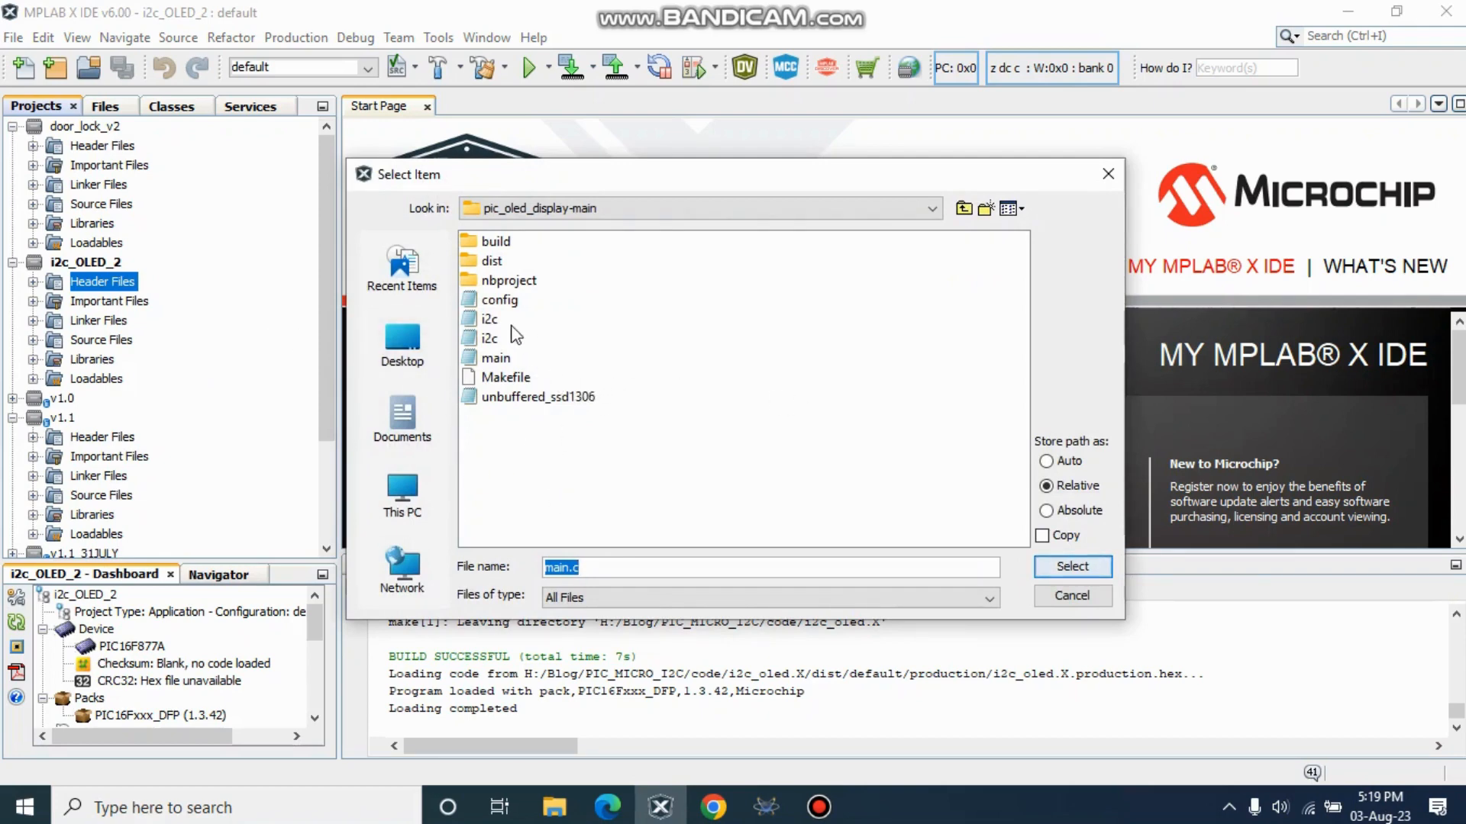
mouse_move(533, 388)
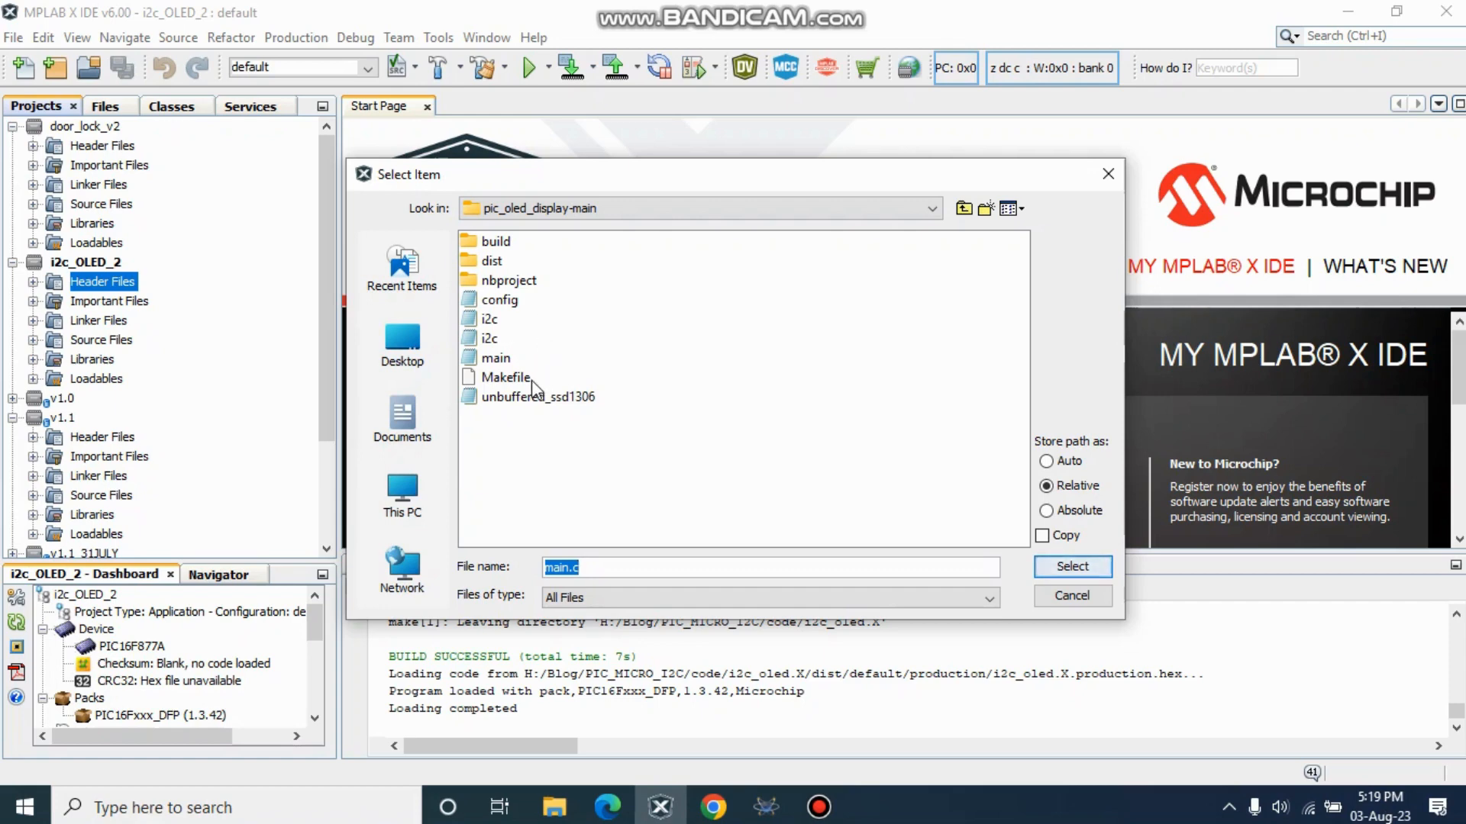
mouse_move(494, 352)
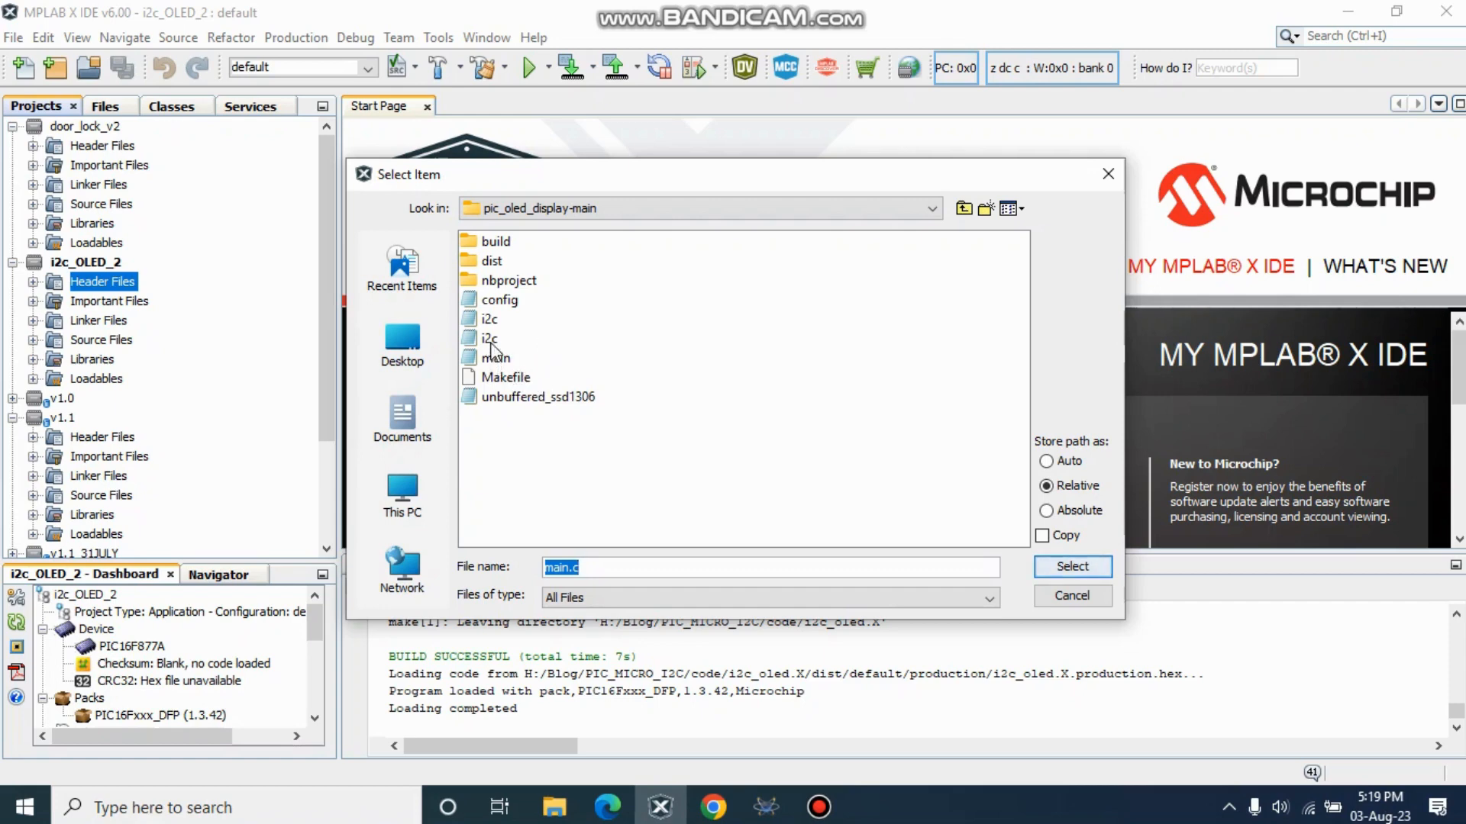
click(488, 339)
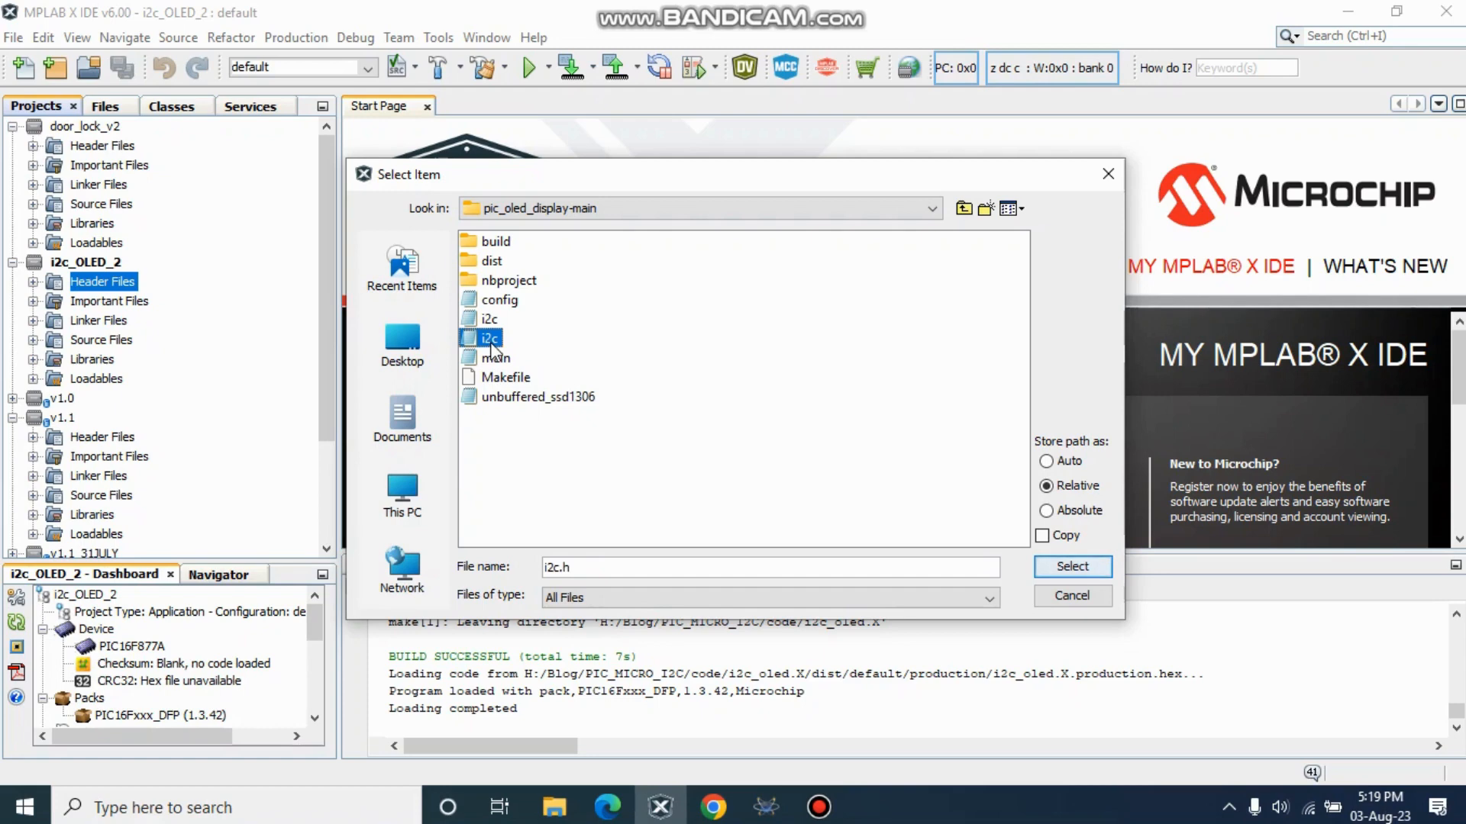
click(488, 319)
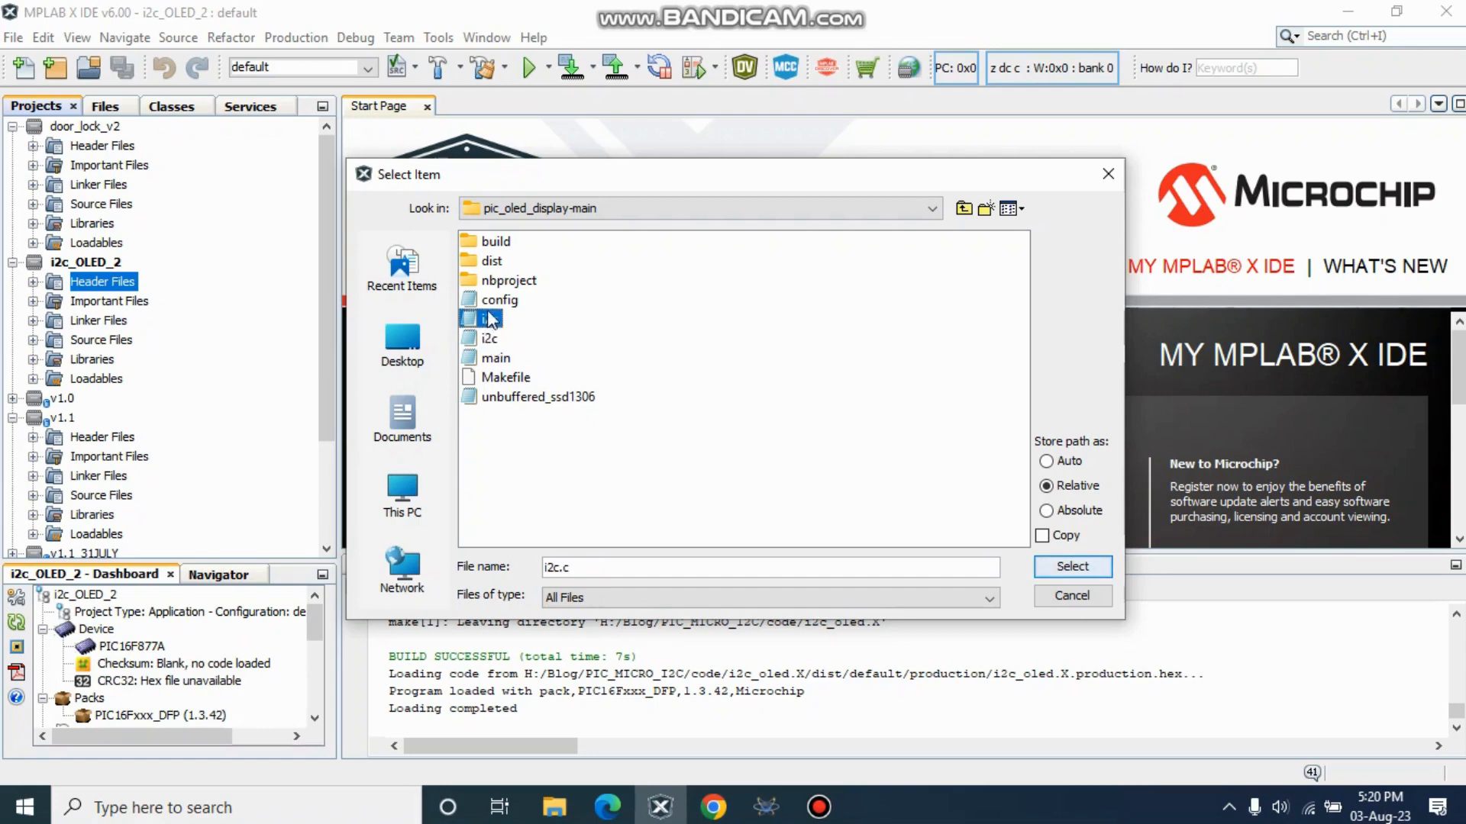
click(499, 301)
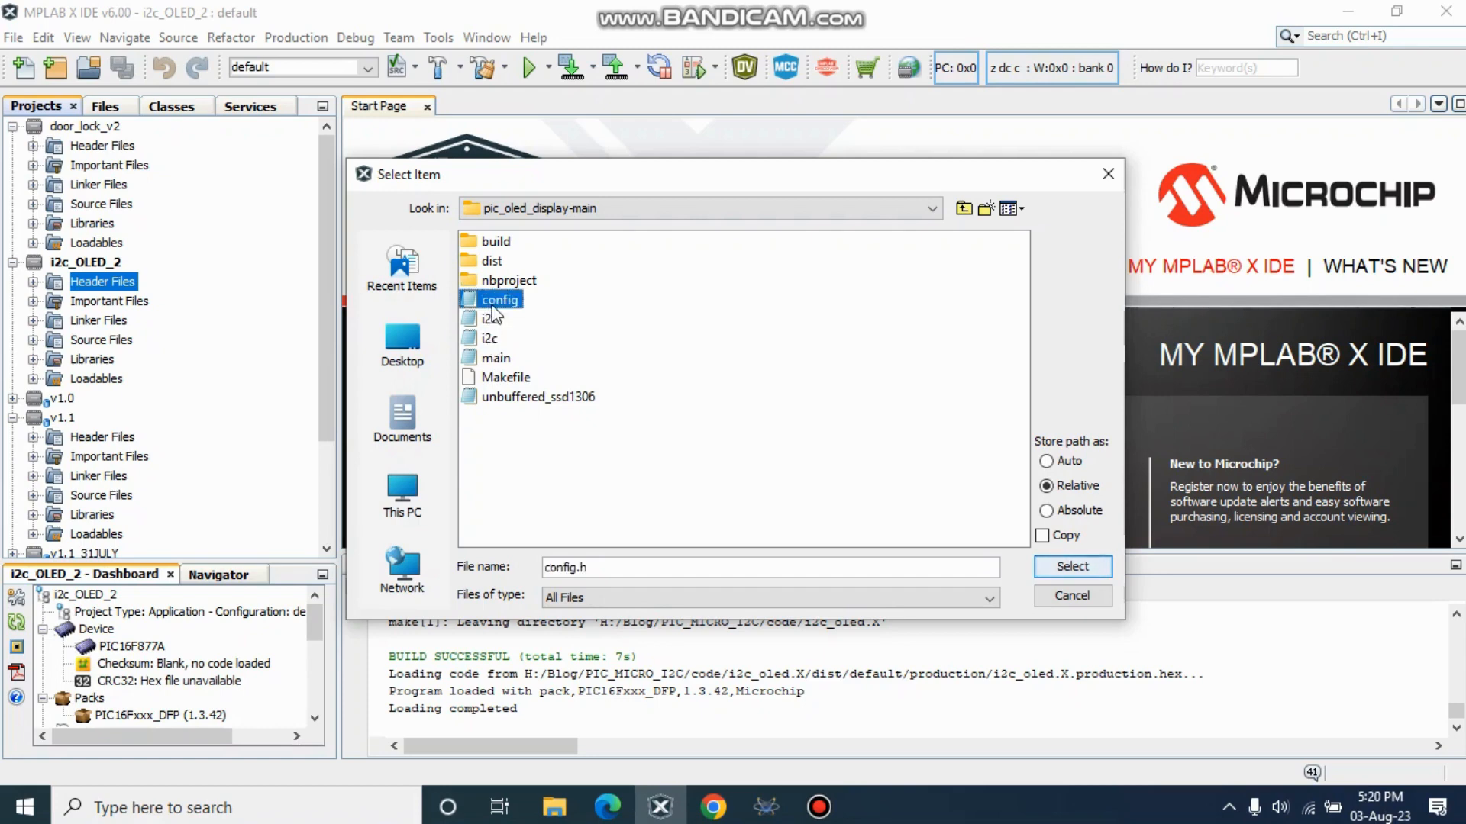
click(489, 319)
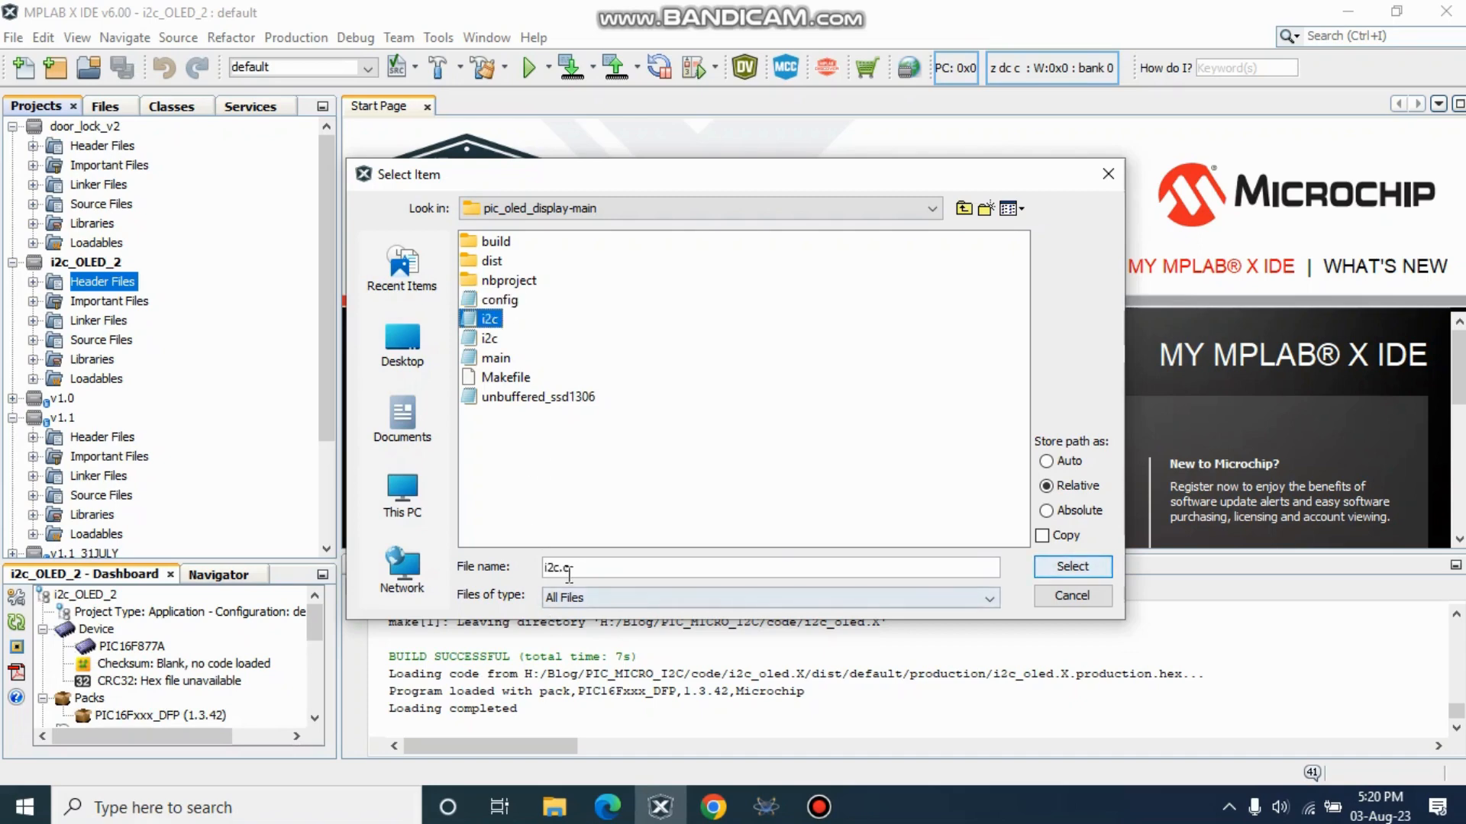
Step: Settle on config.h among the listed files and add it to the header files
click(491, 337)
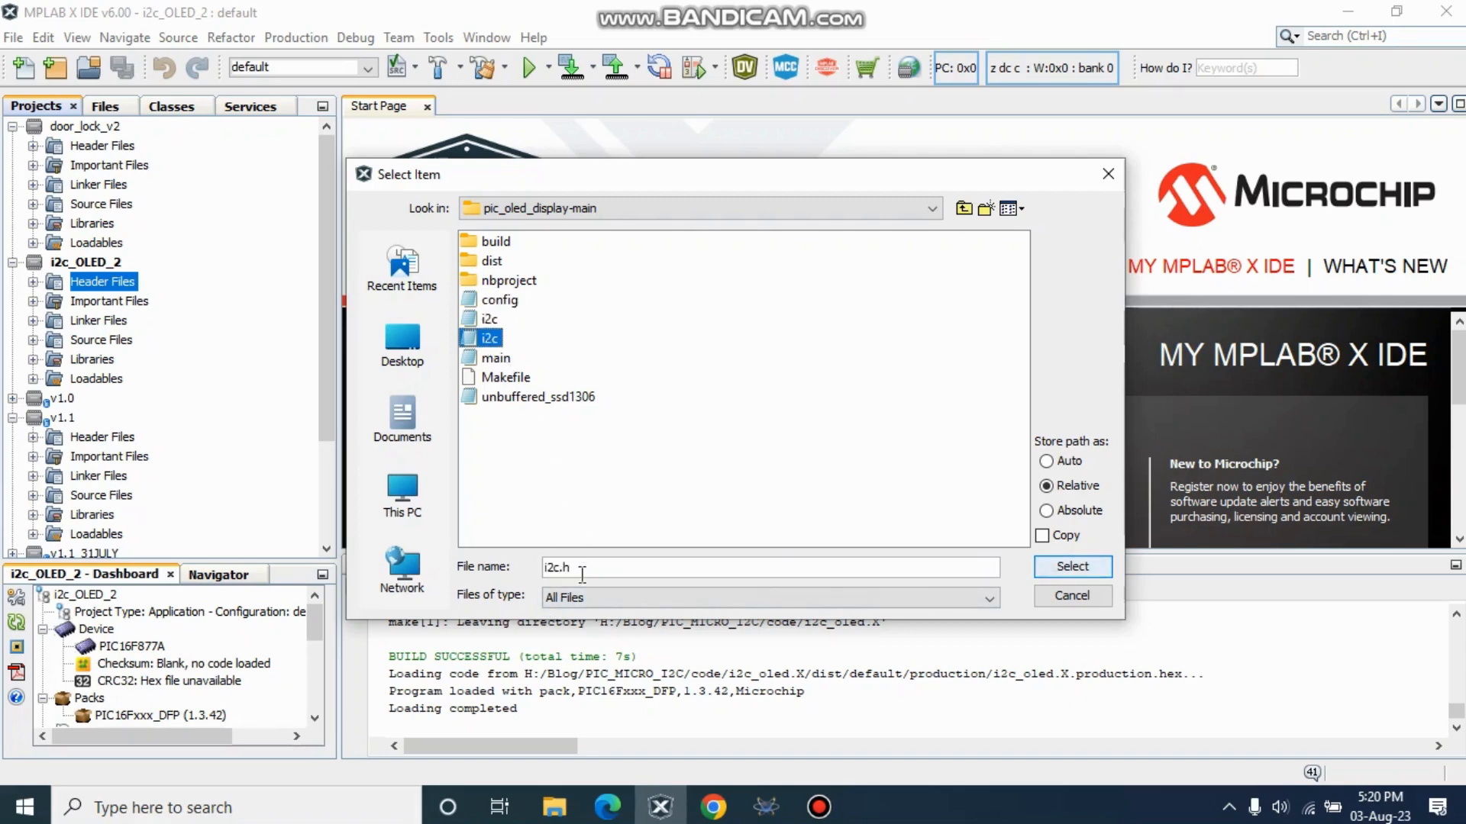
click(495, 357)
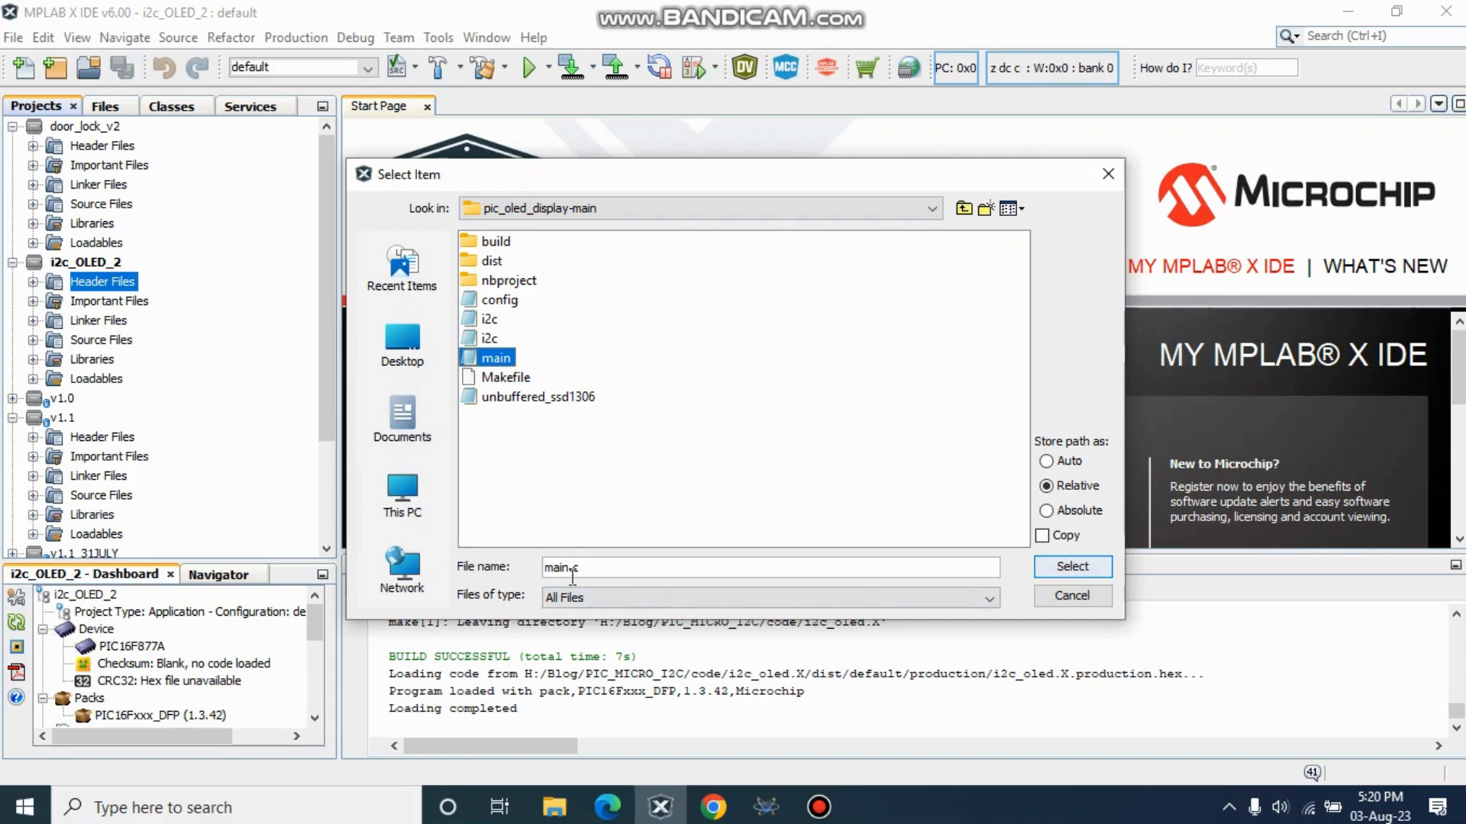
mouse_move(498, 325)
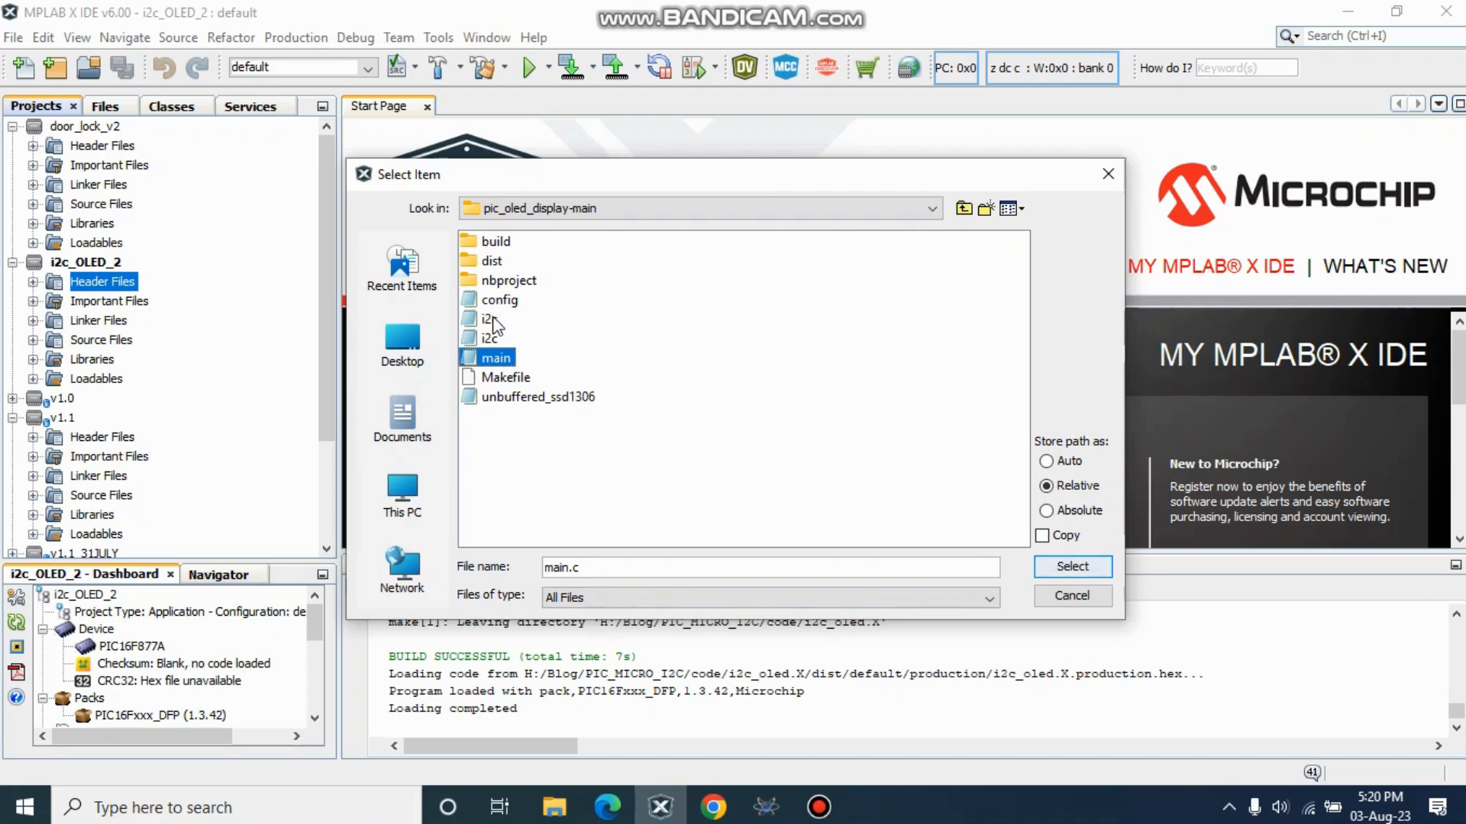
click(501, 299)
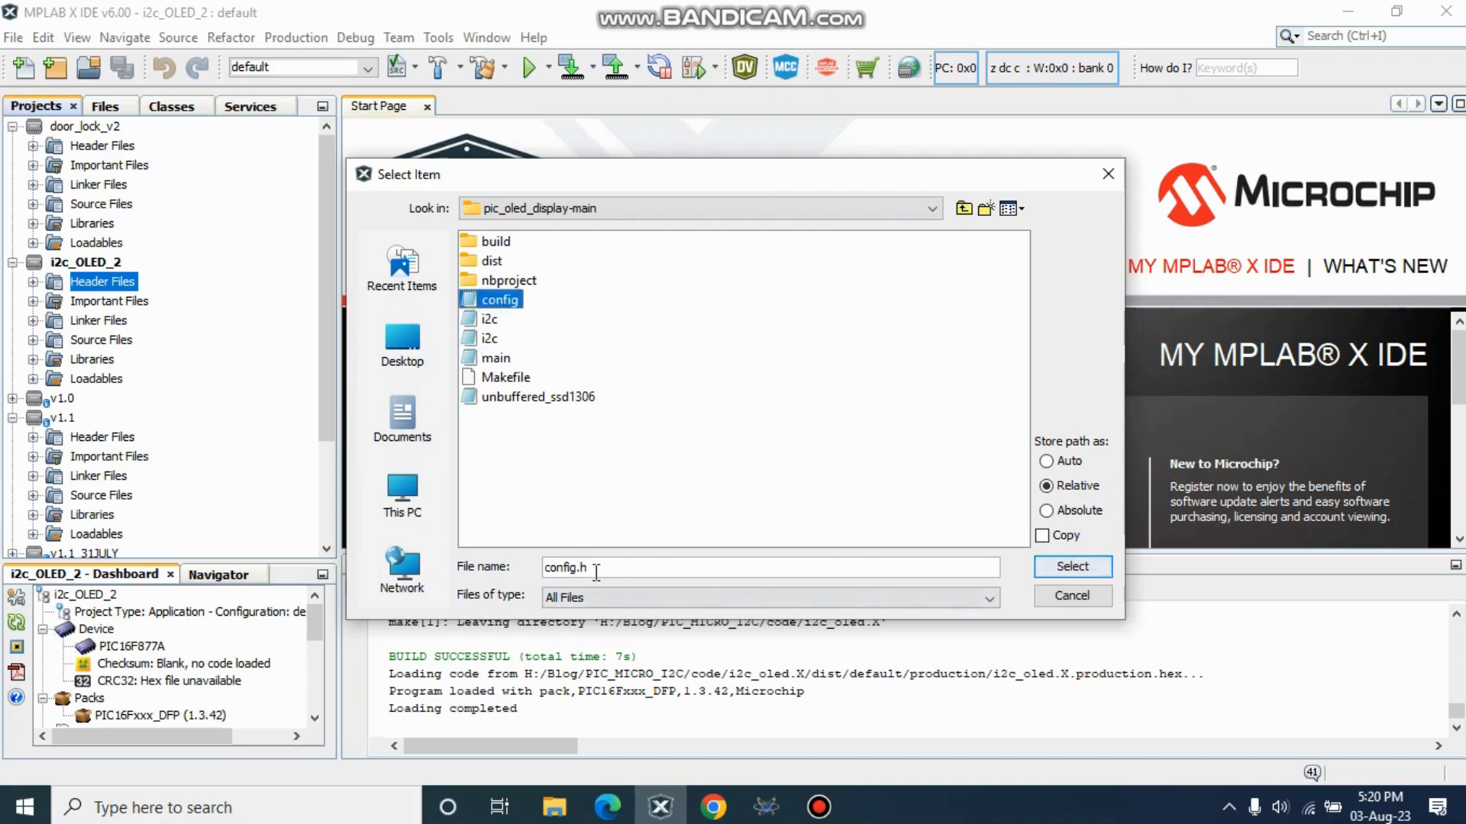
mouse_move(1072, 567)
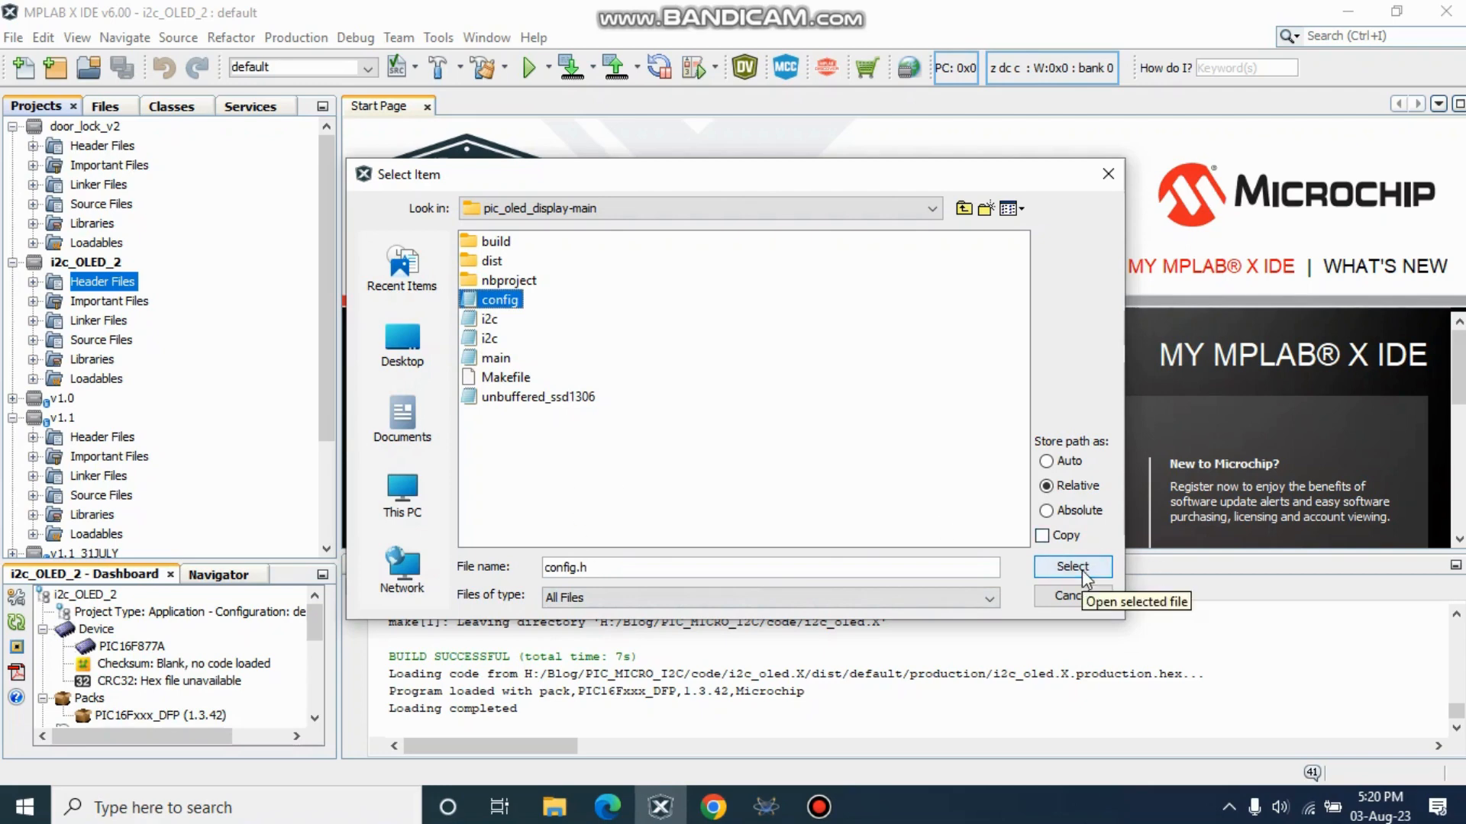
click(1072, 568)
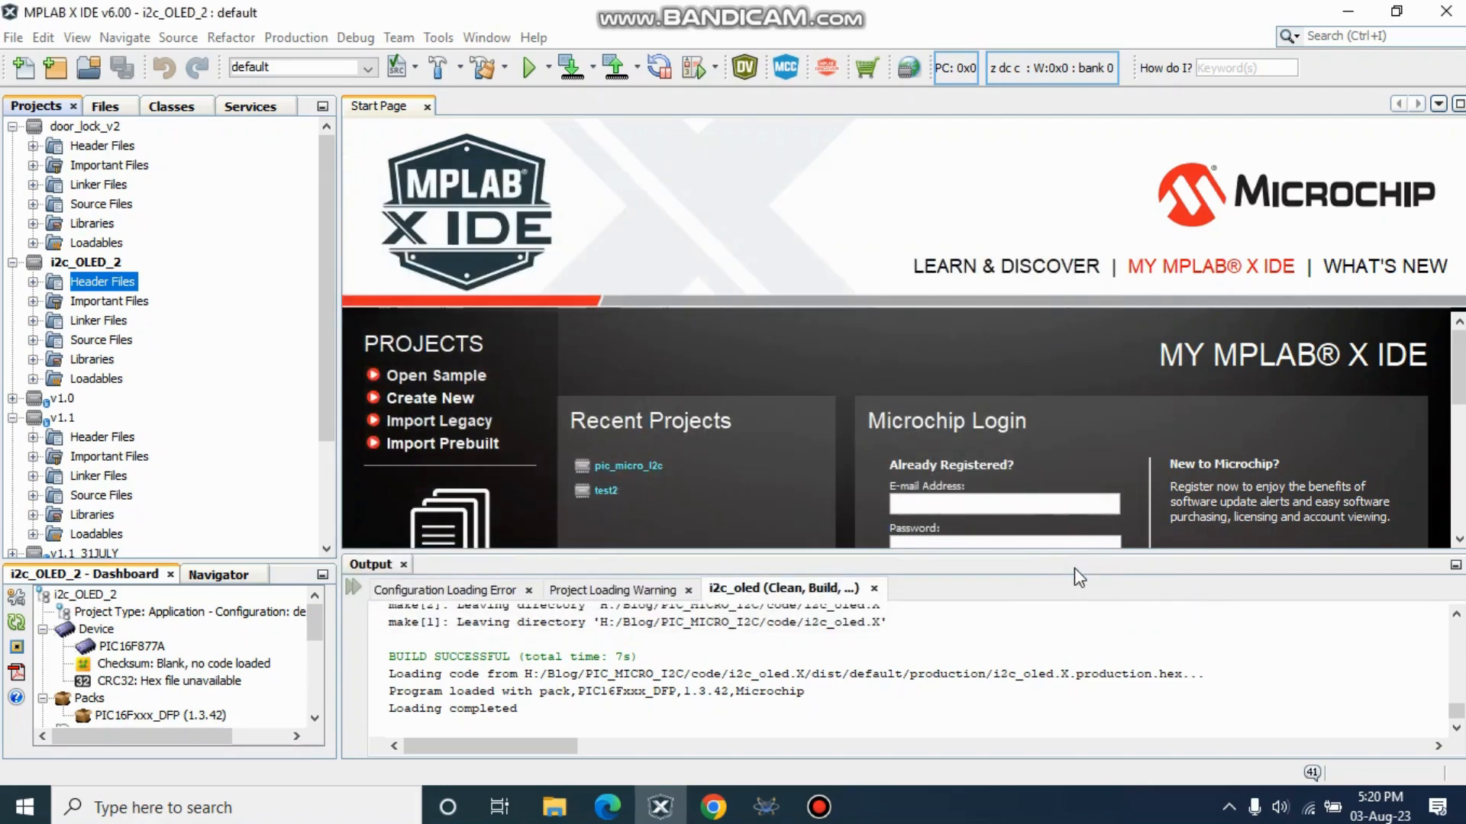
mouse_move(224, 351)
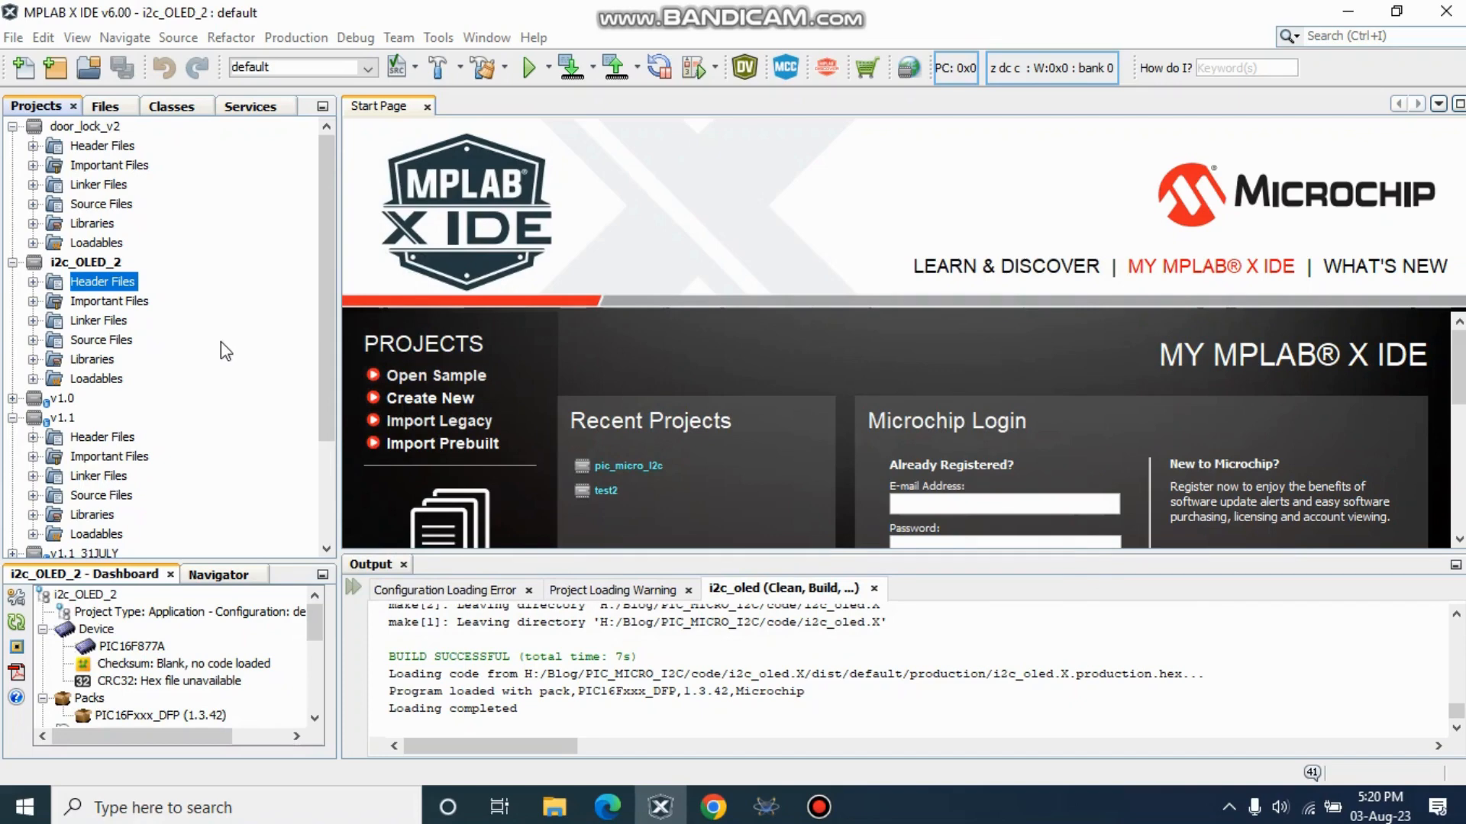
mouse_move(122, 285)
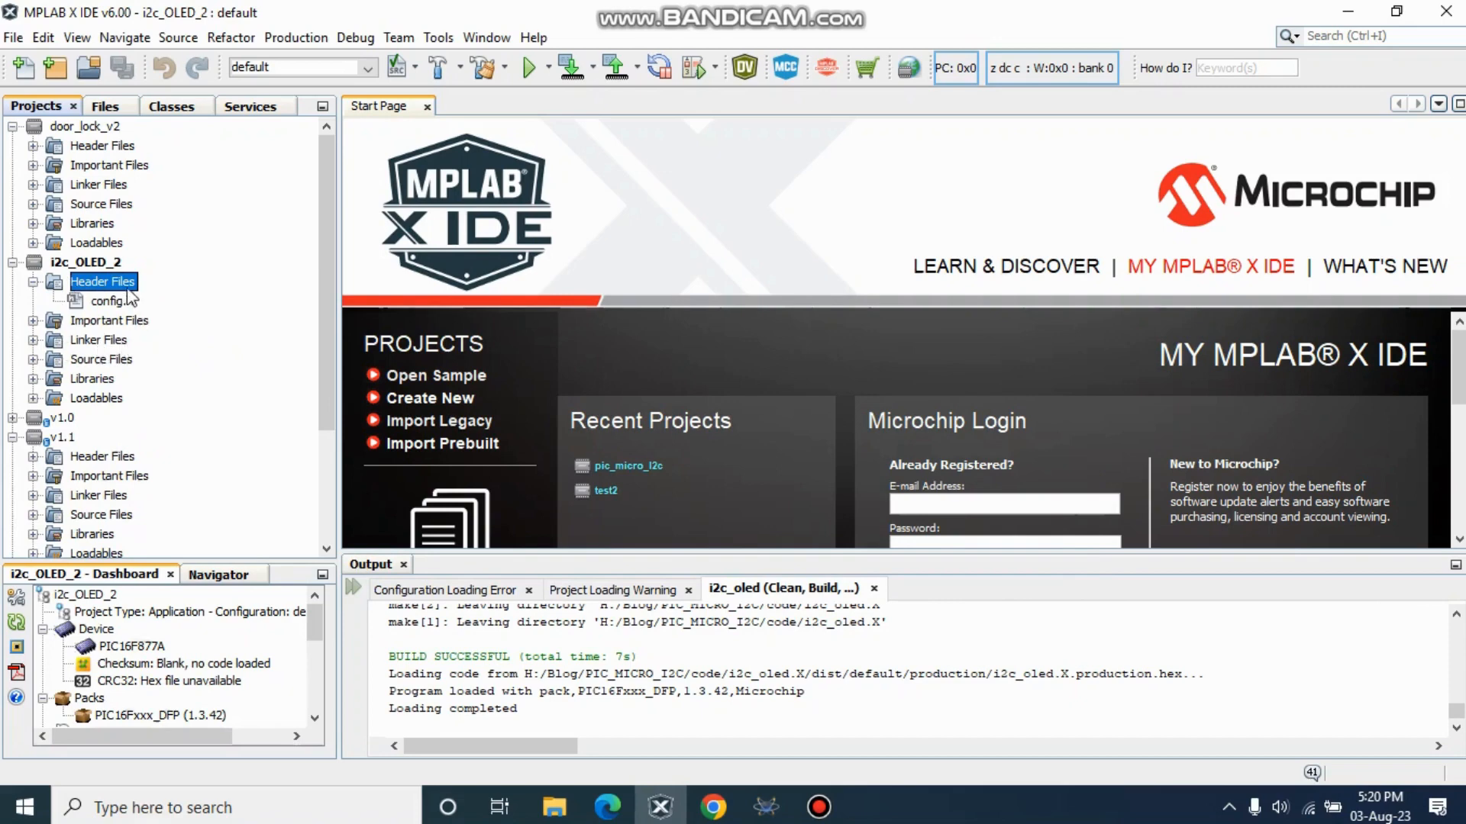
mouse_move(119, 322)
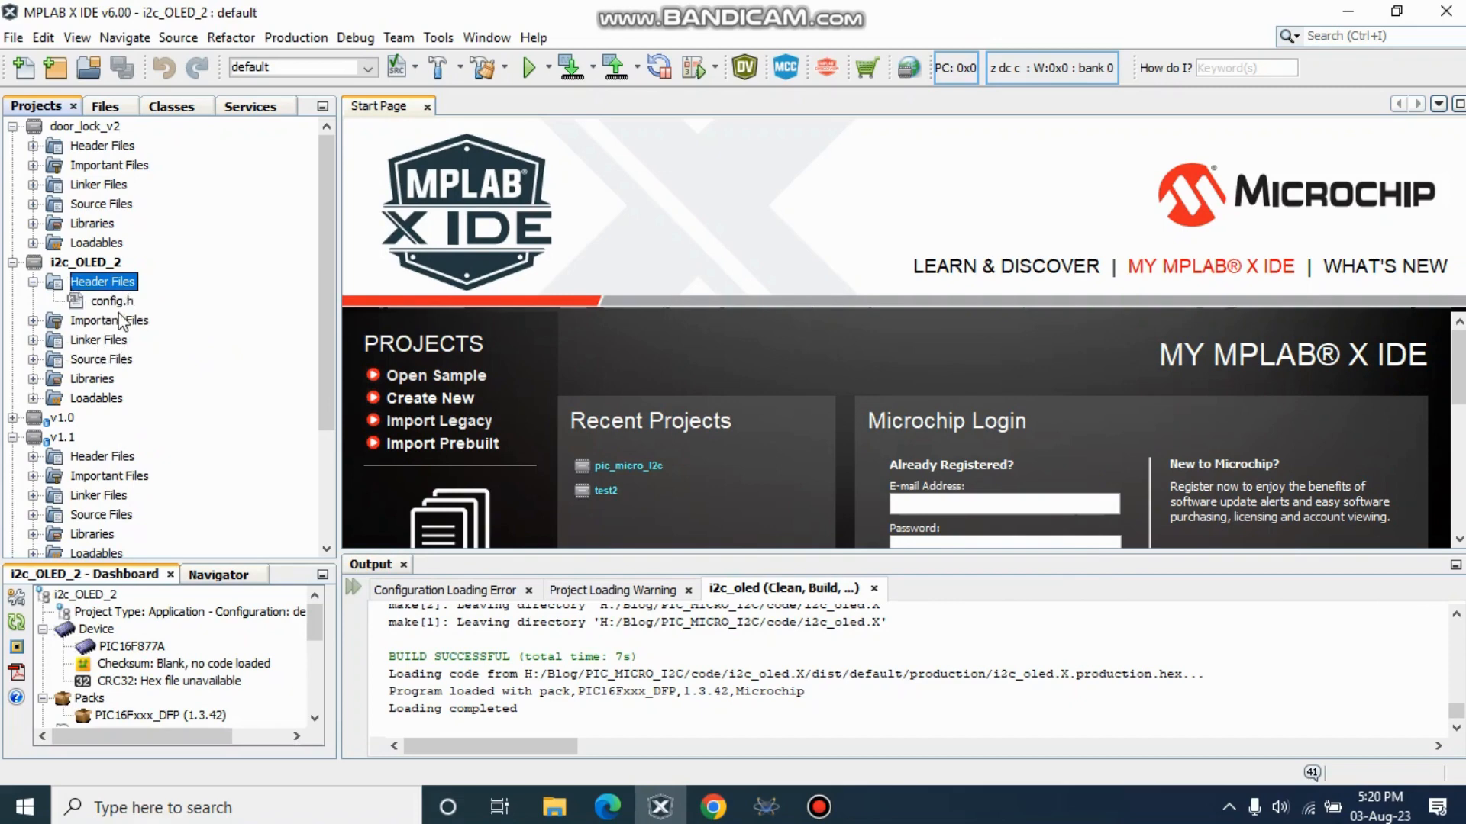
mouse_move(111, 301)
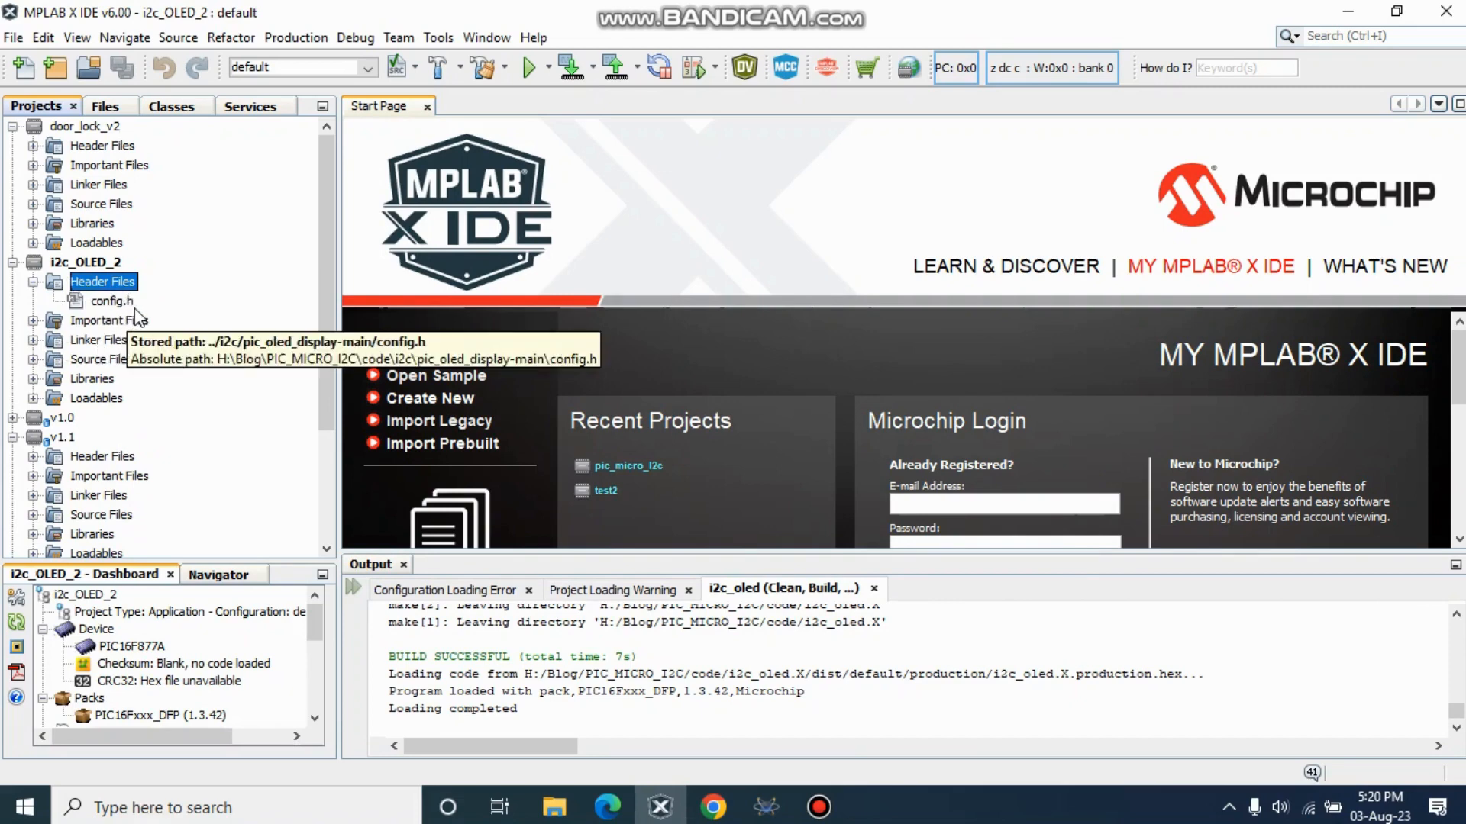
mouse_move(103, 300)
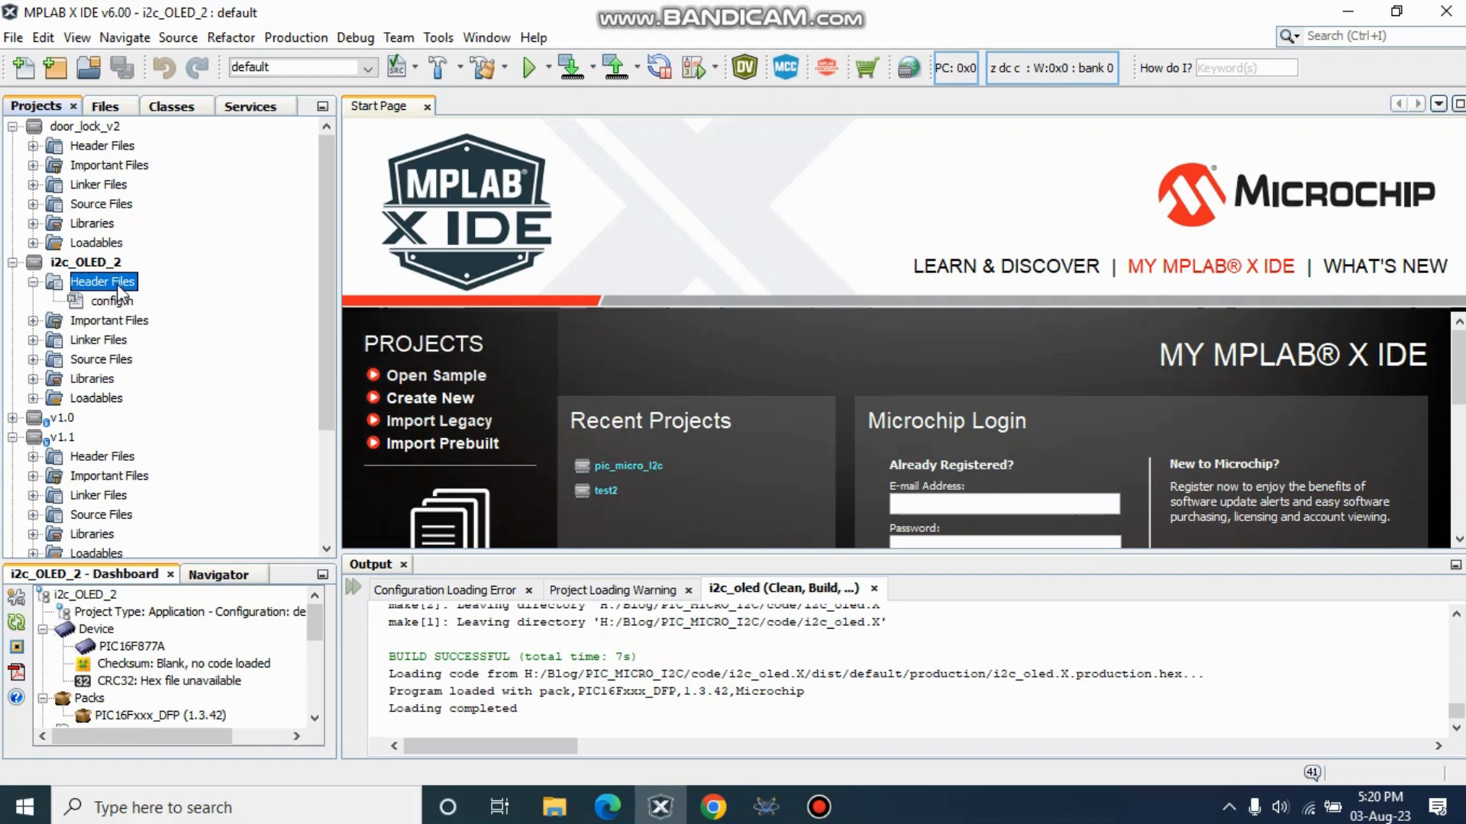
Step: Add the existing i2c.h header from pic_oled_display-main to Header Files
right_click(102, 281)
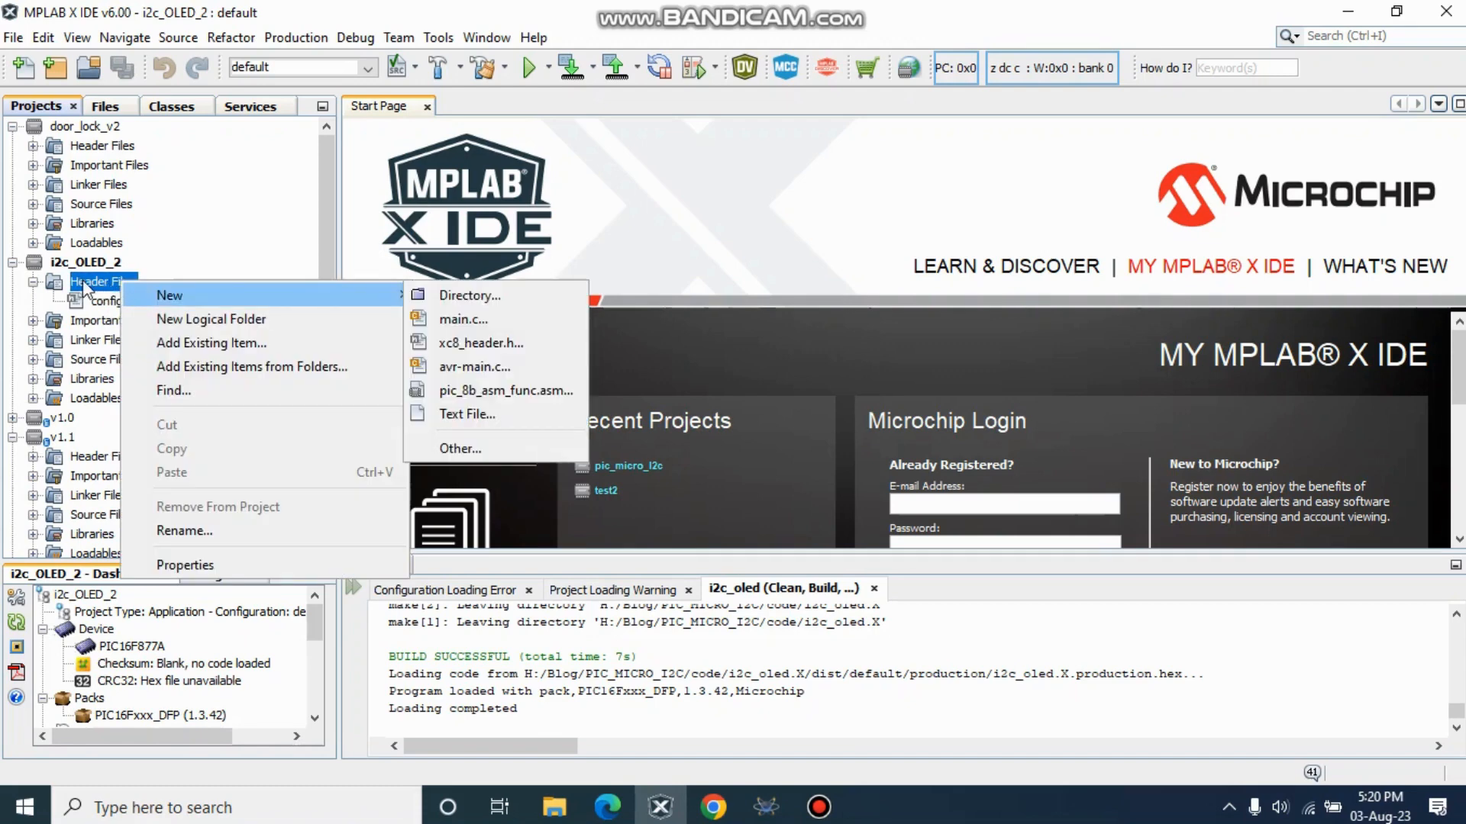
mouse_move(212, 343)
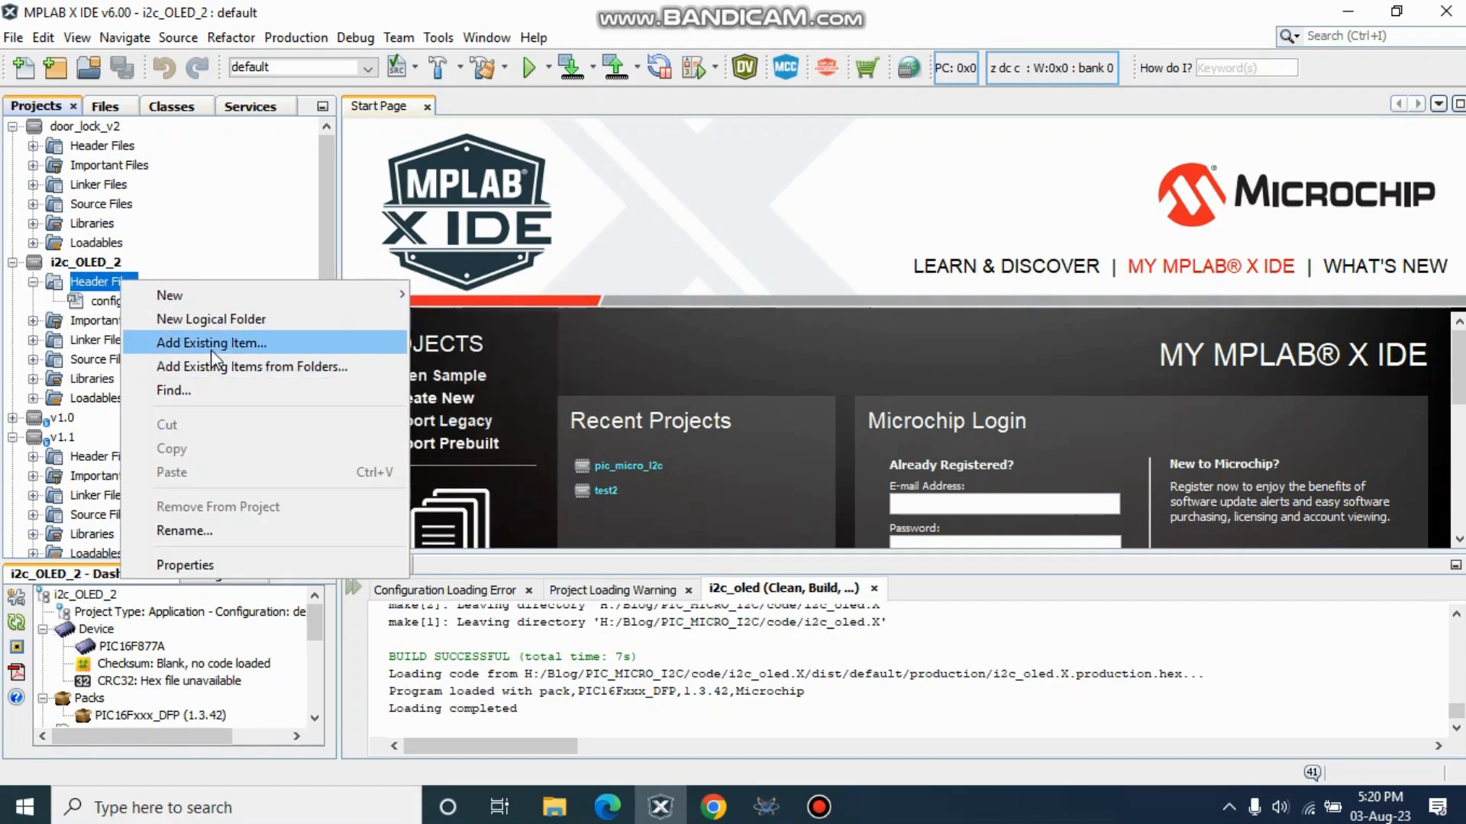
mouse_move(231, 353)
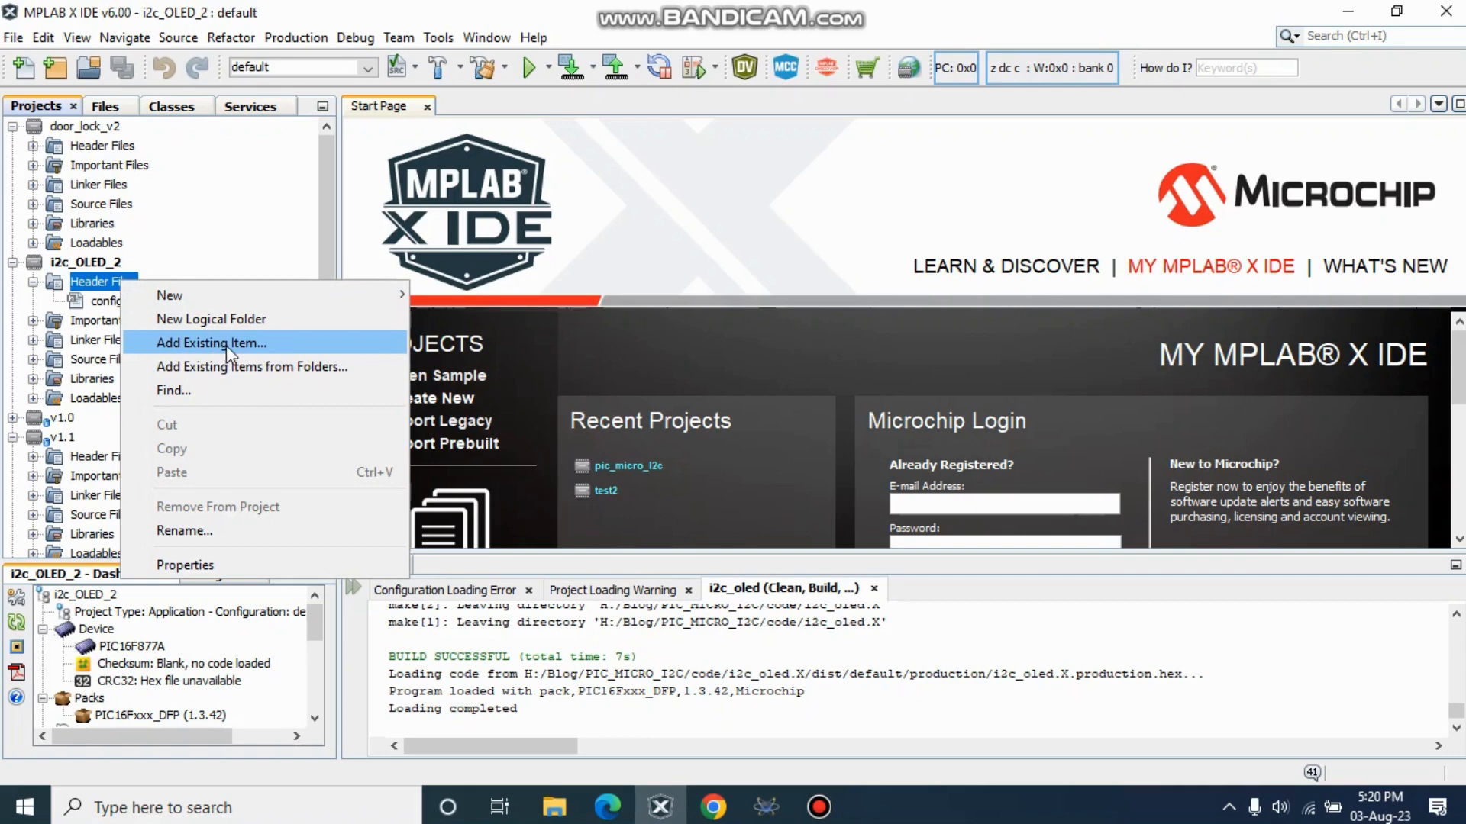
click(209, 342)
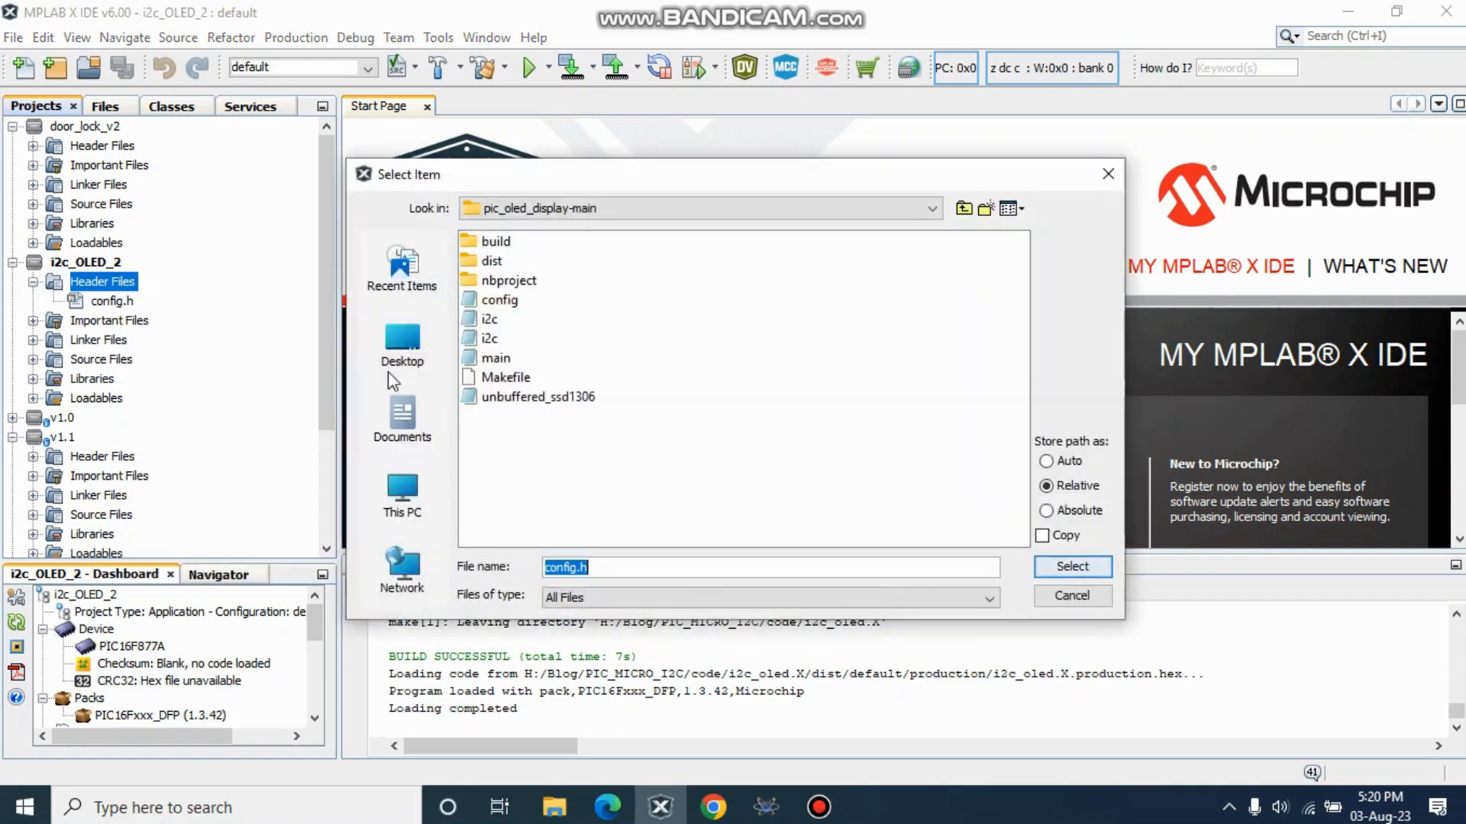
mouse_move(534, 335)
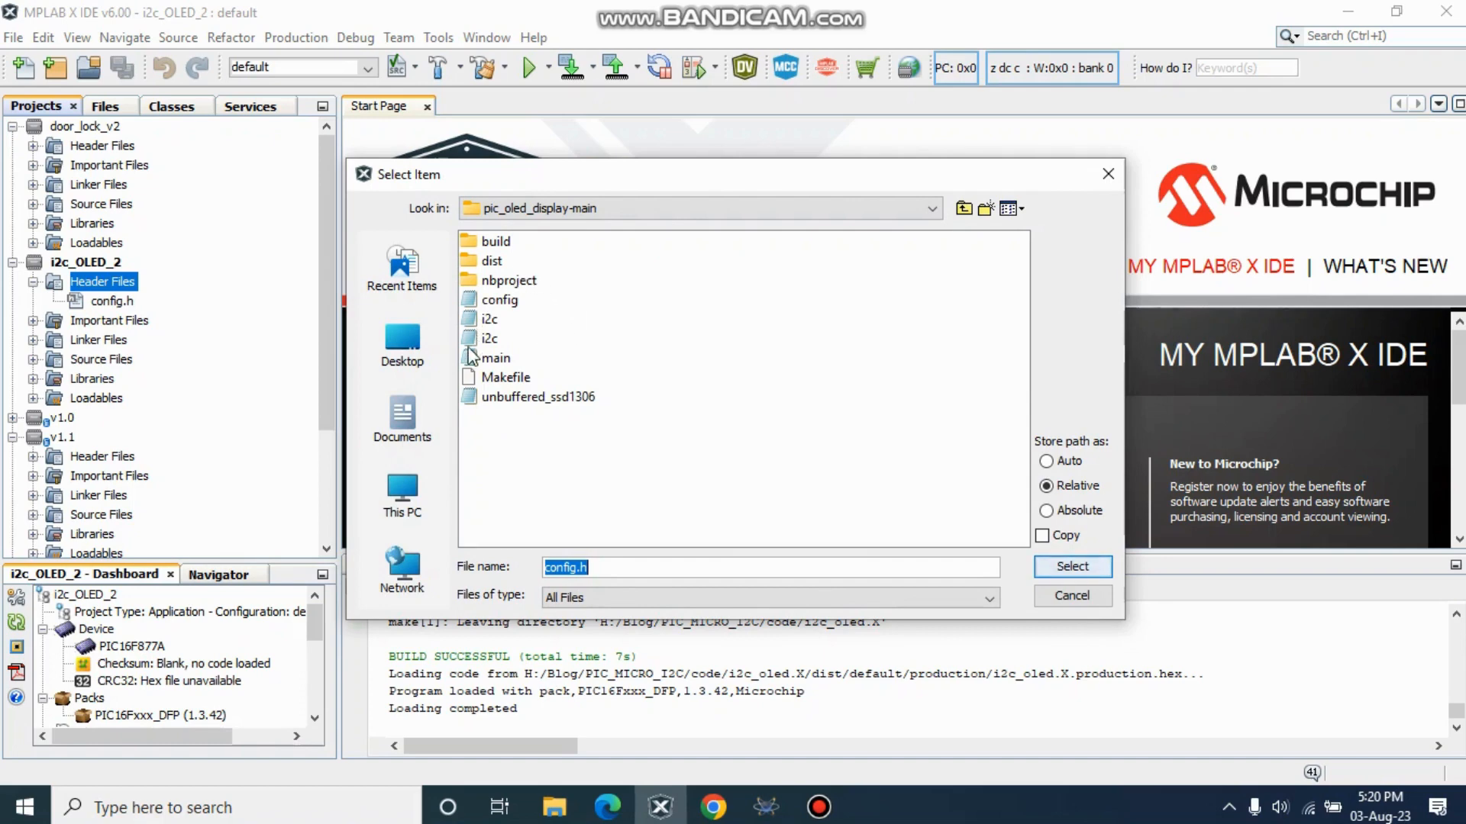
mouse_move(495, 403)
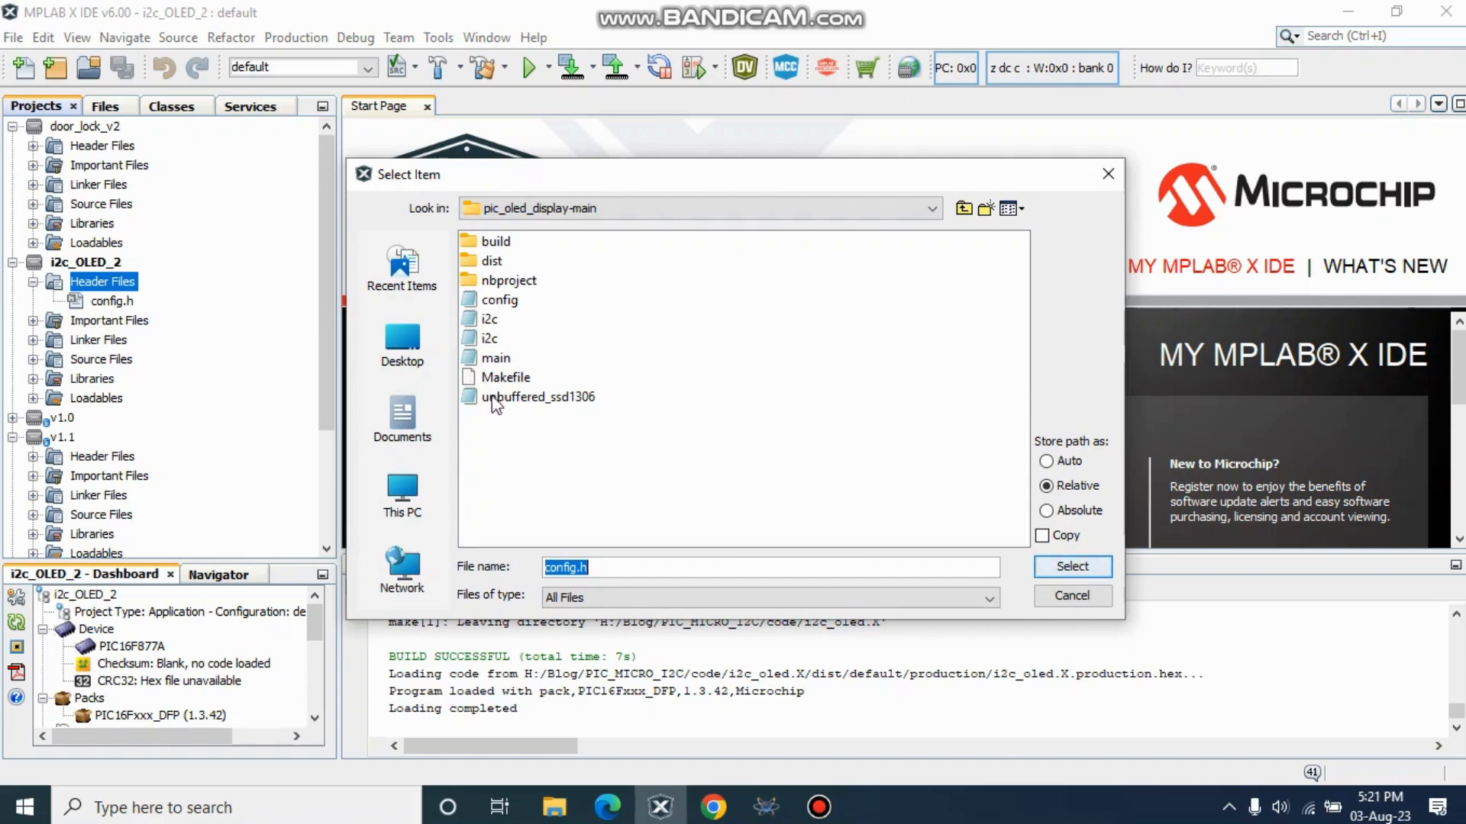
mouse_move(538, 363)
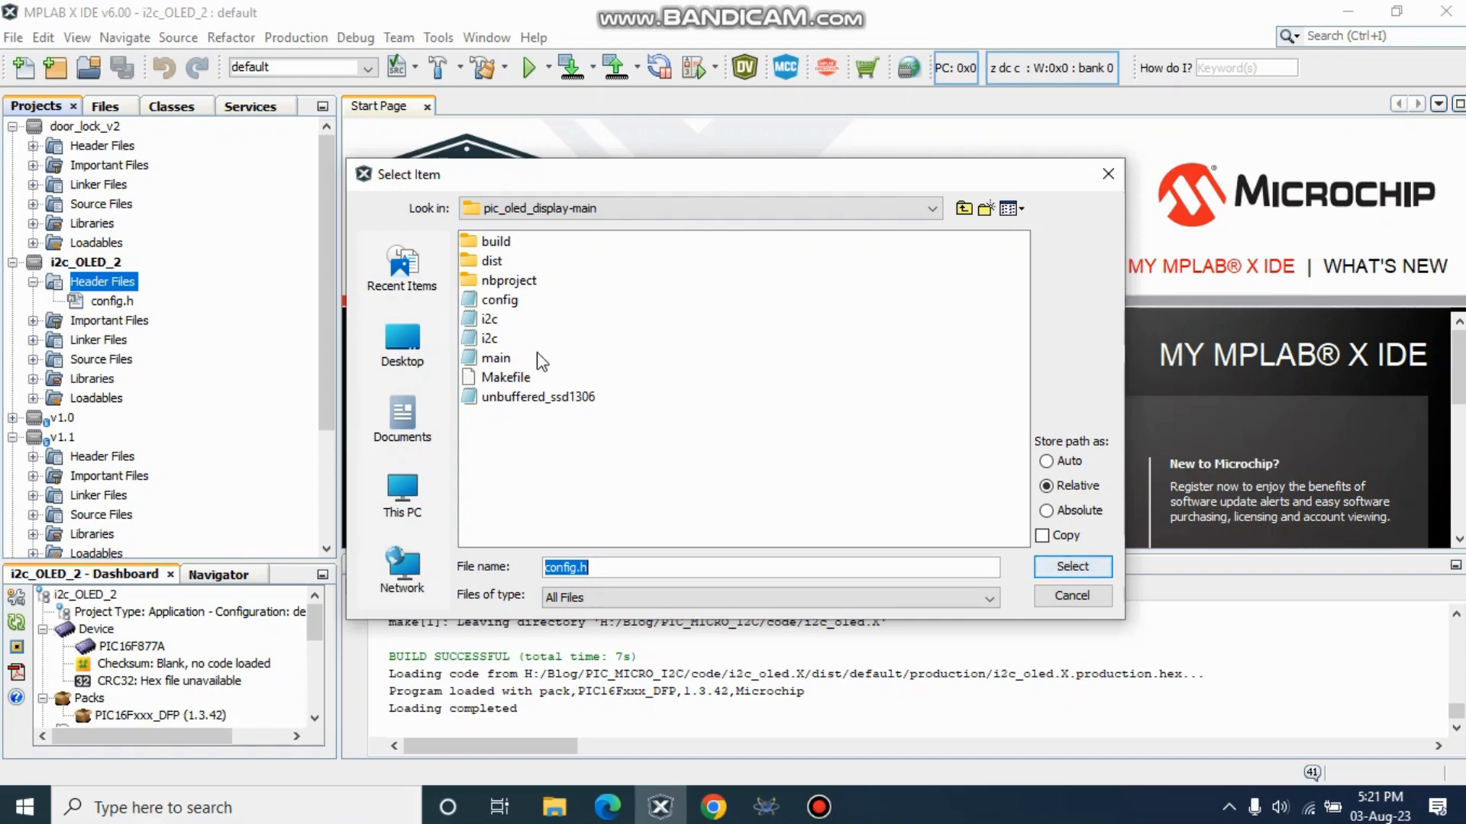
mouse_move(128, 304)
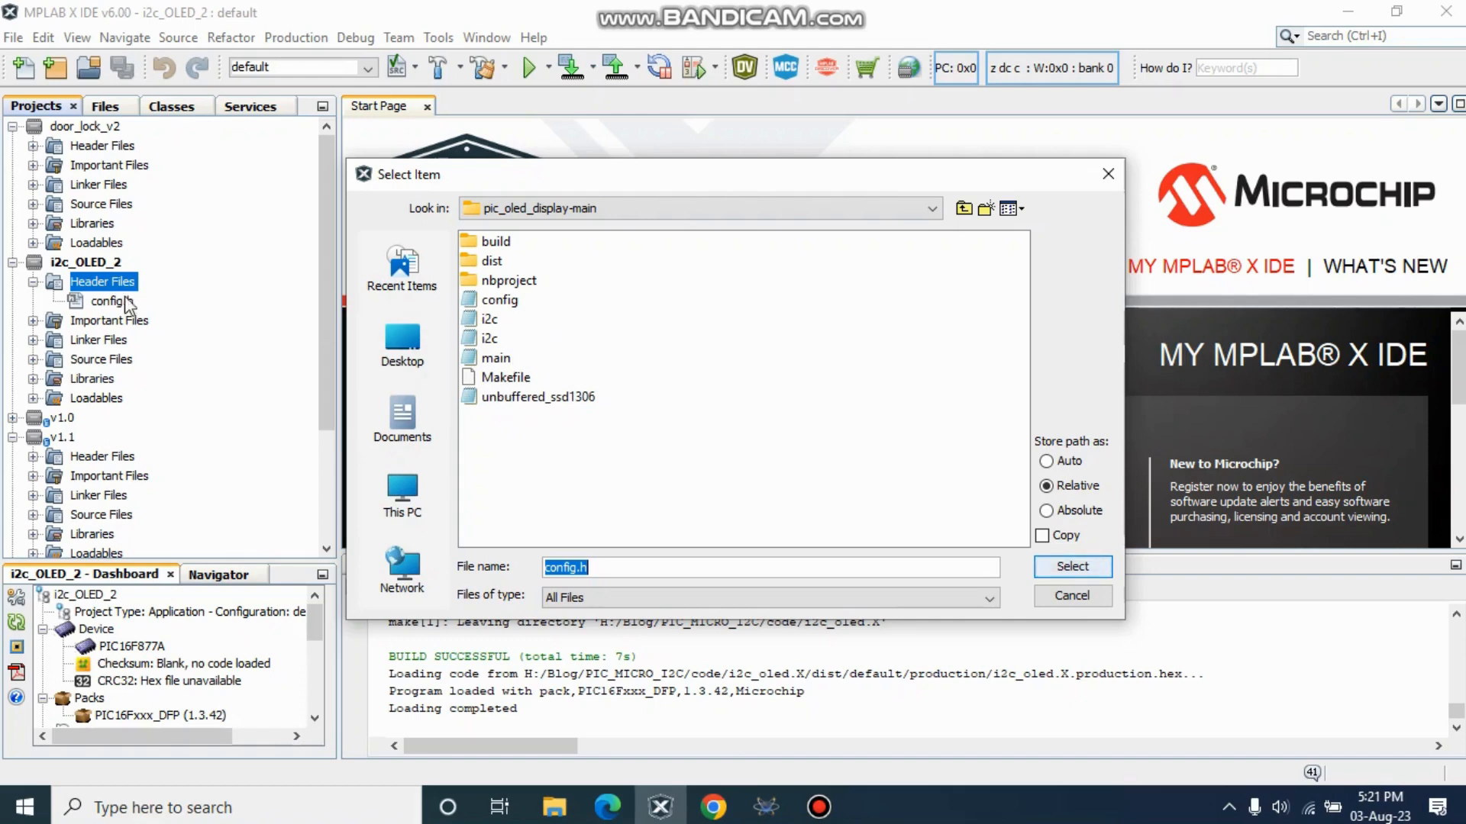
click(490, 320)
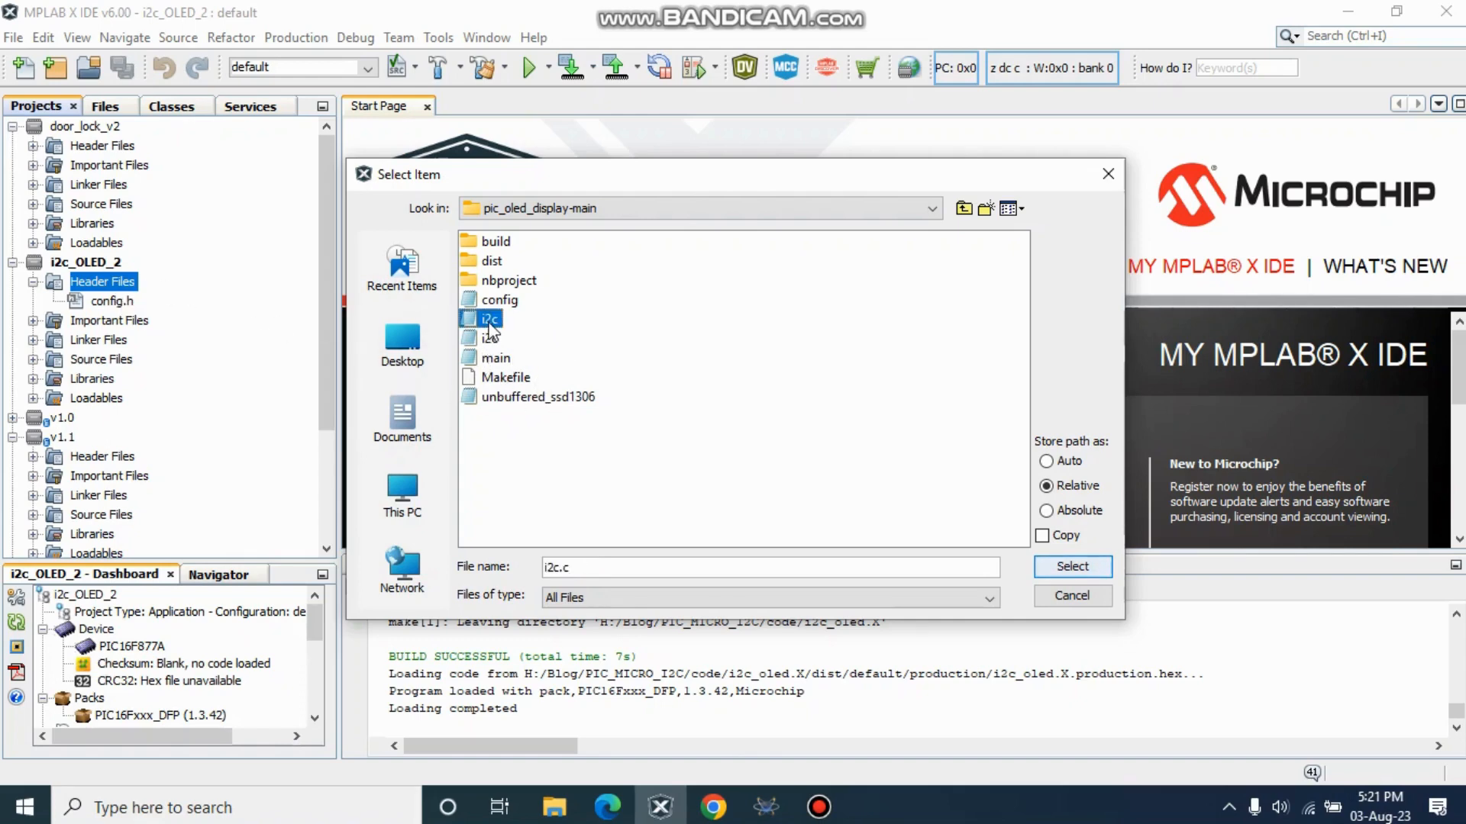
mouse_move(505, 303)
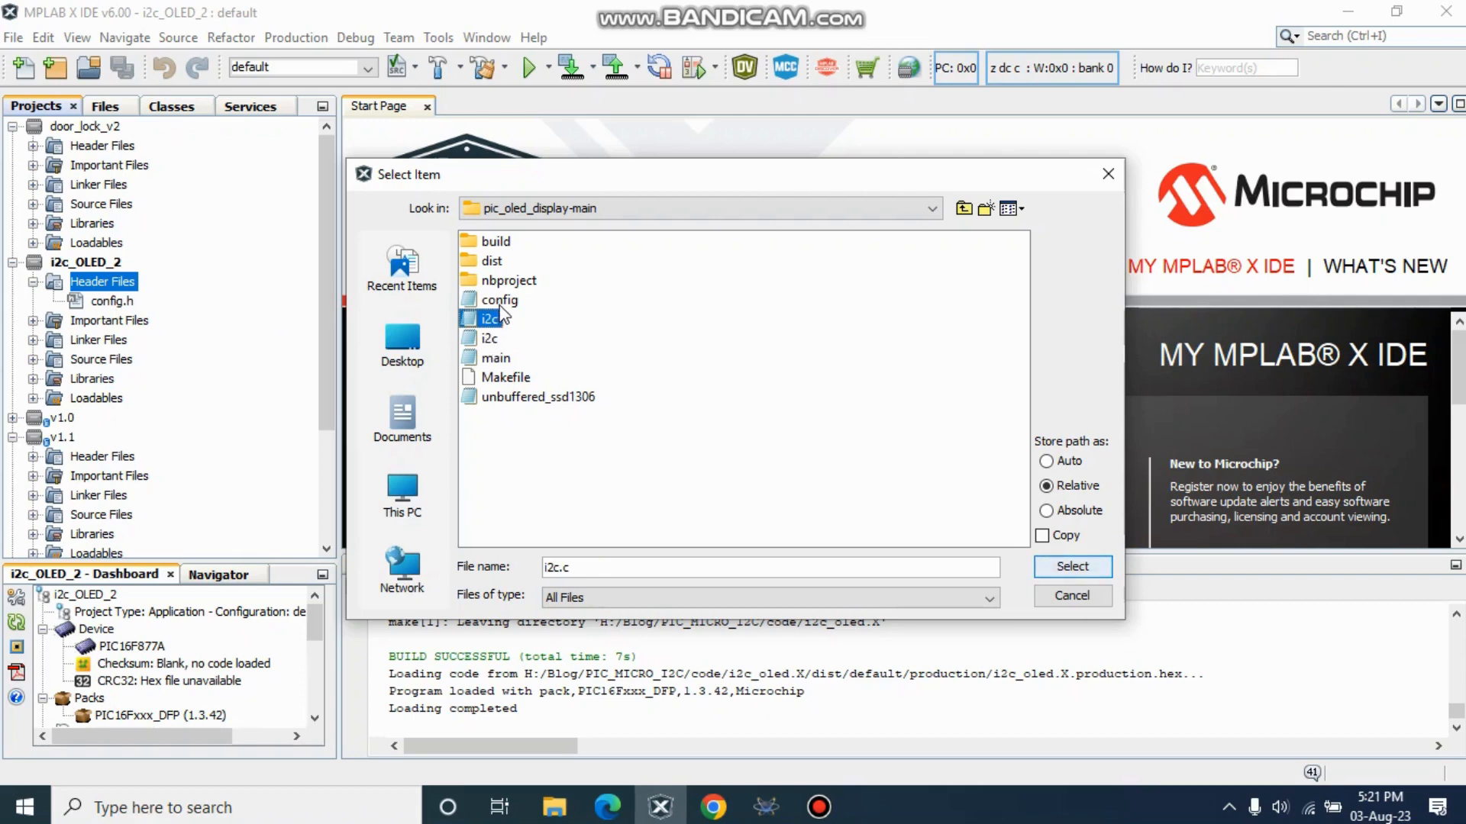
click(488, 339)
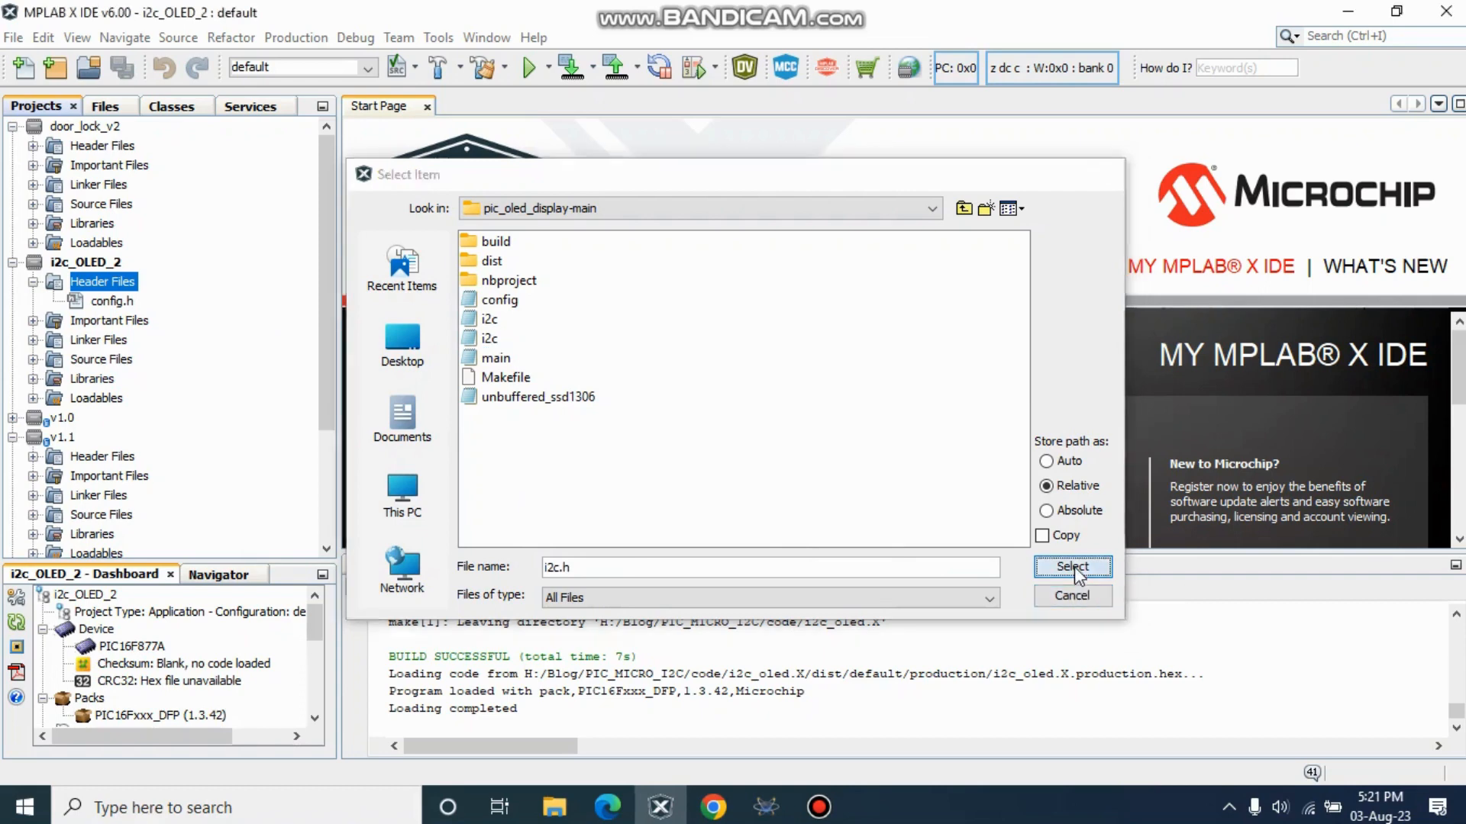
click(1071, 568)
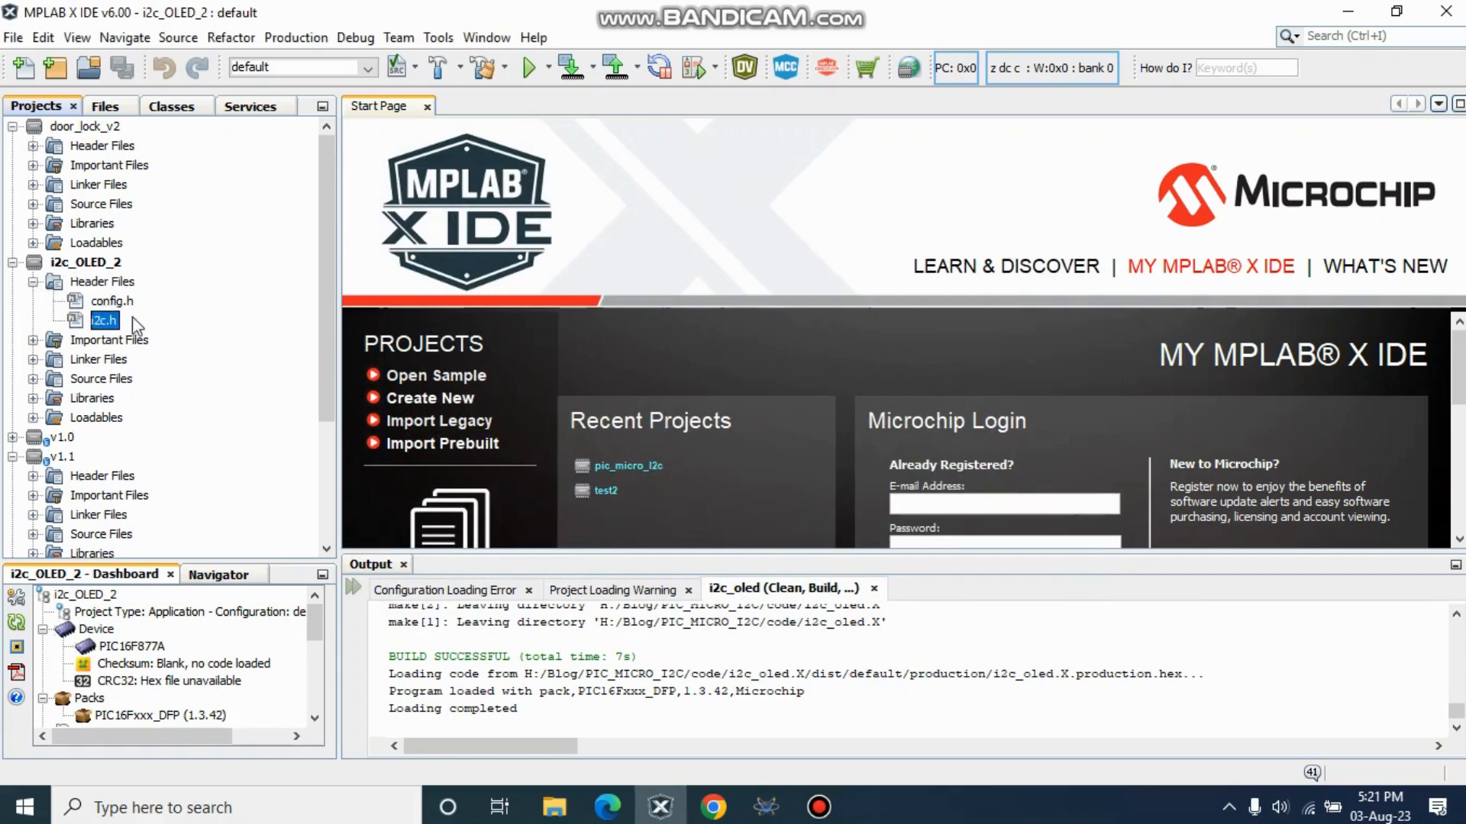
mouse_move(119, 295)
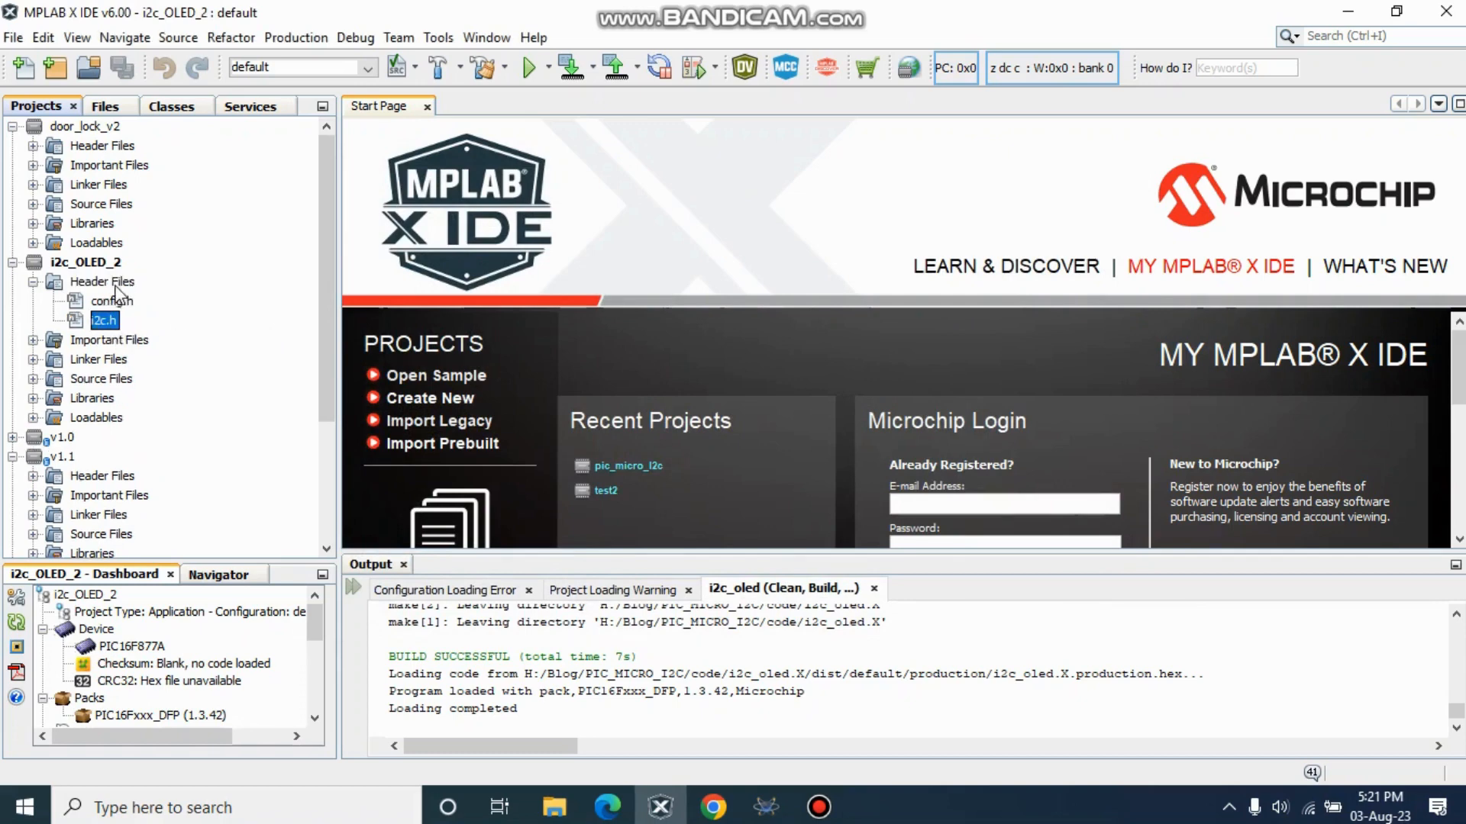
Step: Add the existing unbuffered_ssd1306.h header to Header Files beside config.h and i2c.h
click(101, 281)
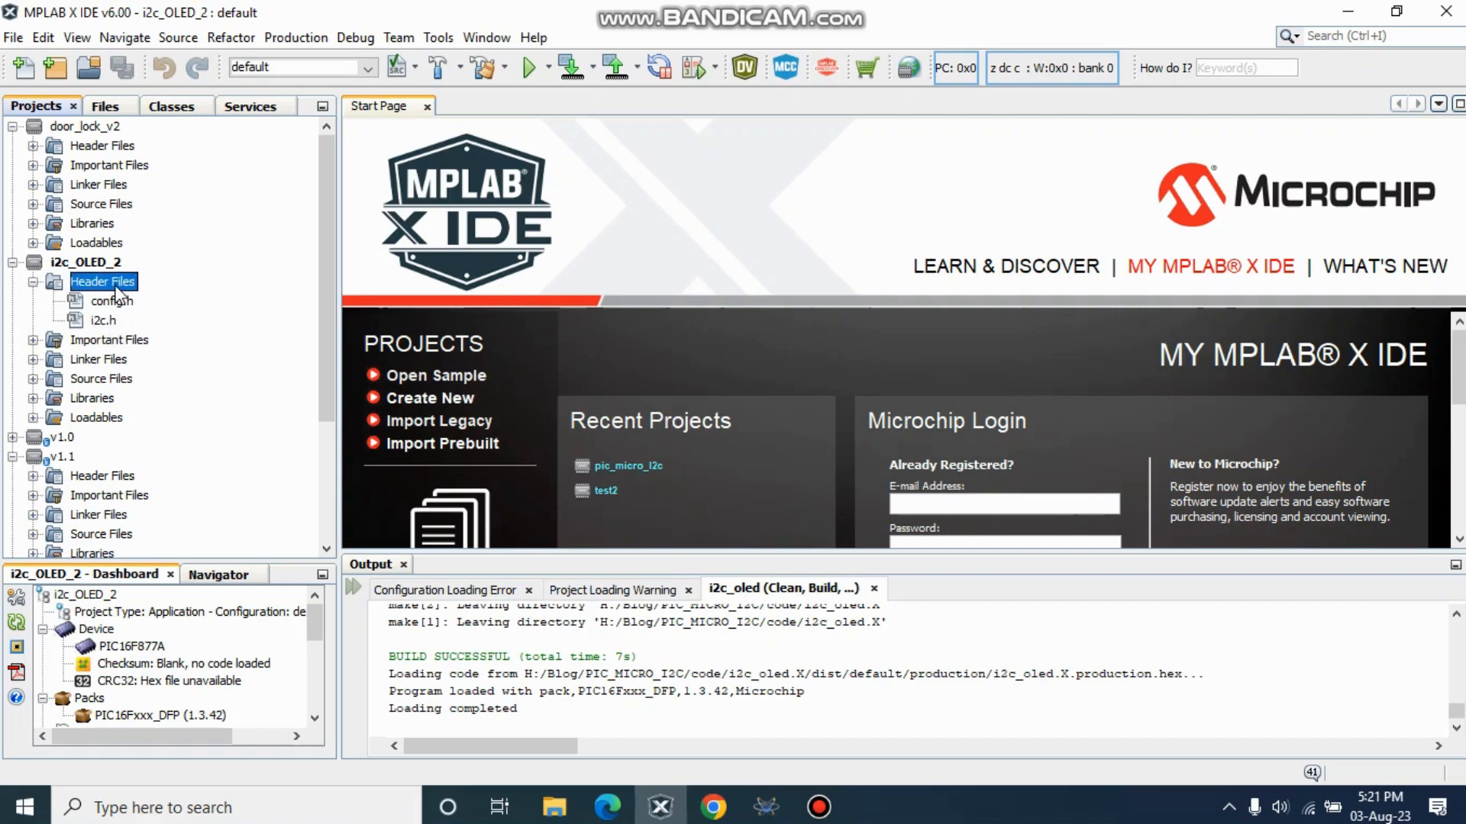
right_click(102, 281)
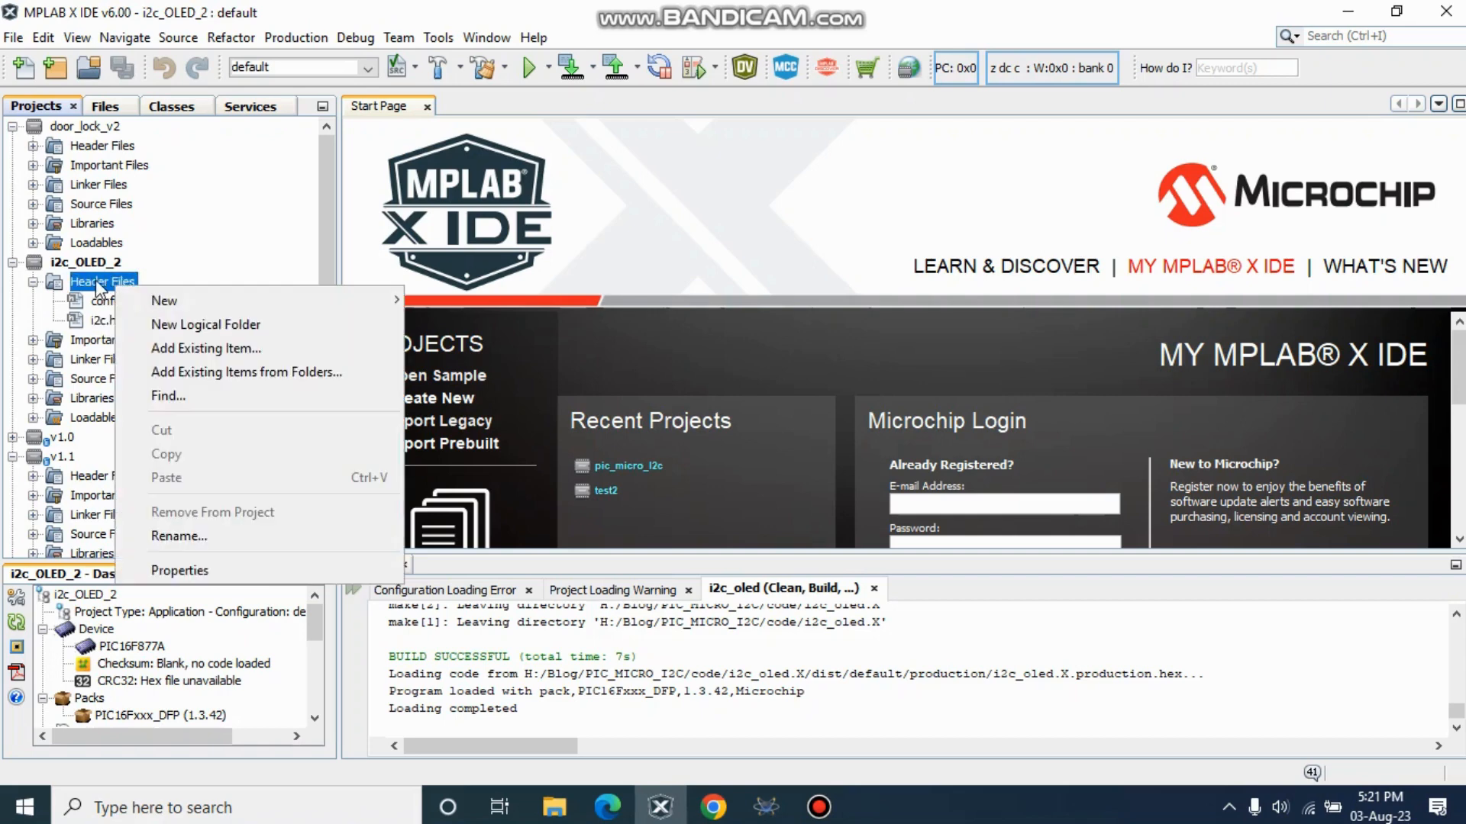
mouse_move(168, 395)
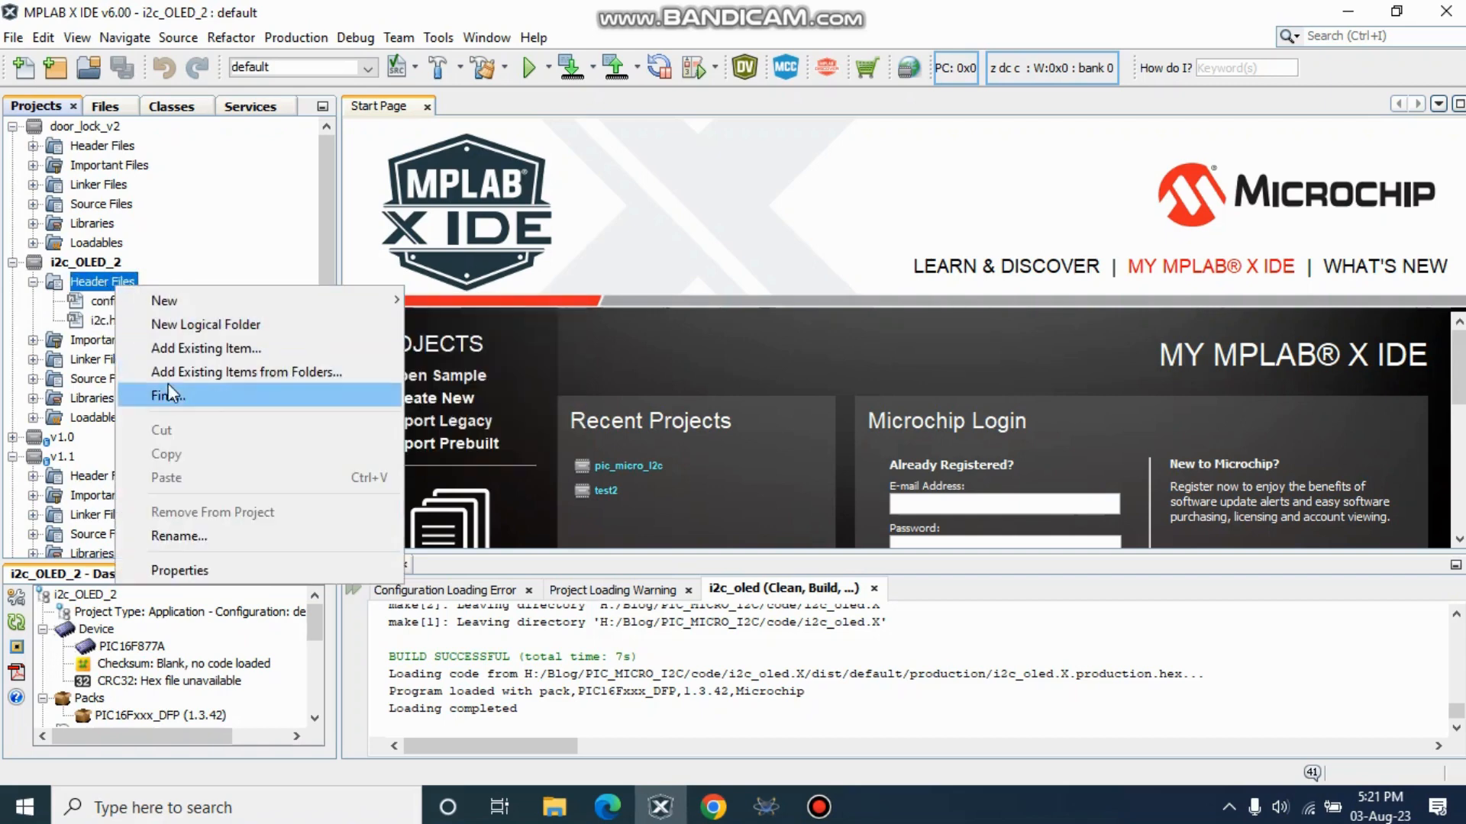
click(207, 348)
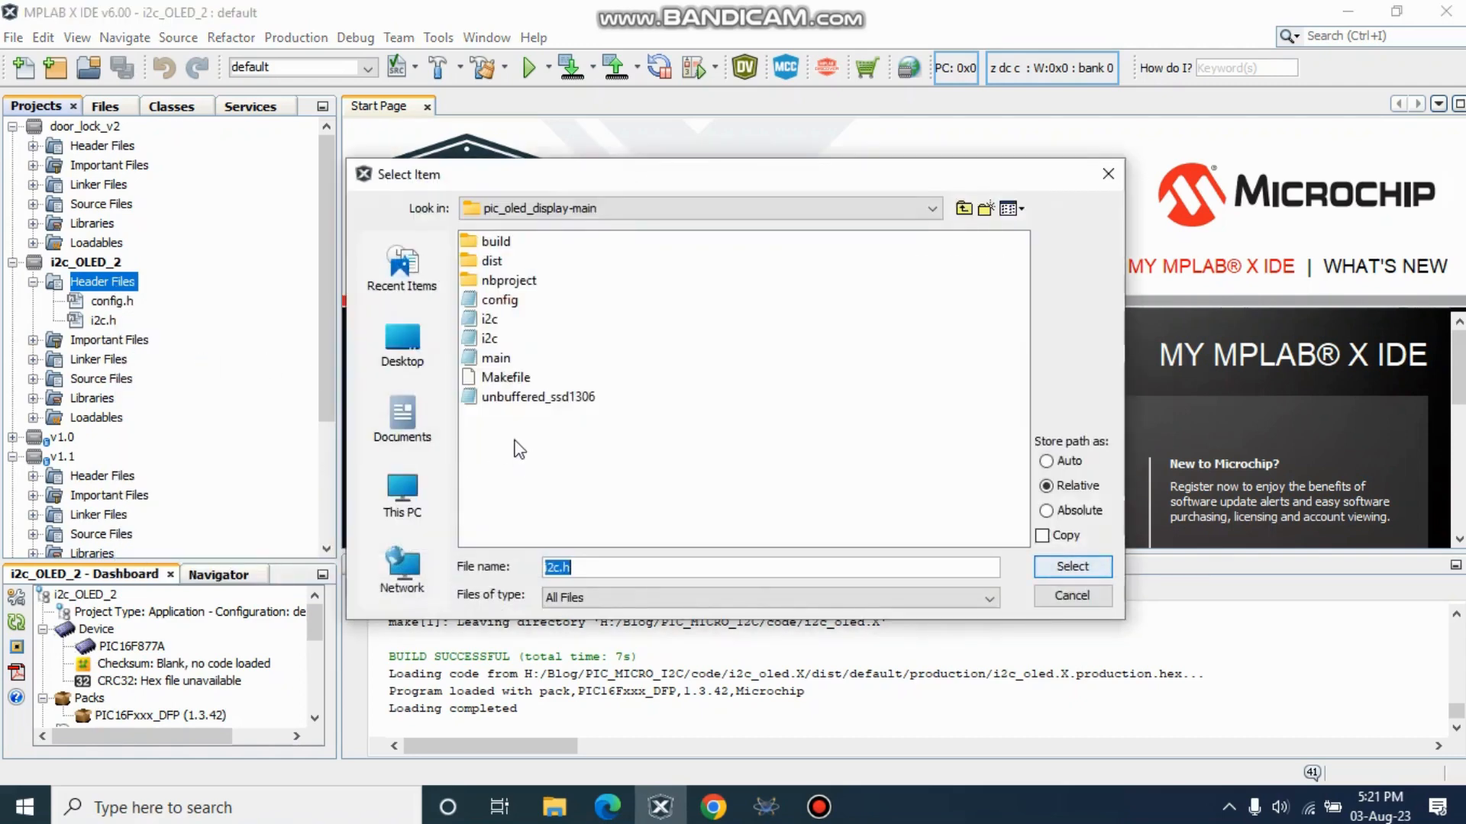
click(539, 397)
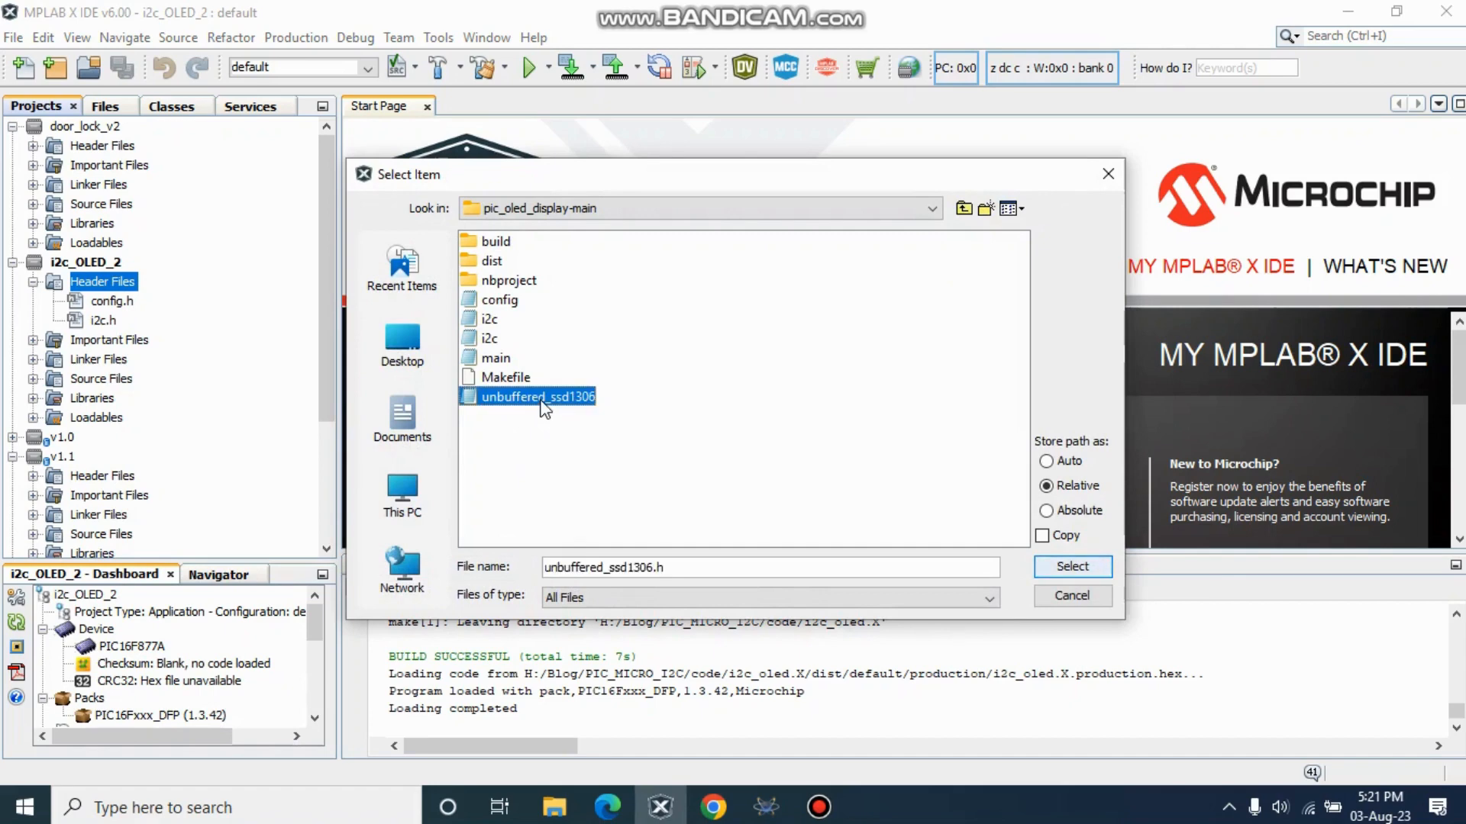
mouse_move(568, 409)
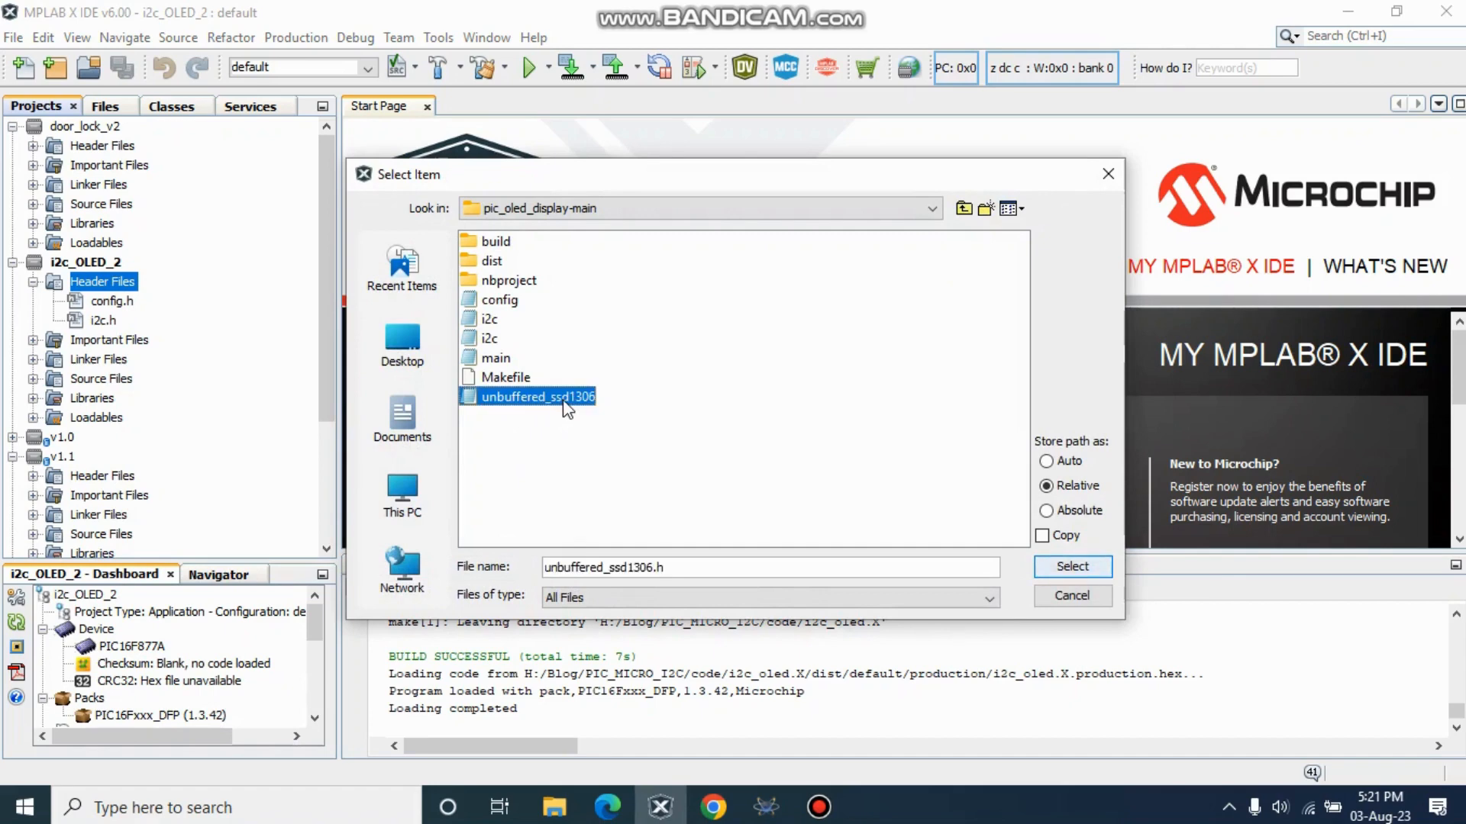
mouse_move(1072, 566)
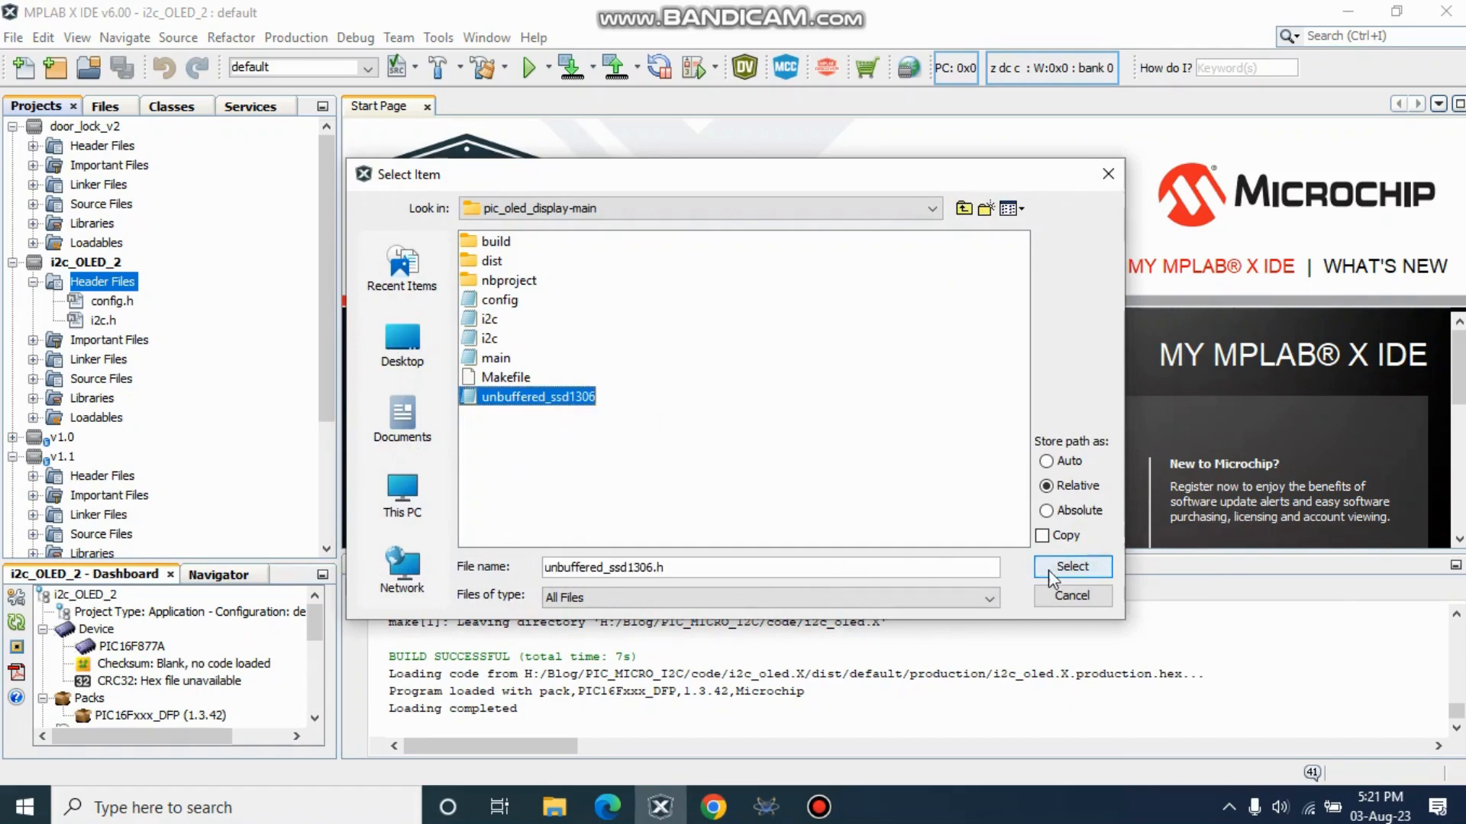
click(1072, 568)
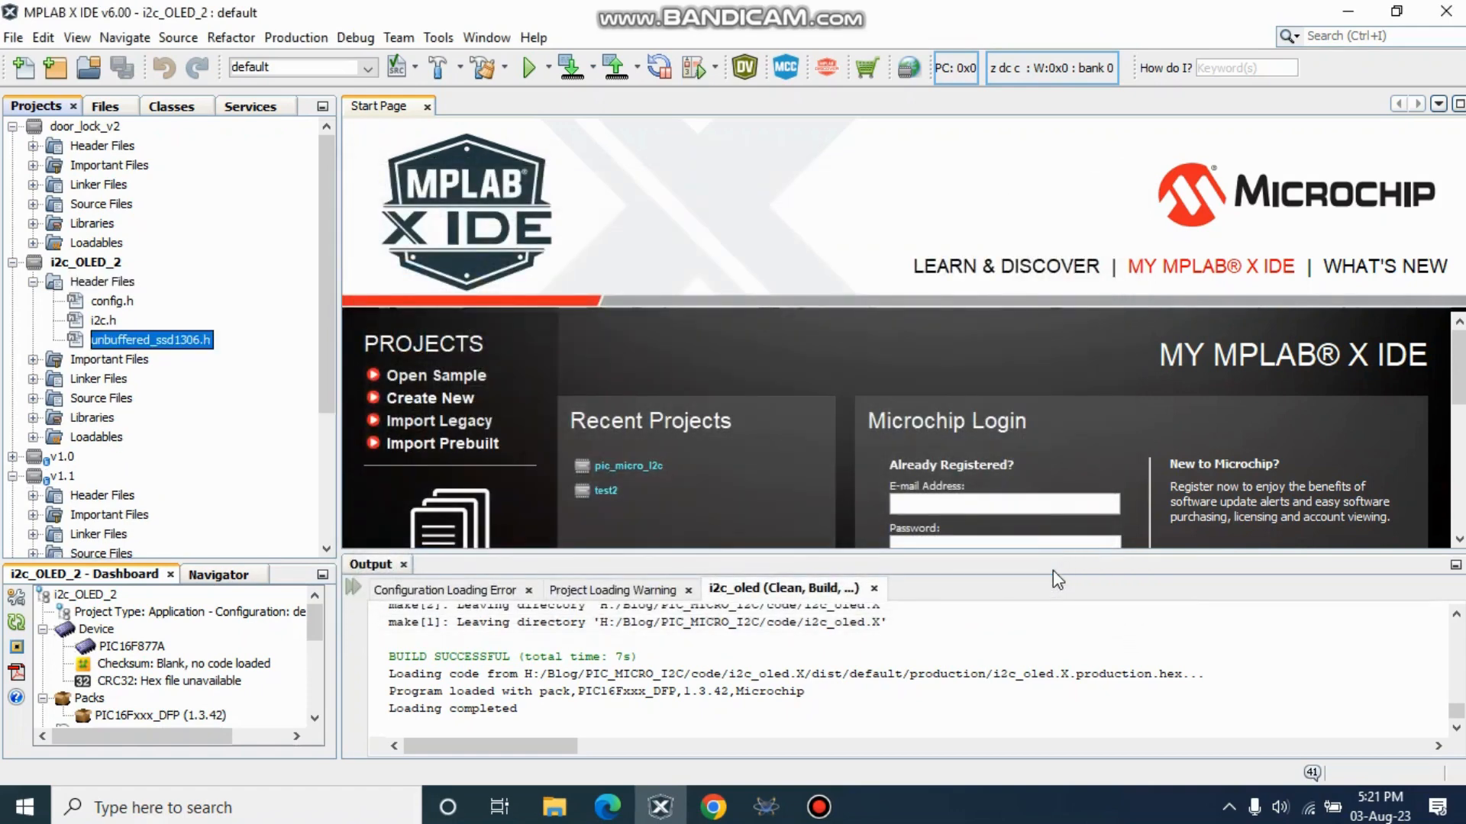
mouse_move(276, 340)
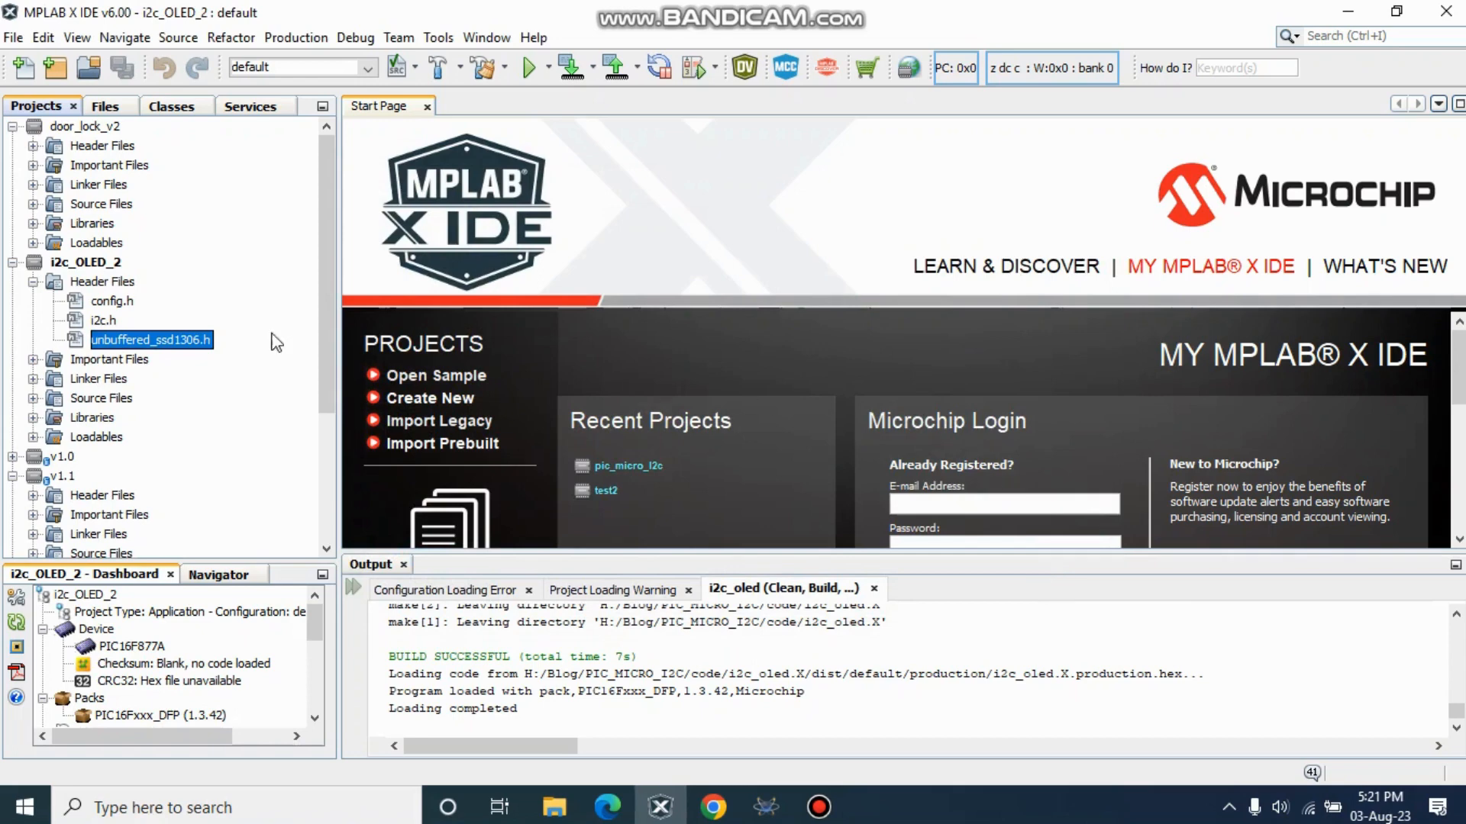
mouse_move(119, 282)
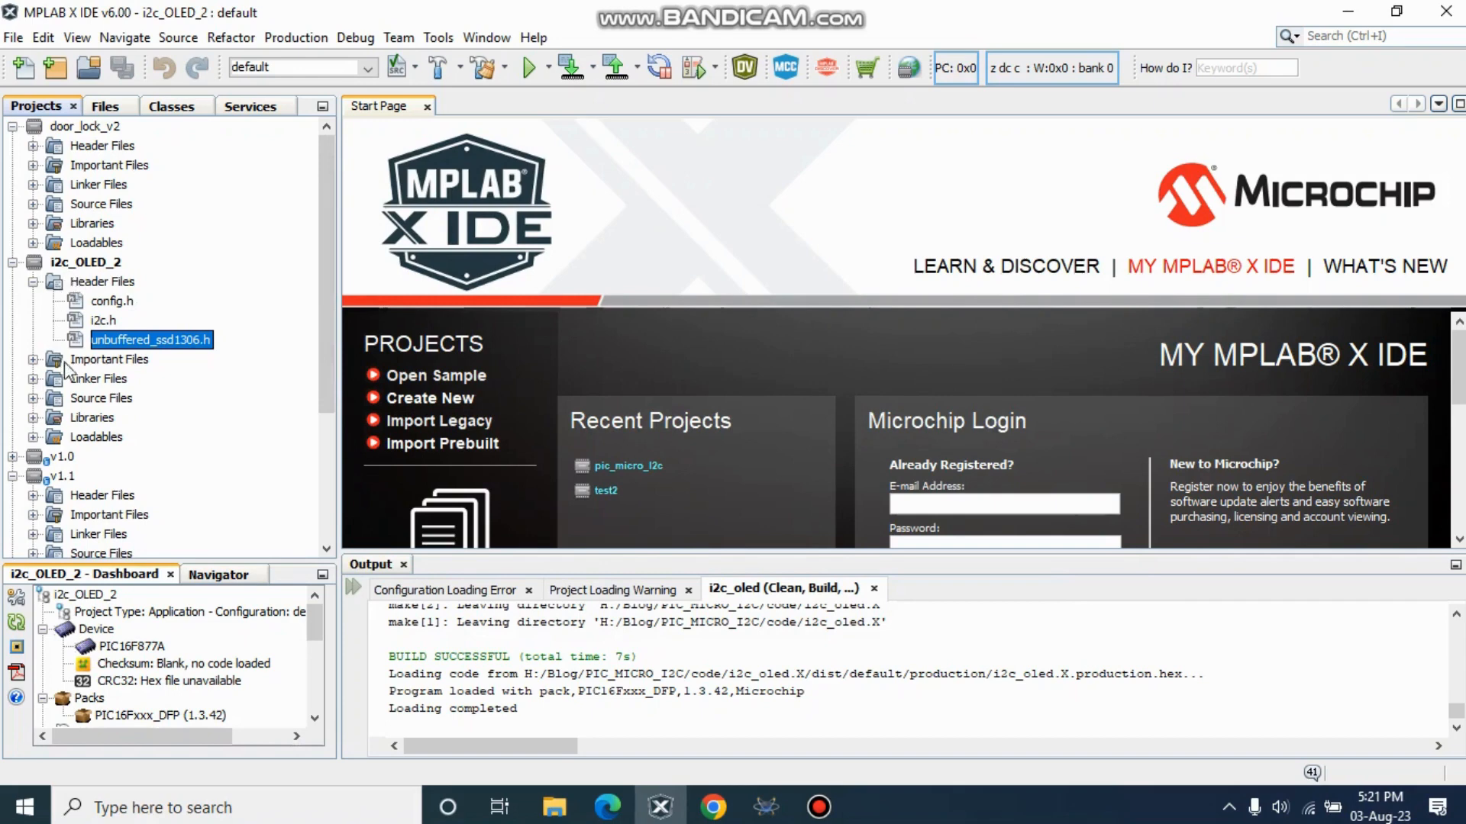
mouse_move(136, 294)
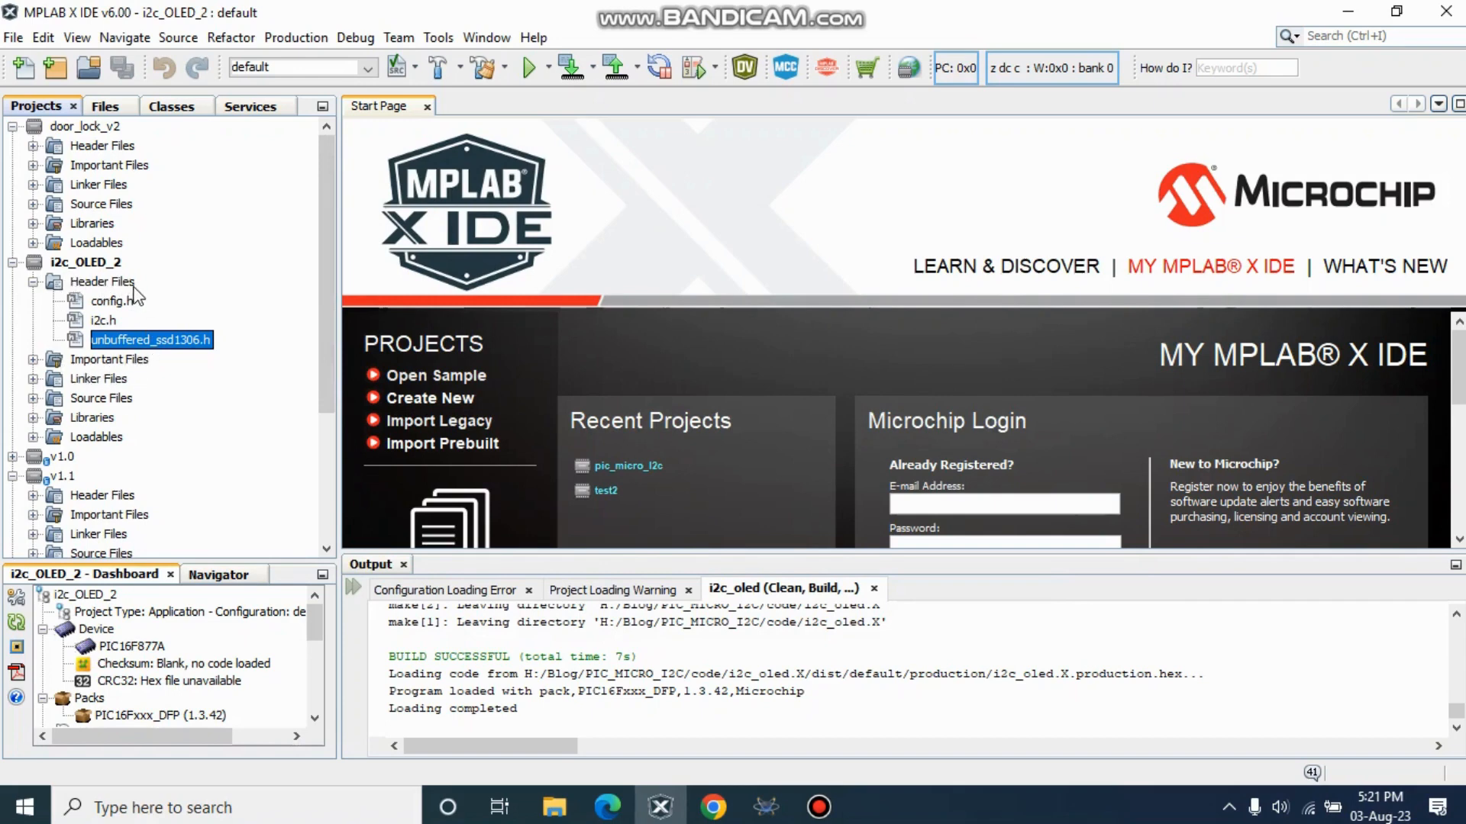
mouse_move(93, 455)
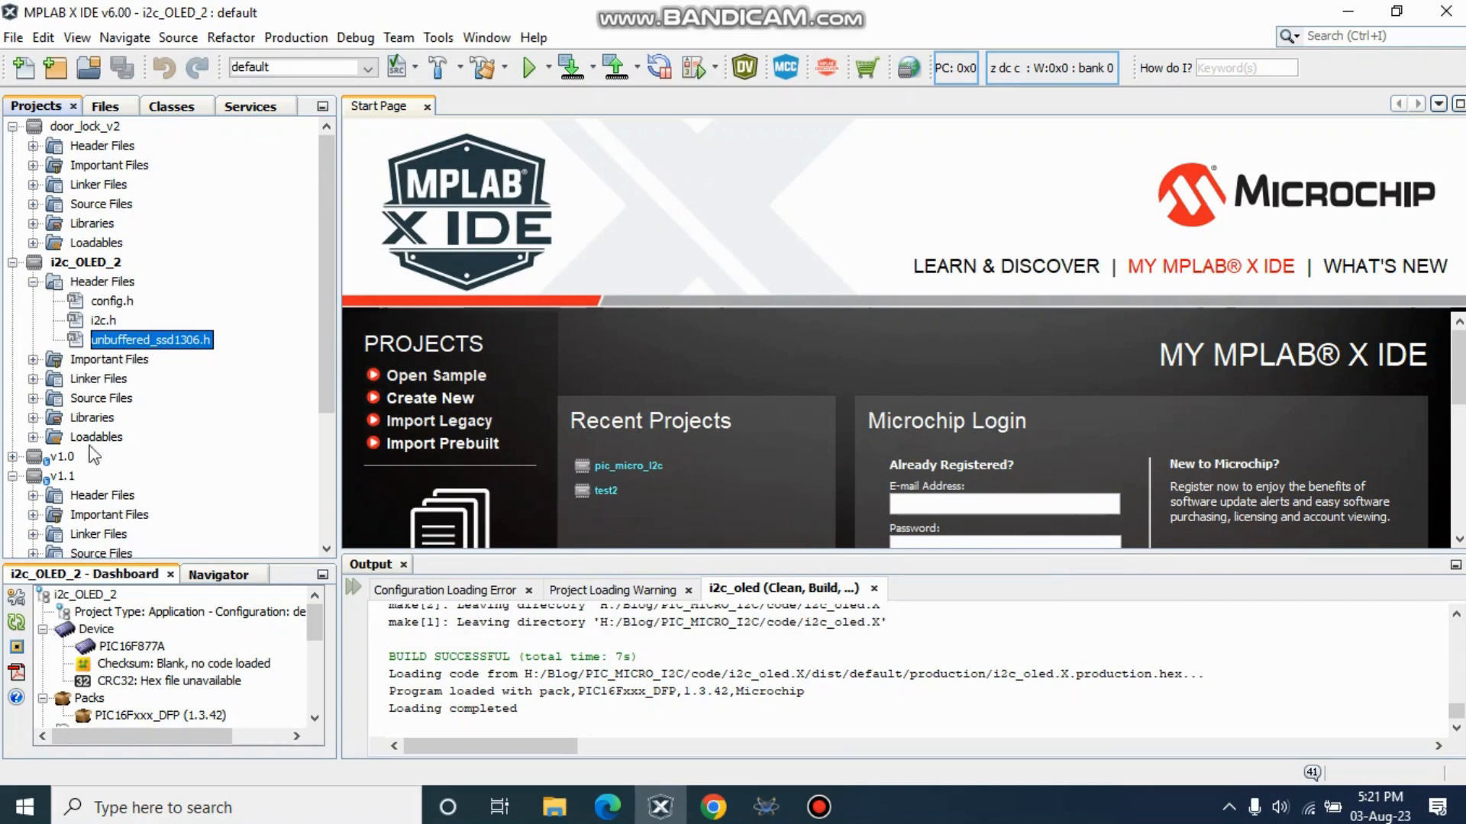
Step: Add the existing i2c.c to Source Files and expand the folder to show it
click(100, 397)
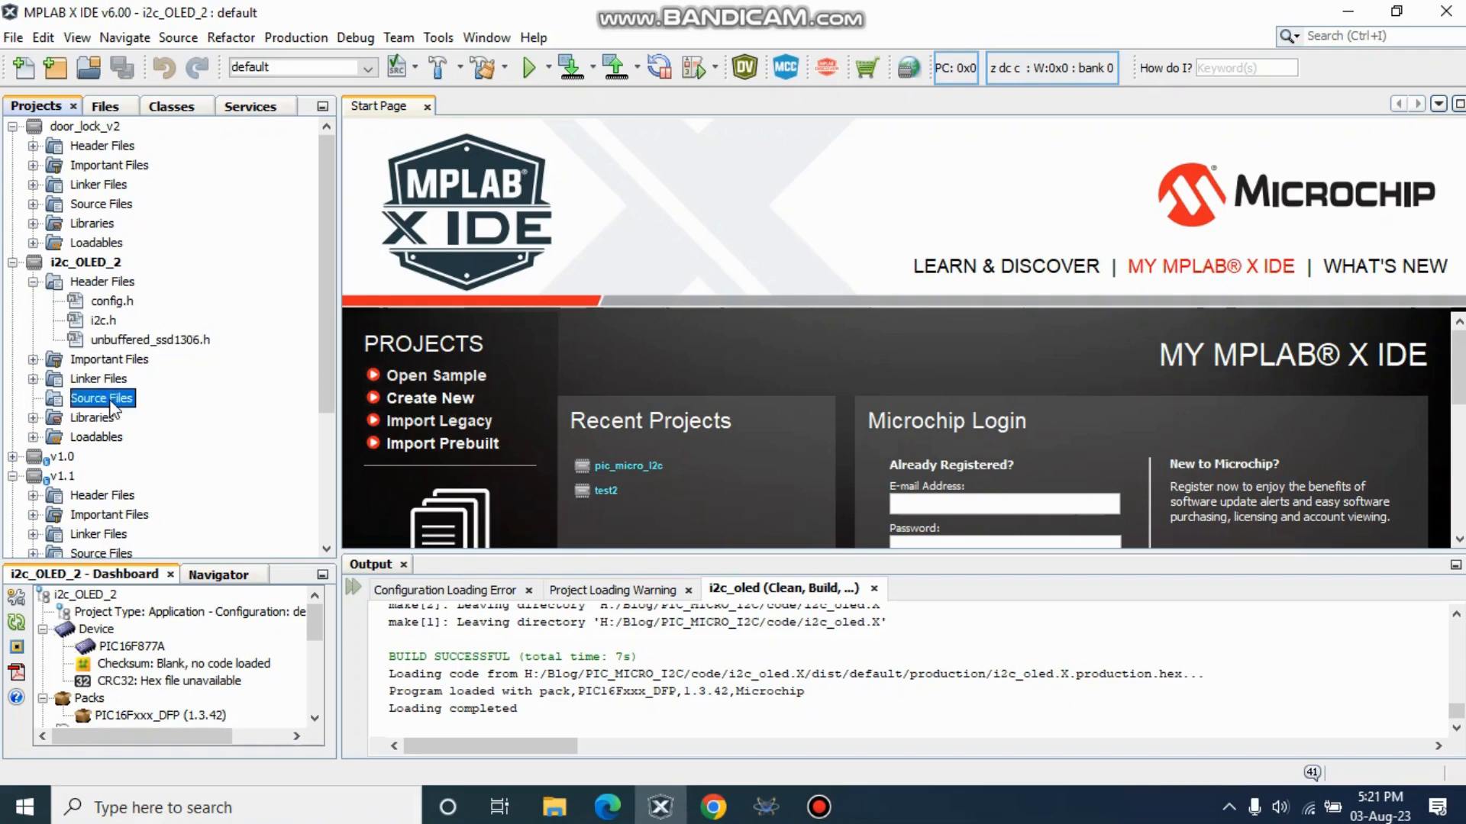
right_click(101, 397)
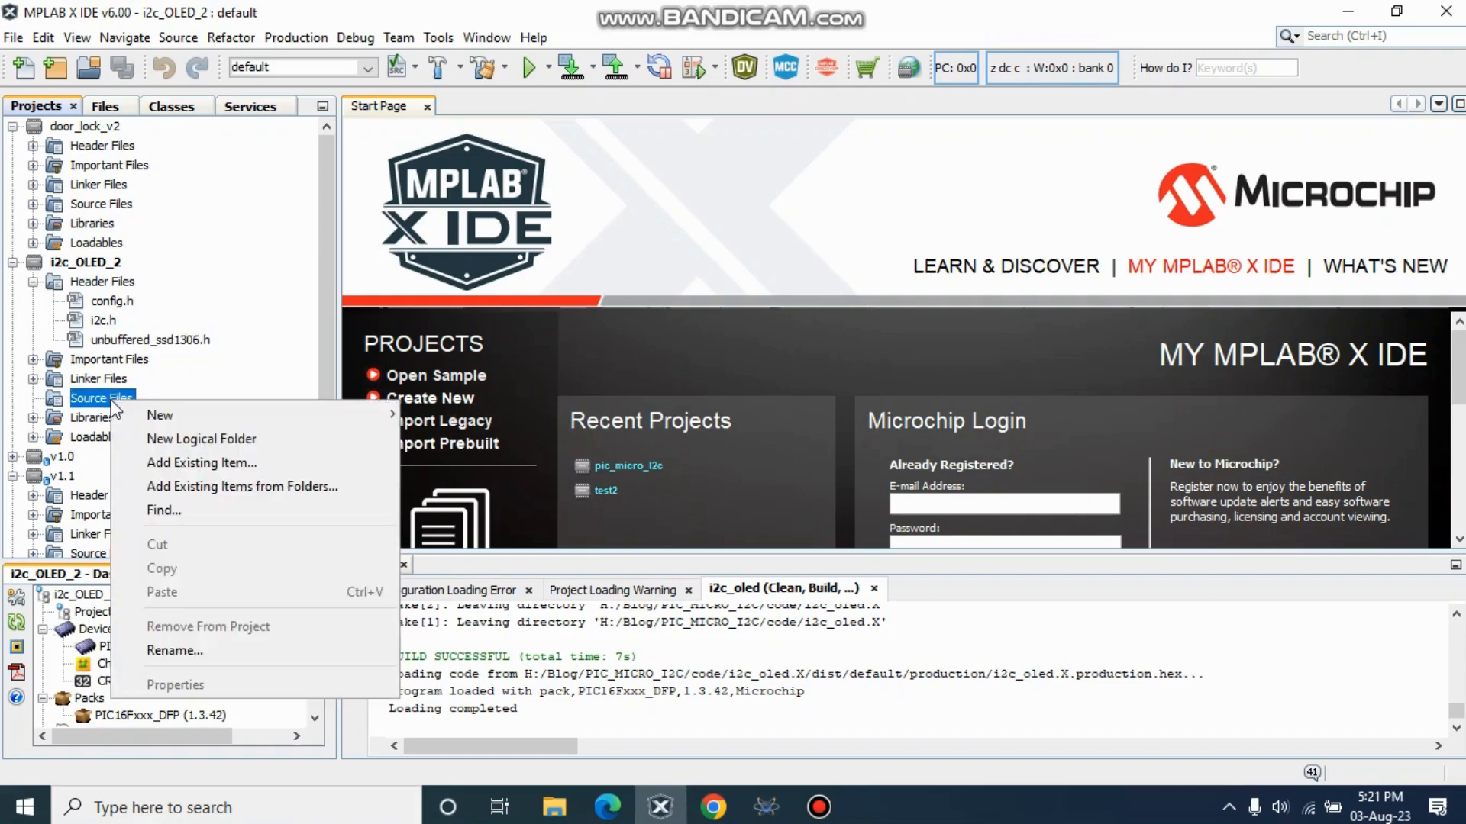
mouse_move(241, 485)
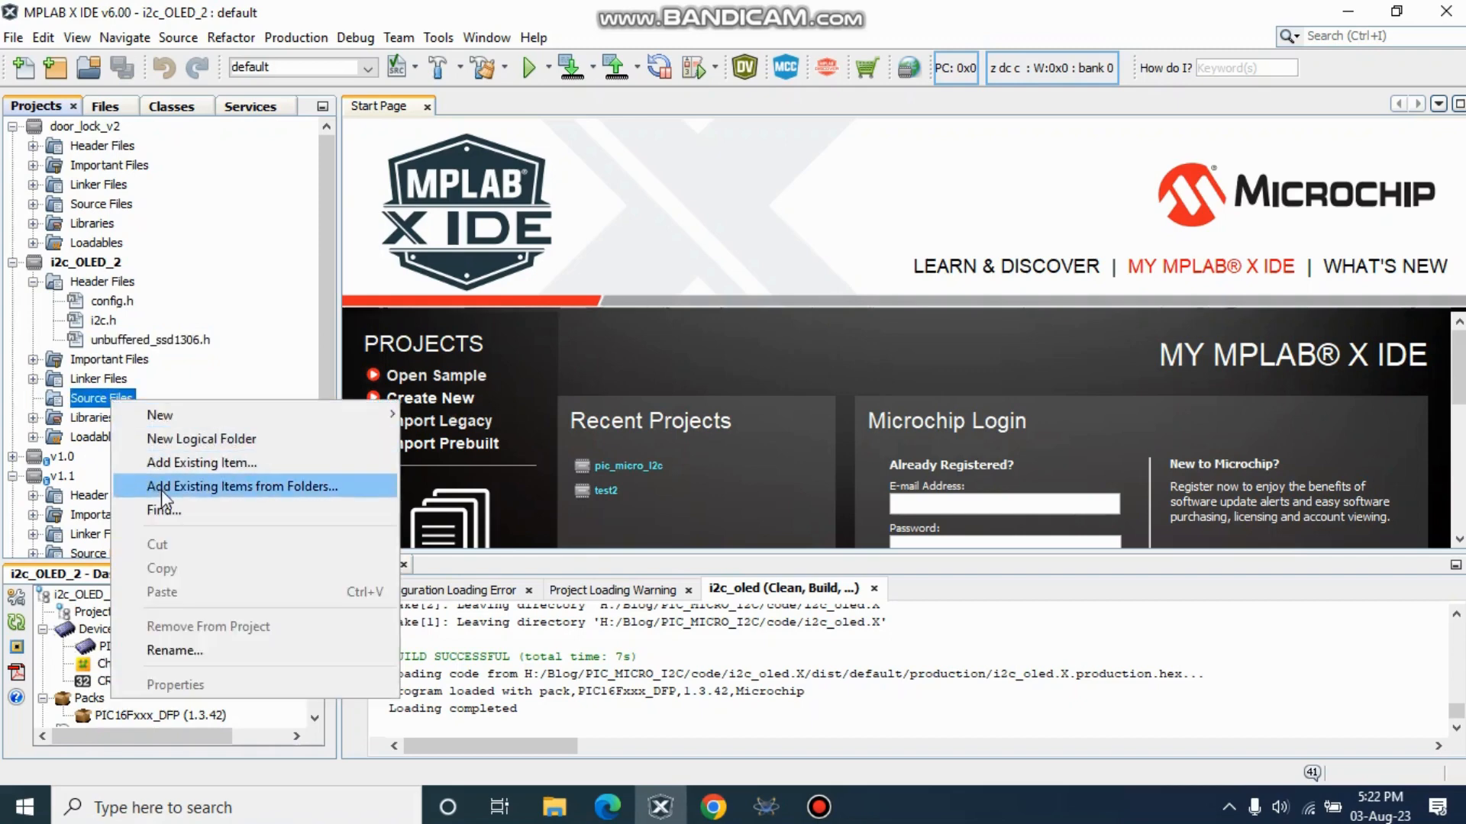
mouse_move(201, 462)
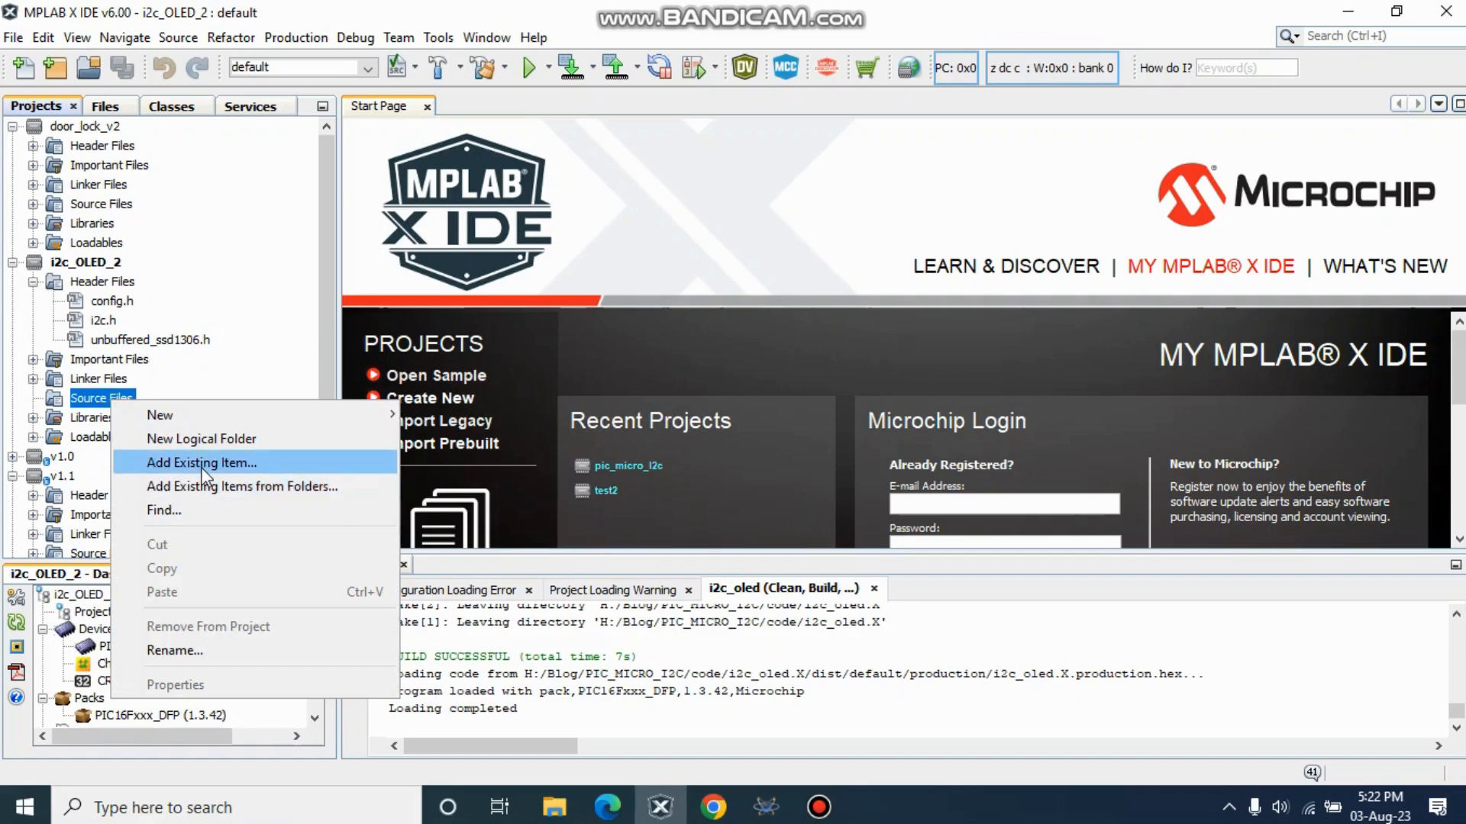
click(202, 462)
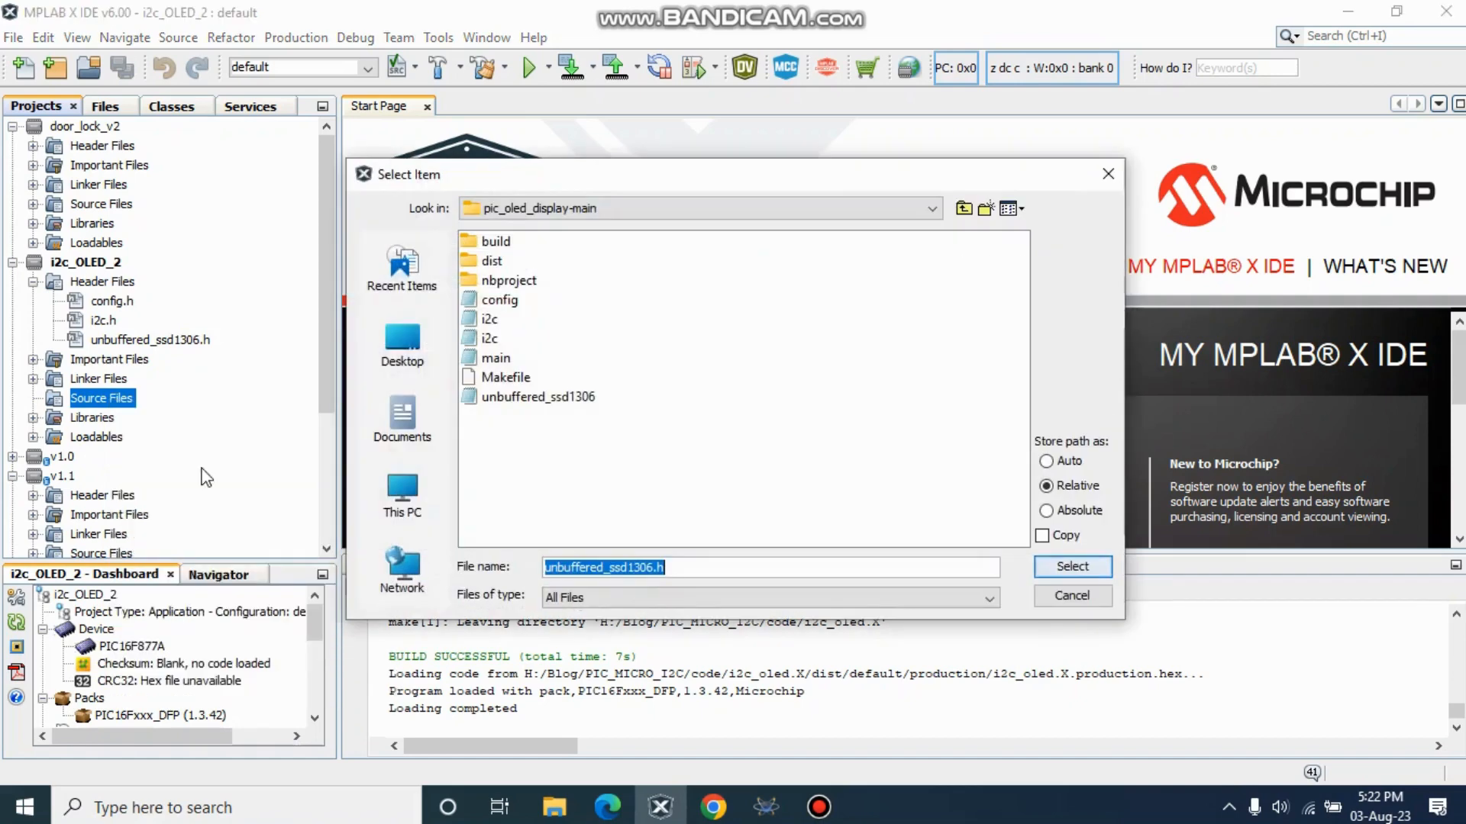
mouse_move(554, 415)
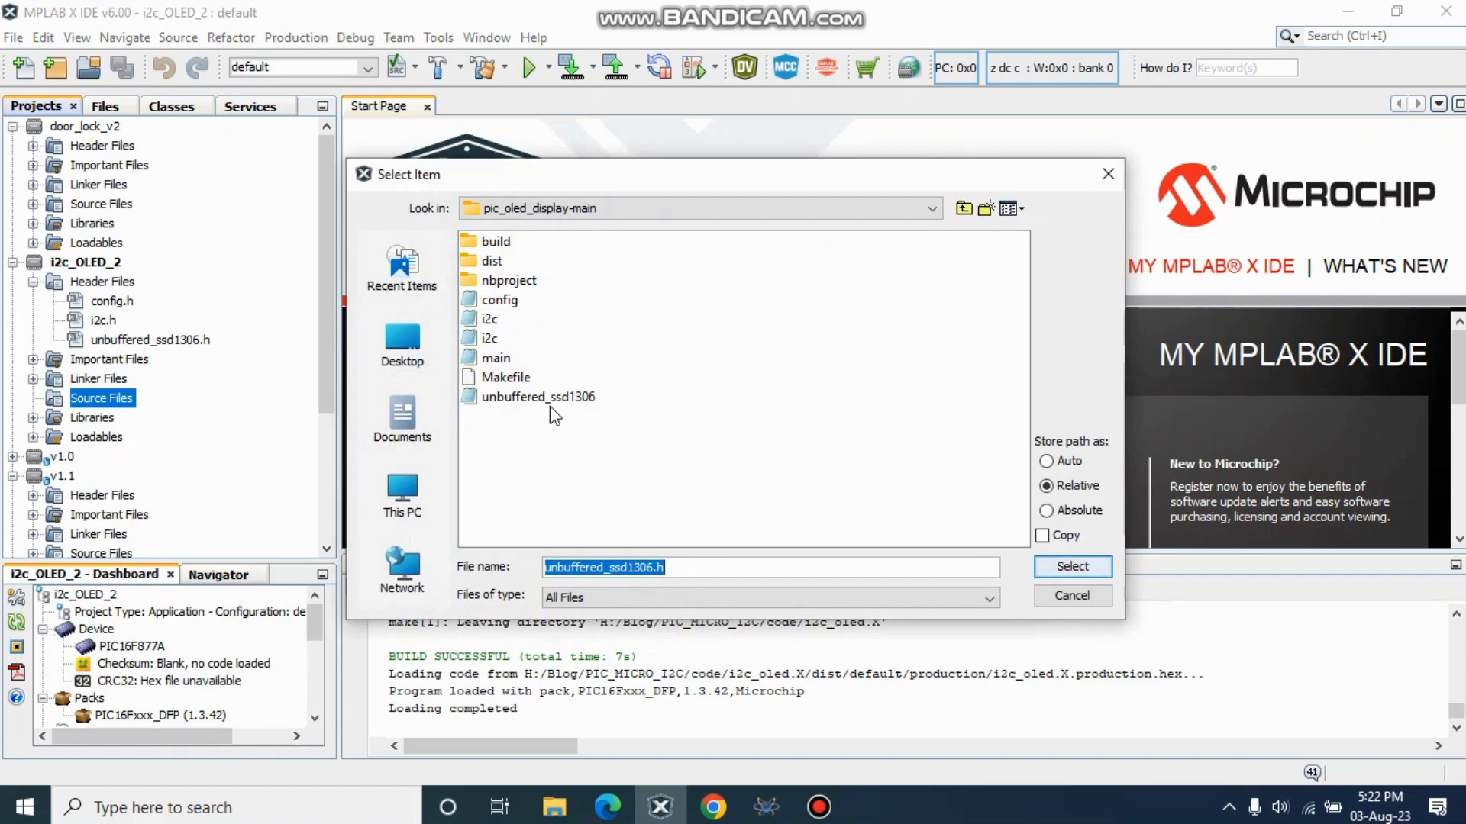
click(490, 320)
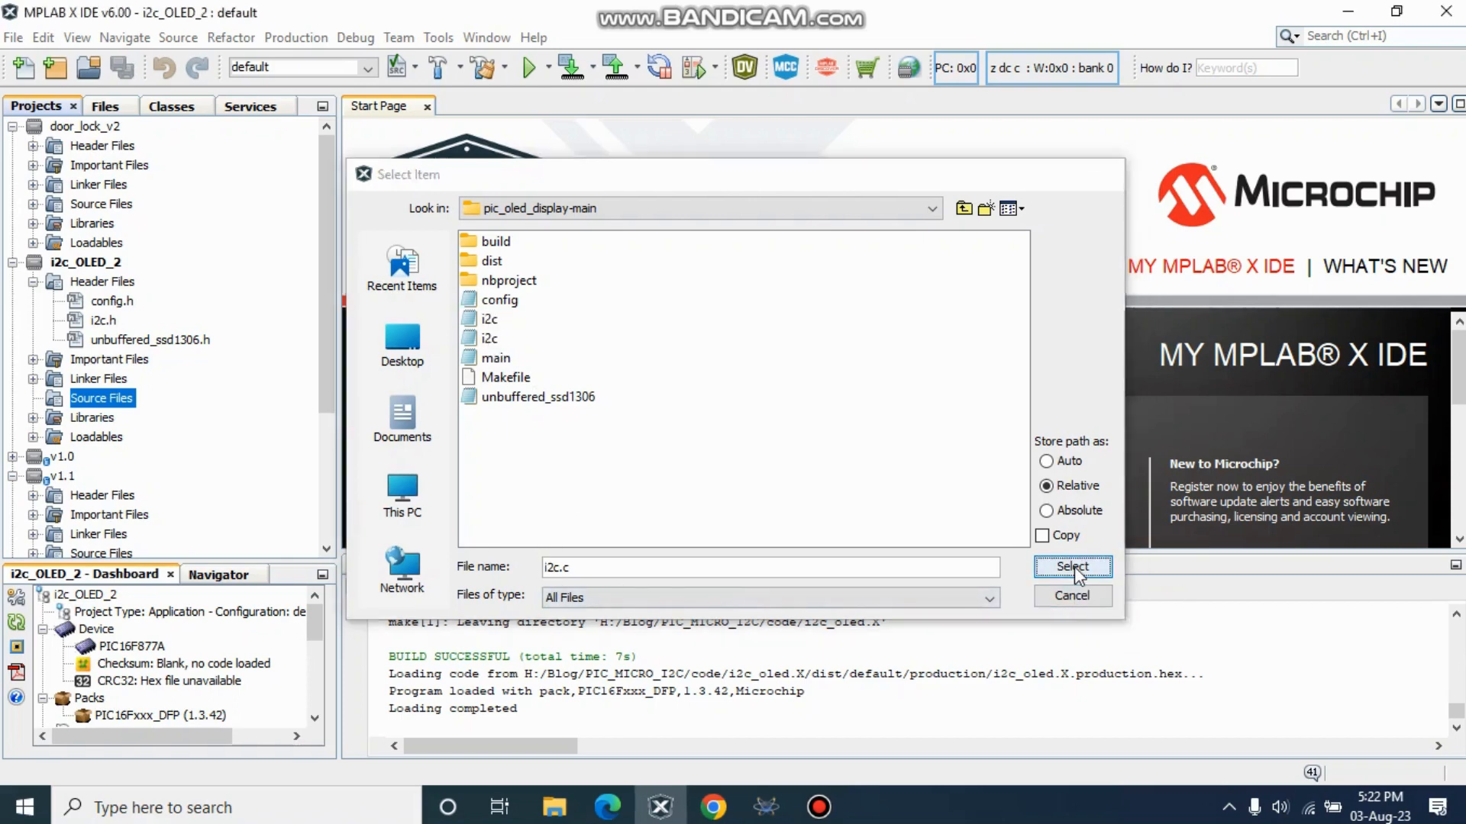
click(1072, 568)
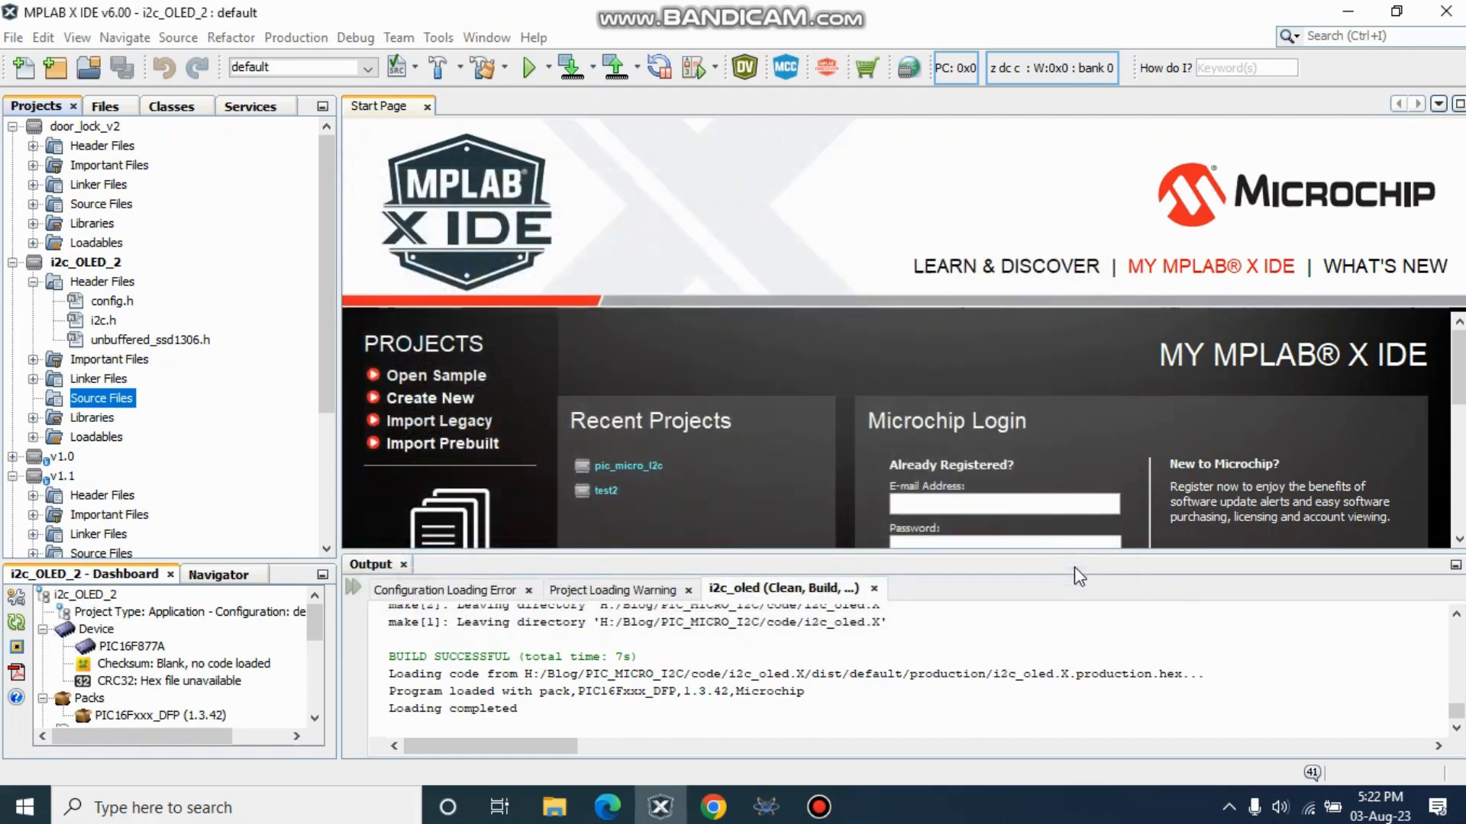
mouse_move(884, 542)
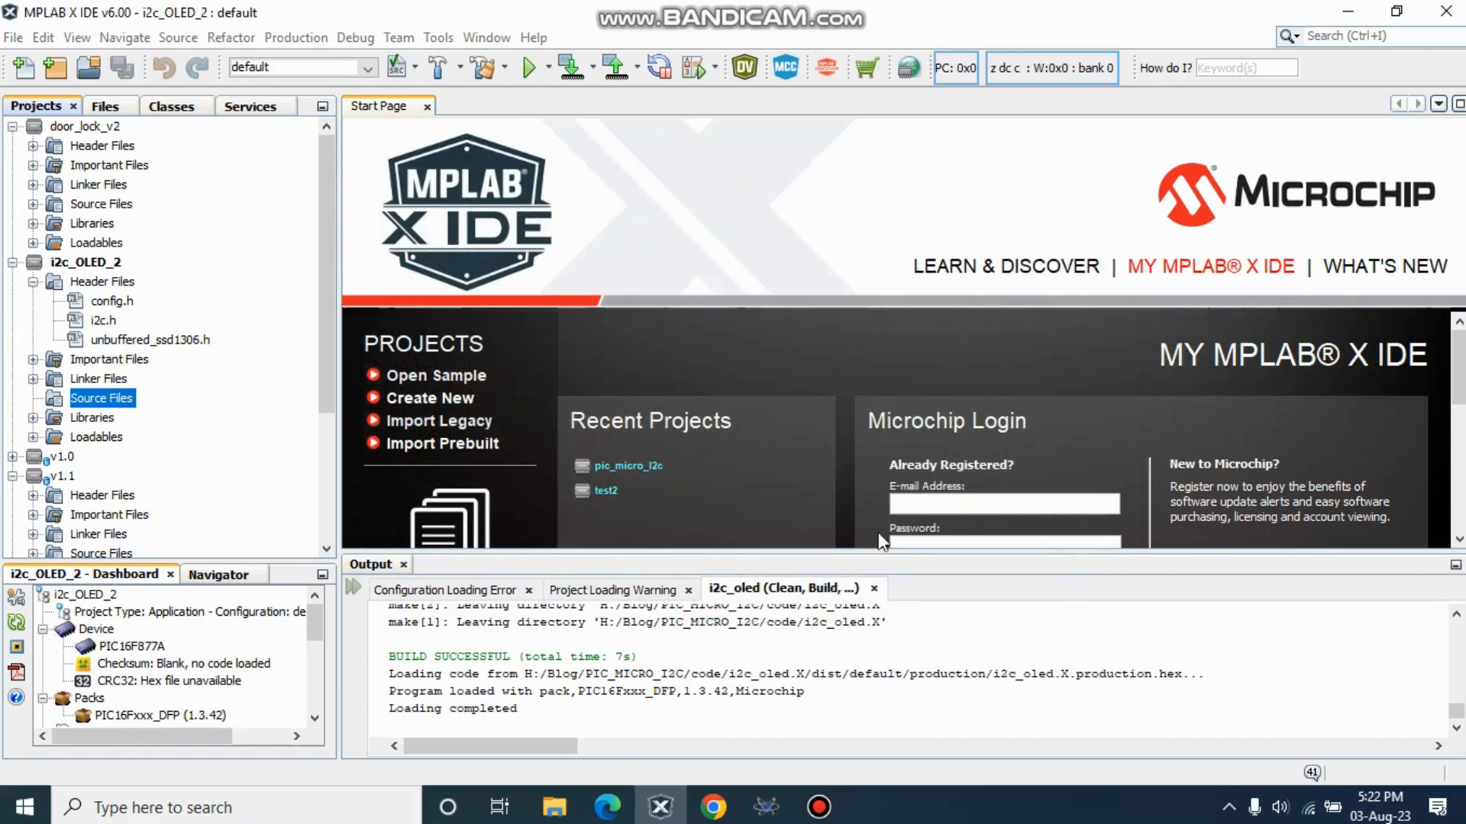
click(100, 397)
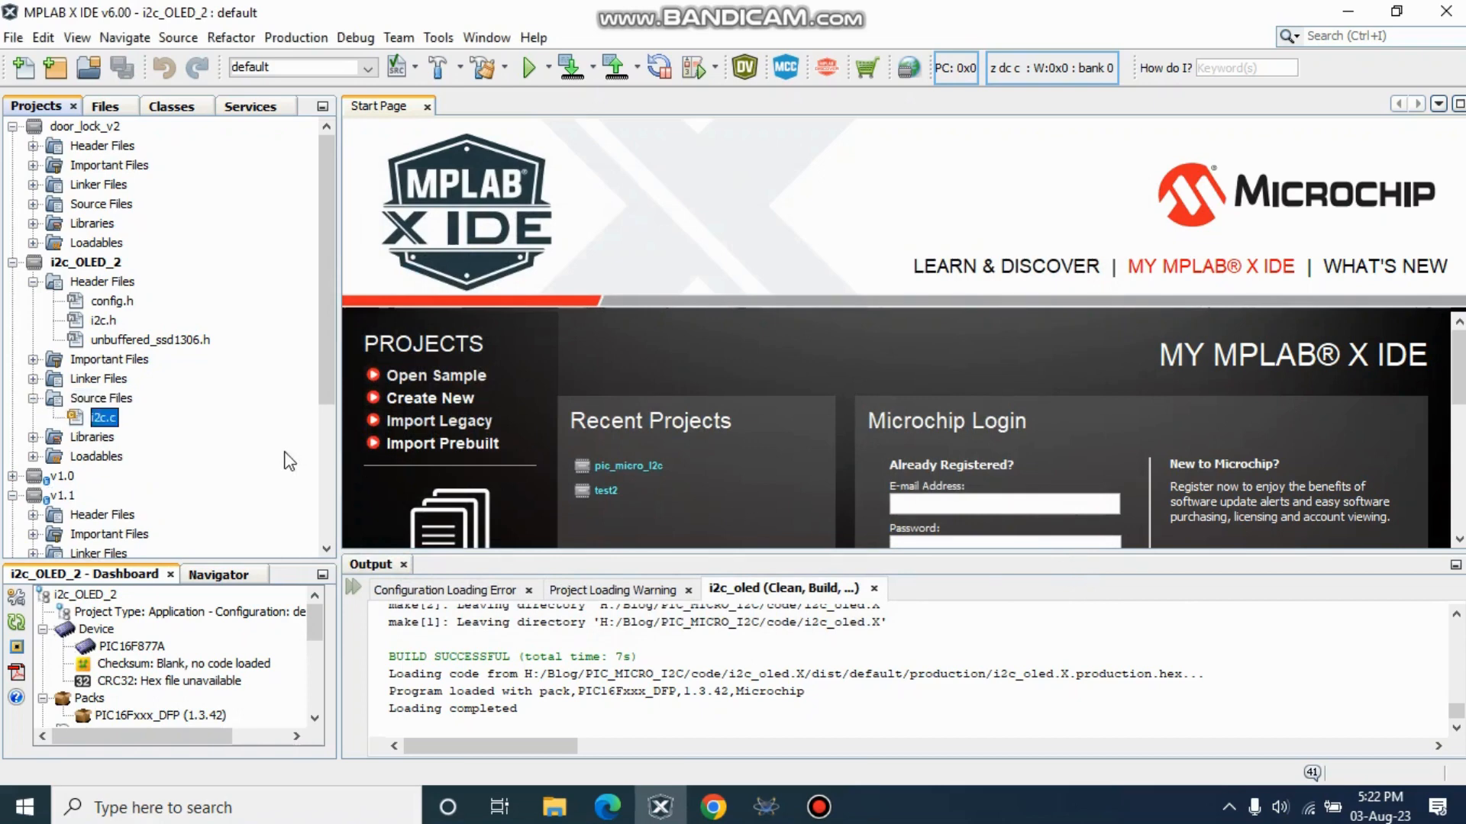
mouse_move(61, 440)
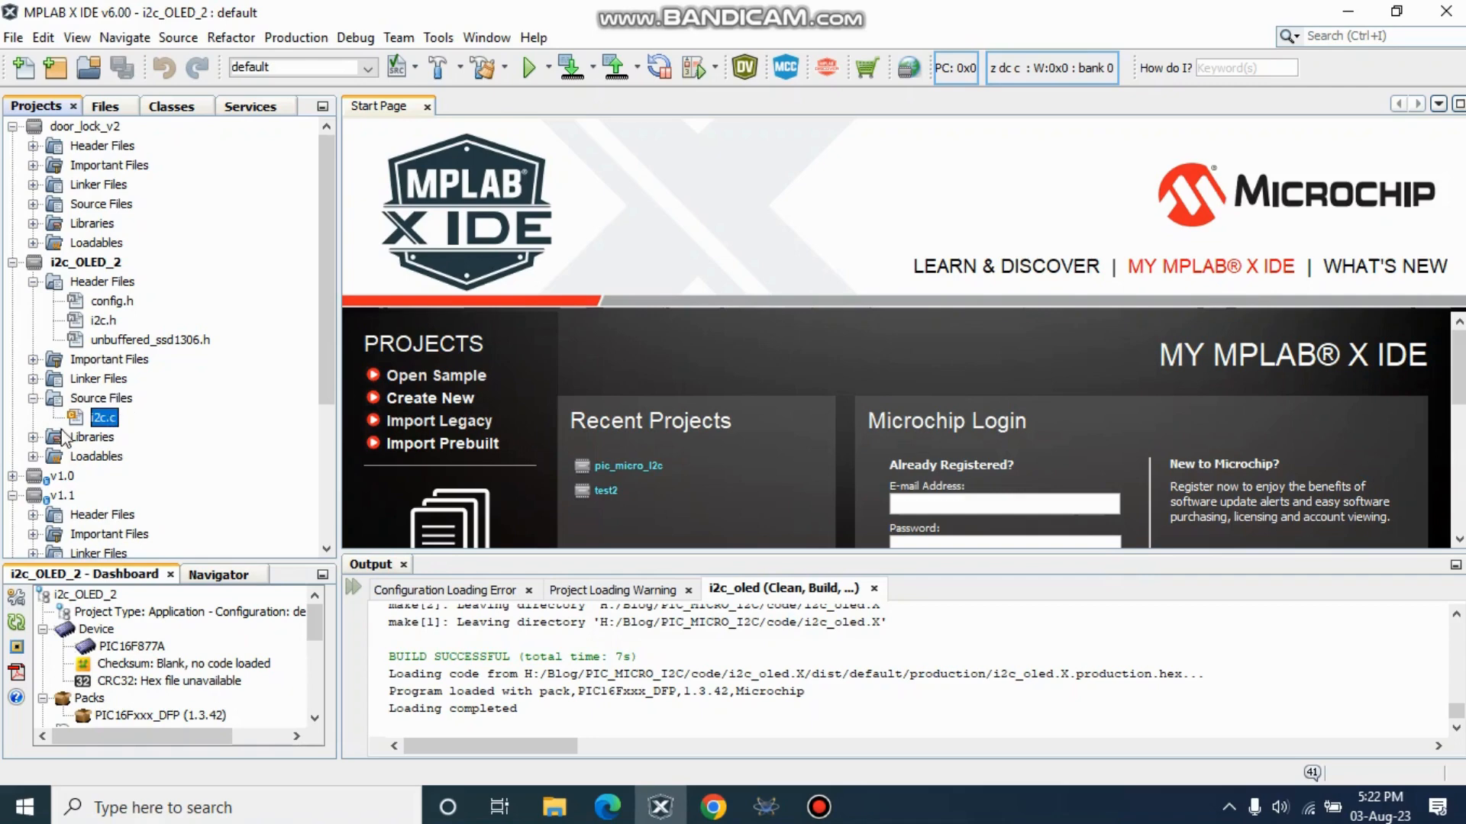
Step: Add the existing main.c to Source Files alongside i2c.c
right_click(101, 397)
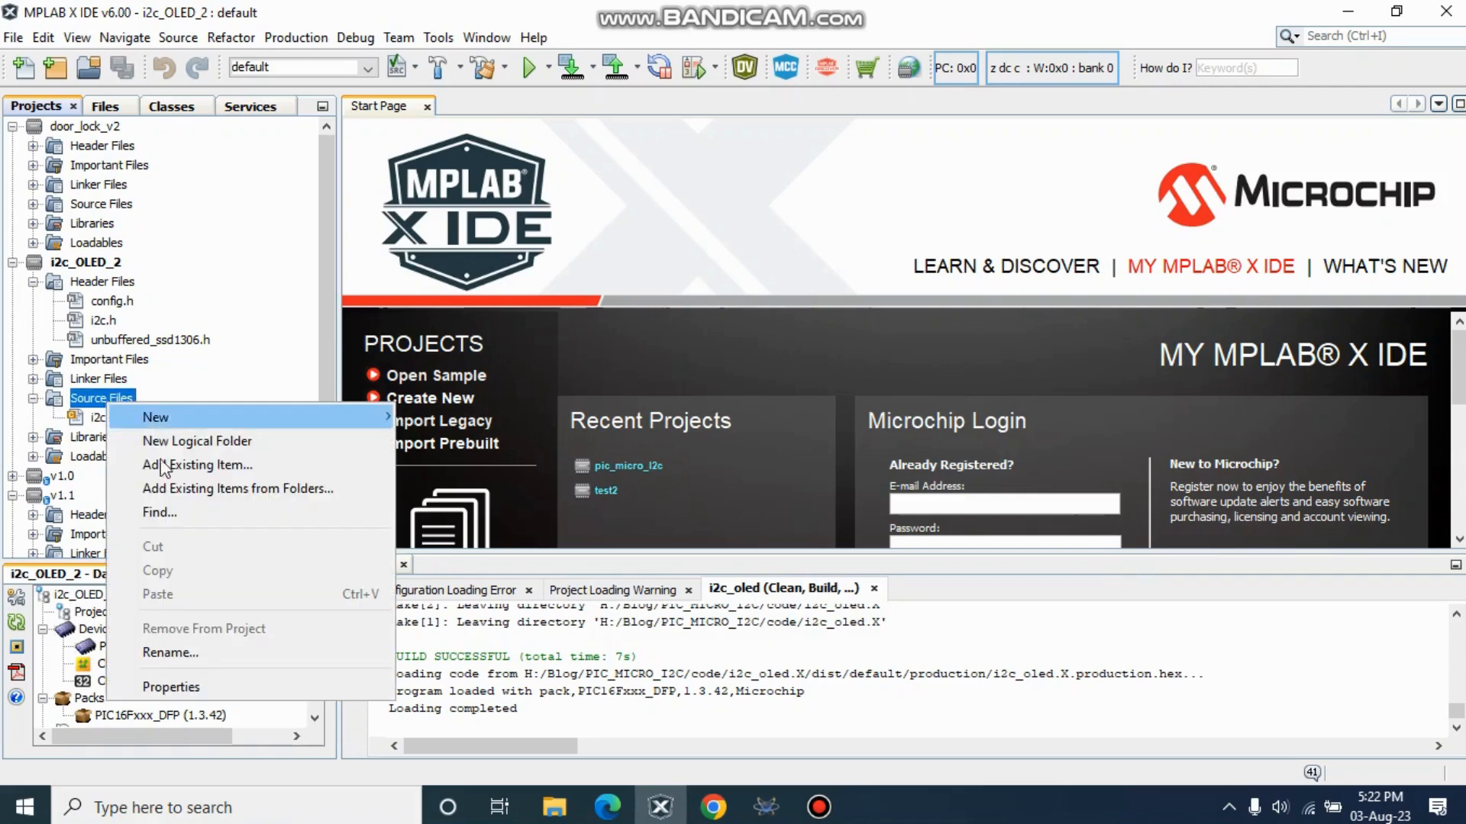
mouse_move(186, 488)
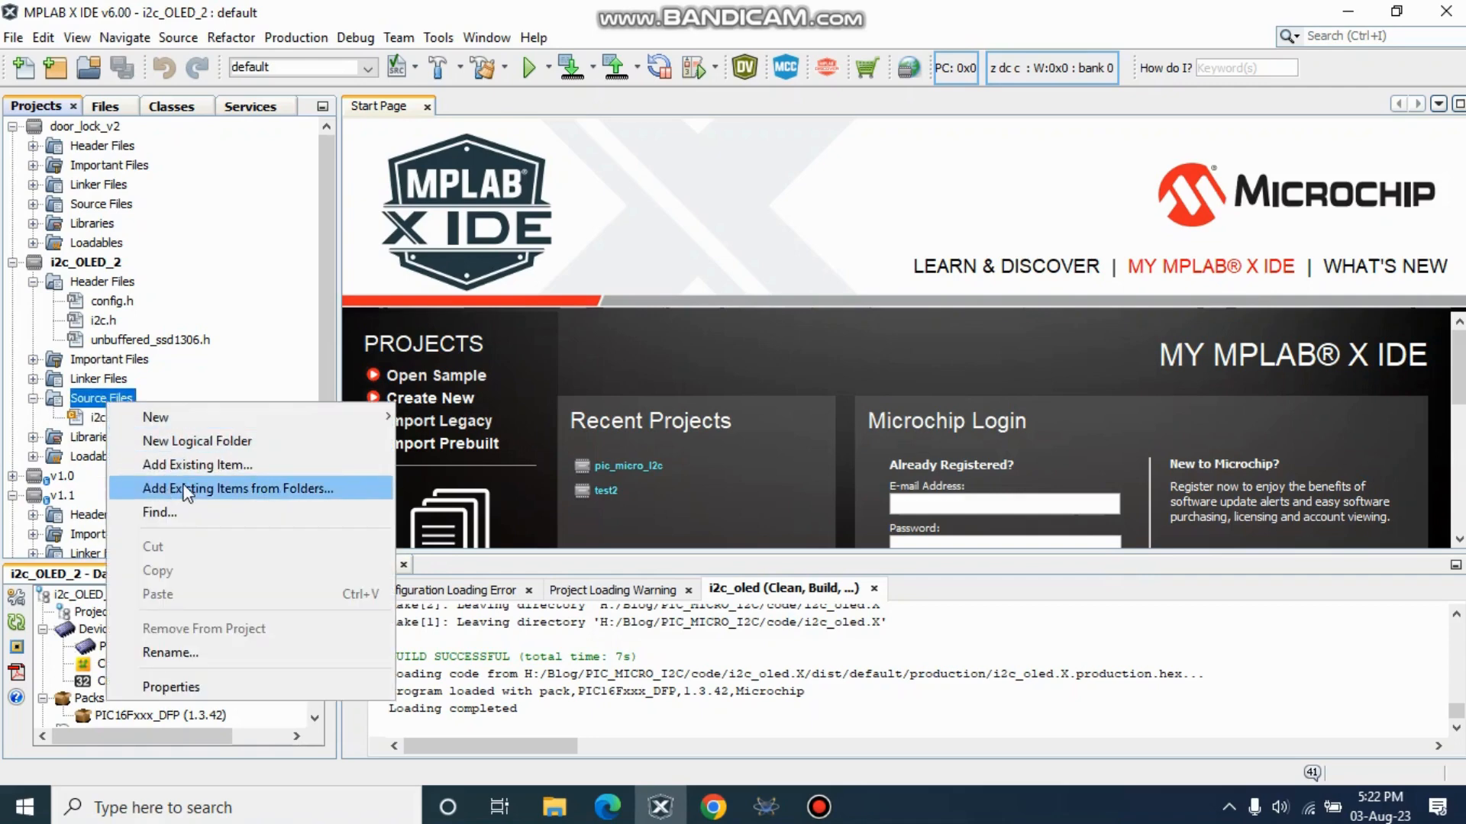
mouse_move(197, 465)
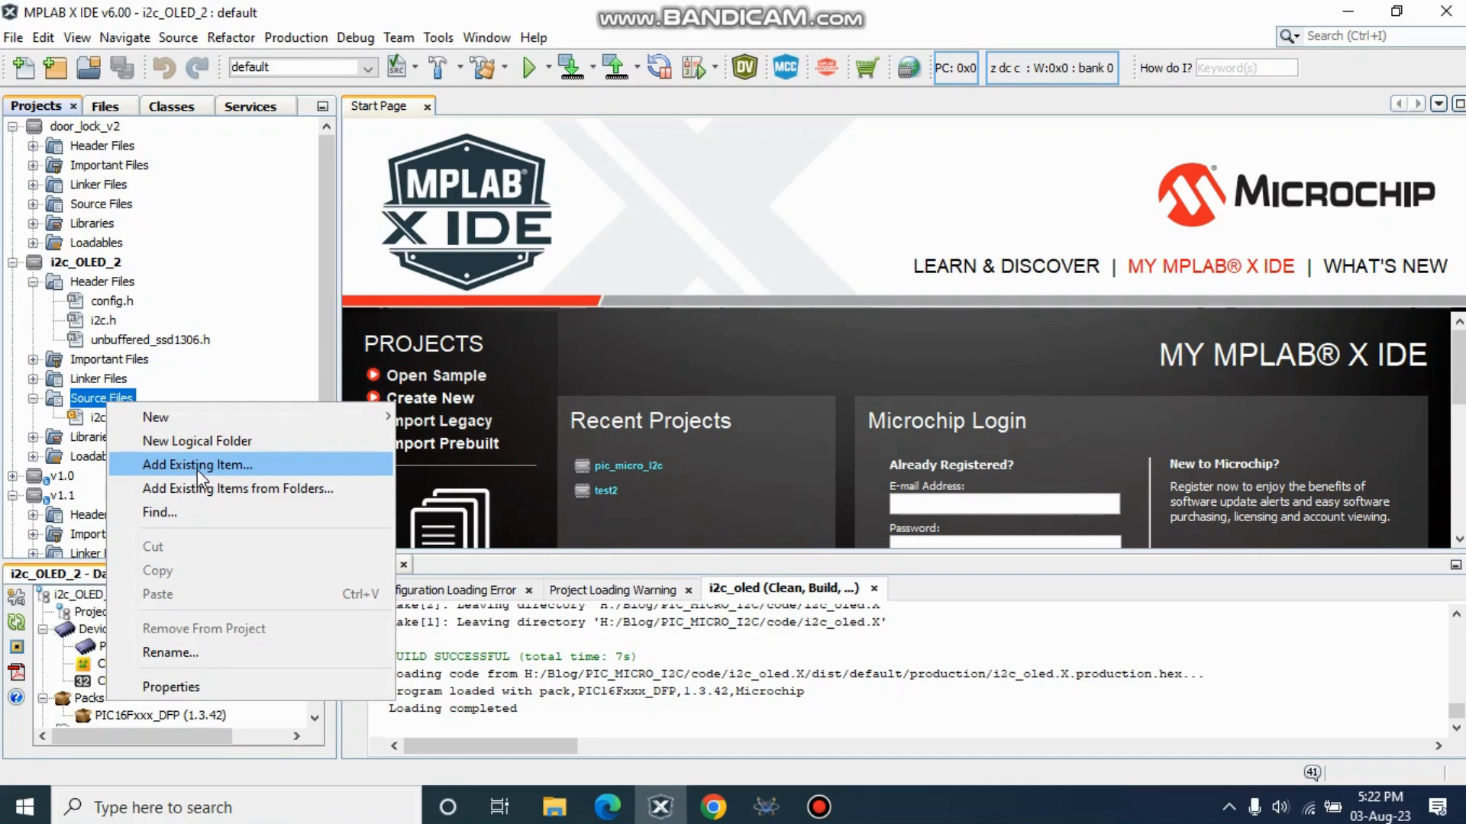
click(197, 464)
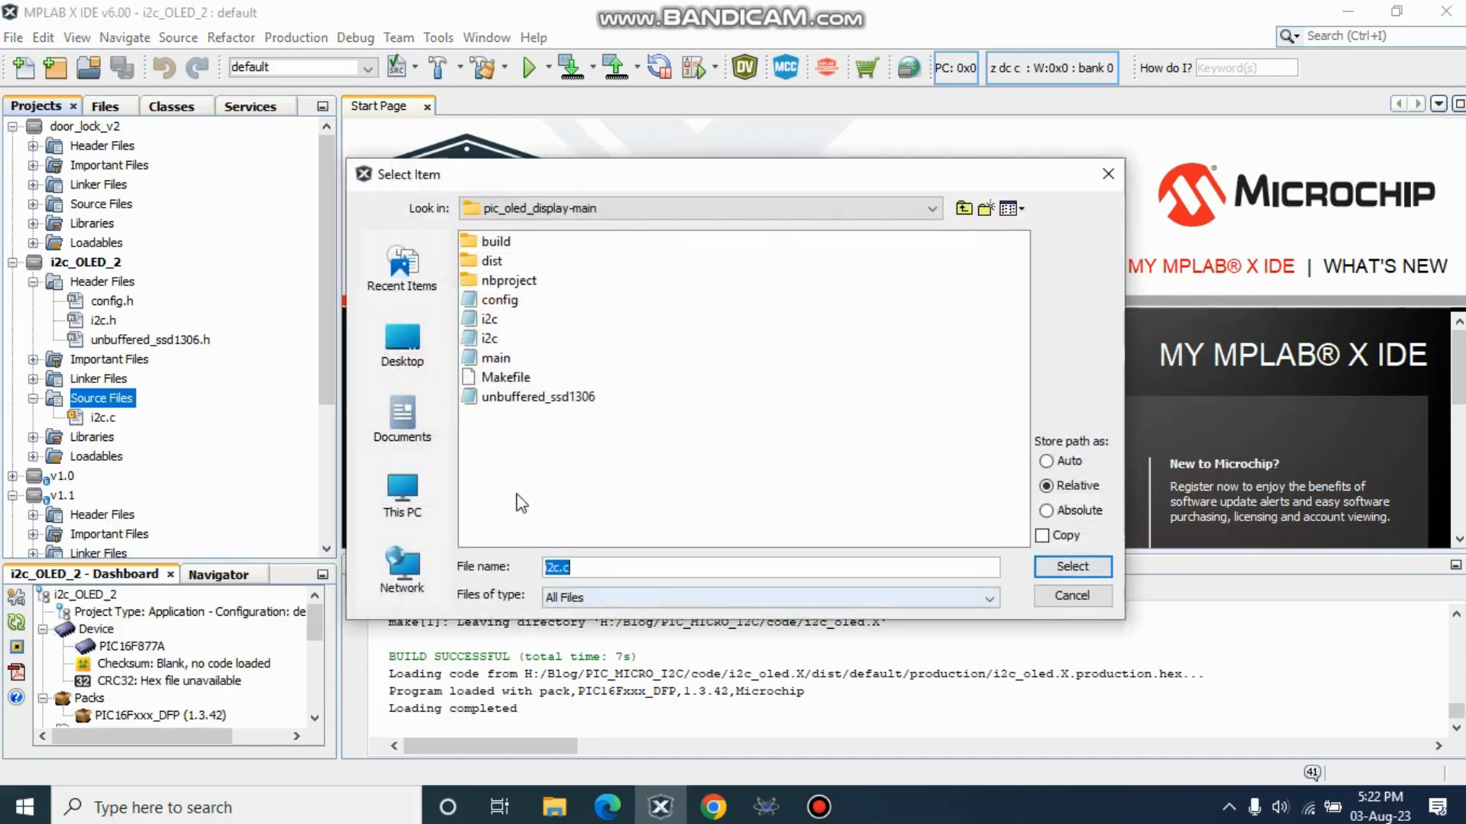
click(495, 357)
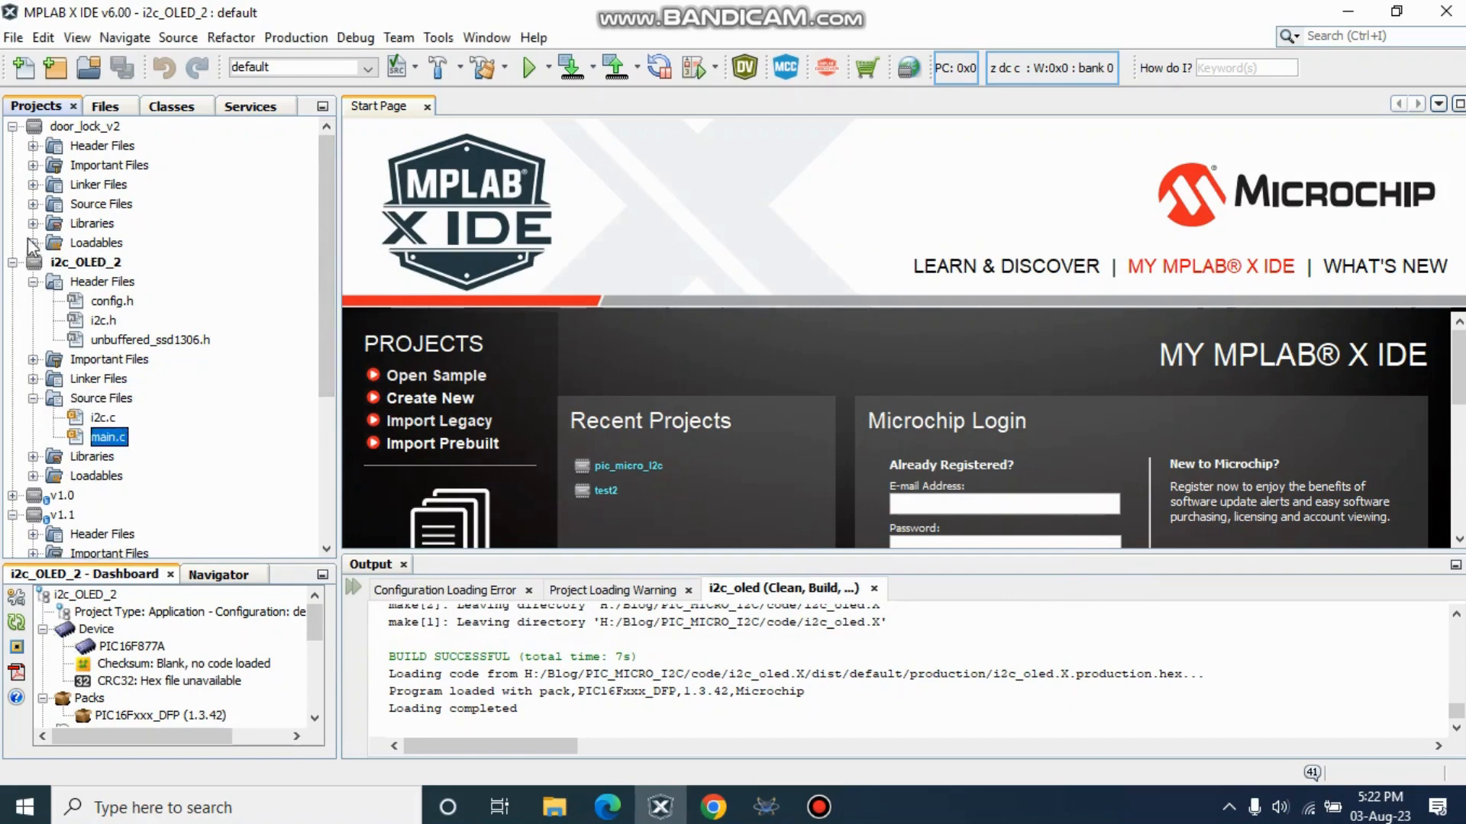
mouse_move(154, 479)
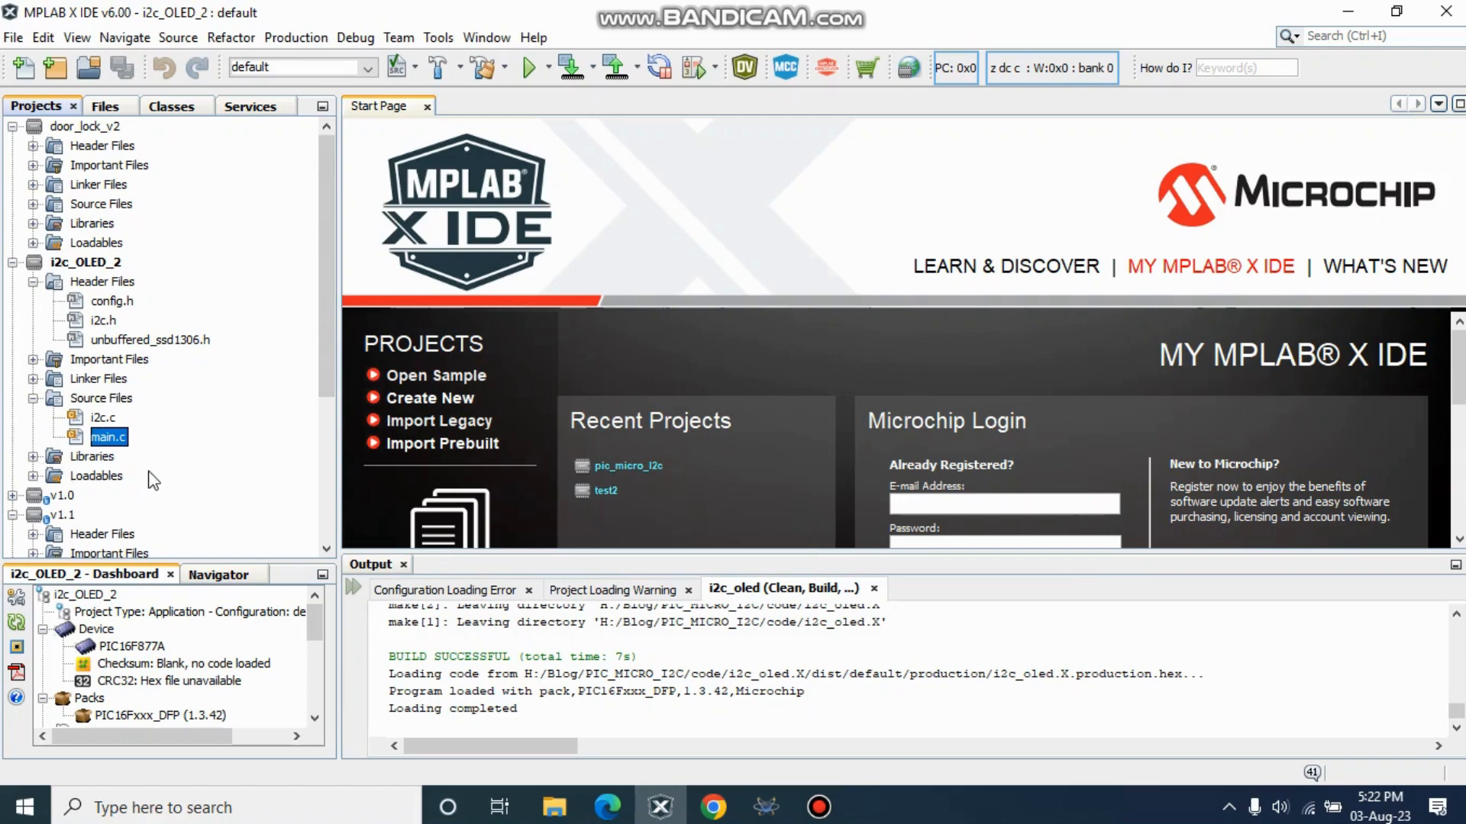
mouse_move(131, 330)
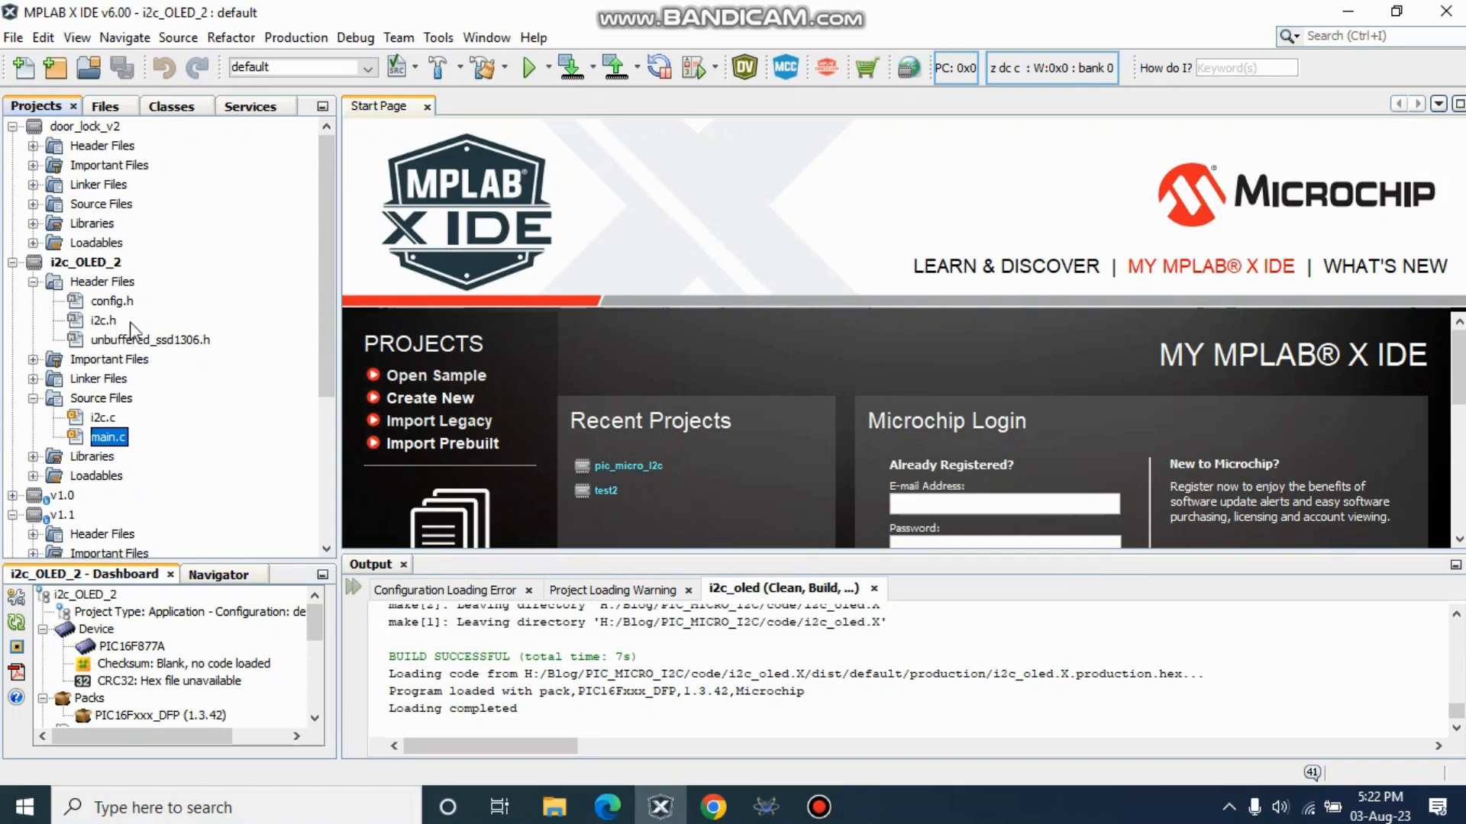
mouse_move(123, 355)
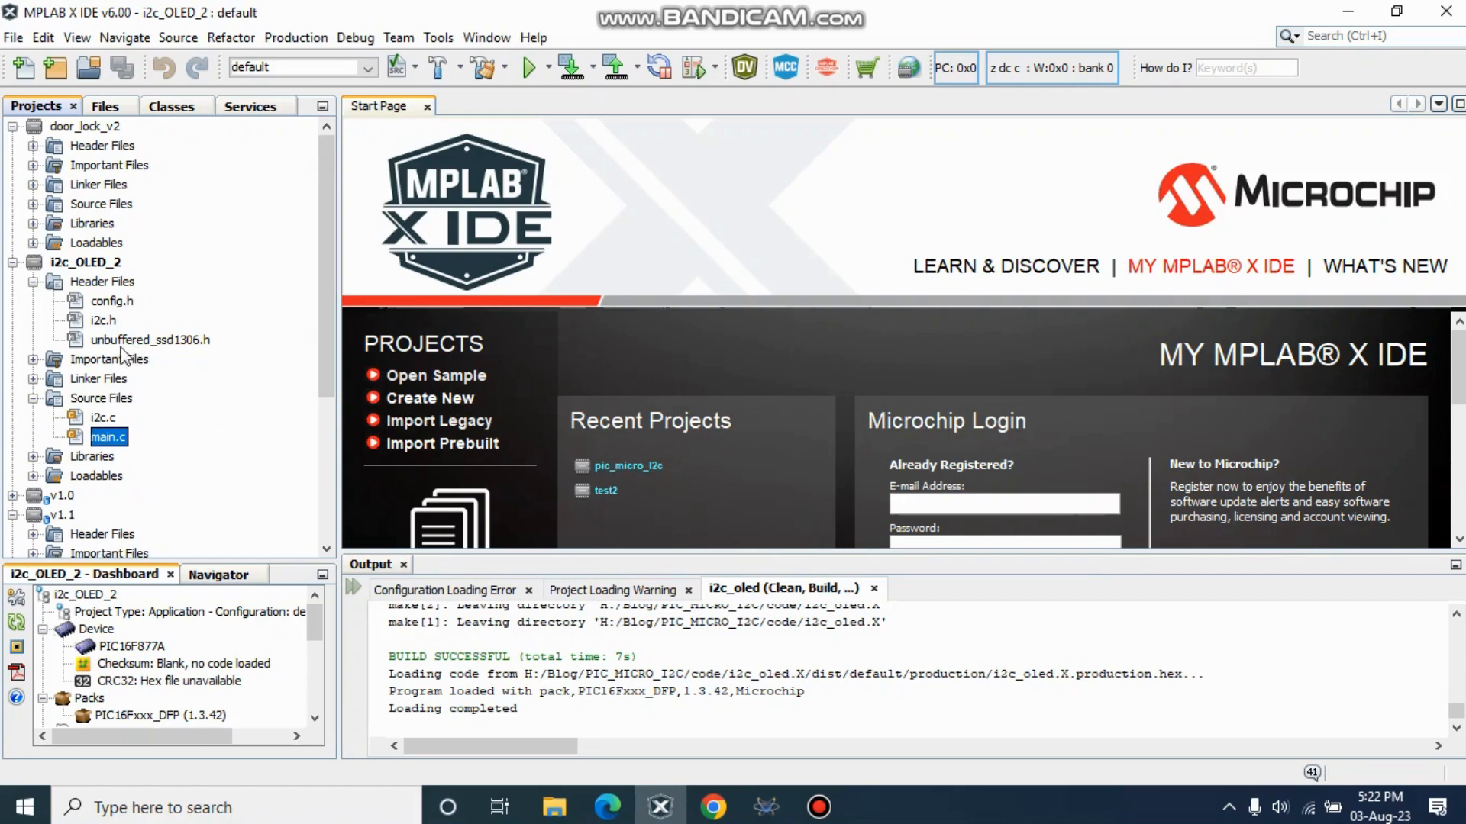
Step: Bring main.c into the editor and run Clean and Build on the i2c_OLED_2 project
double_click(107, 438)
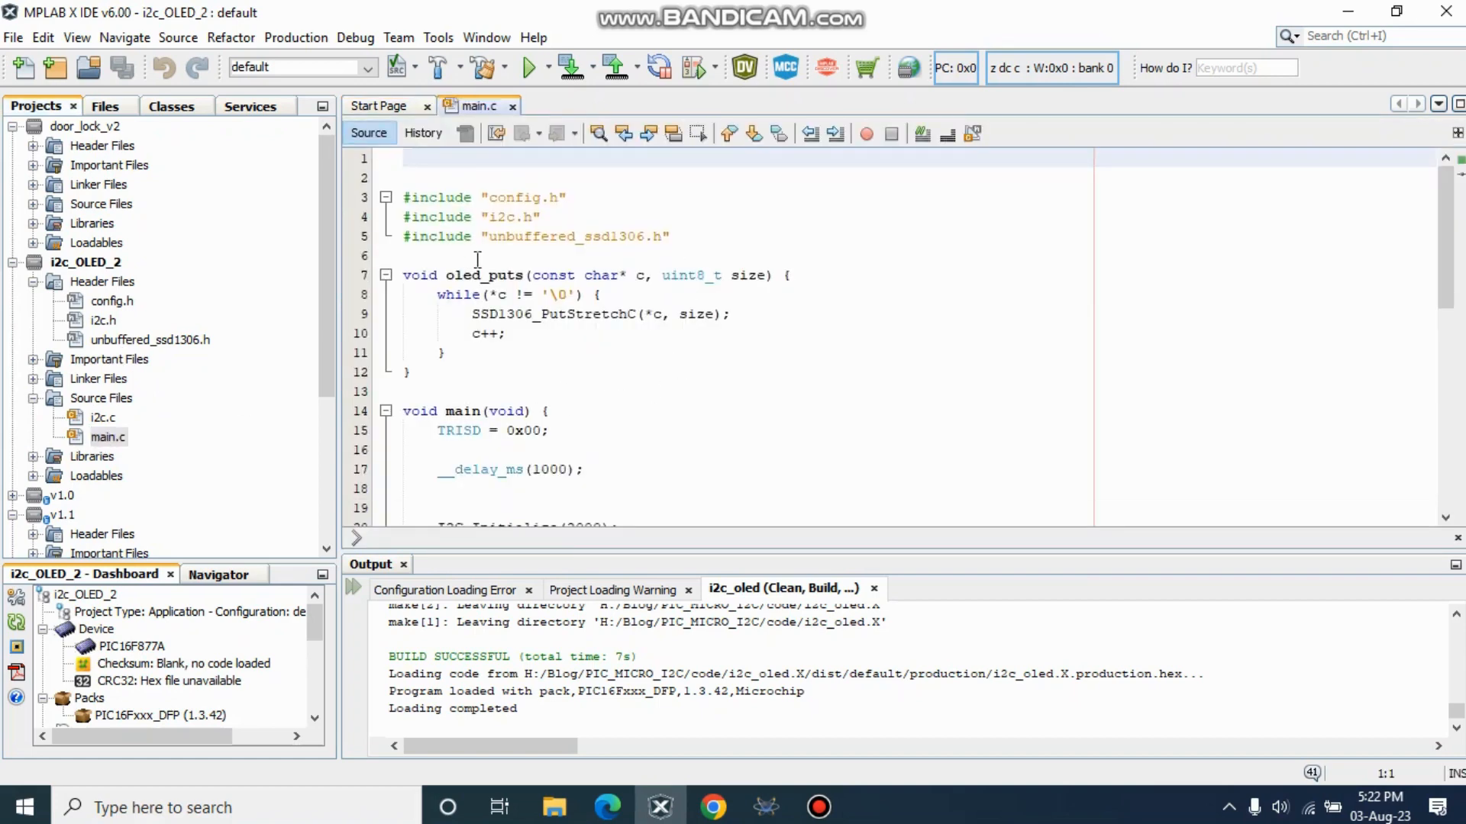
mouse_move(482, 67)
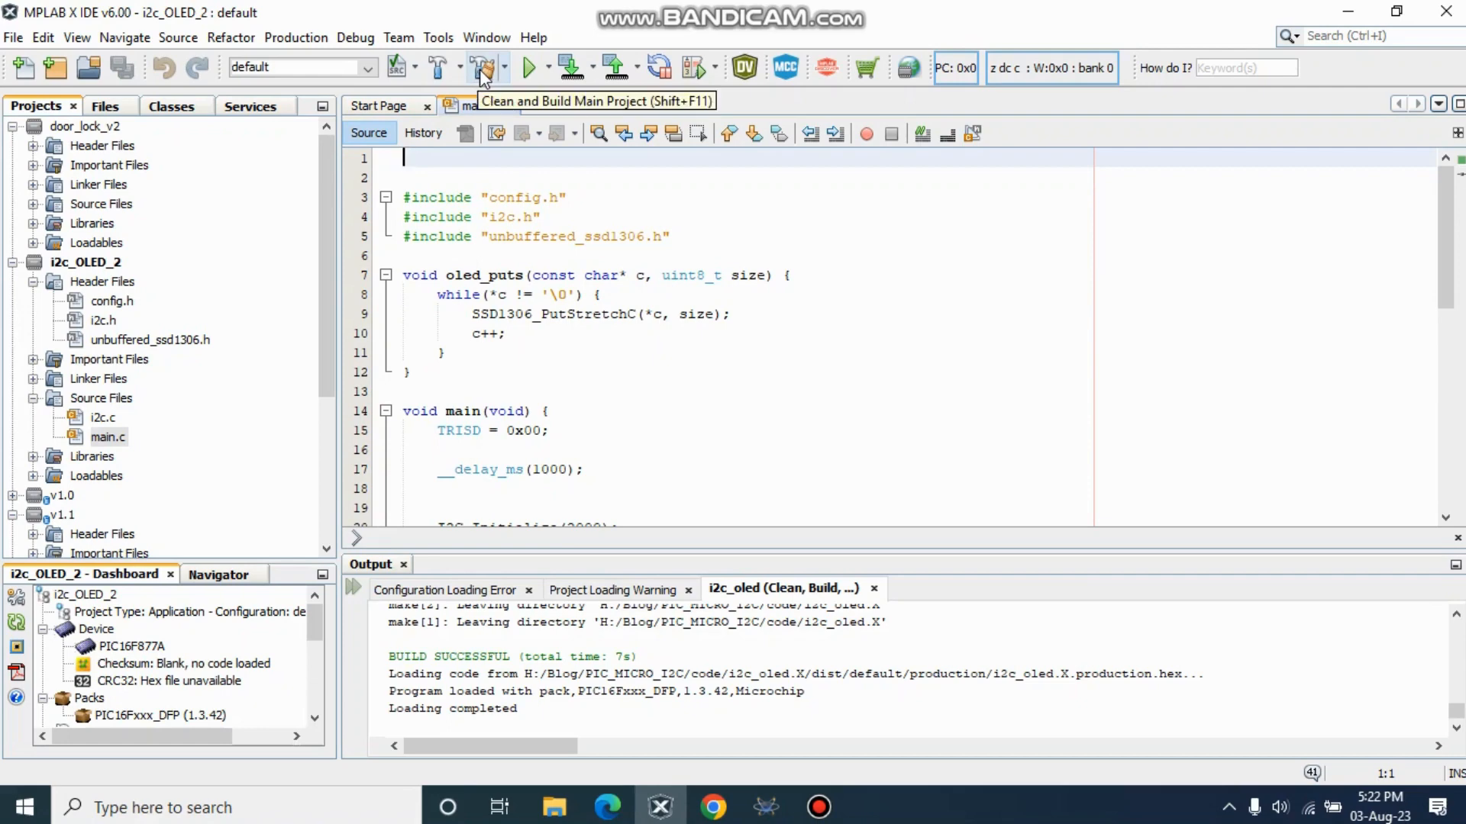
mouse_move(482, 79)
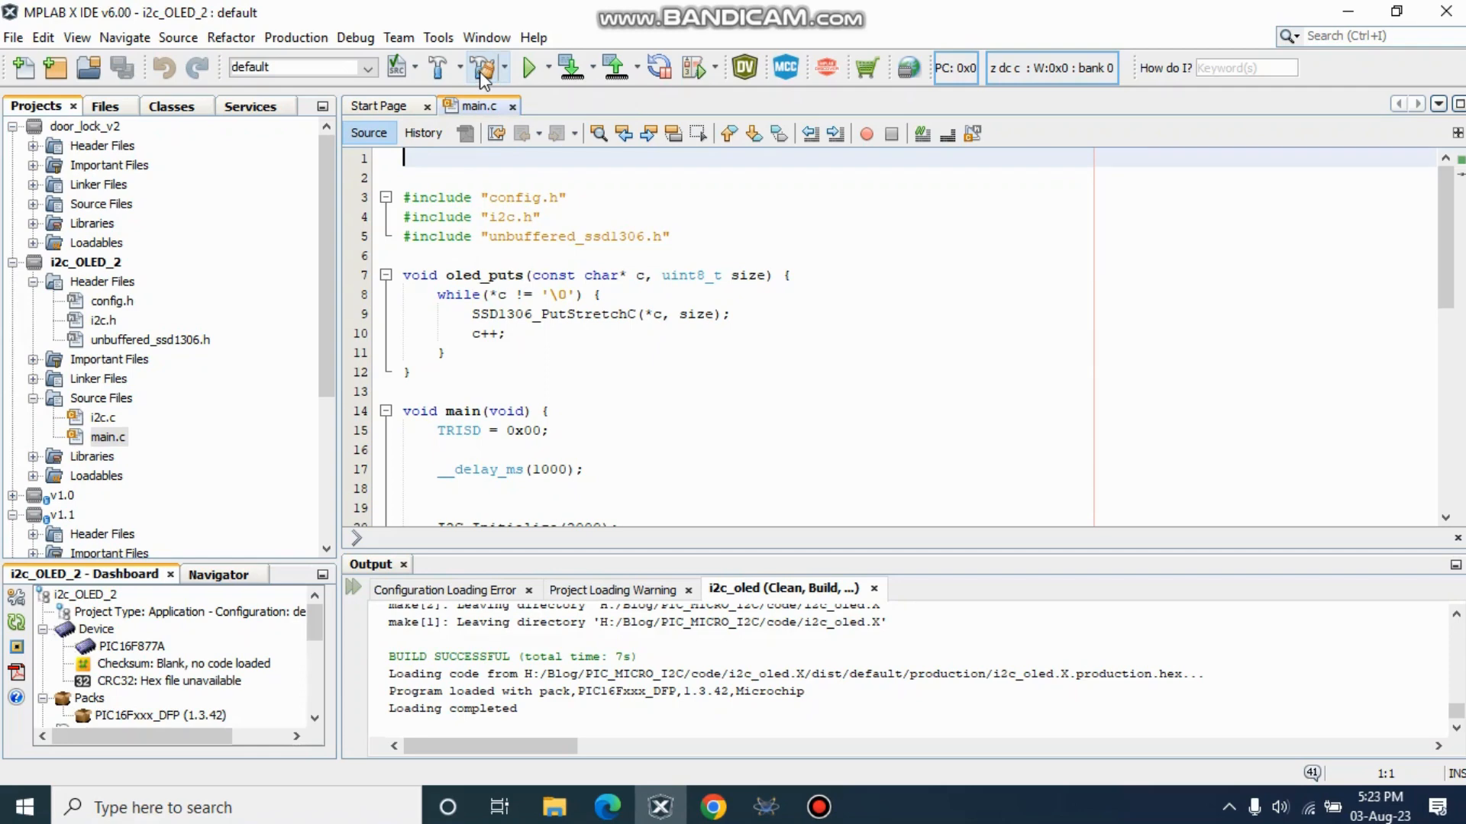
click(478, 66)
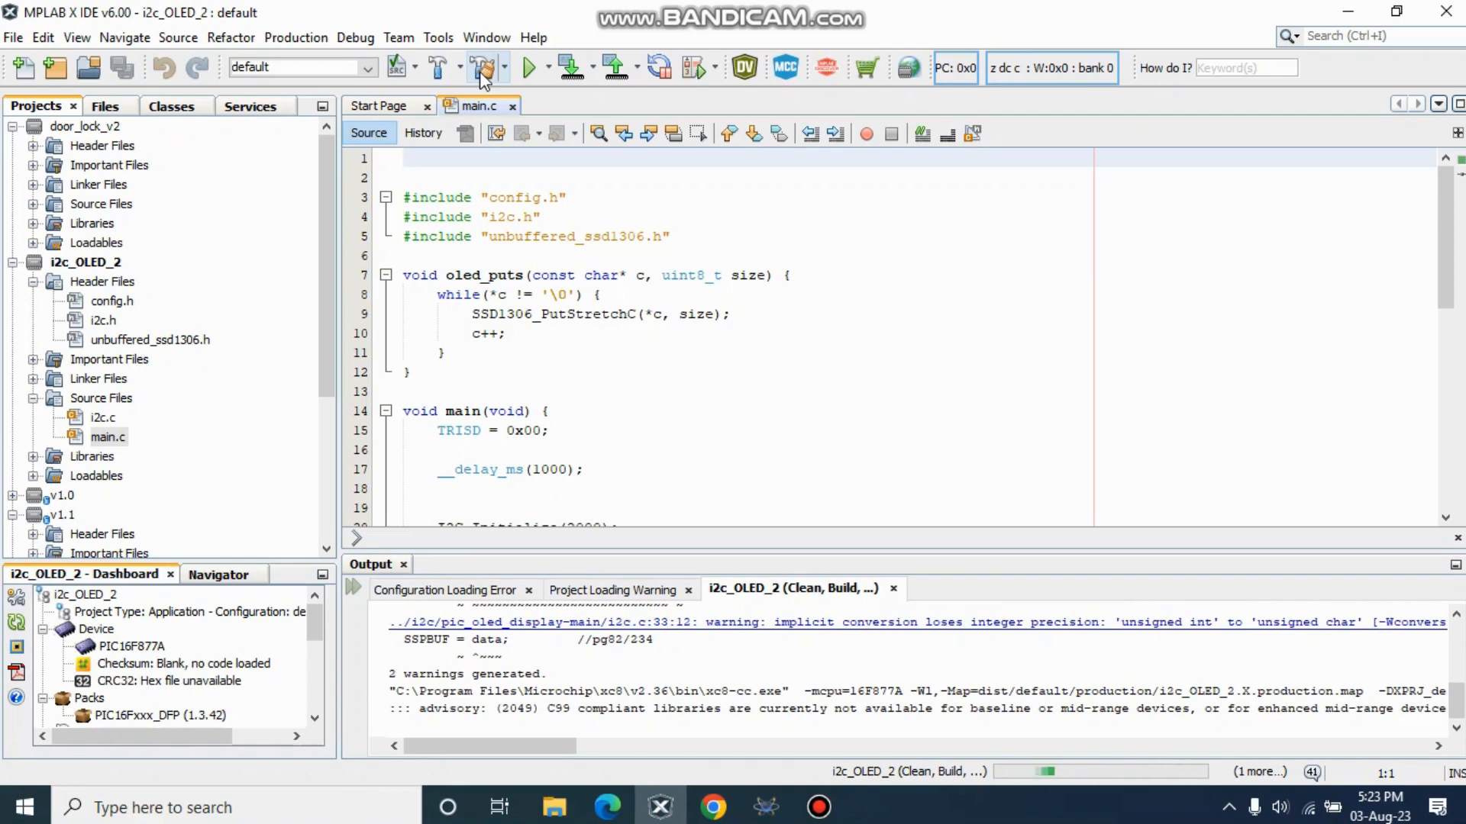
scroll(down, 3)
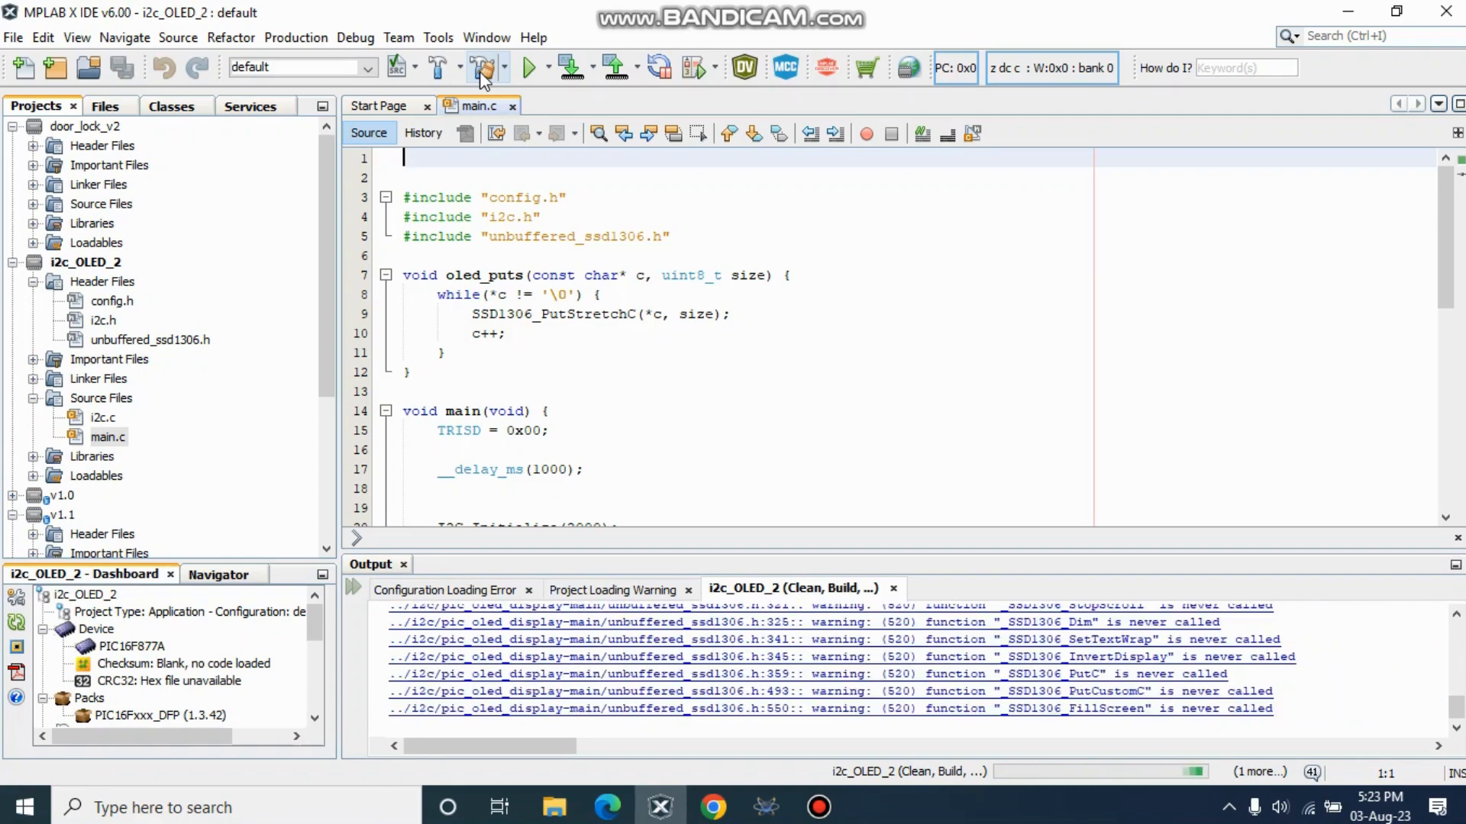
click(484, 65)
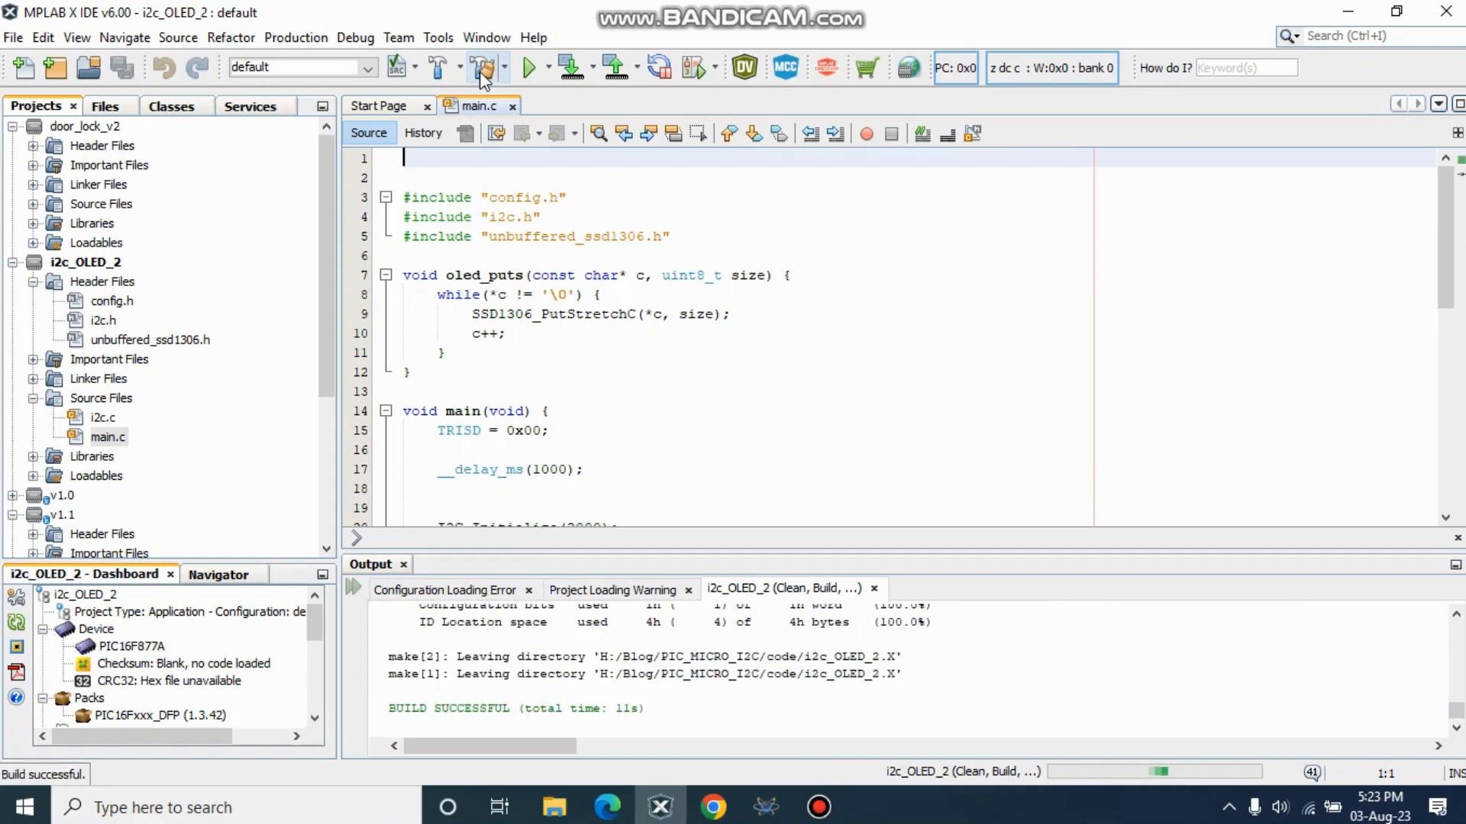
Step: Finish the build so i2c_OLED_2.X.production.hex is produced with BUILD SUCCESSFUL
click(481, 65)
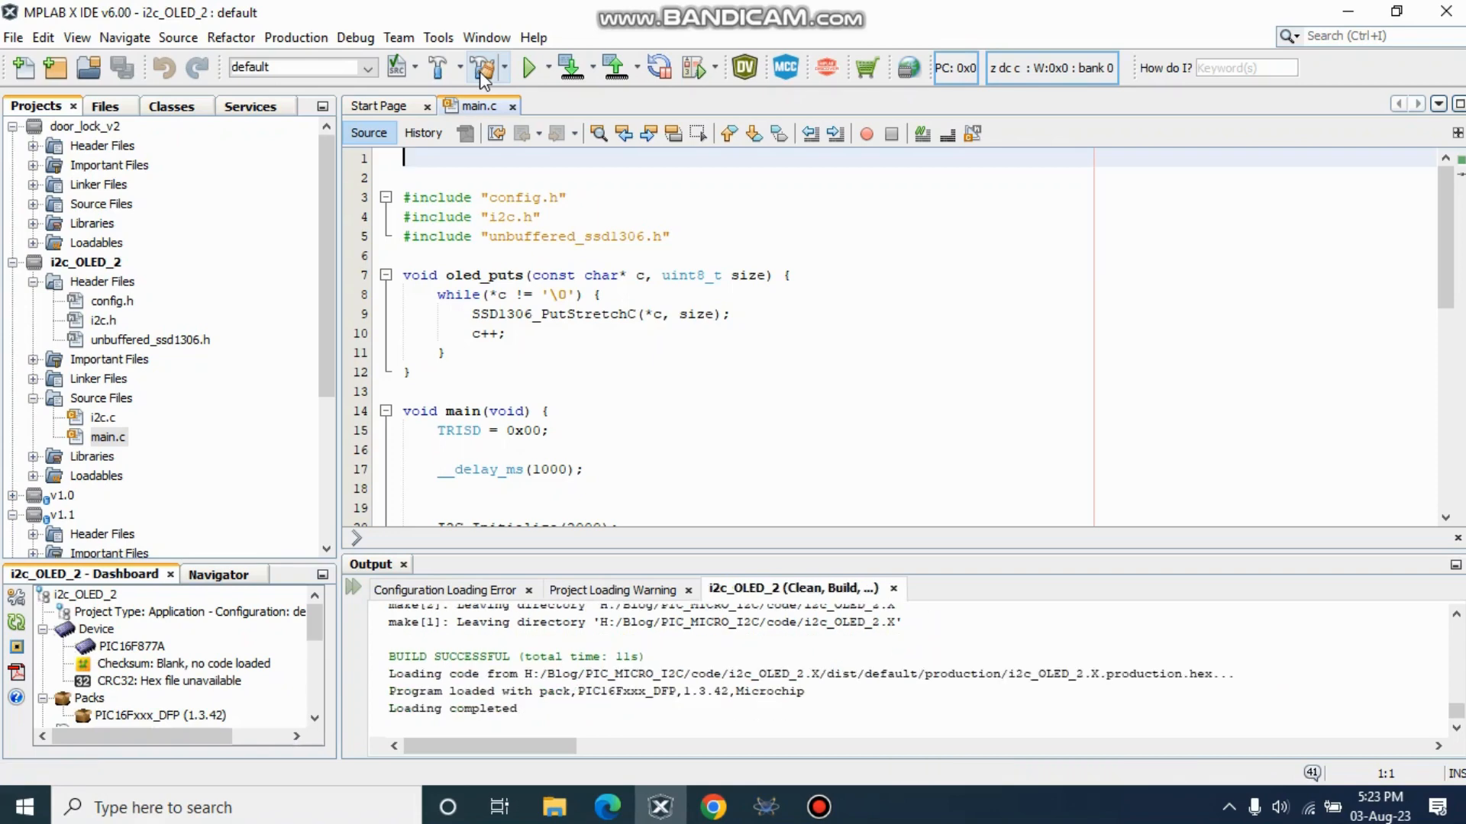
click(484, 66)
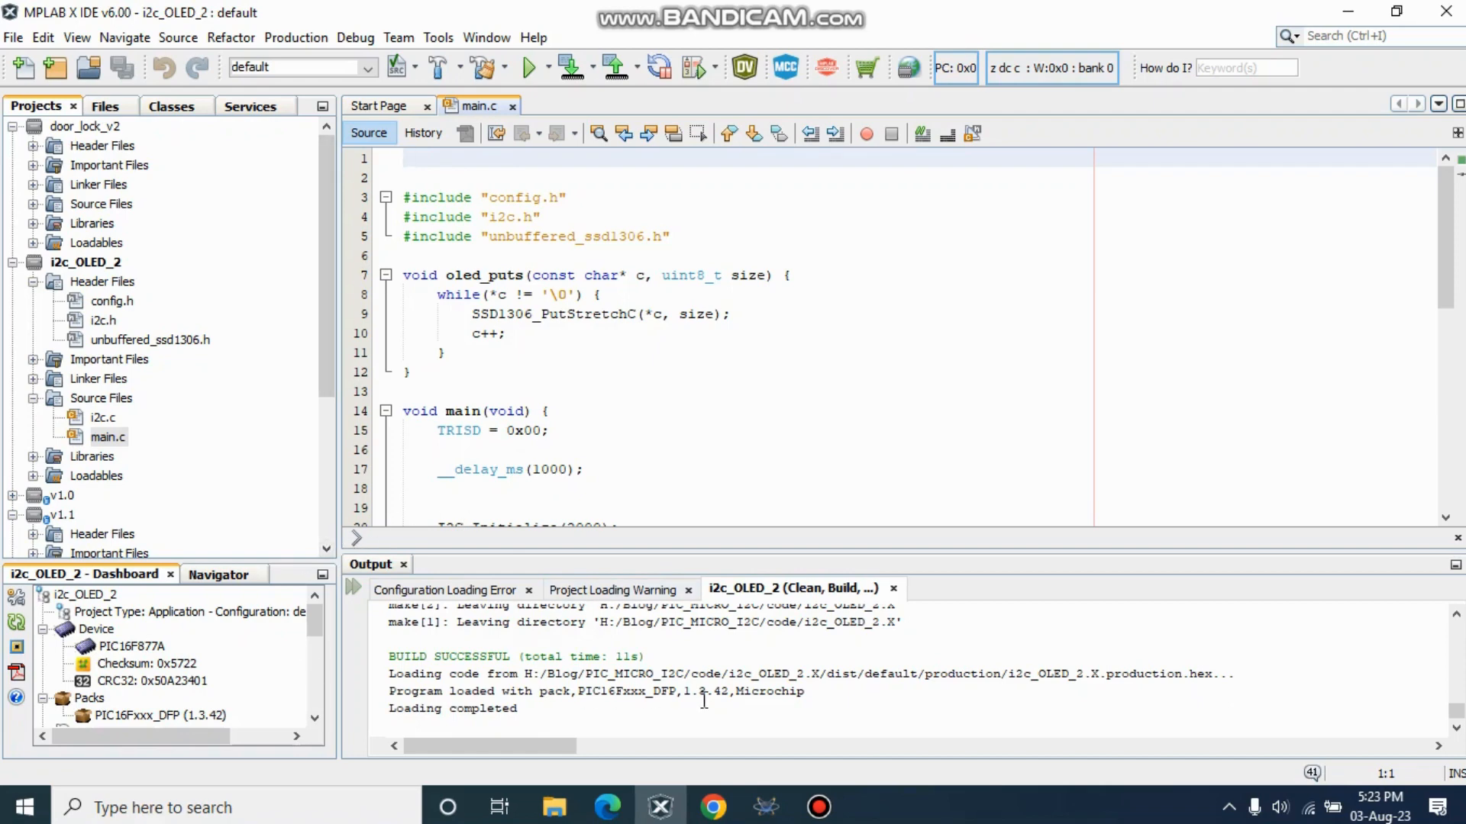
mouse_move(640, 481)
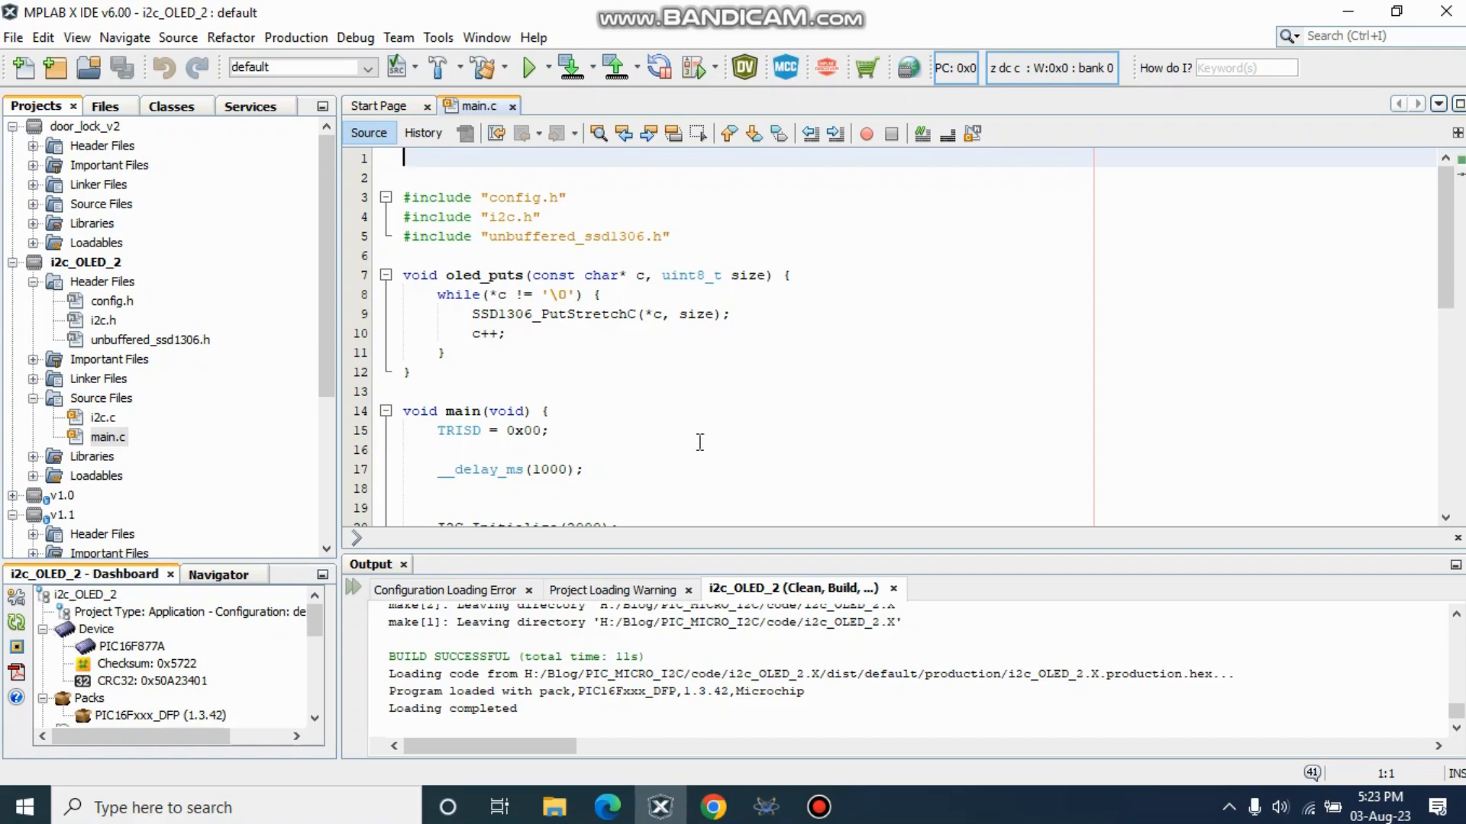
mouse_move(827, 681)
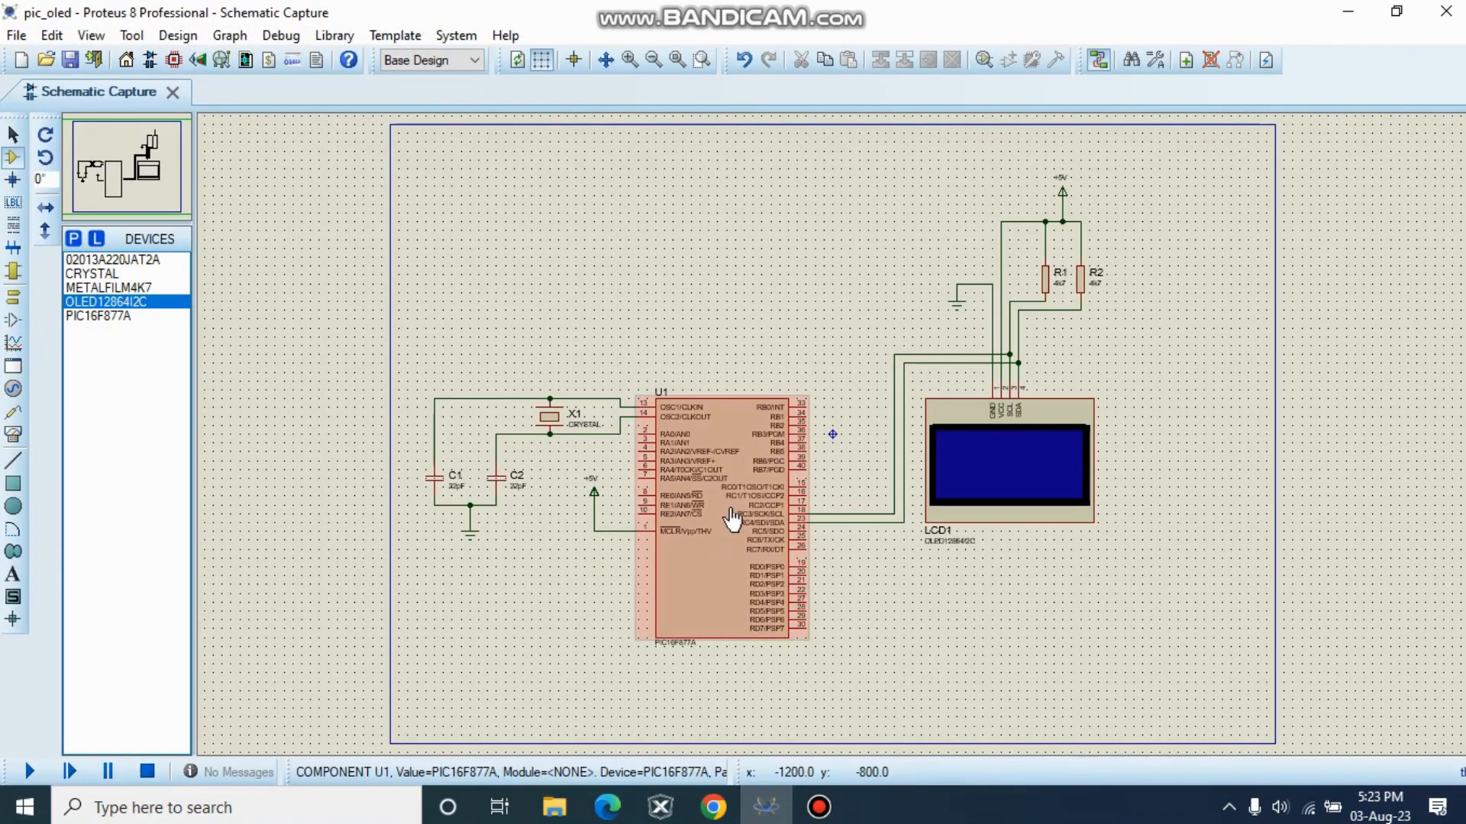
mouse_move(715, 524)
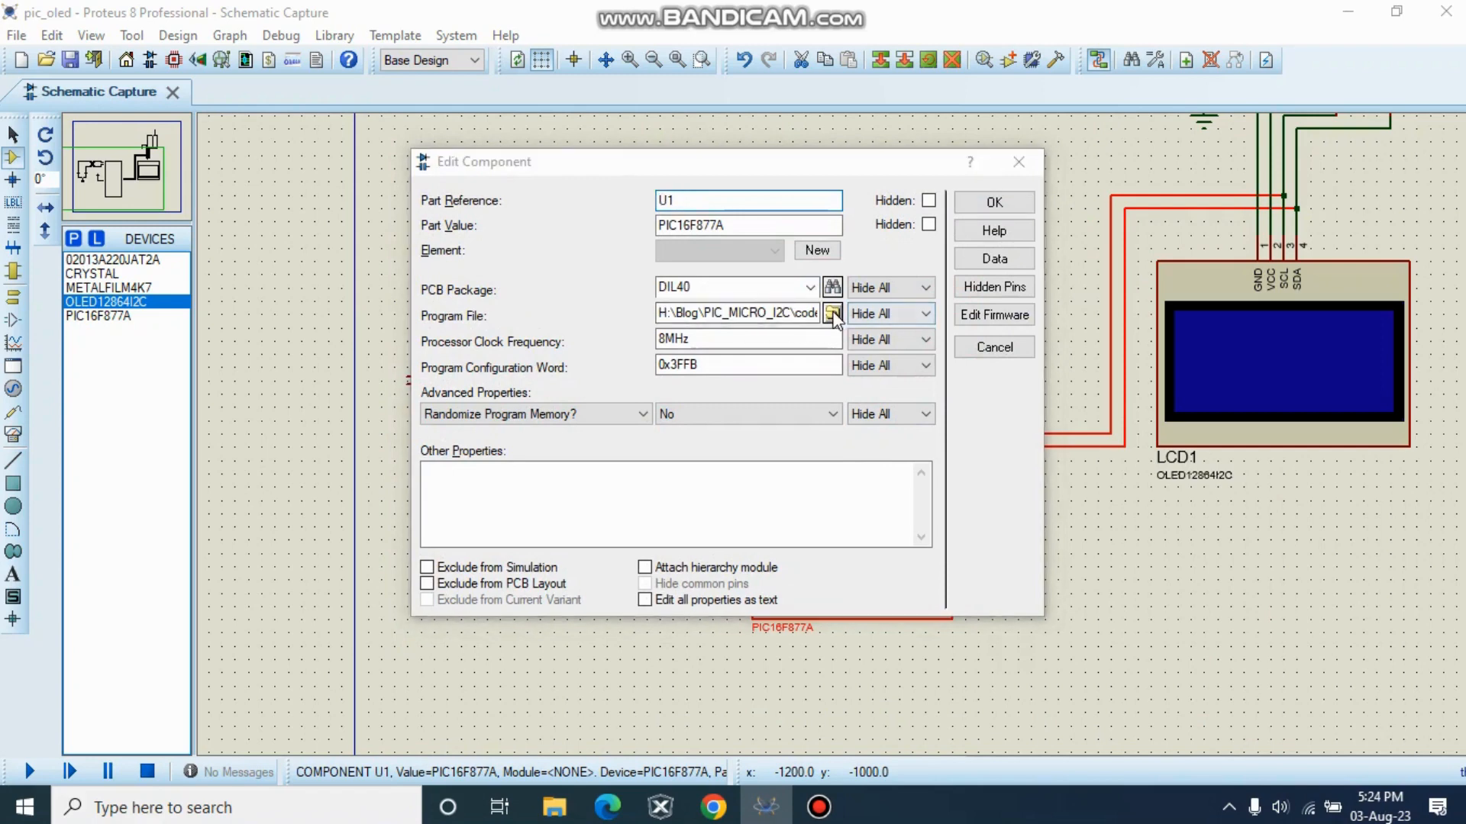
Step: Browse for the PIC's program file, first wandering into the old pic_oled_display-main production folder
click(832, 313)
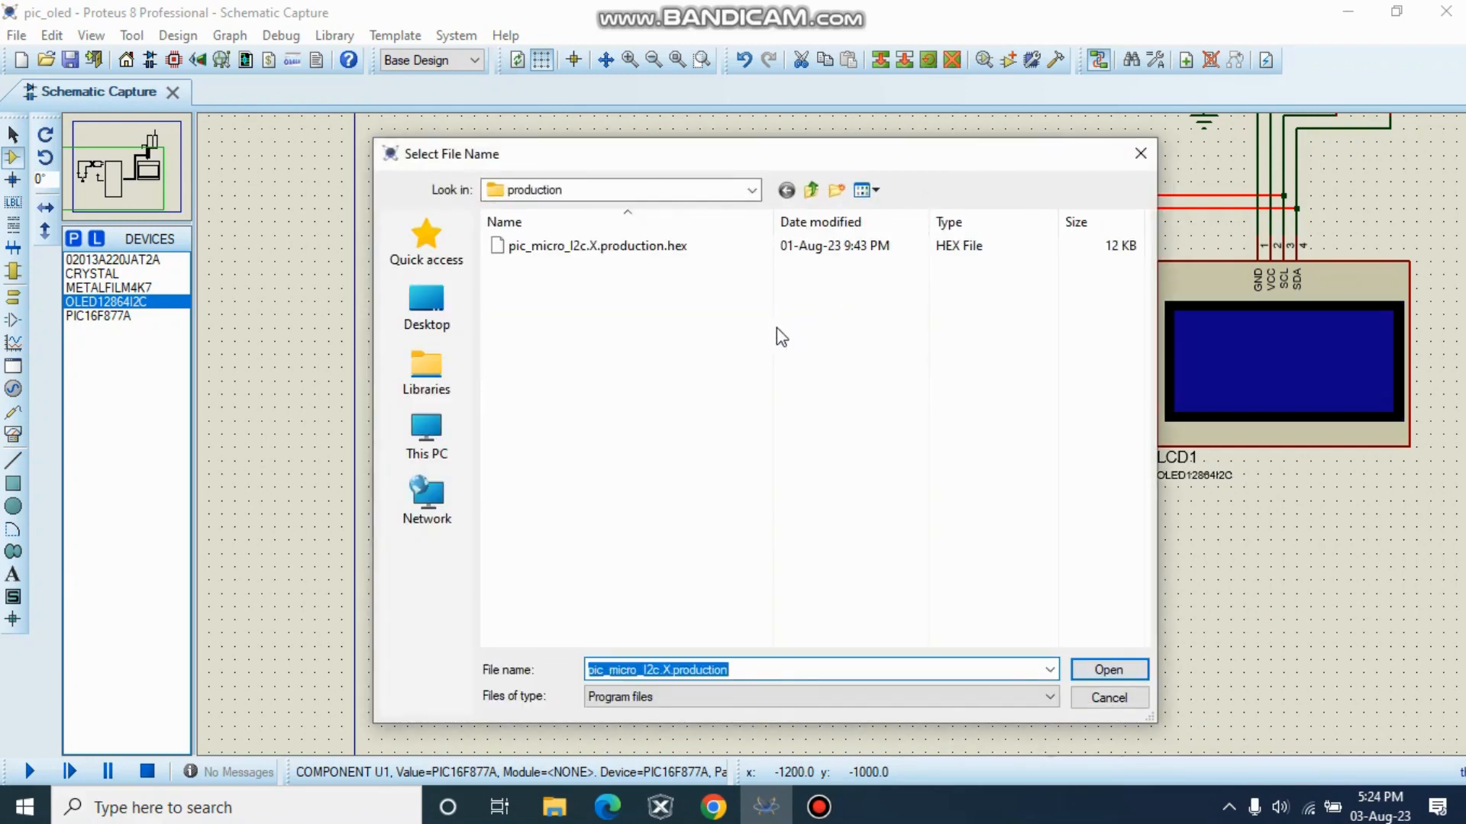
mouse_move(589, 304)
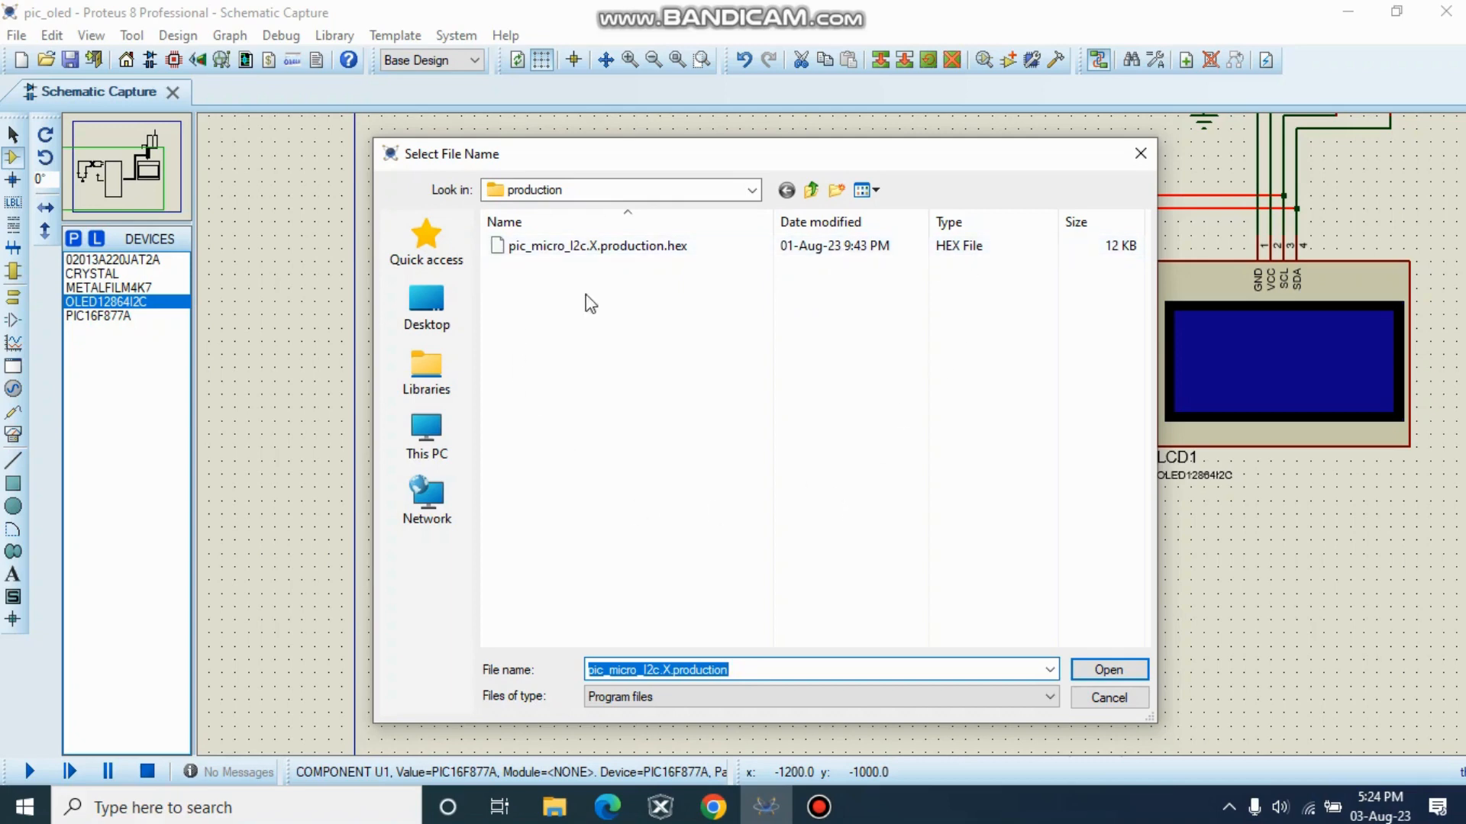
click(811, 191)
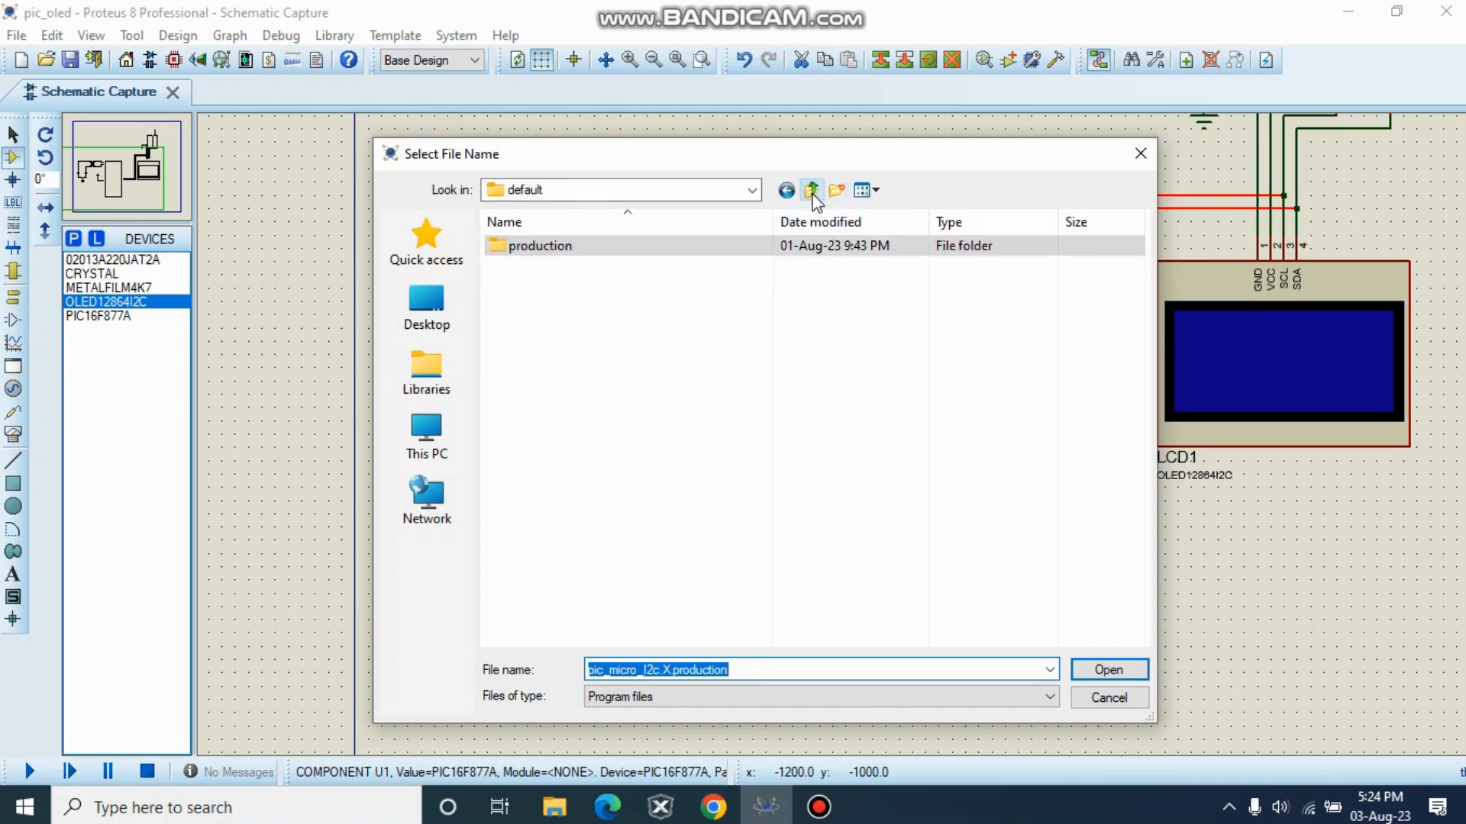
click(811, 191)
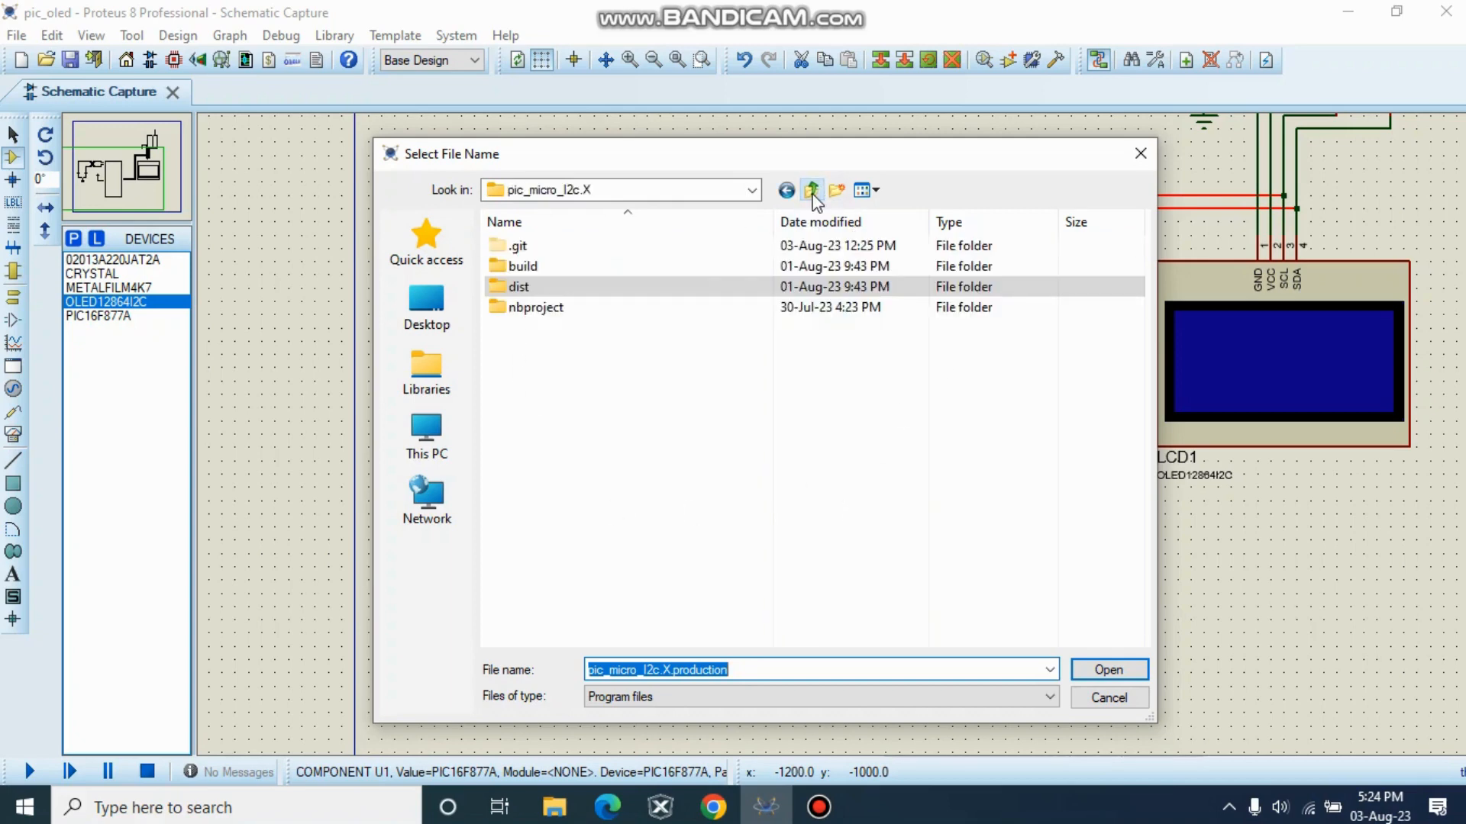
click(811, 189)
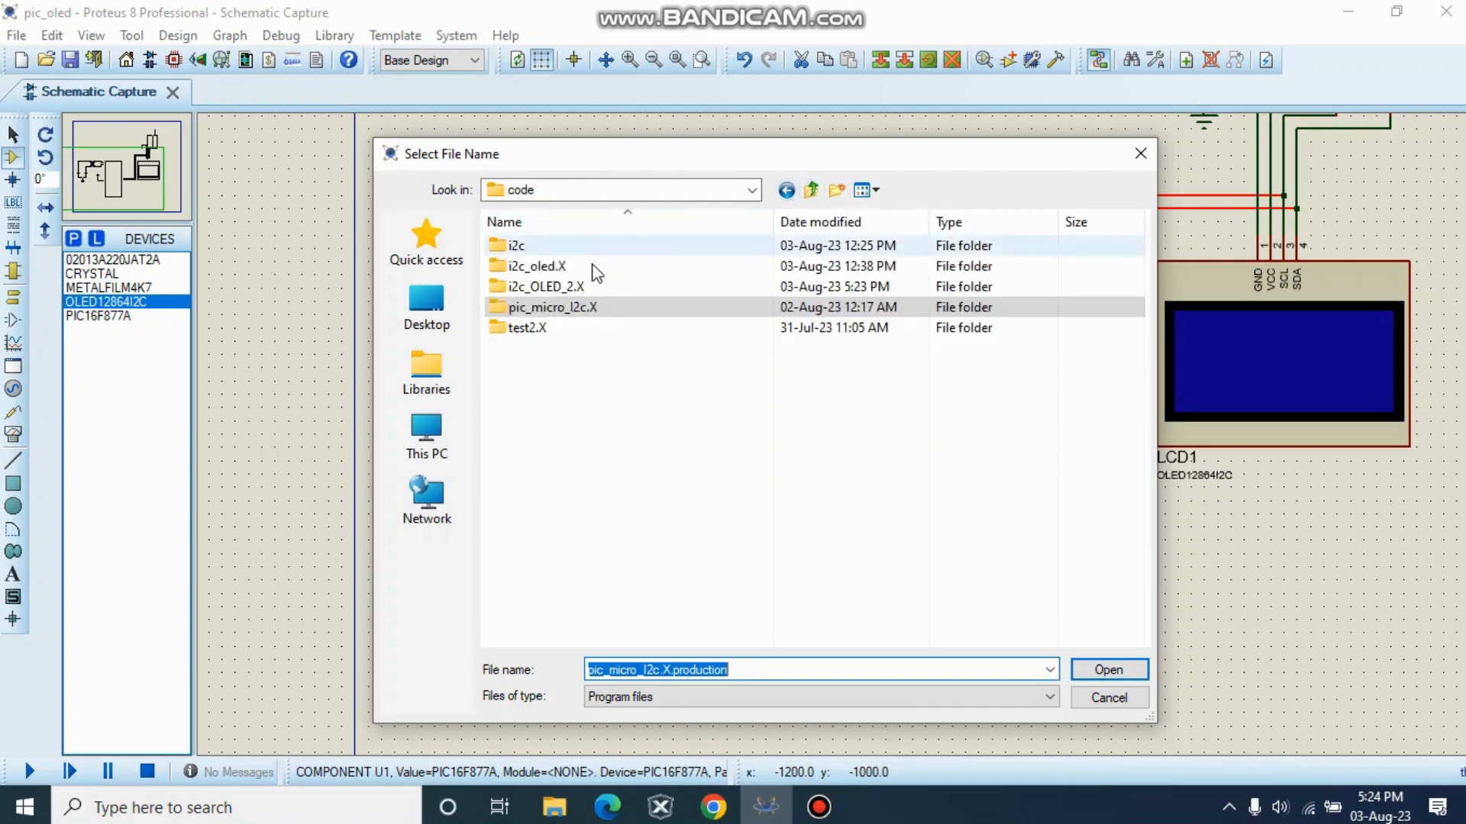
double_click(516, 244)
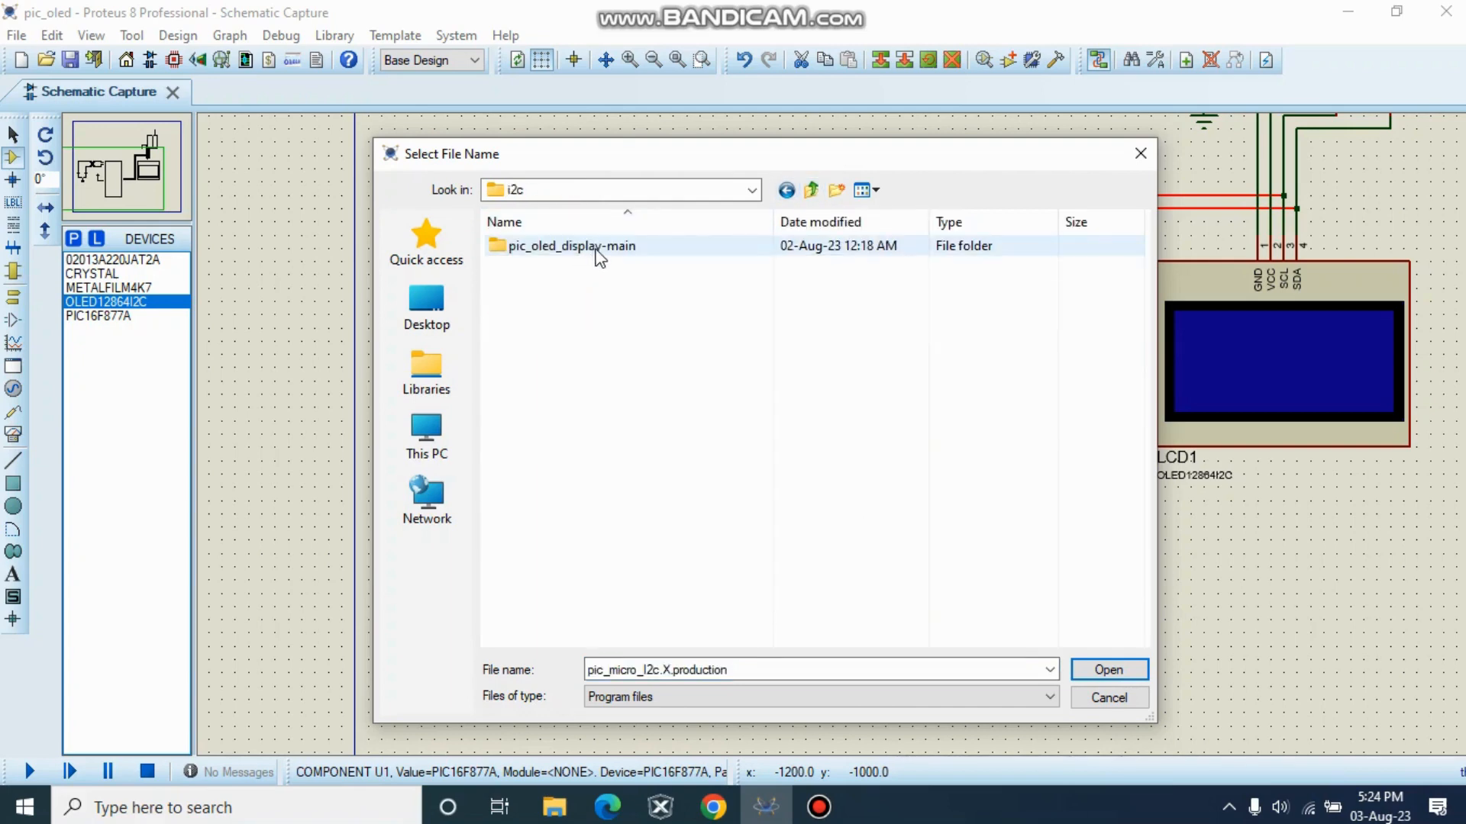
click(570, 245)
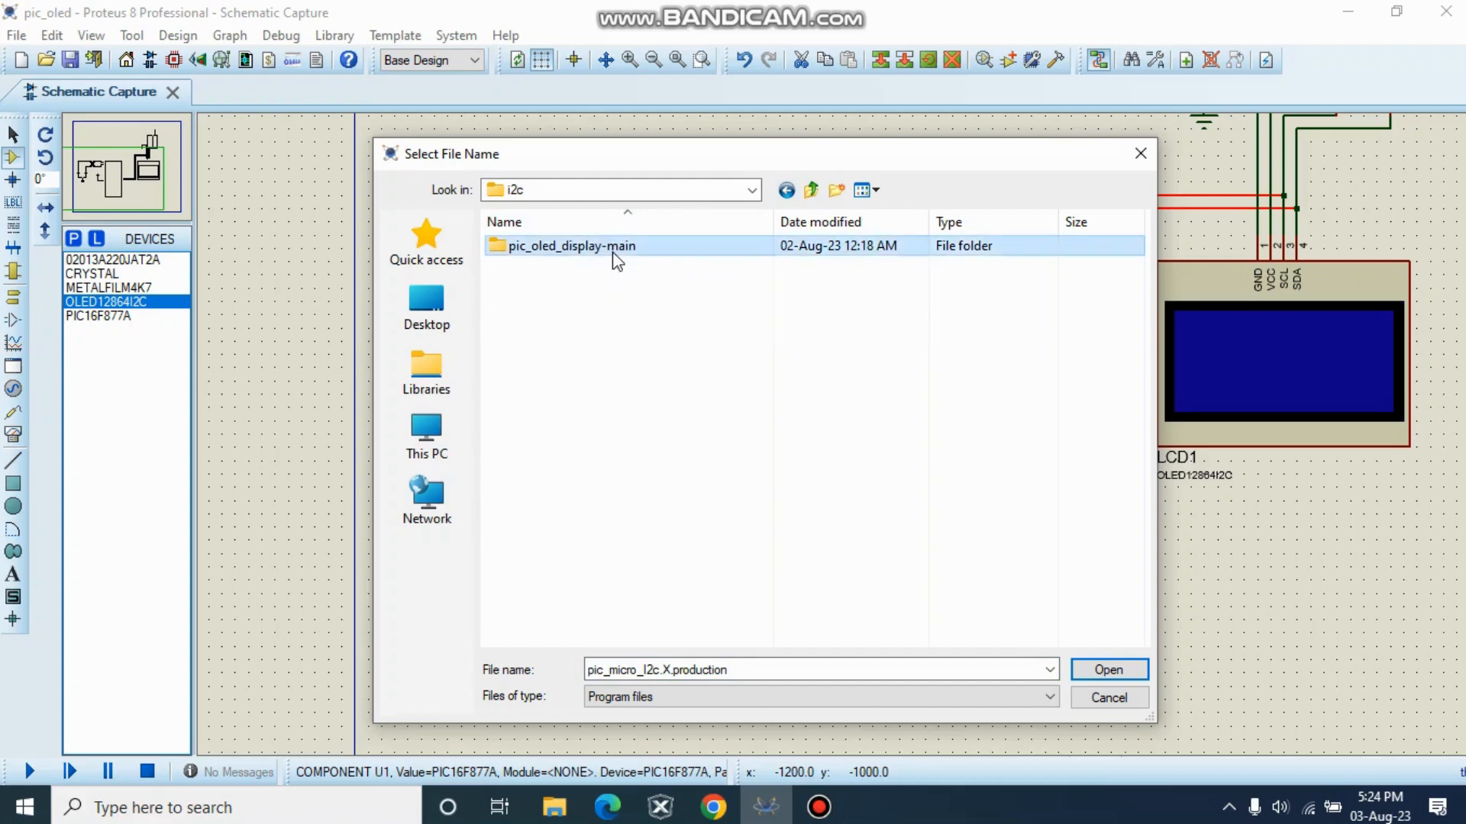
double_click(569, 246)
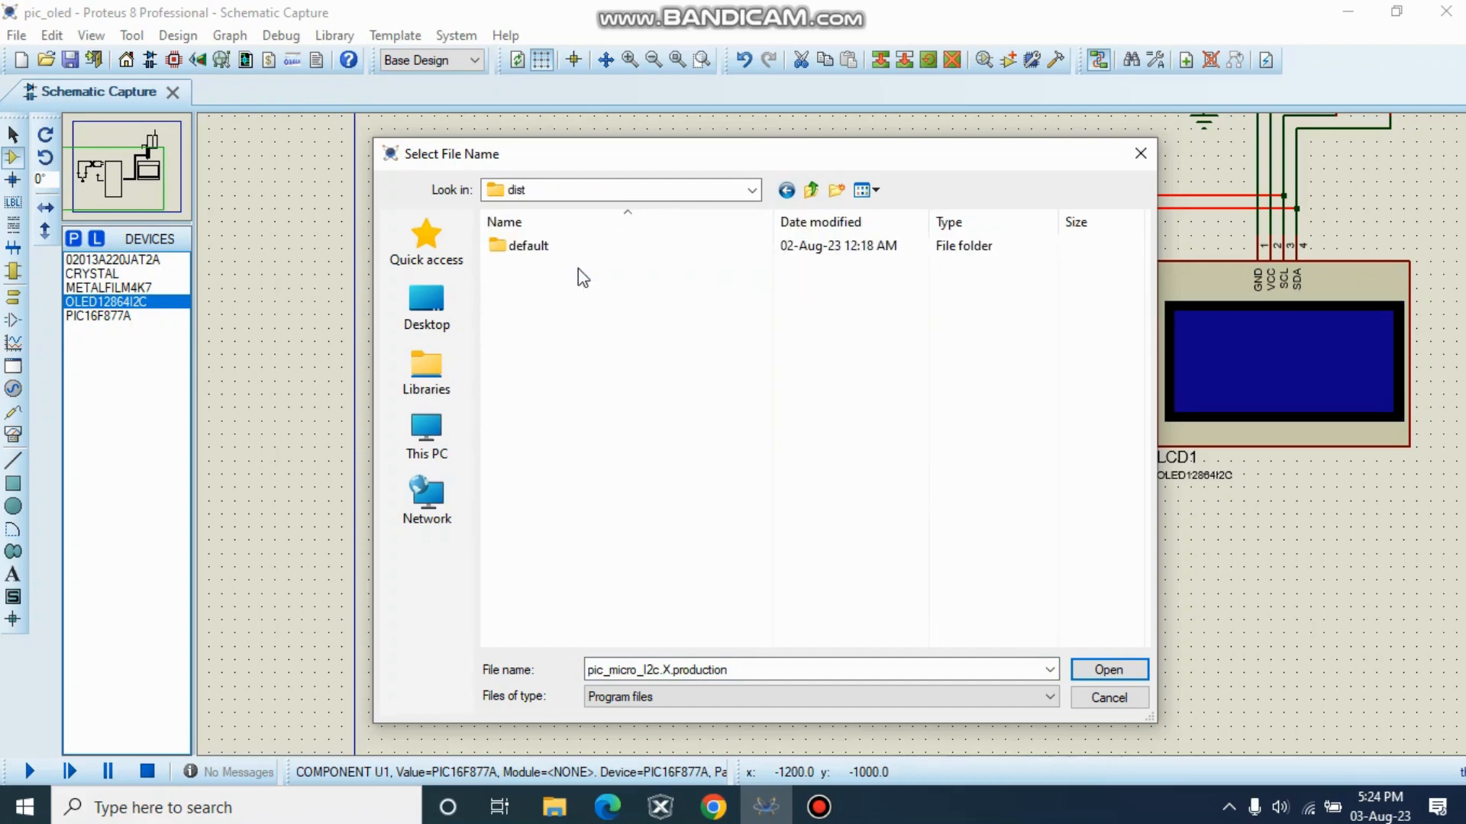
double_click(529, 244)
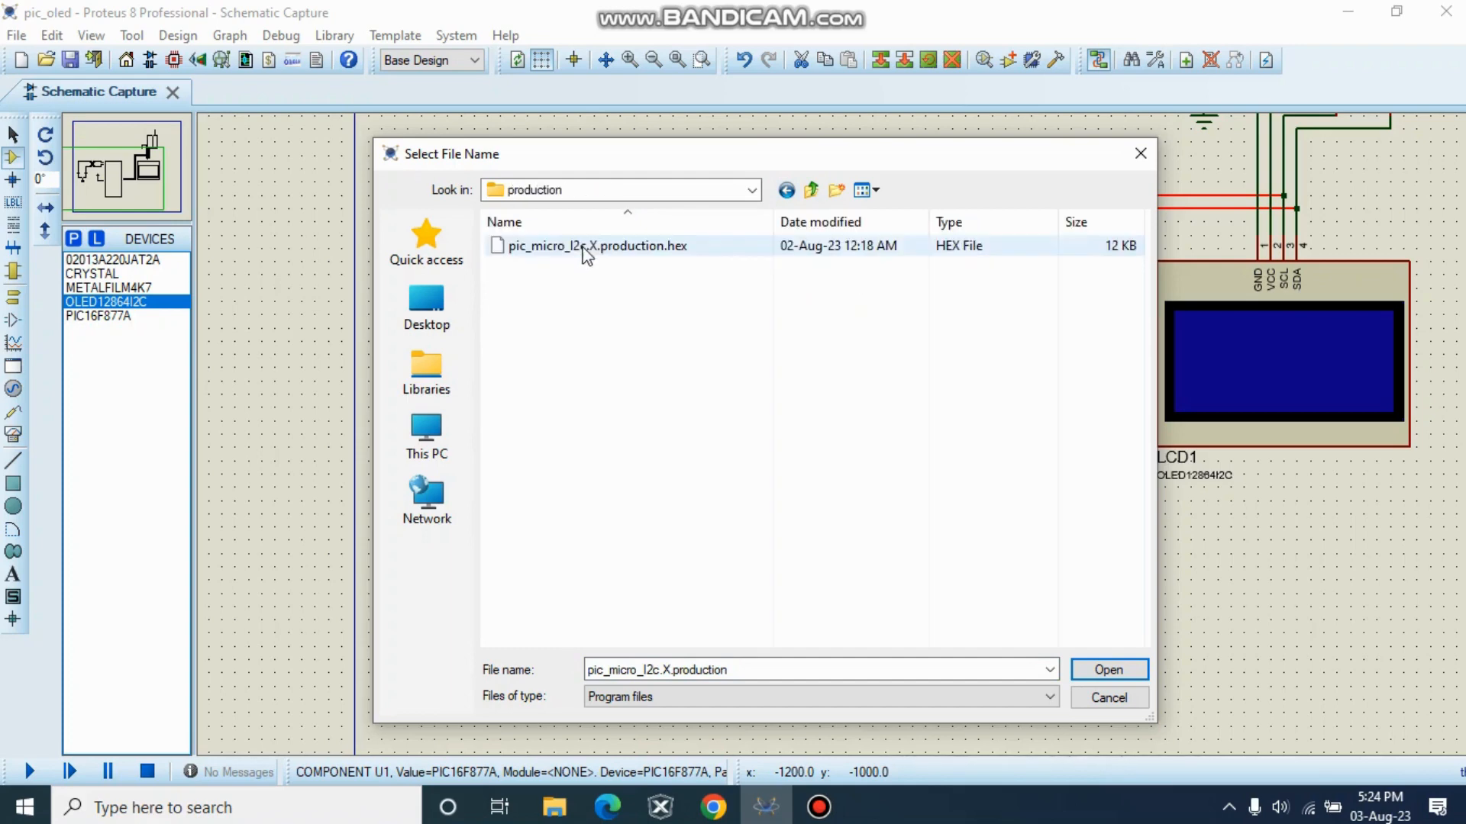
mouse_move(638, 260)
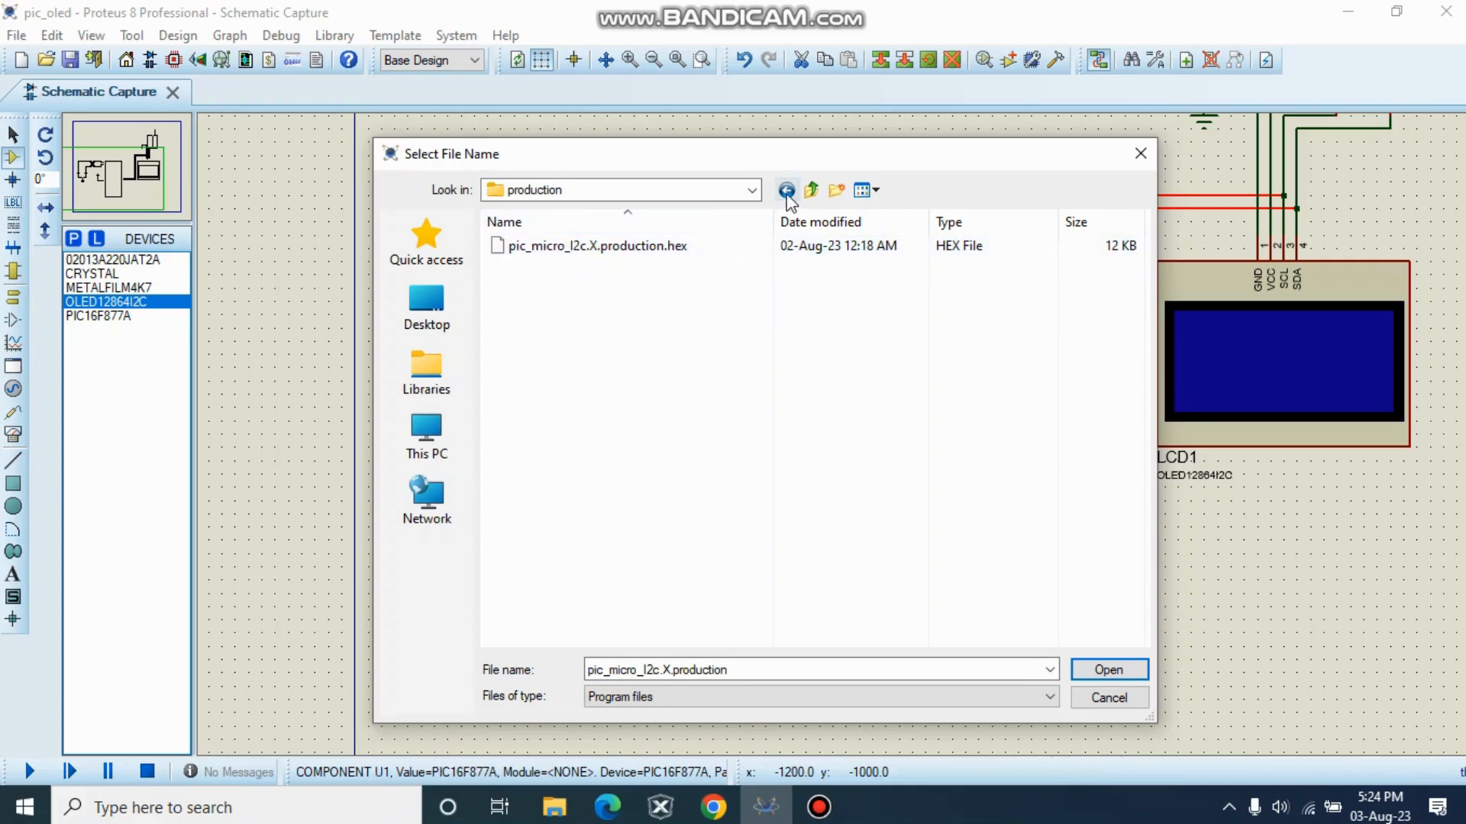
Step: Back out and navigate into i2c_OLED_2.X > dist > default > production holding the new hex
click(811, 189)
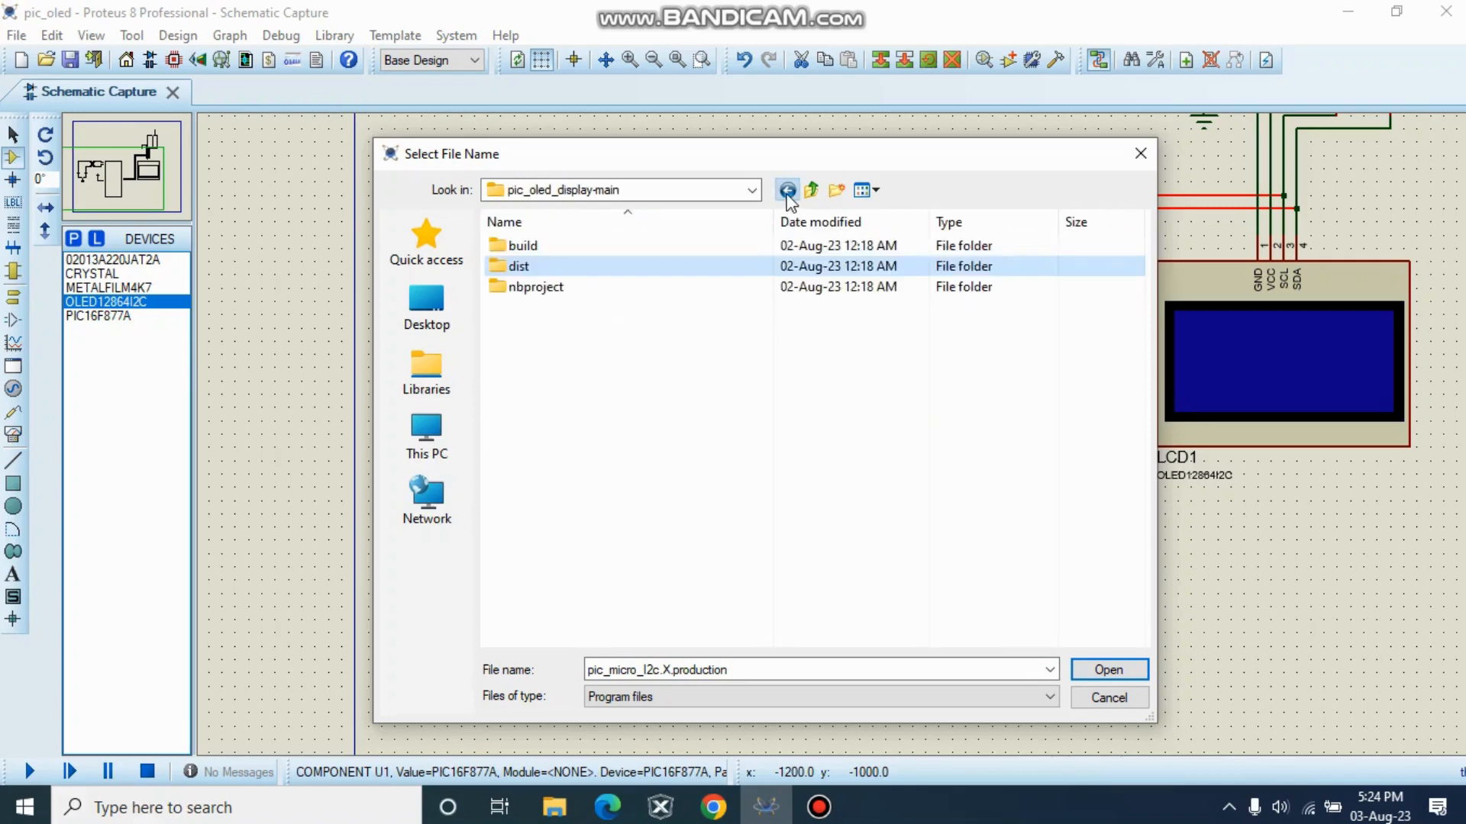
click(809, 189)
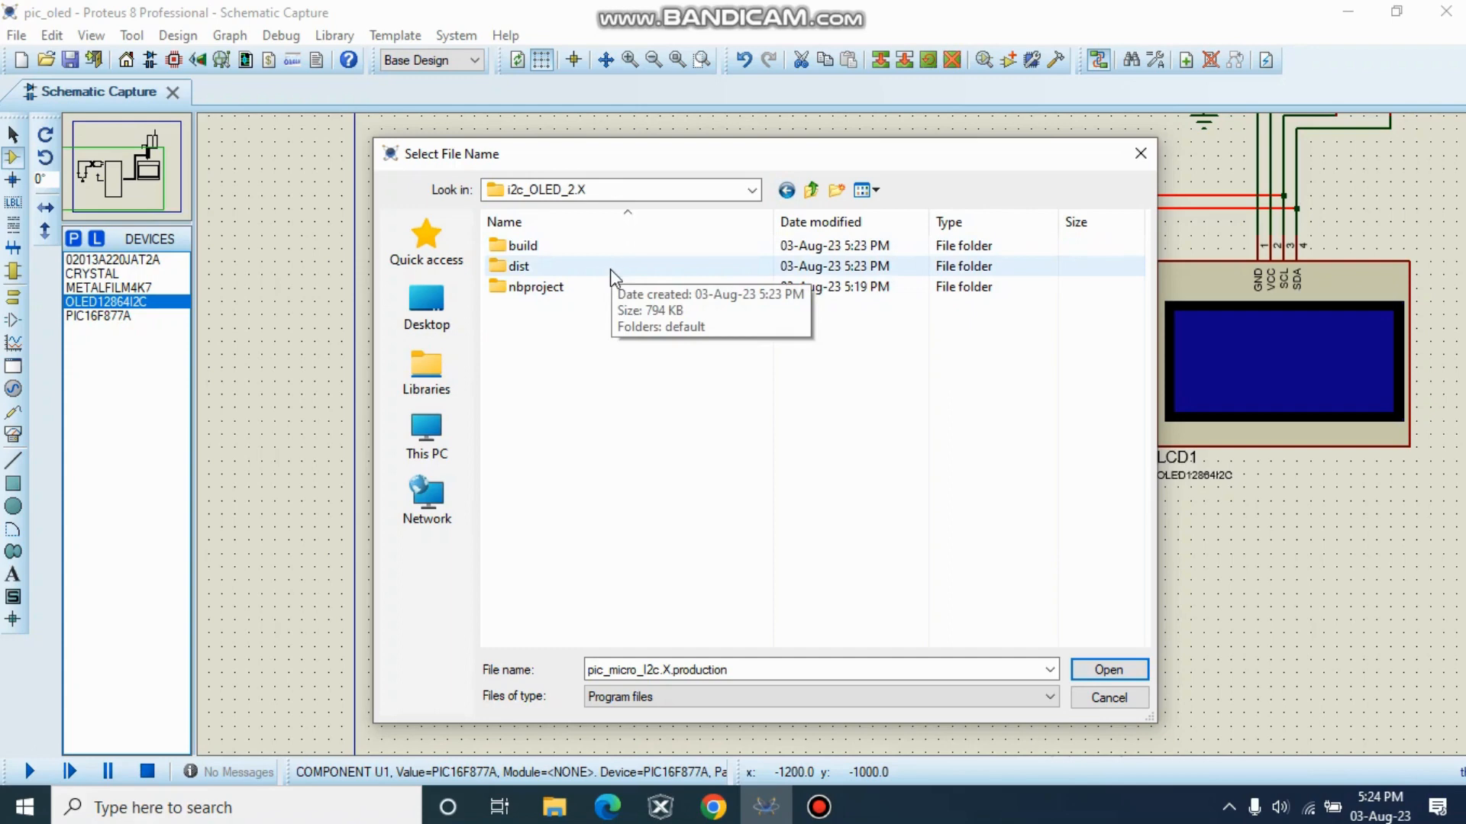
mouse_move(594, 256)
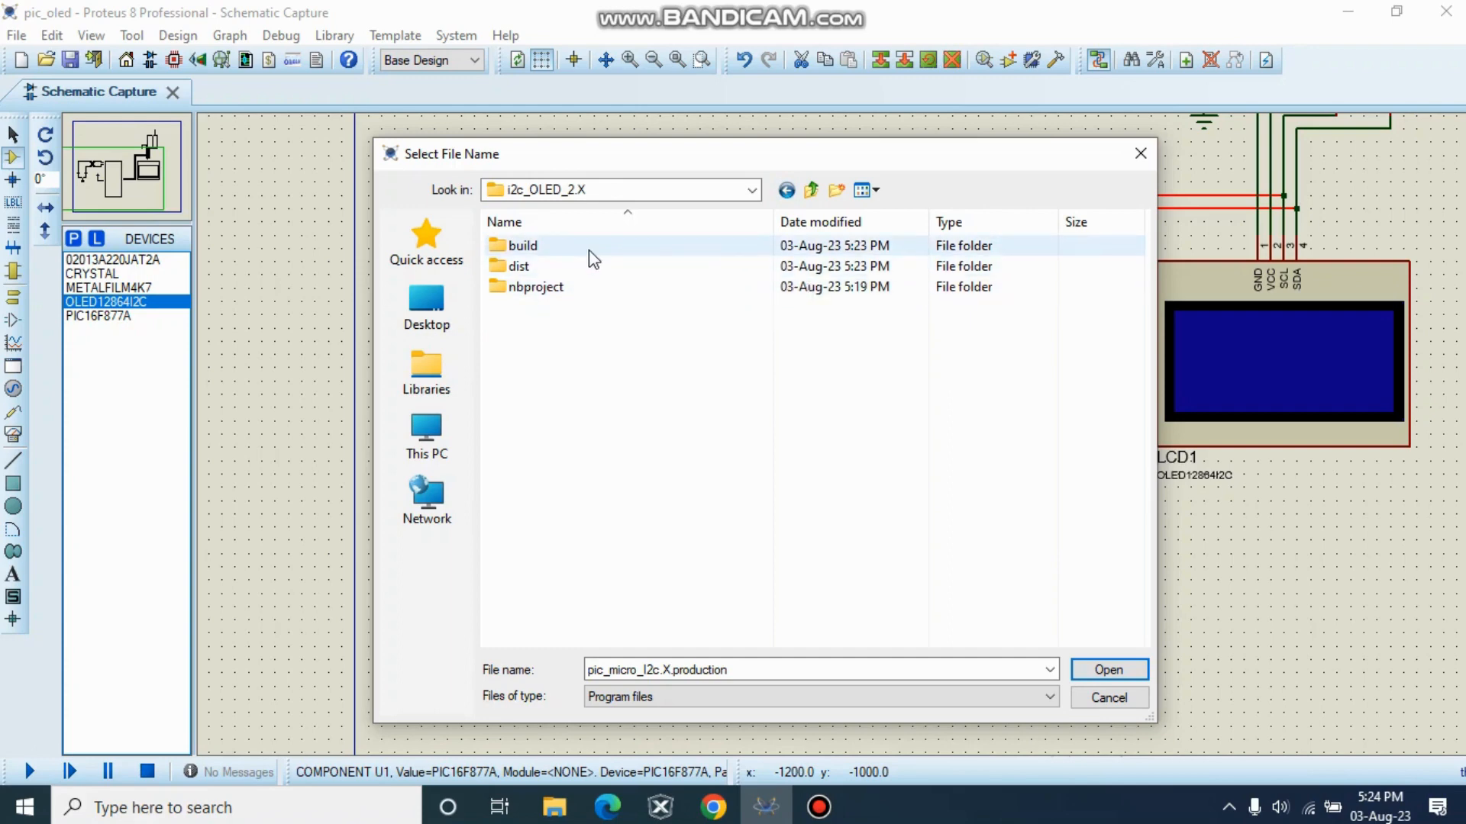
mouse_move(594, 272)
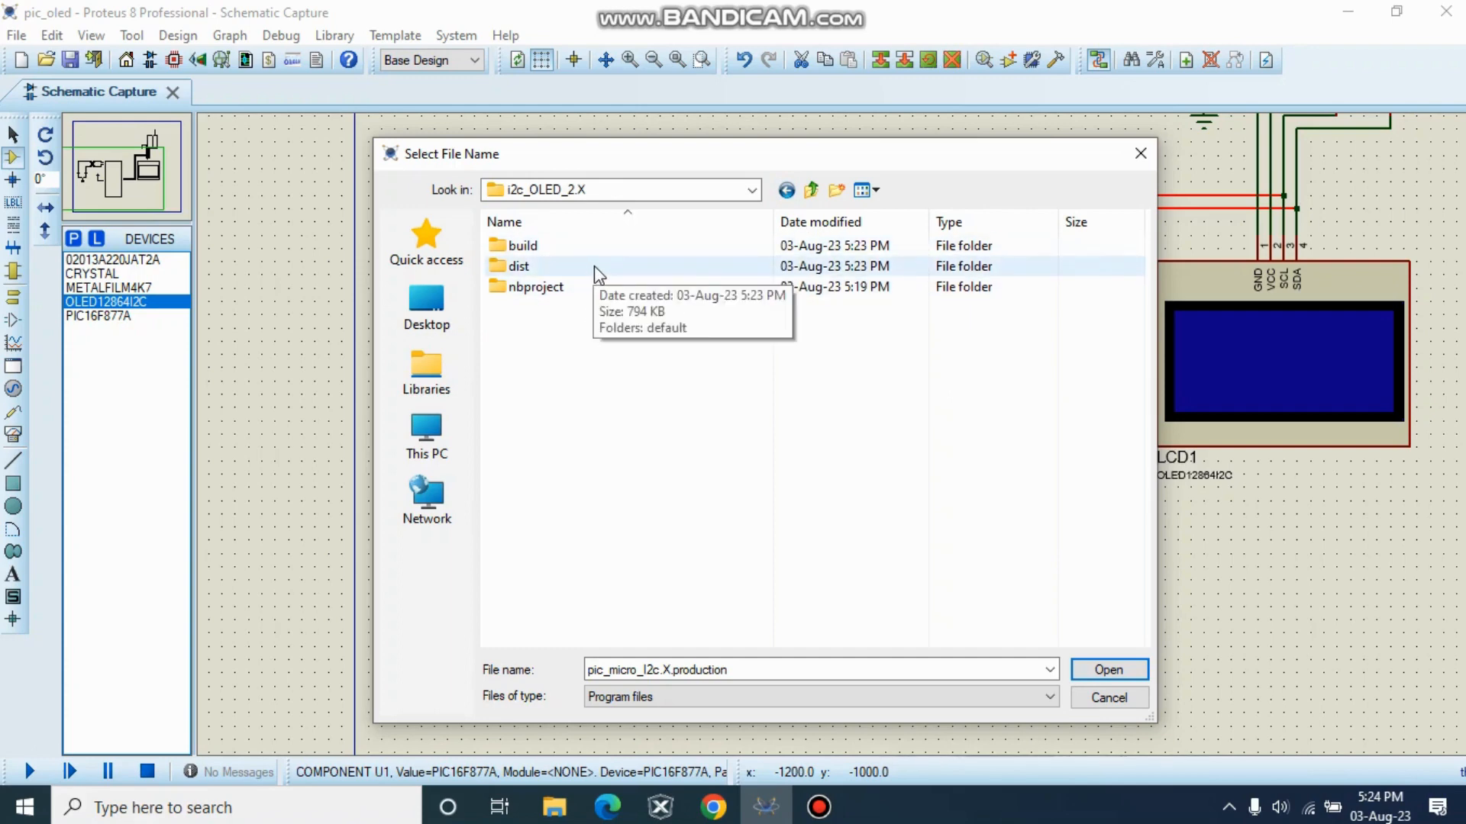
double_click(518, 266)
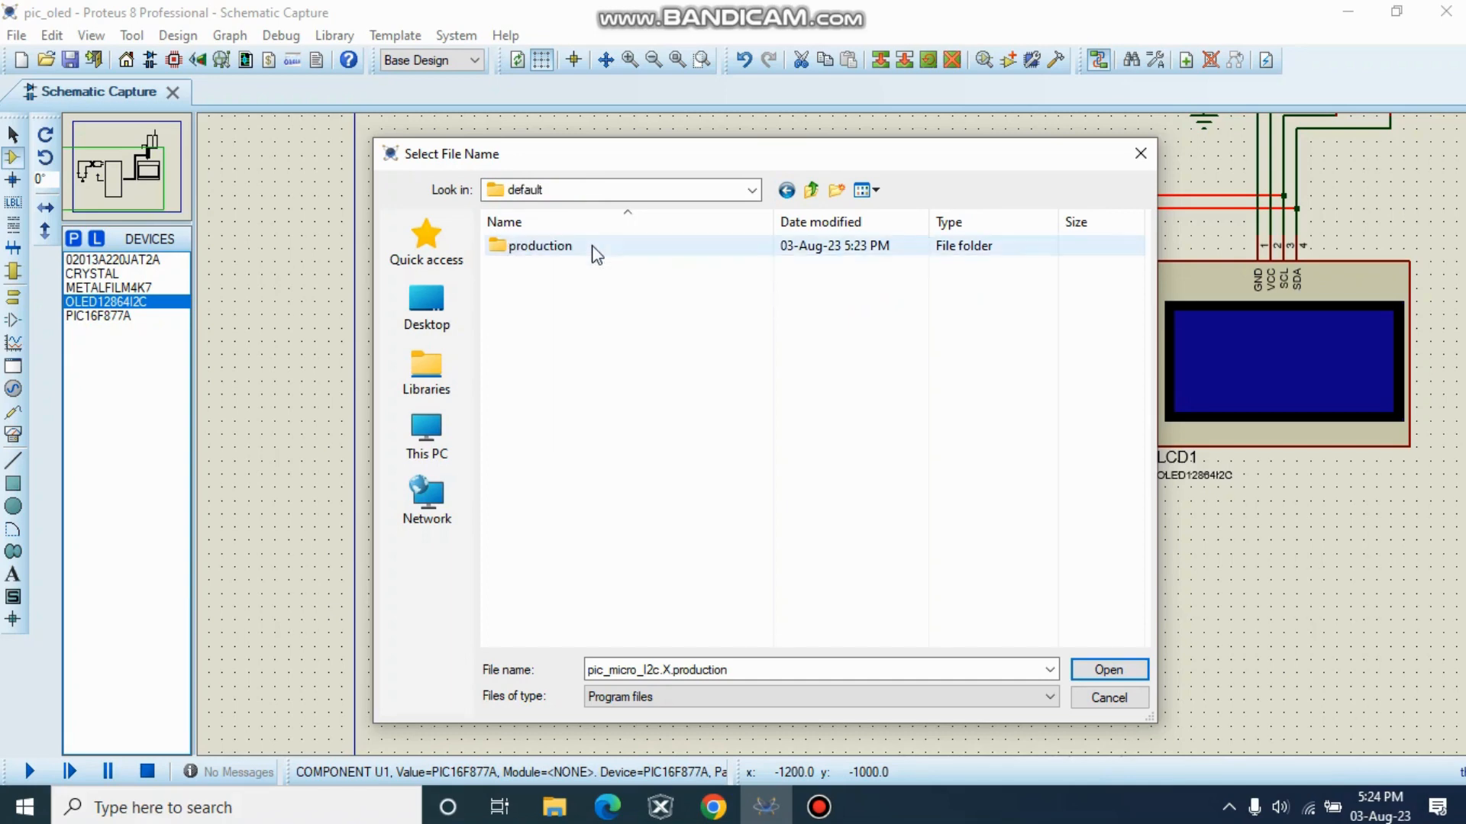
double_click(538, 244)
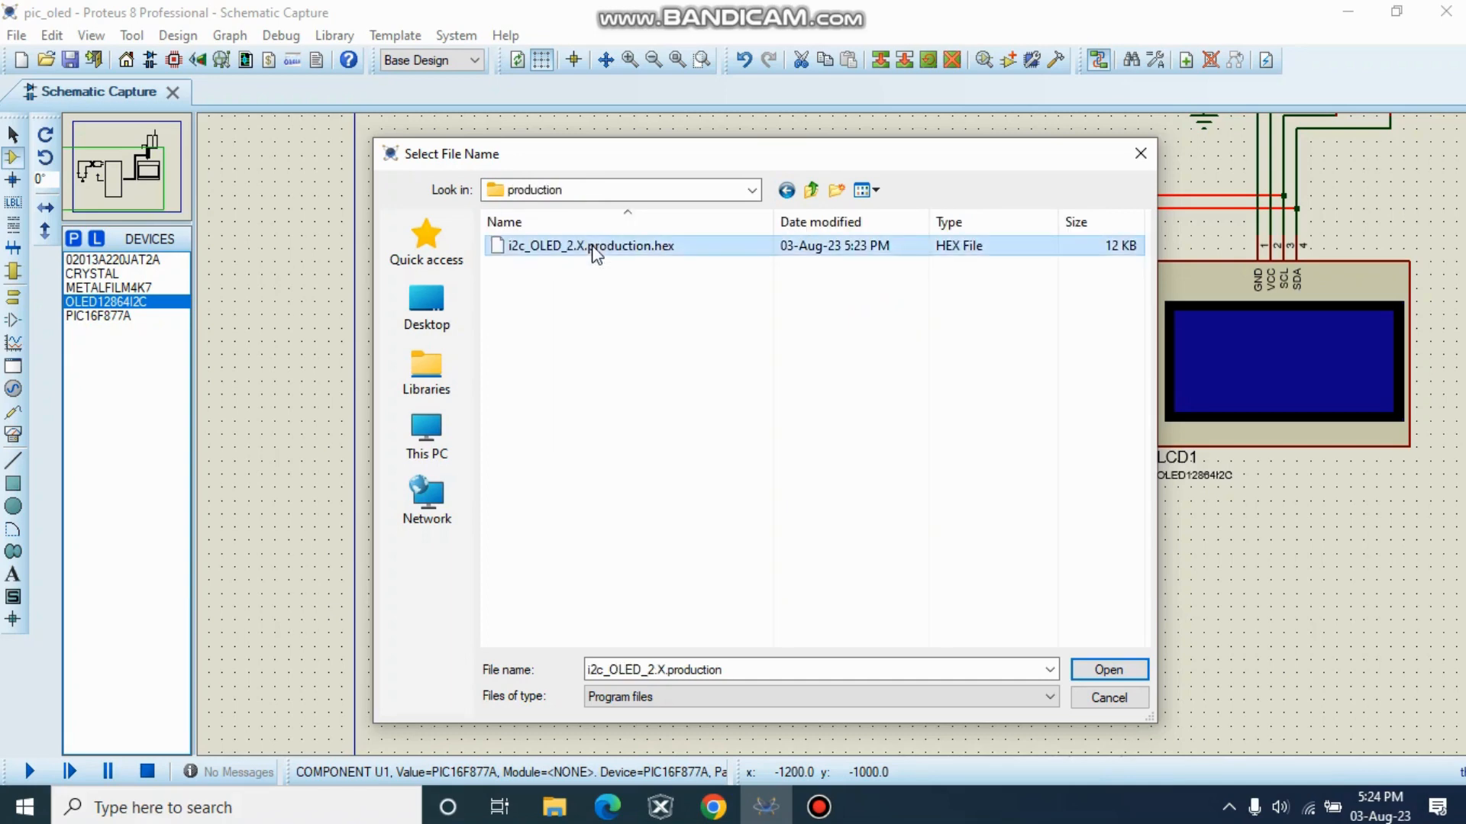
Step: Set i2c_OLED_2.X.production.hex as the PIC16F877A program file and confirm the component settings
click(1108, 669)
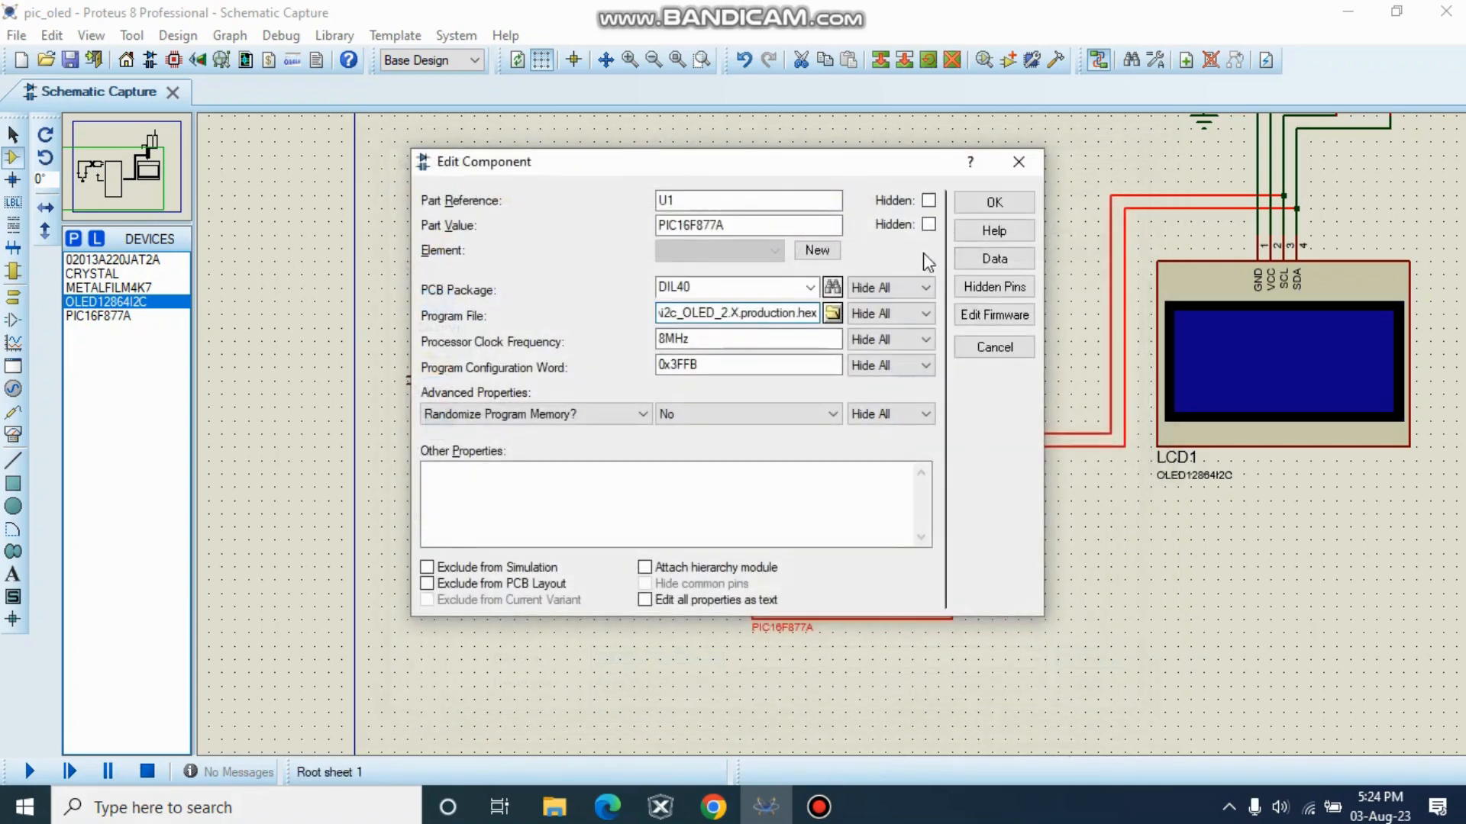
click(992, 201)
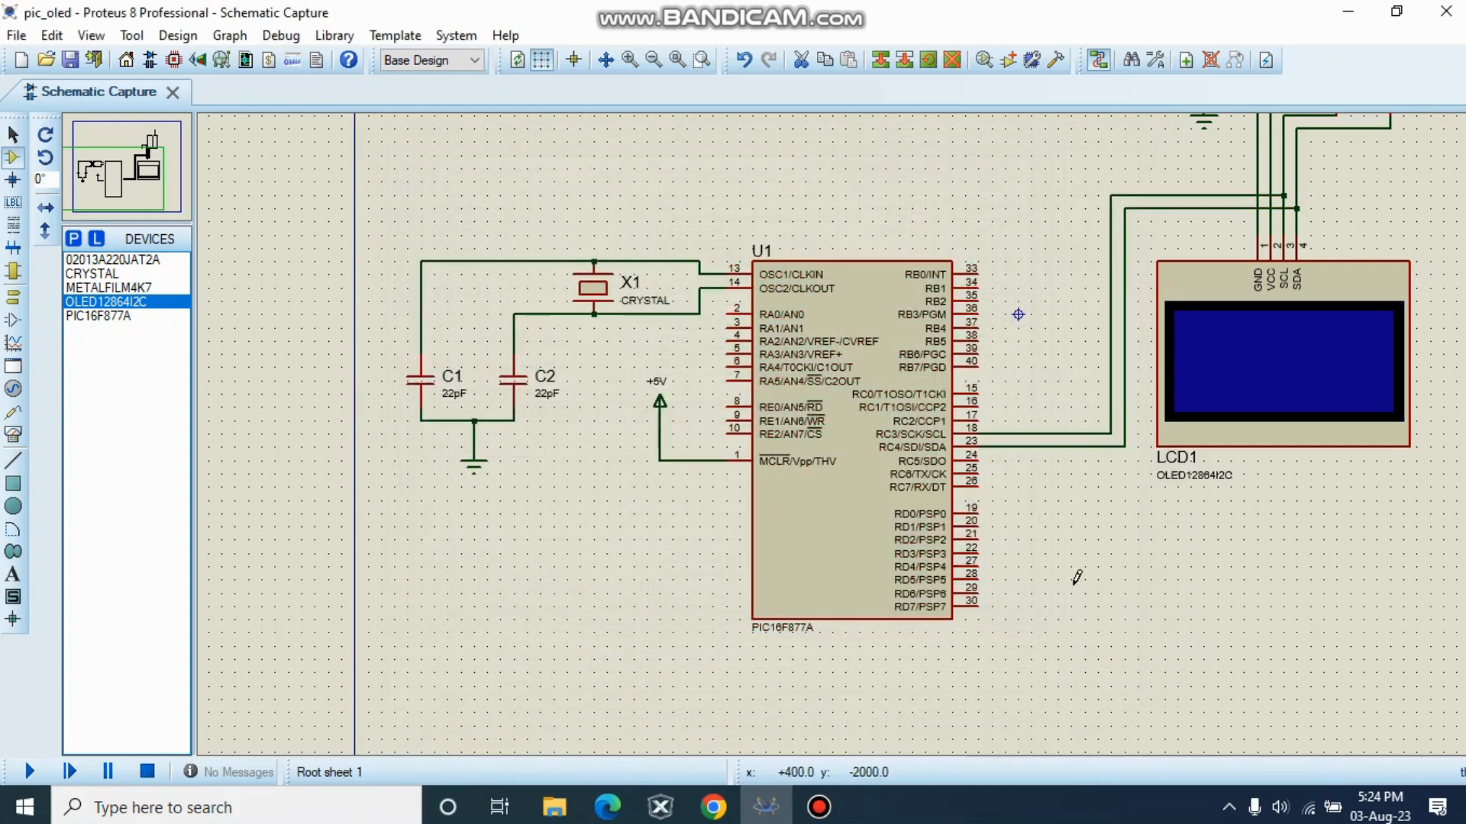
mouse_move(28, 771)
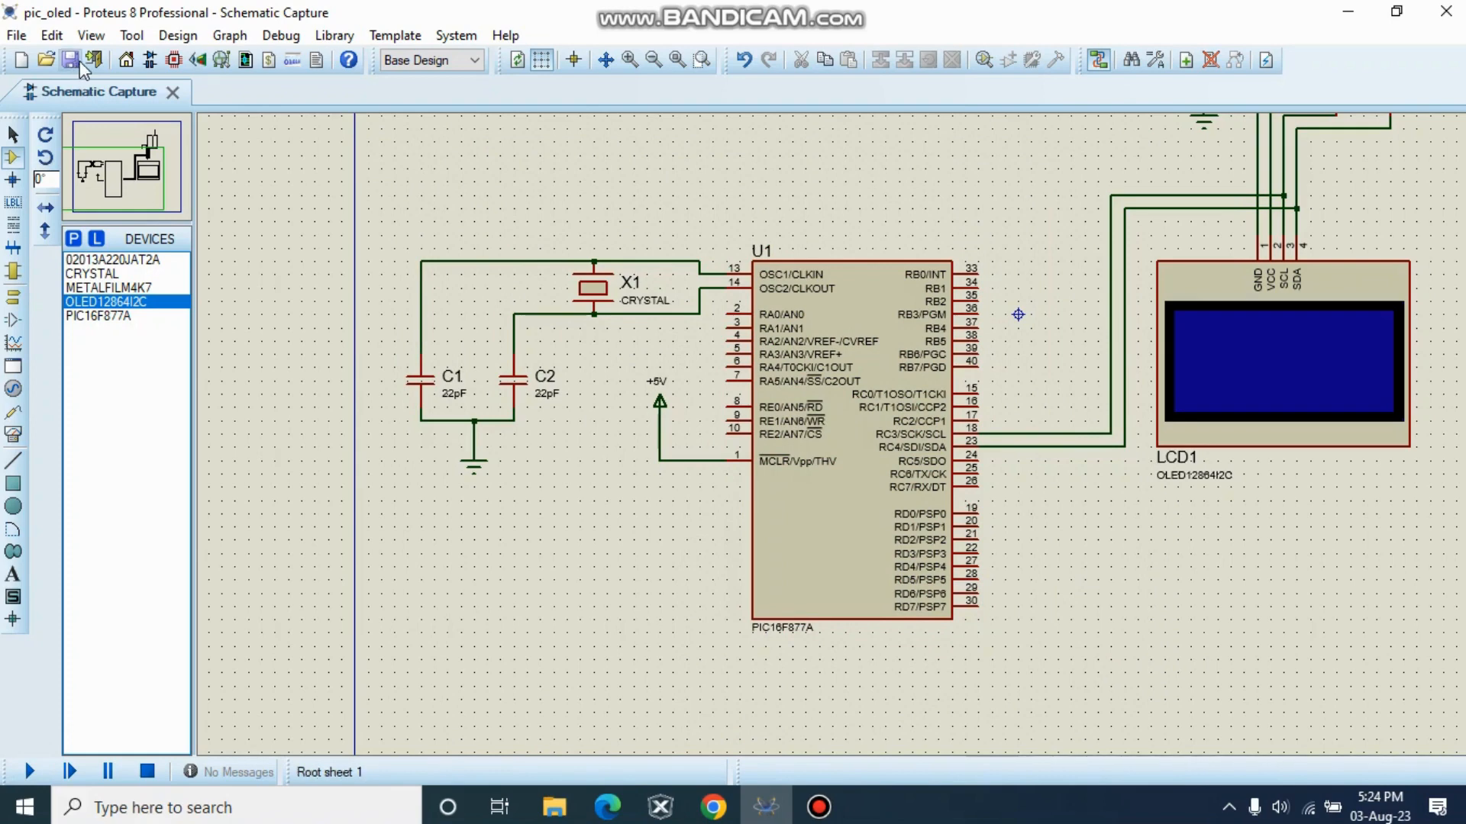
mouse_move(28, 771)
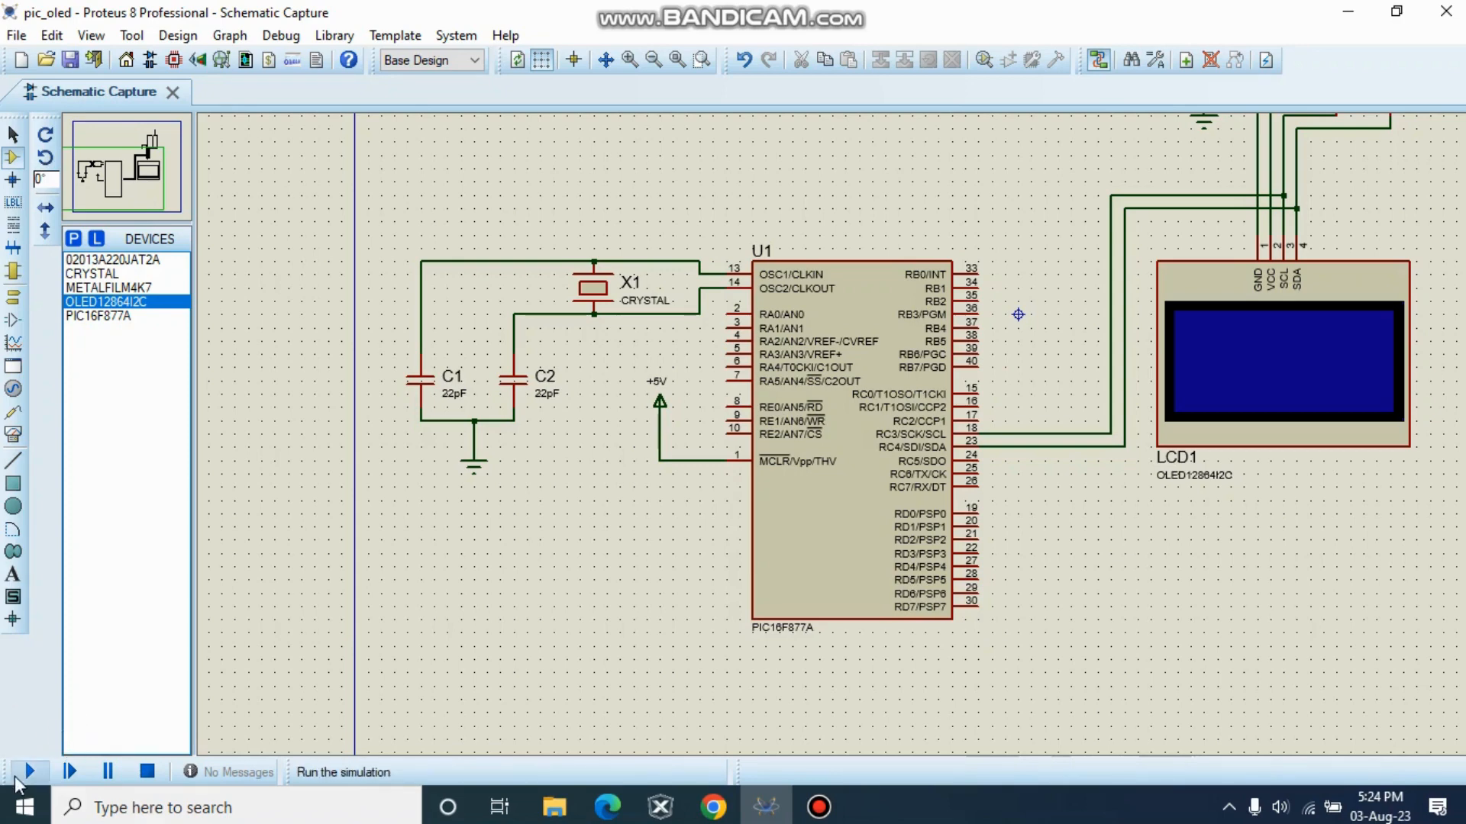
Step: Run the Proteus simulation so the OLED lights up, then switch to Chrome
click(28, 773)
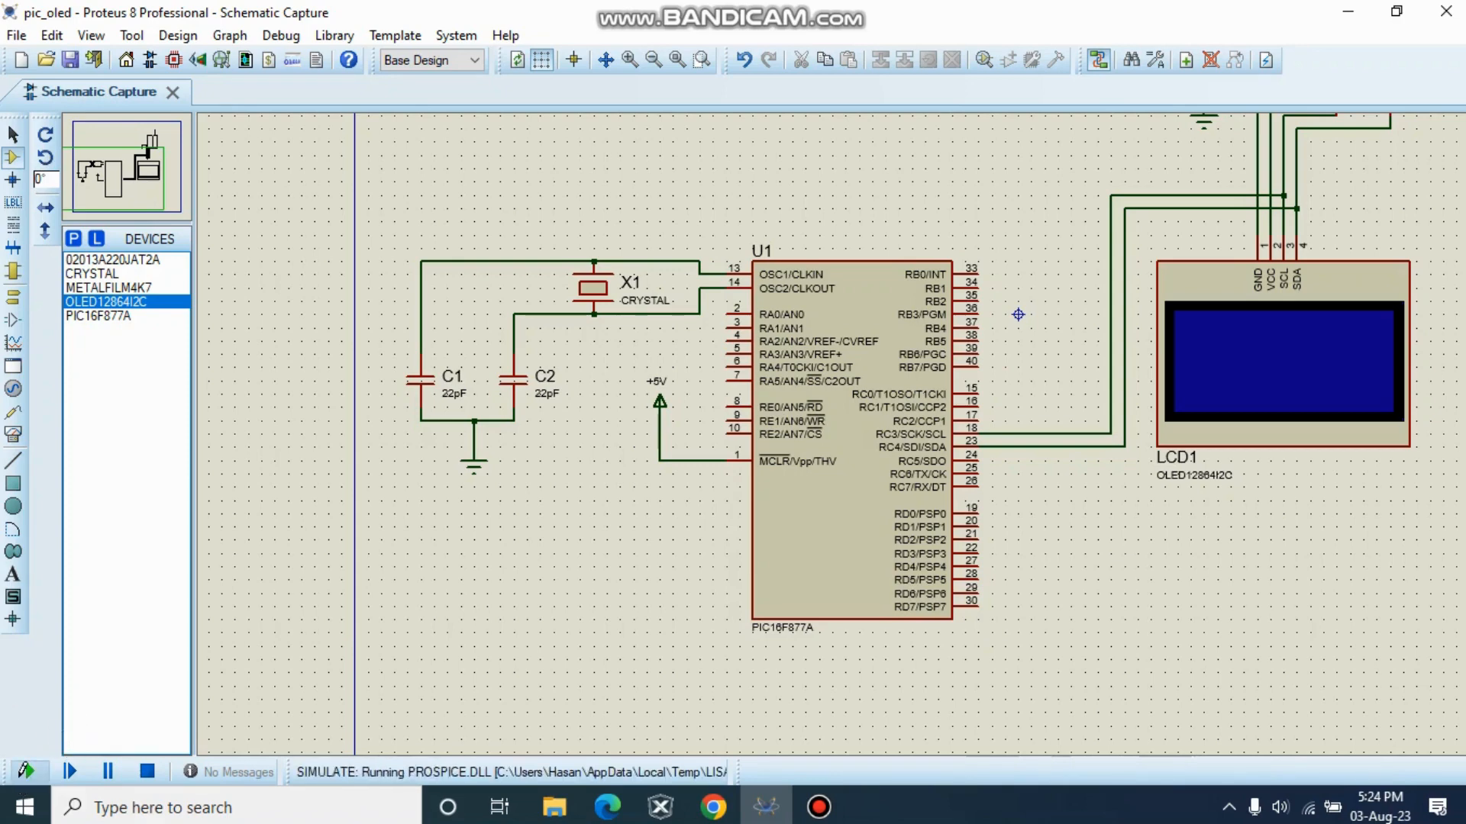
click(68, 771)
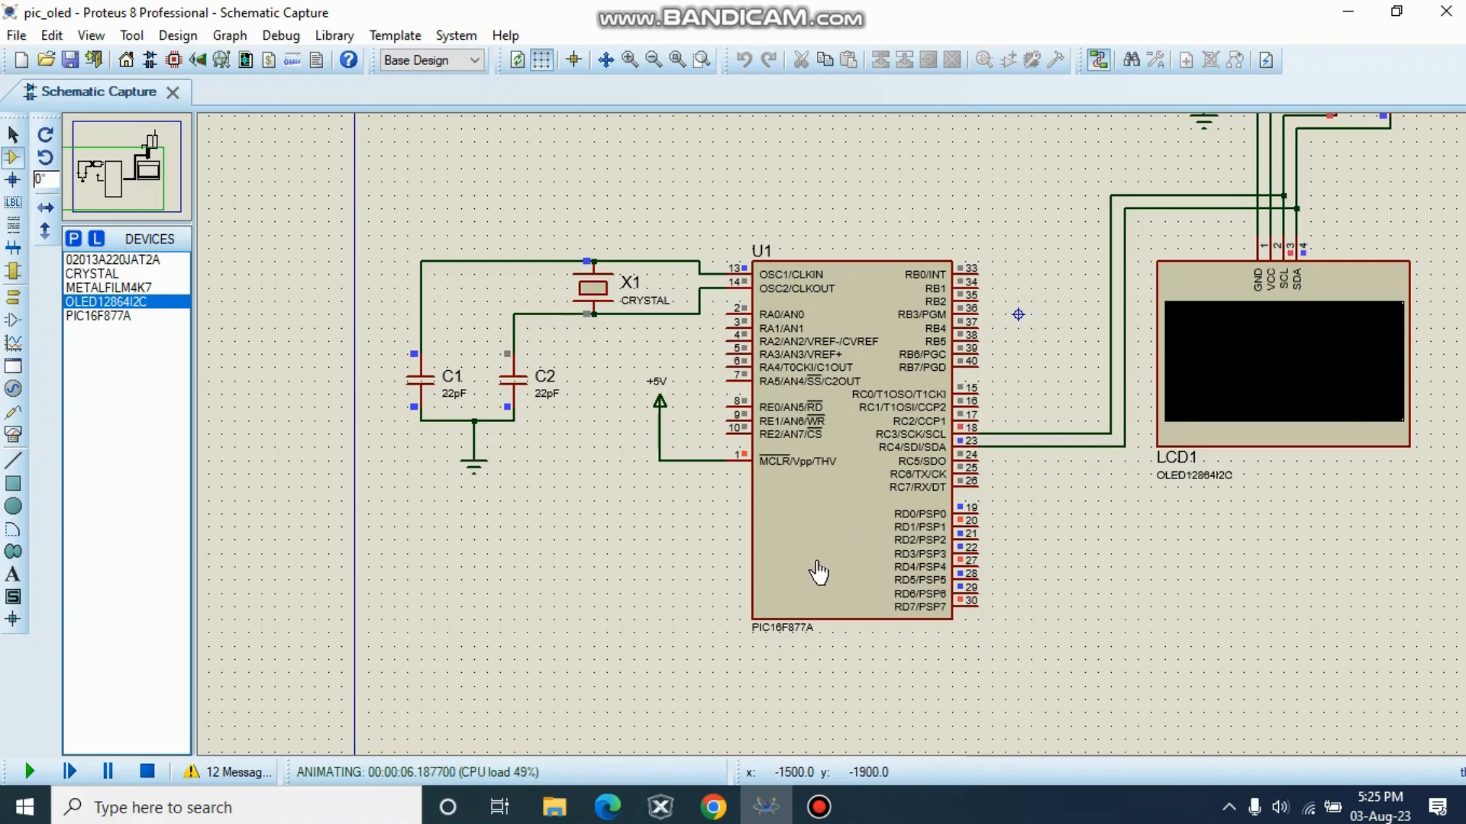
click(713, 806)
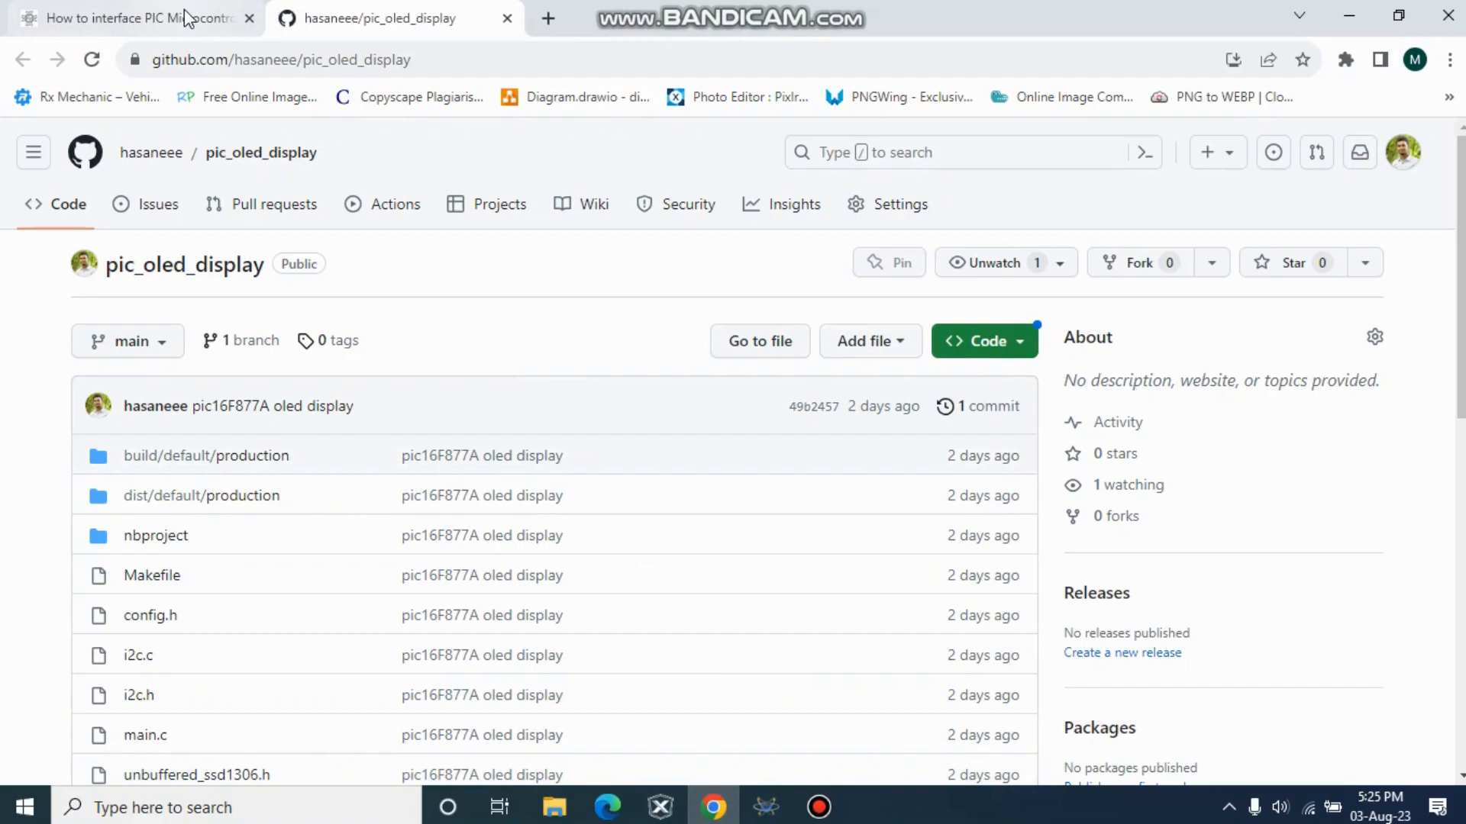
Step: Show the embeddedthere PIC I2C tutorial and scroll to its Component List for the Project
click(136, 18)
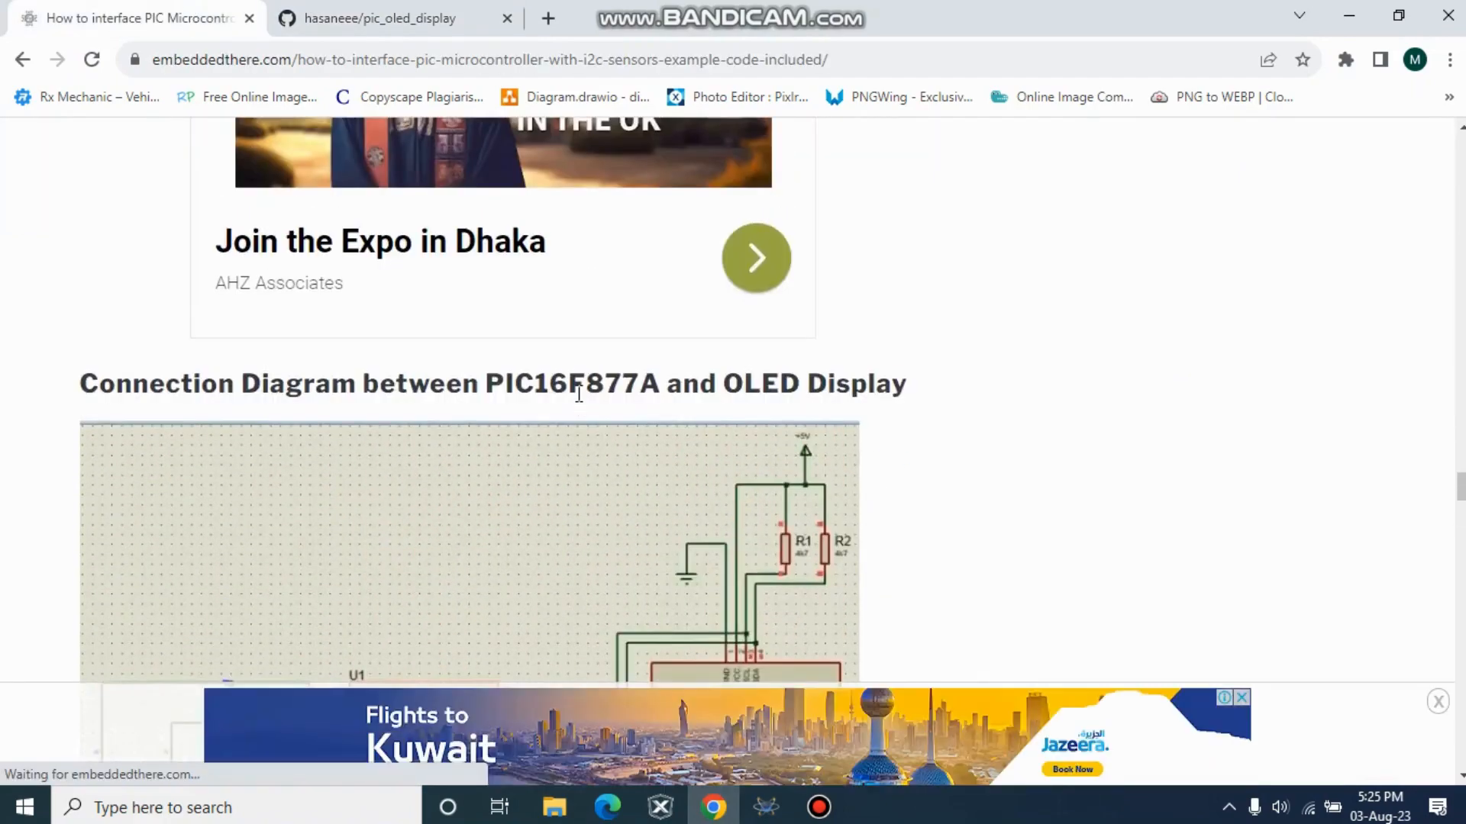
scroll(down, 3)
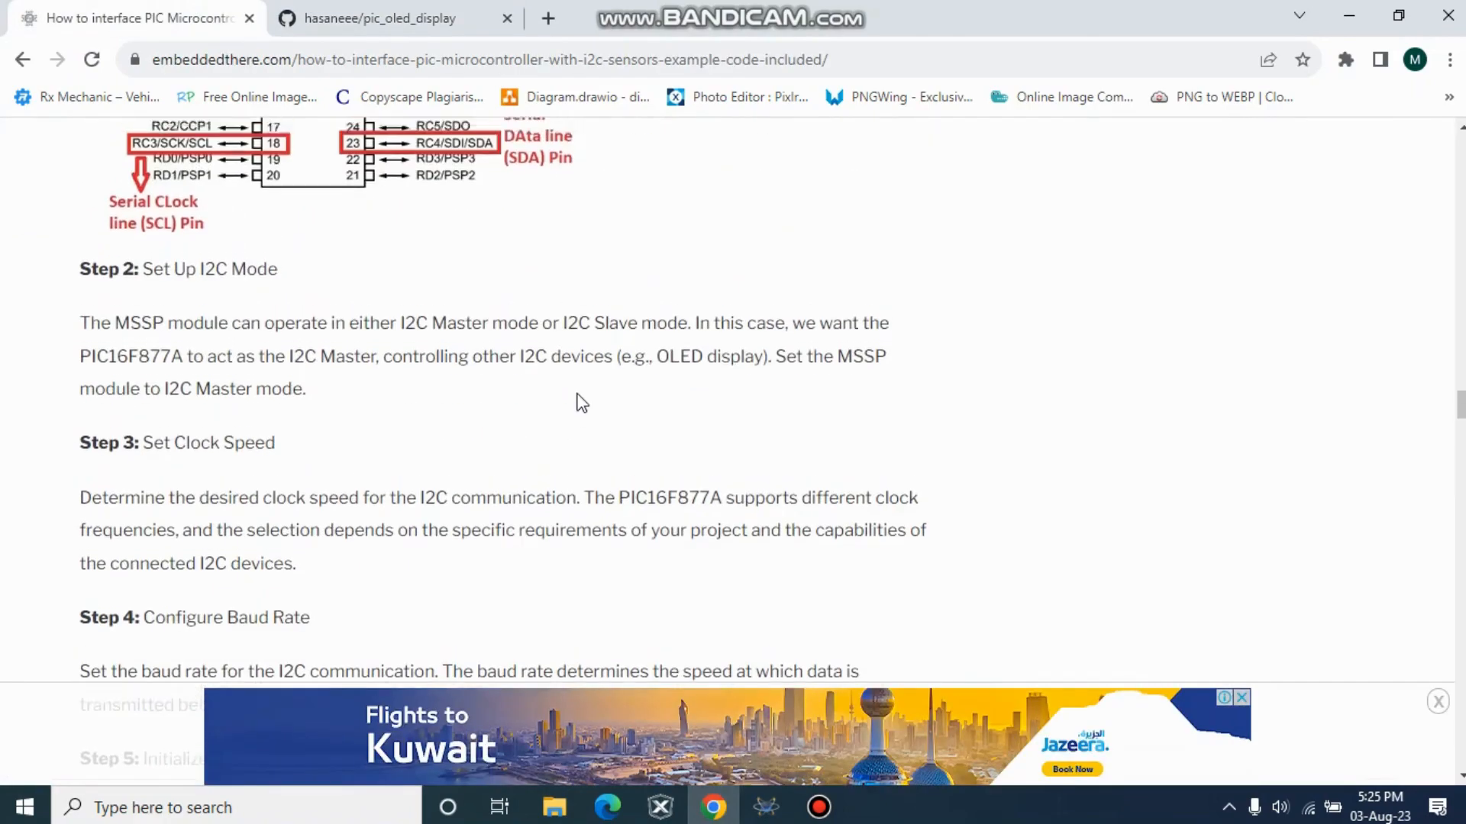
scroll(down, 3)
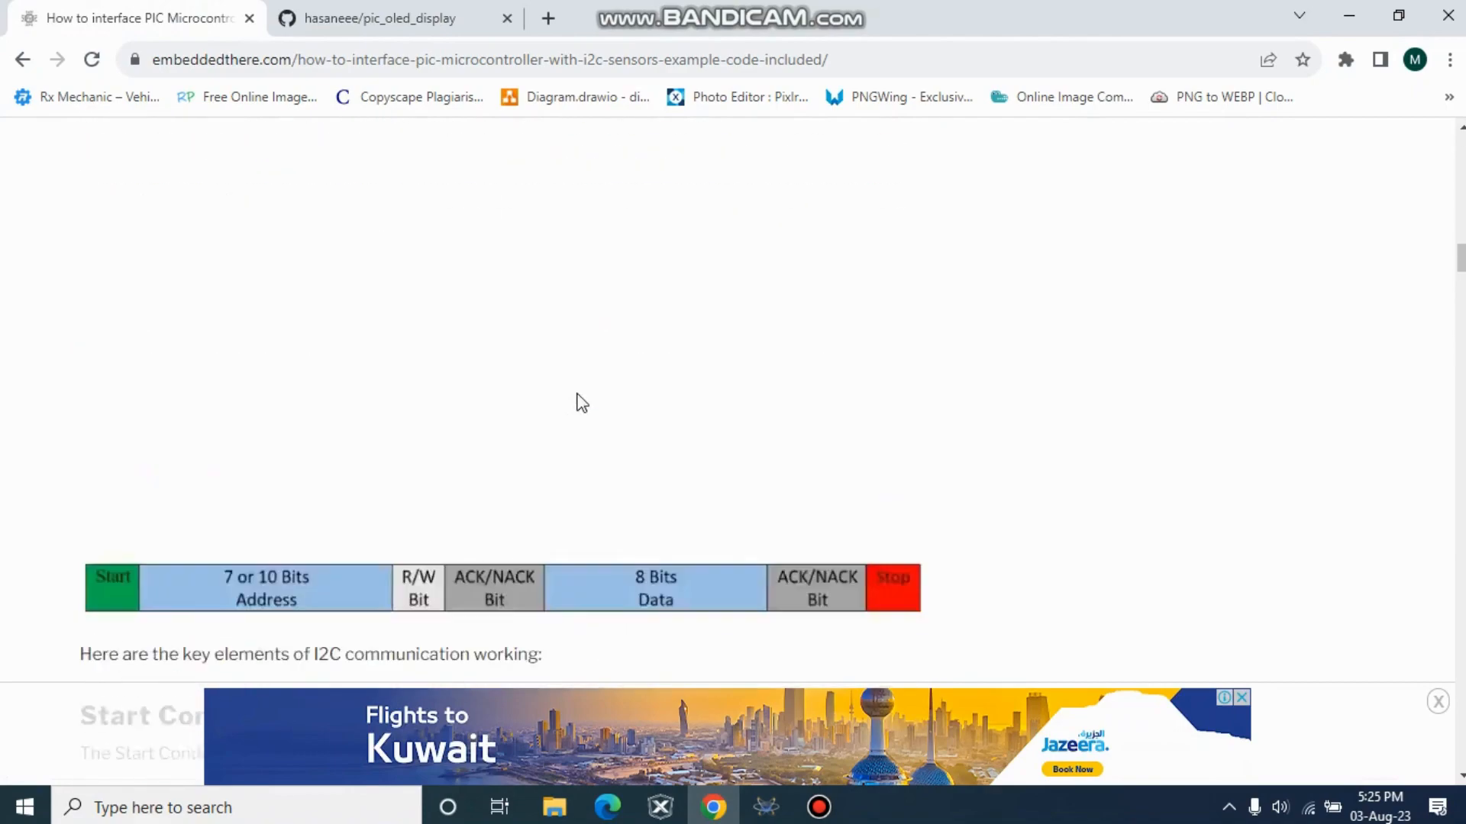
scroll(up, 3)
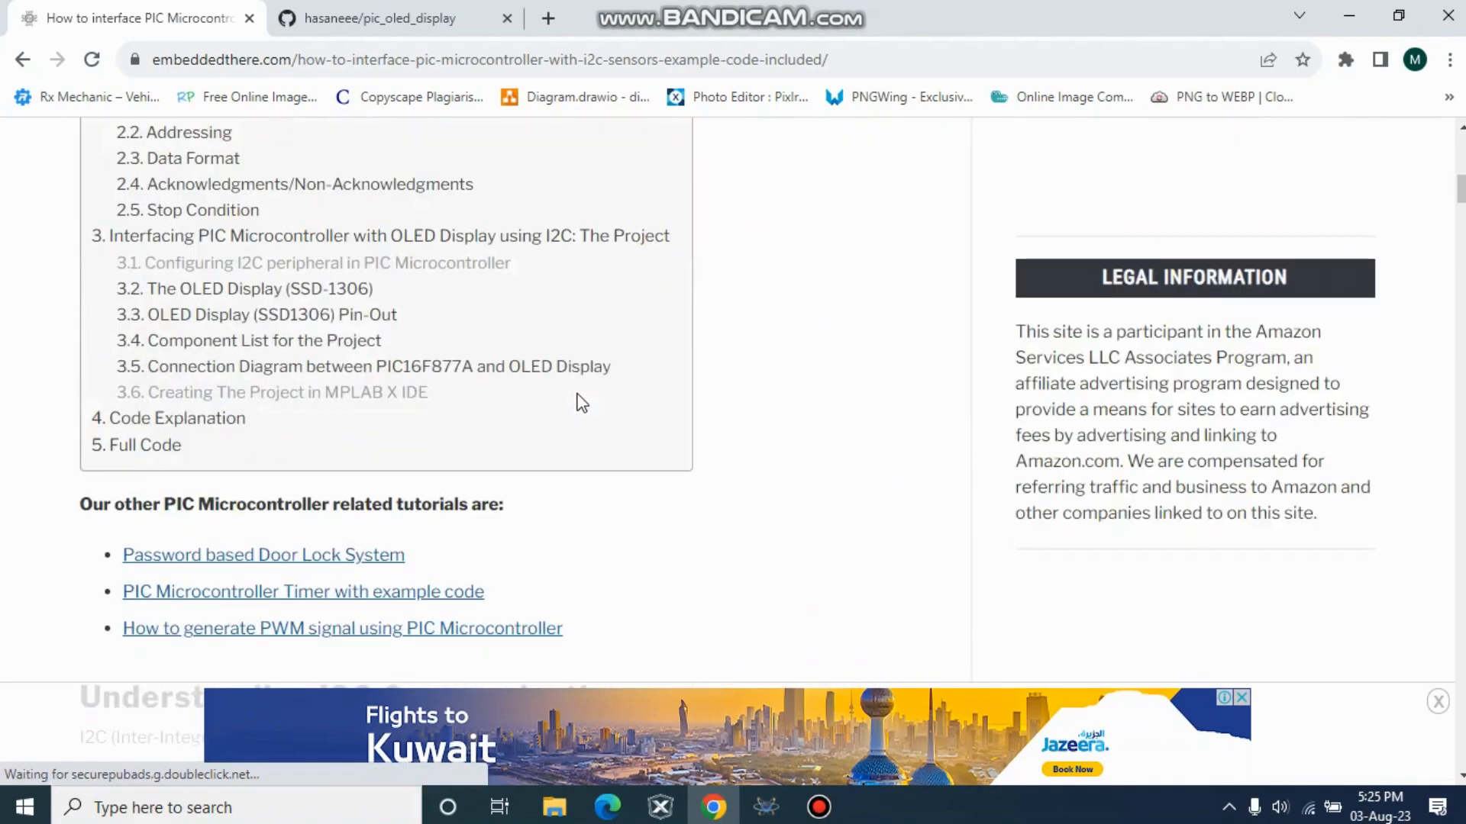
scroll(down, 3)
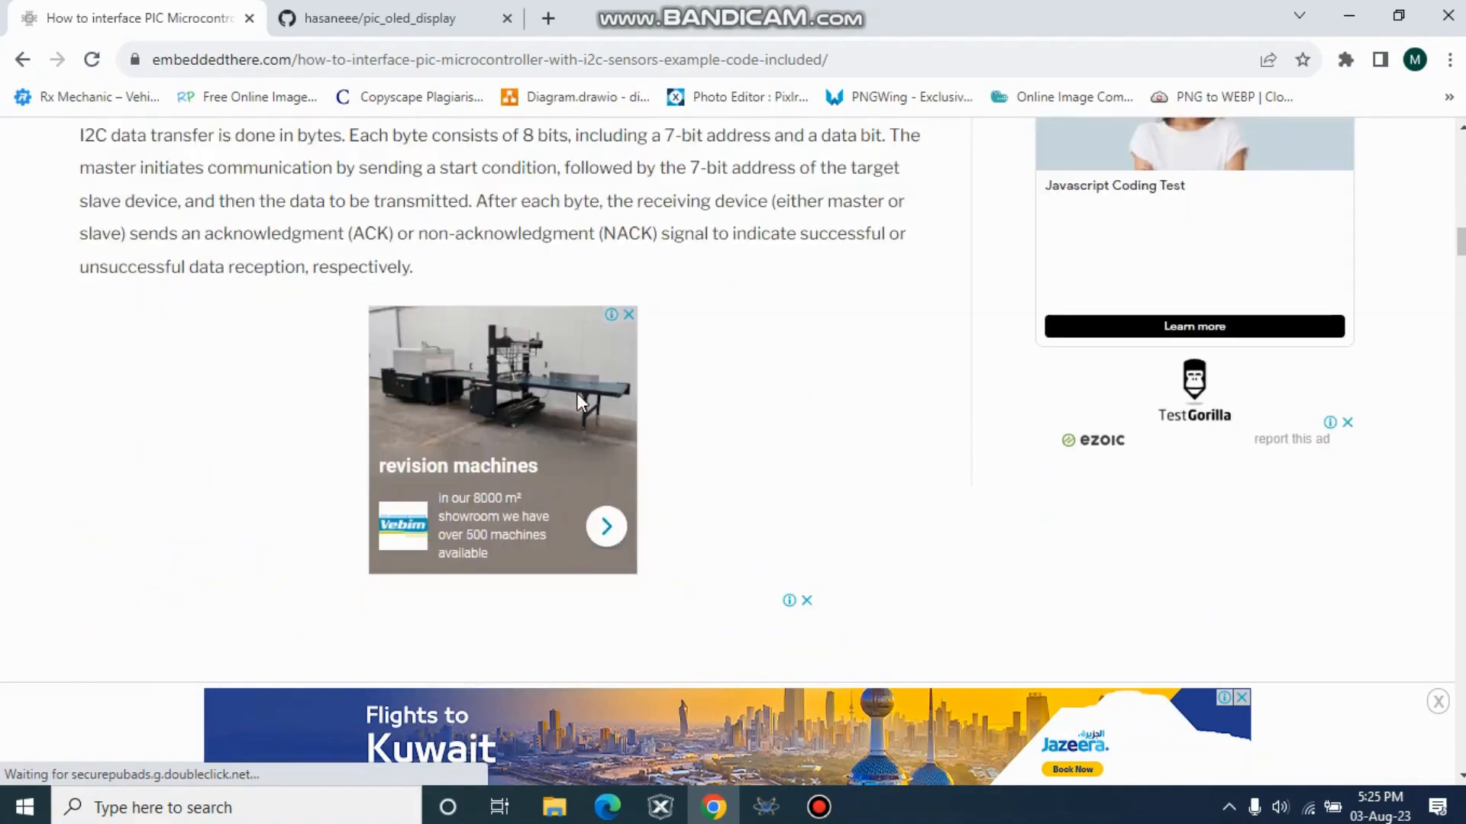
scroll(up, 3)
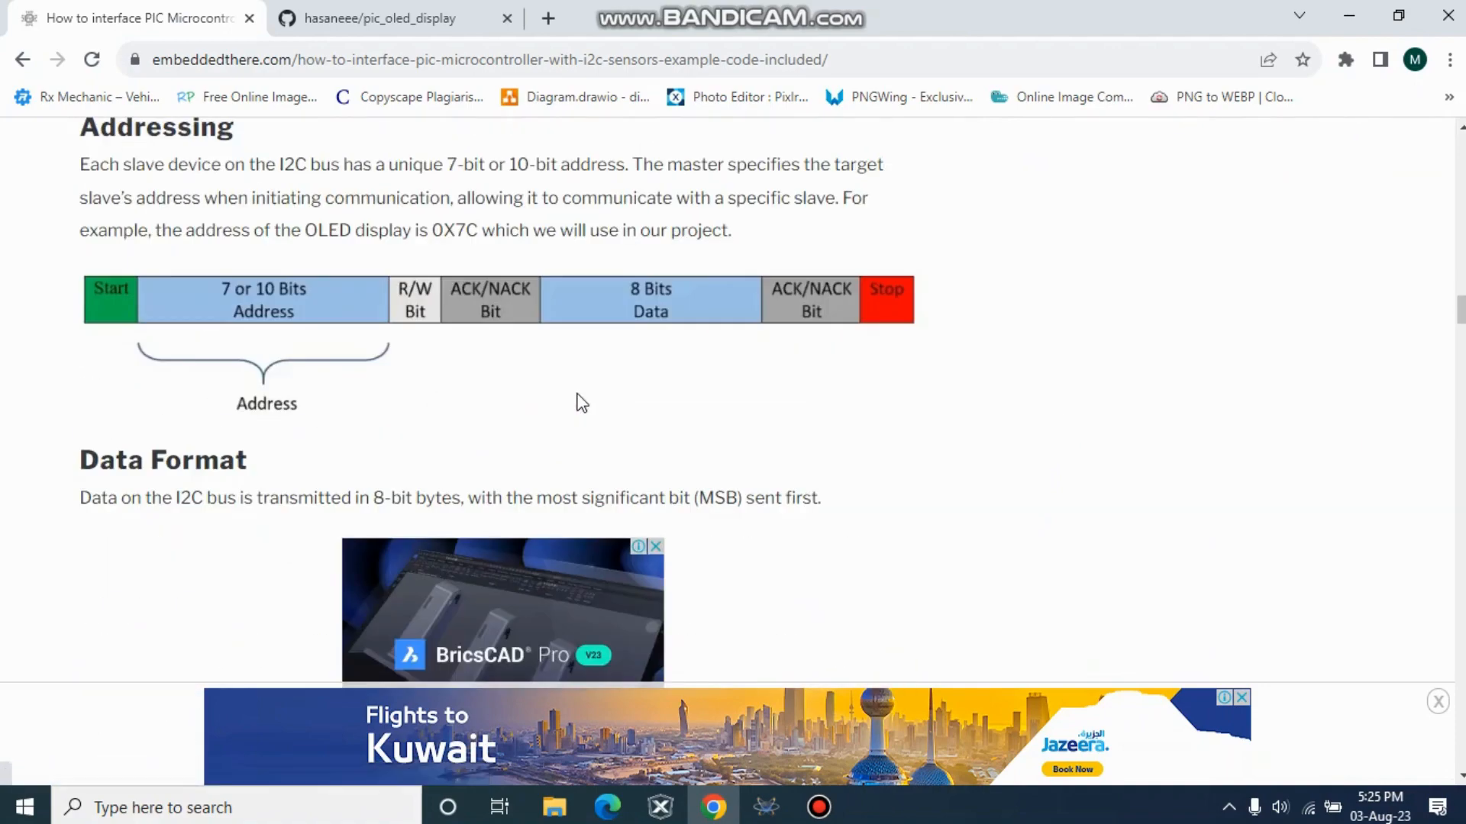
scroll(down, 3)
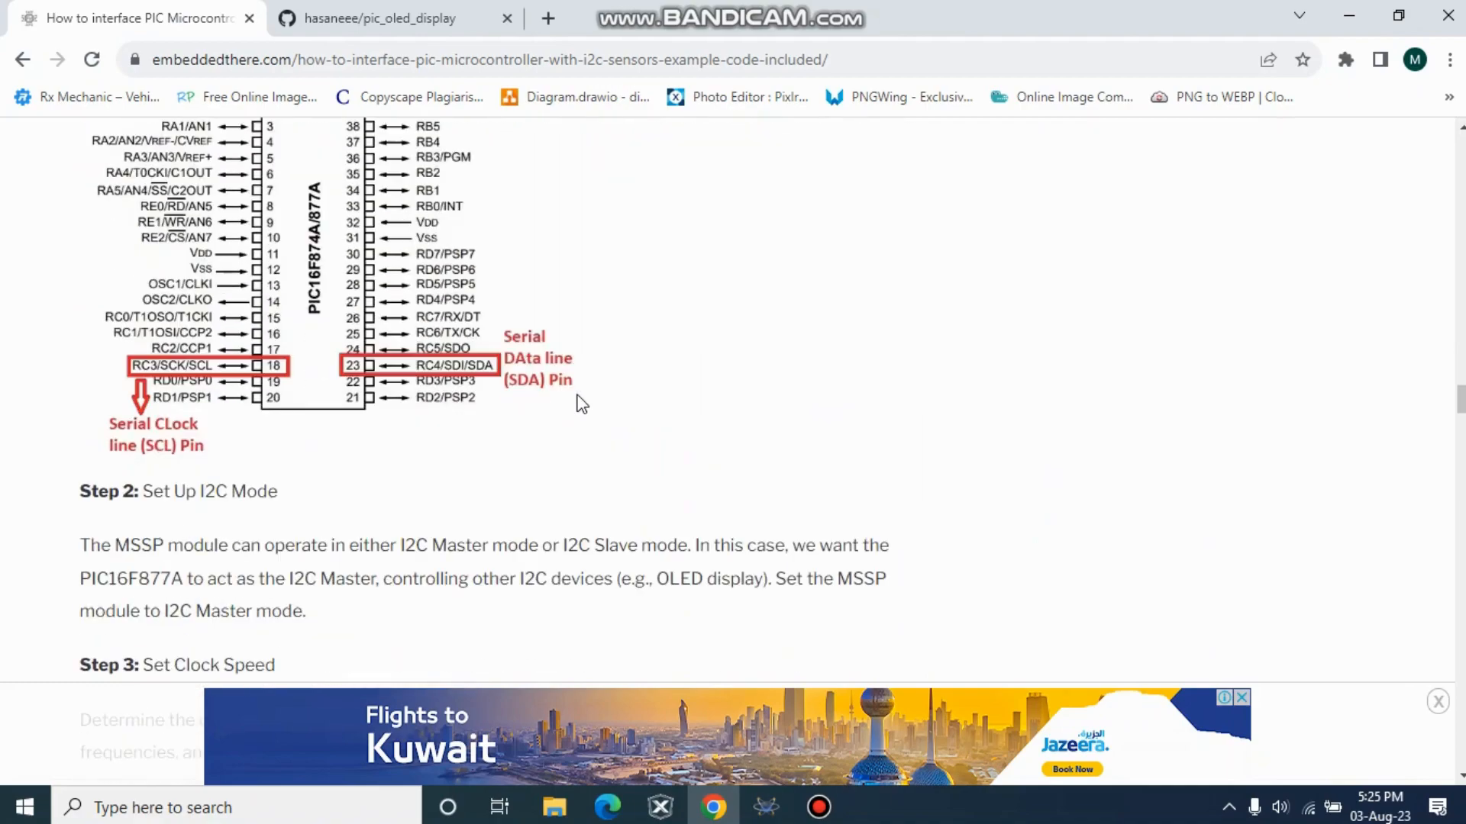
scroll(up, 3)
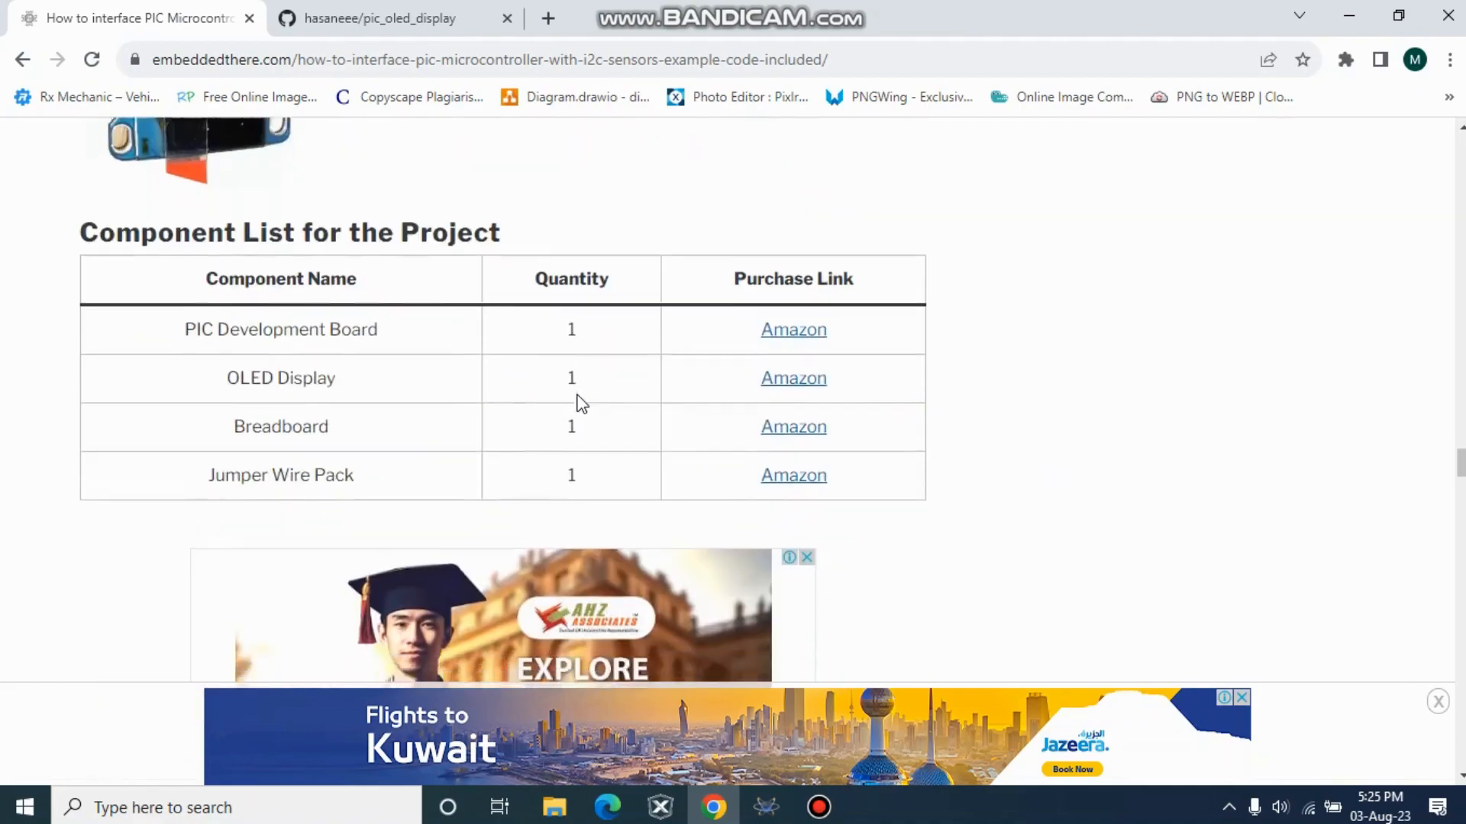